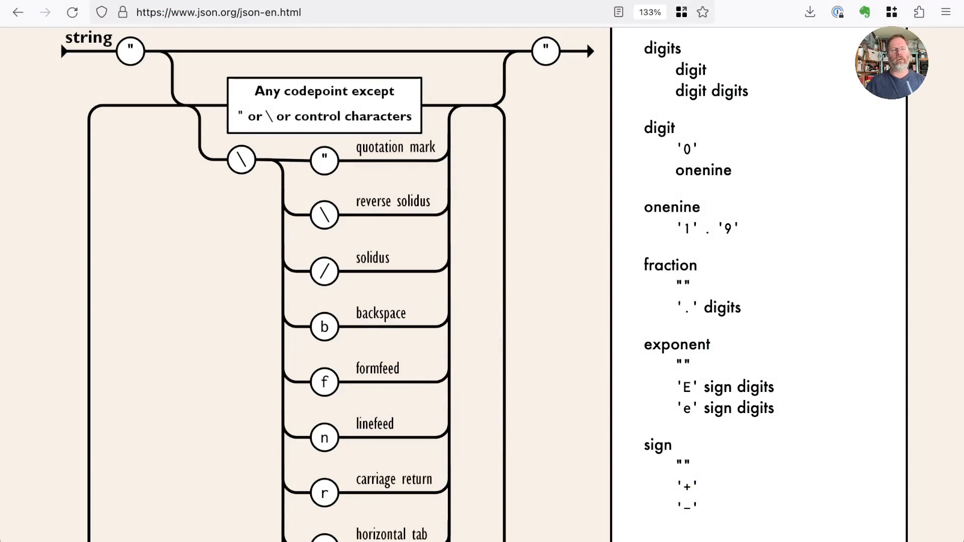
pyautogui.moveTo(264, 64)
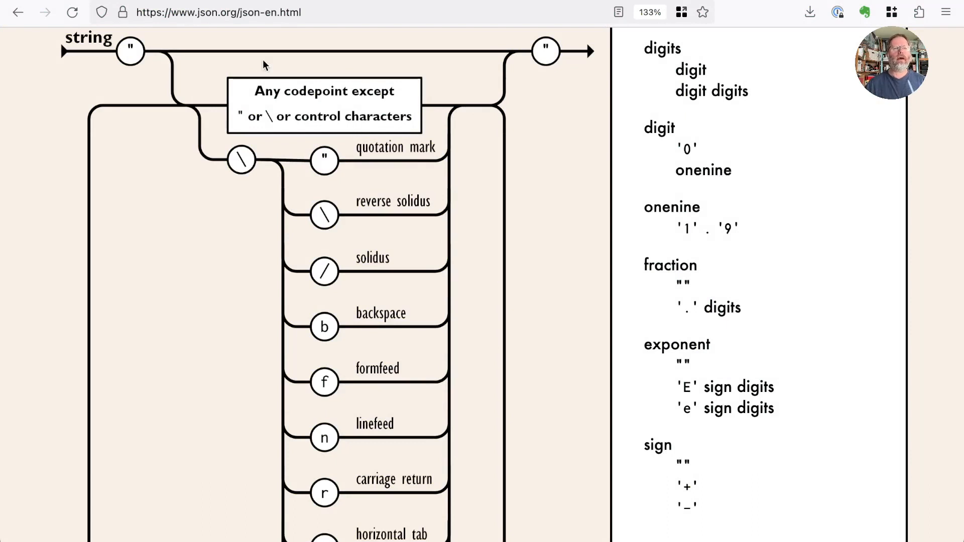
pyautogui.moveTo(130, 58)
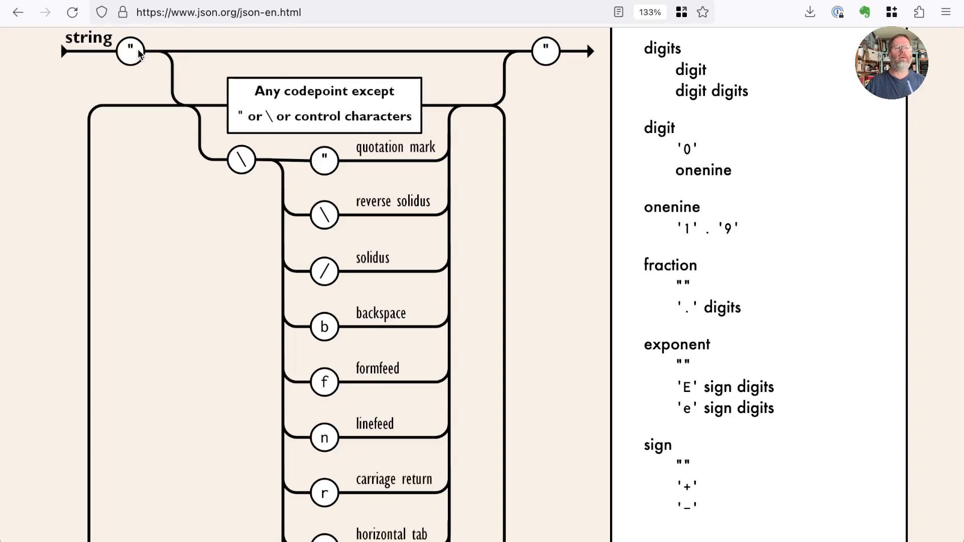
pyautogui.moveTo(243, 119)
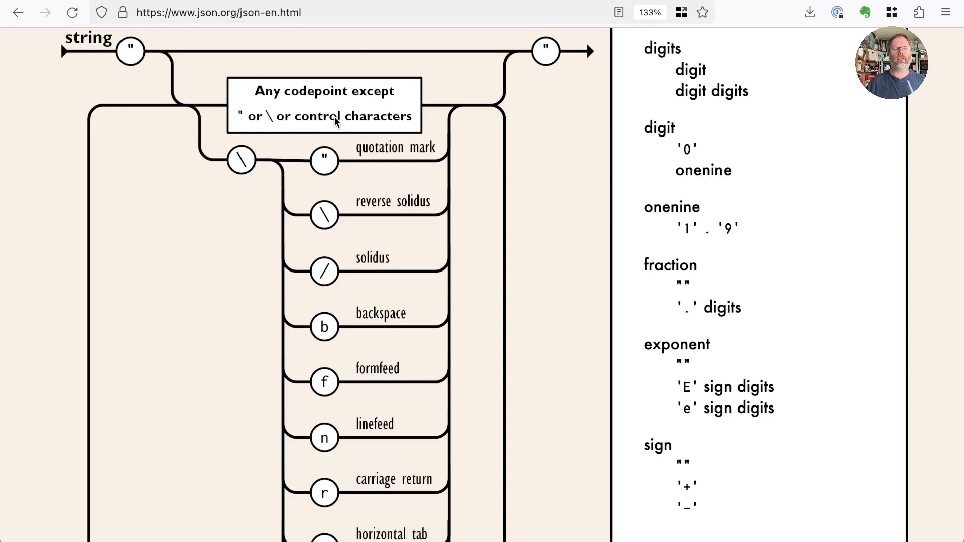
pyautogui.moveTo(126, 46)
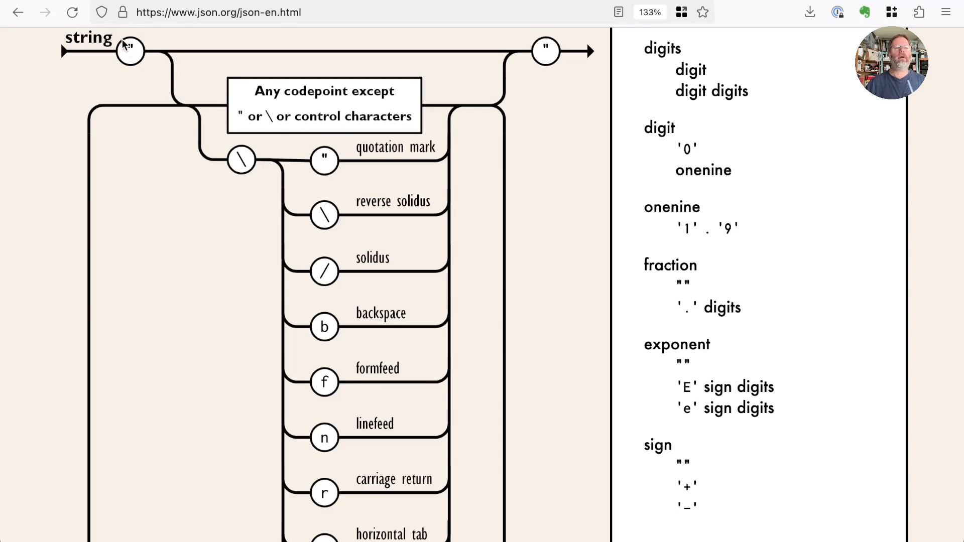
pyautogui.moveTo(337, 165)
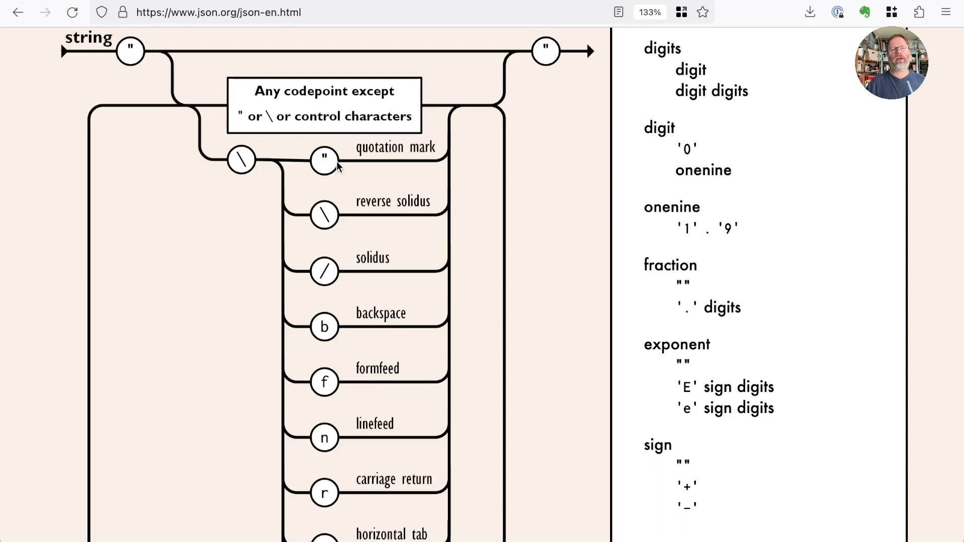
pyautogui.moveTo(327, 215)
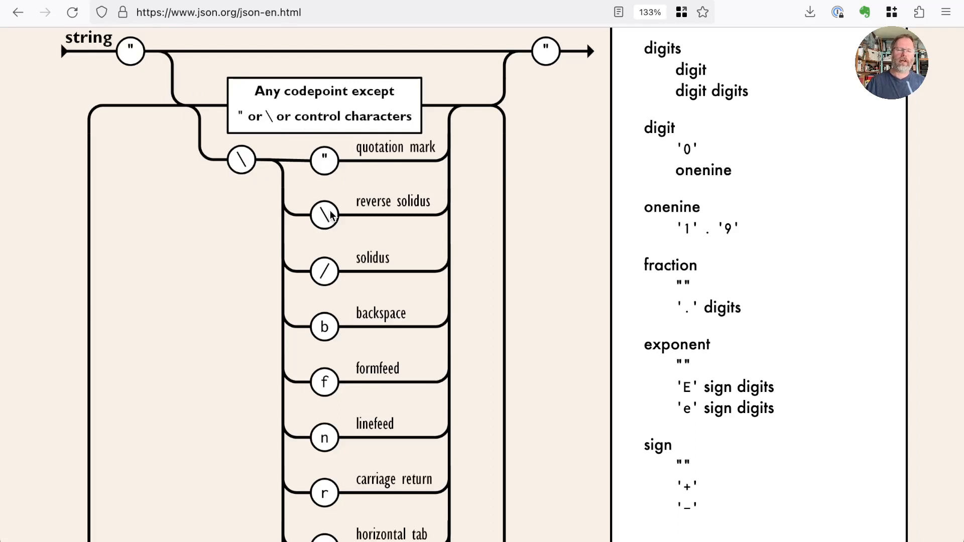
pyautogui.moveTo(332, 276)
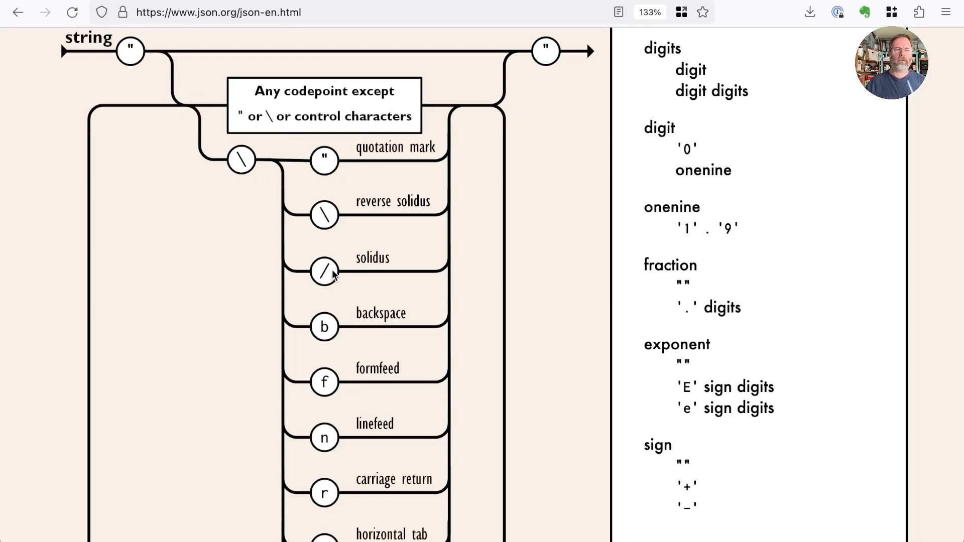
pyautogui.moveTo(324, 375)
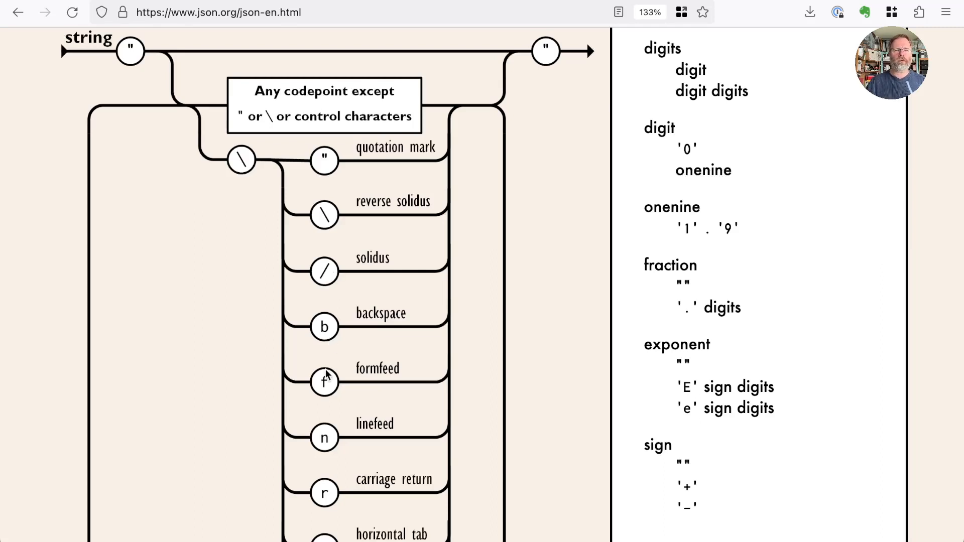
pyautogui.moveTo(359, 507)
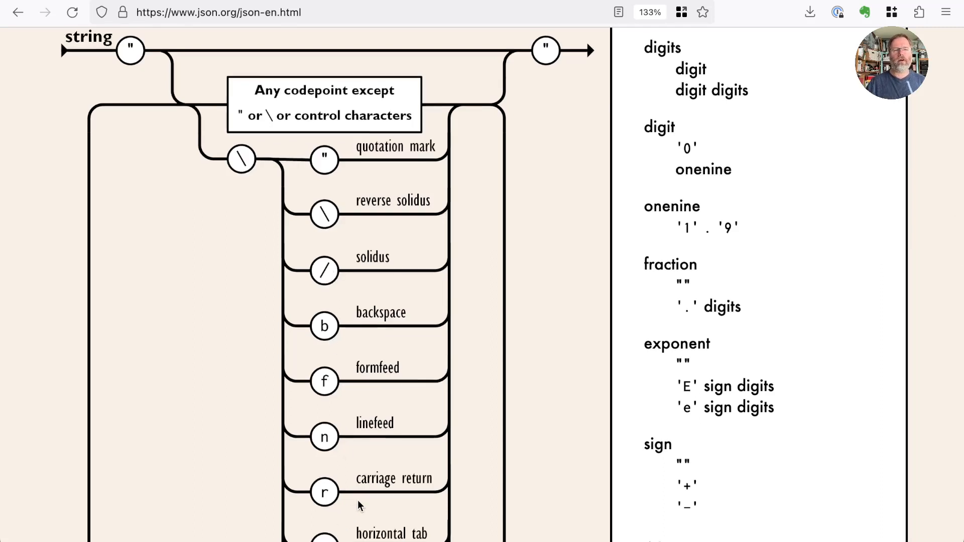
# Review the escaped-quote test string, then switch to json.kt's StringState.accept
pyautogui.scroll(-3)
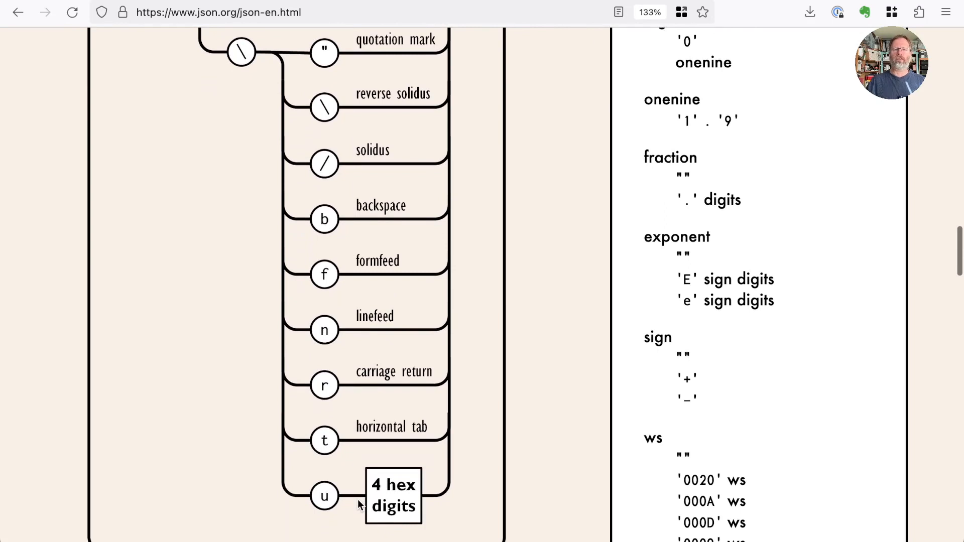
pyautogui.moveTo(846, 314)
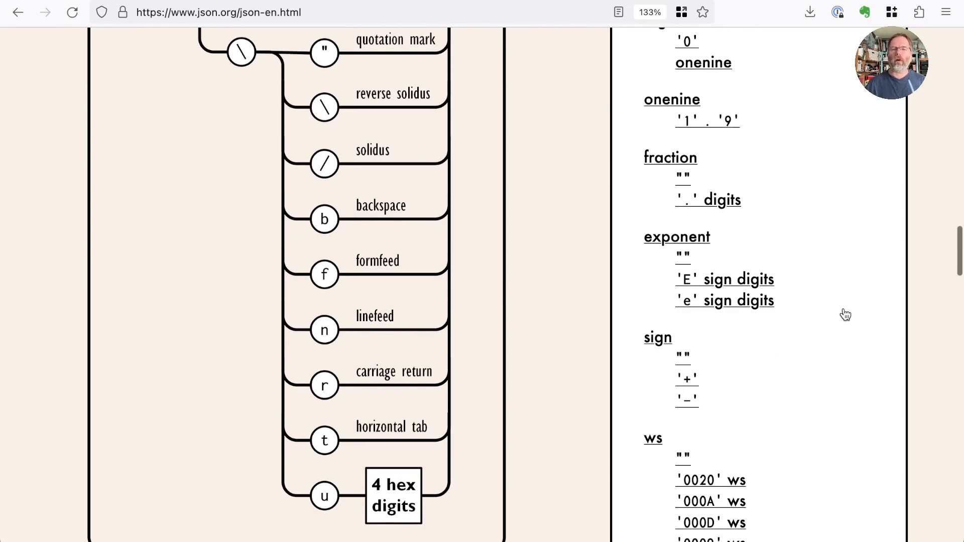
pyautogui.scroll(3)
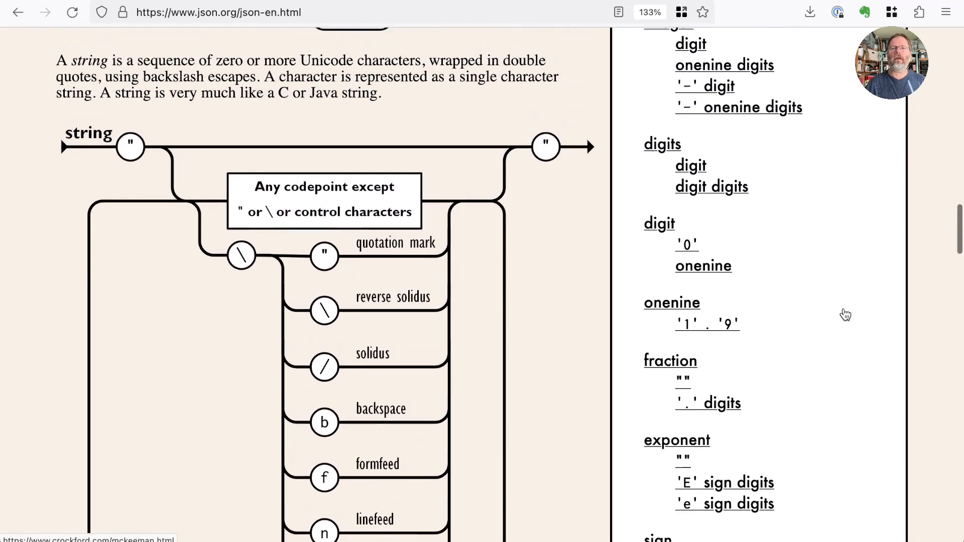
pyautogui.scroll(3)
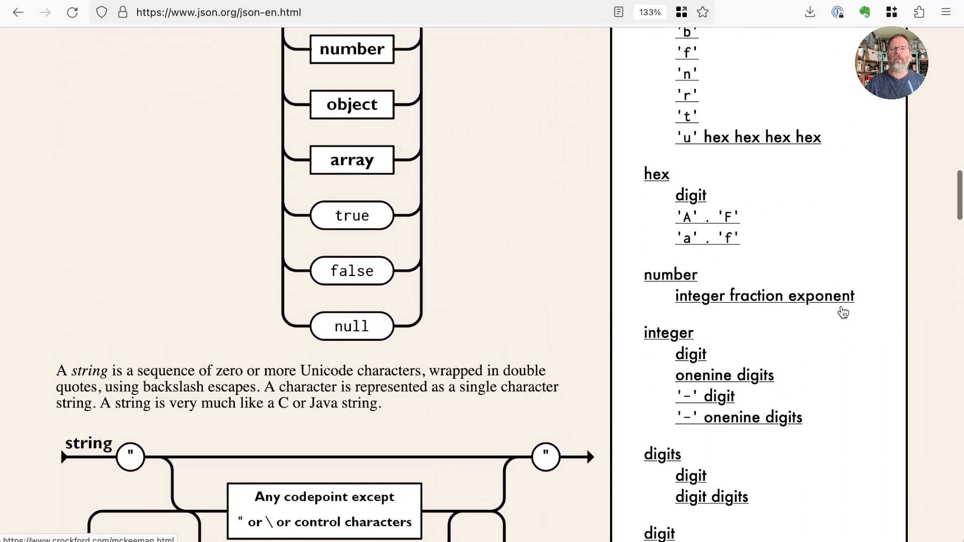
pyautogui.moveTo(721, 178)
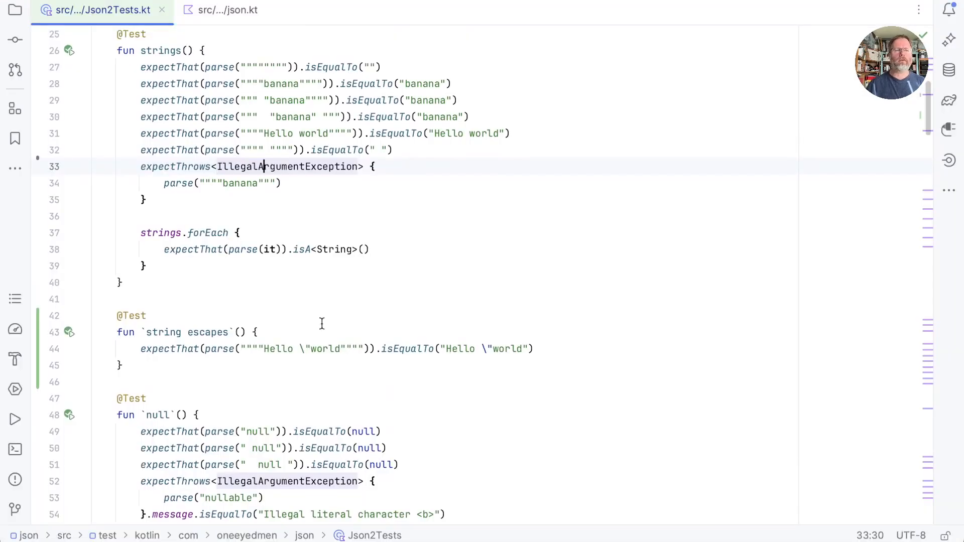
pyautogui.moveTo(206, 333)
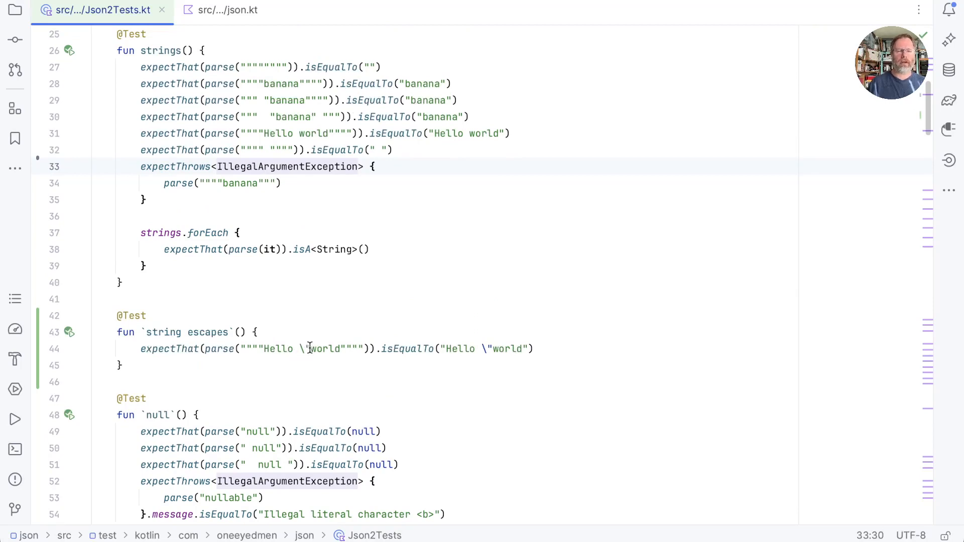
pyautogui.click(486, 348)
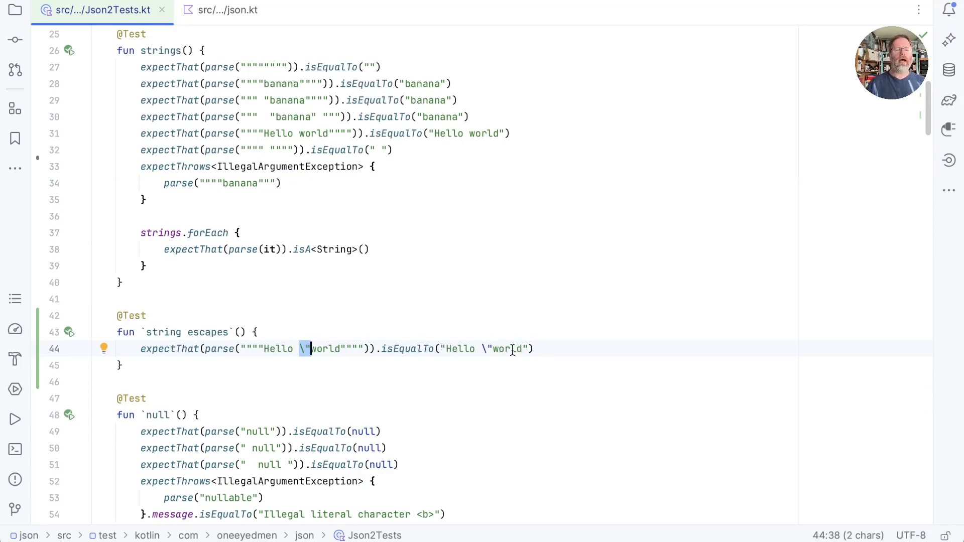
pyautogui.moveTo(226, 10)
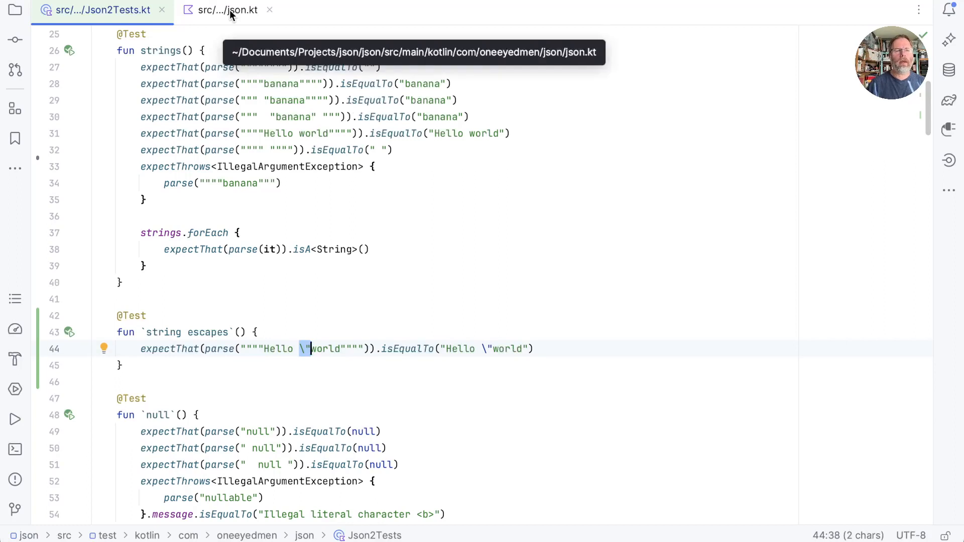
pyautogui.click(228, 10)
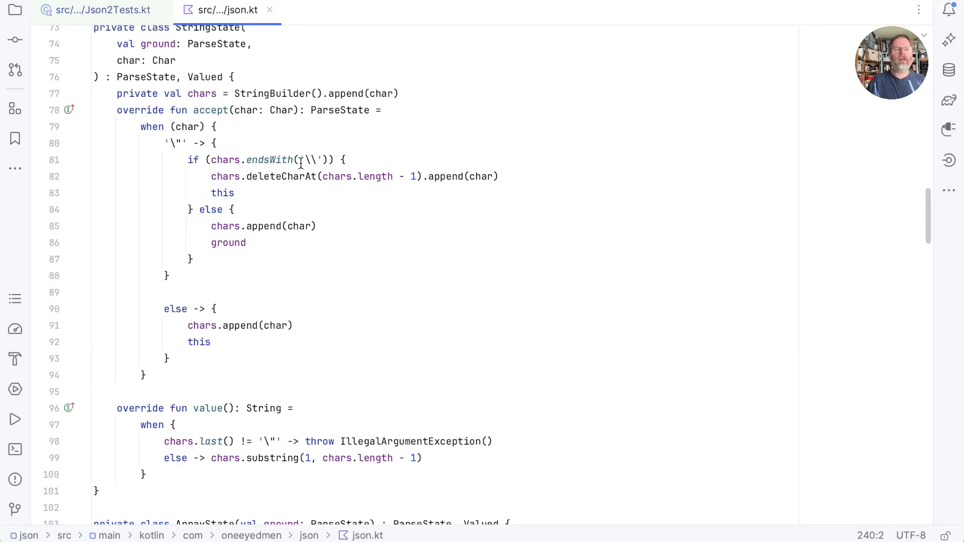
pyautogui.moveTo(421, 177)
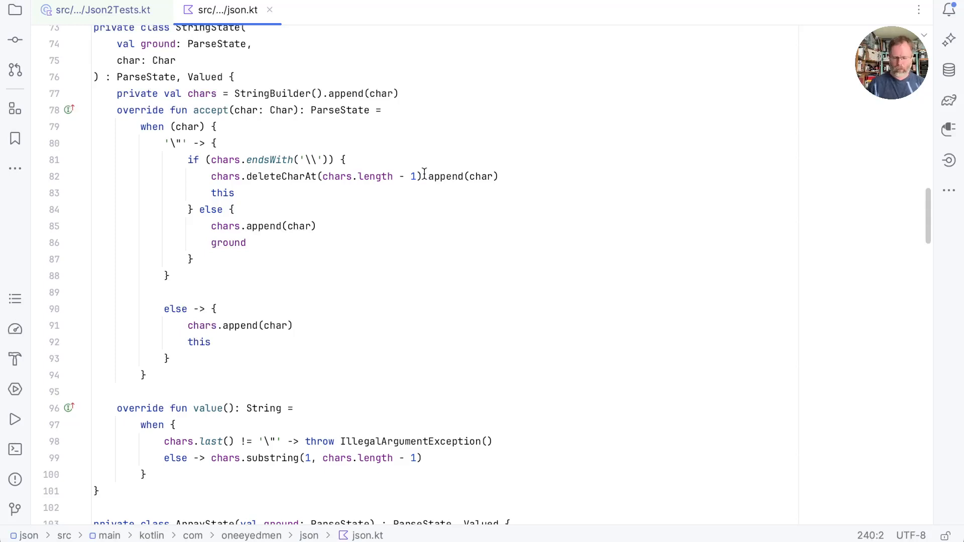
pyautogui.moveTo(422, 174)
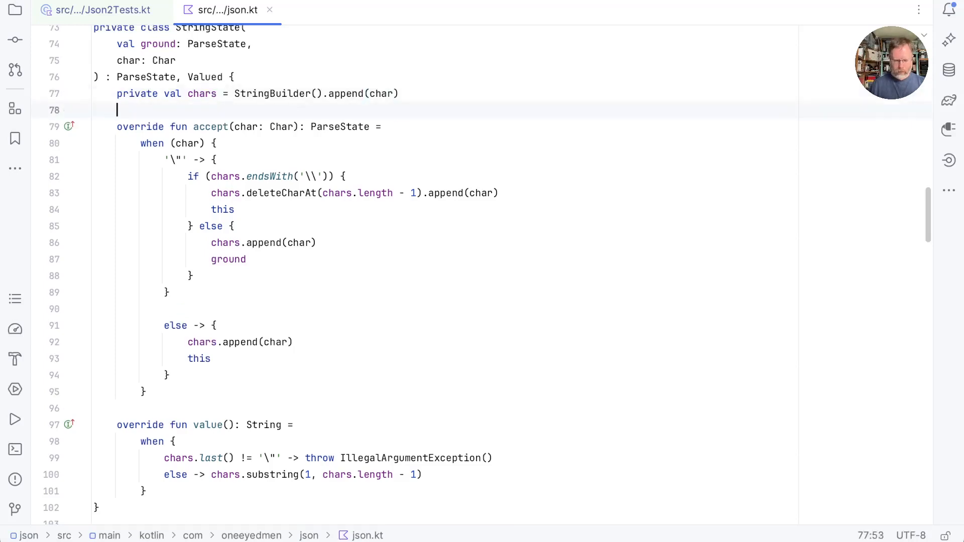
# Declare 'private var state: ParseState = Unescaped()' and a nested 'class Unescaped : ParseState'
pyautogui.write('private var')
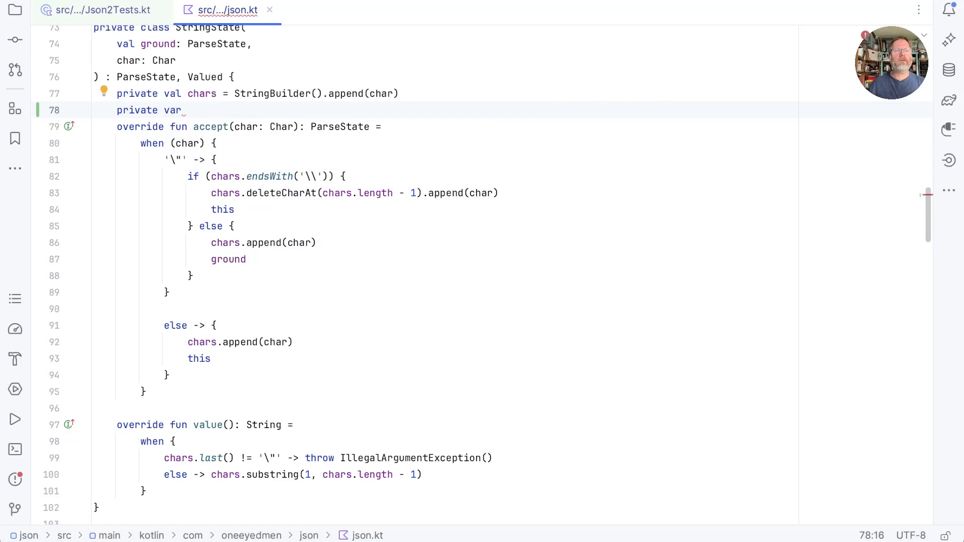
pyautogui.write('state: ParseState =')
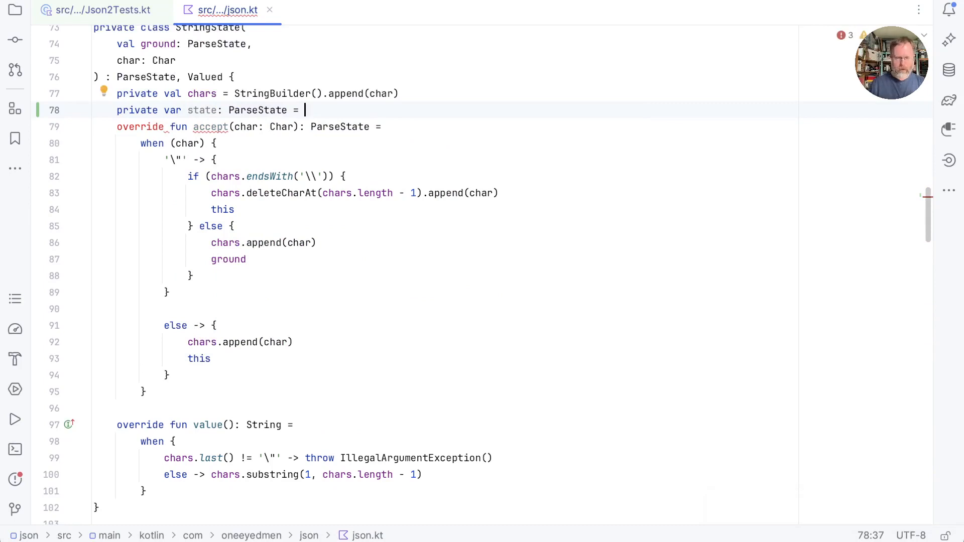
pyautogui.write('Unescaped(')
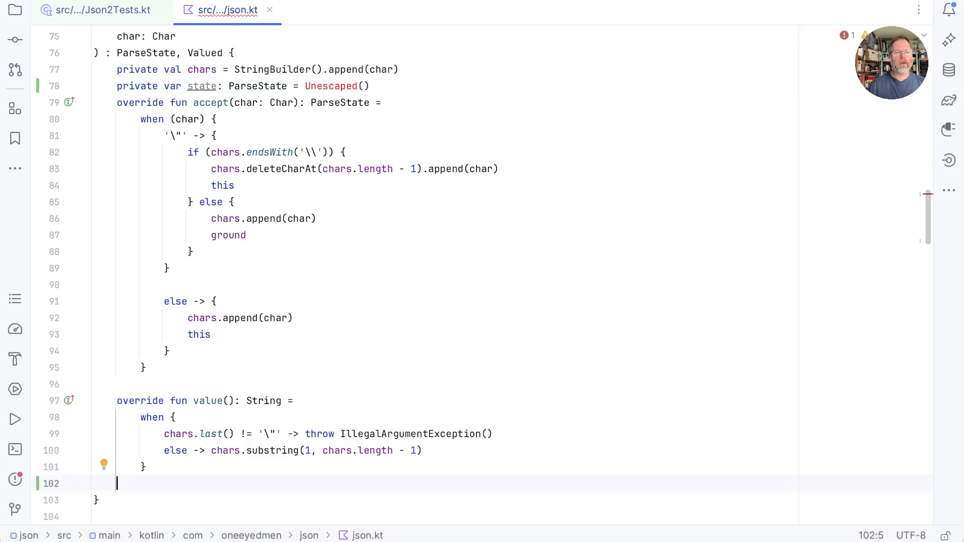
pyautogui.write('class Unescaped')
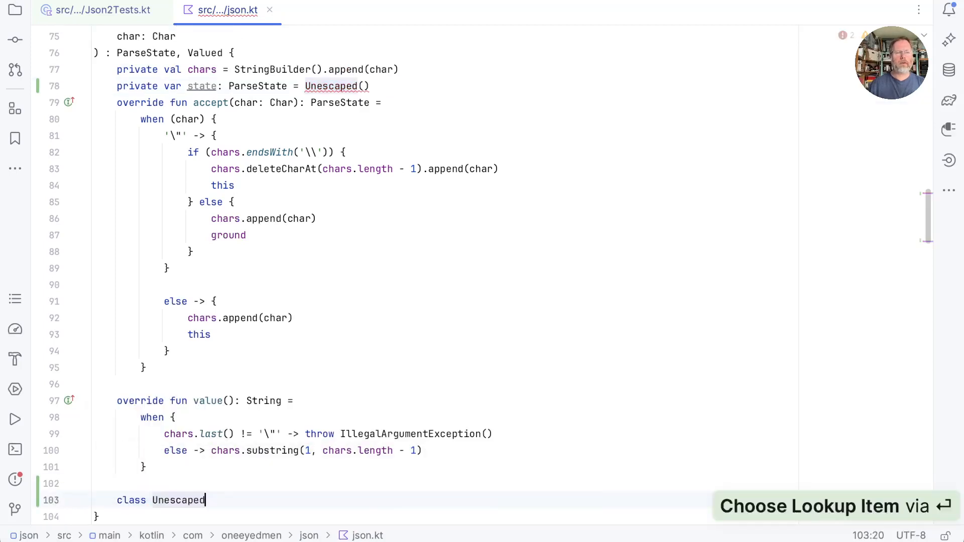
pyautogui.write(': ParseState')
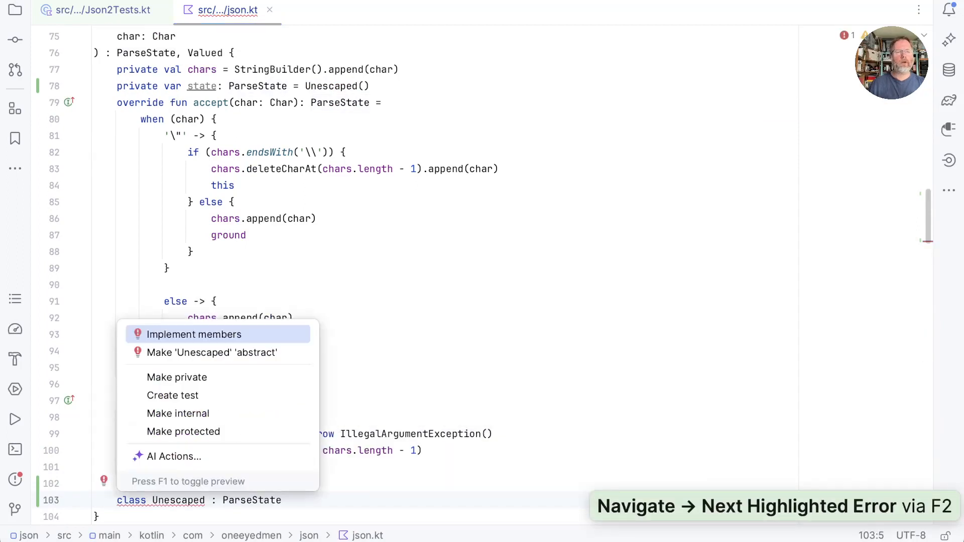
# Generate Unescaped's accept(char: Char): ParseState override as a TODO stub via quick fix
pyautogui.click(193, 334)
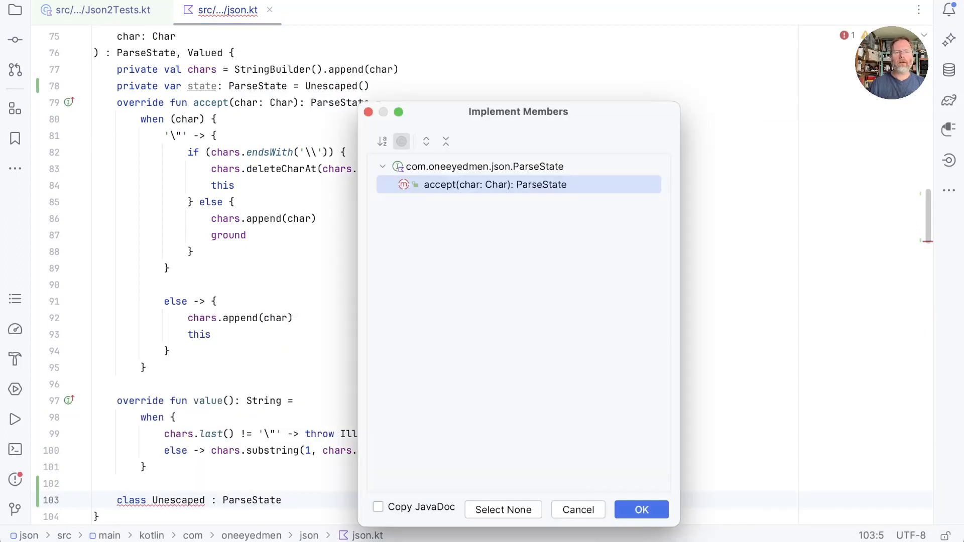
pyautogui.click(640, 510)
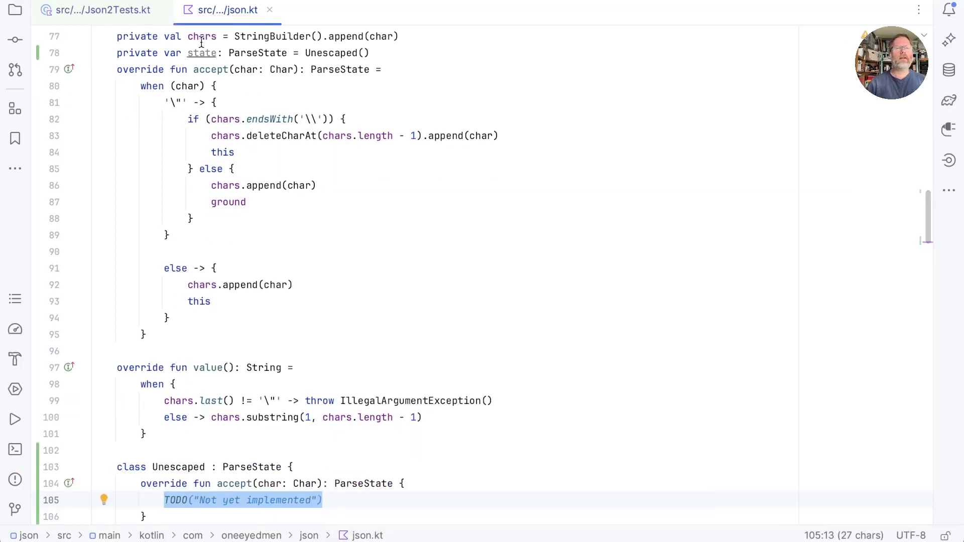
pyautogui.moveTo(209, 69)
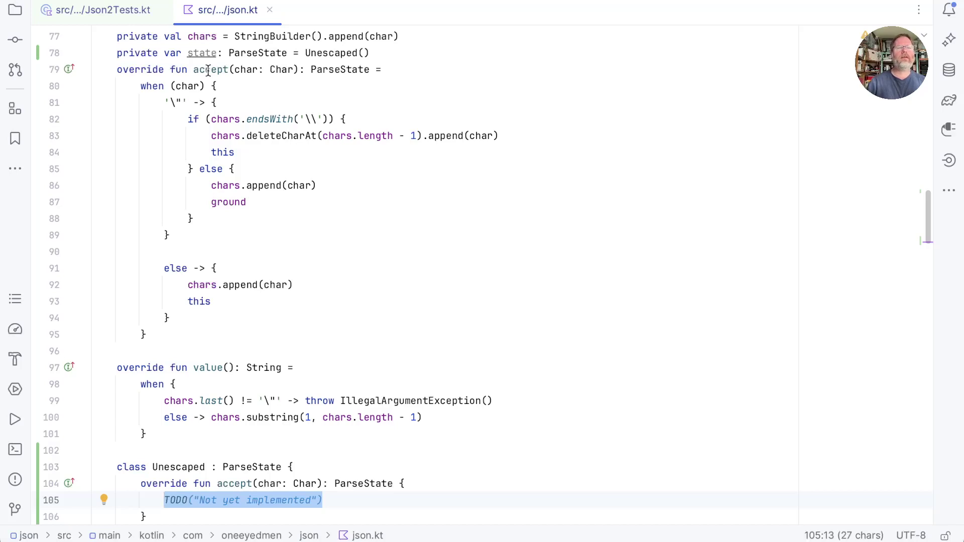
pyautogui.doubleClick(202, 53)
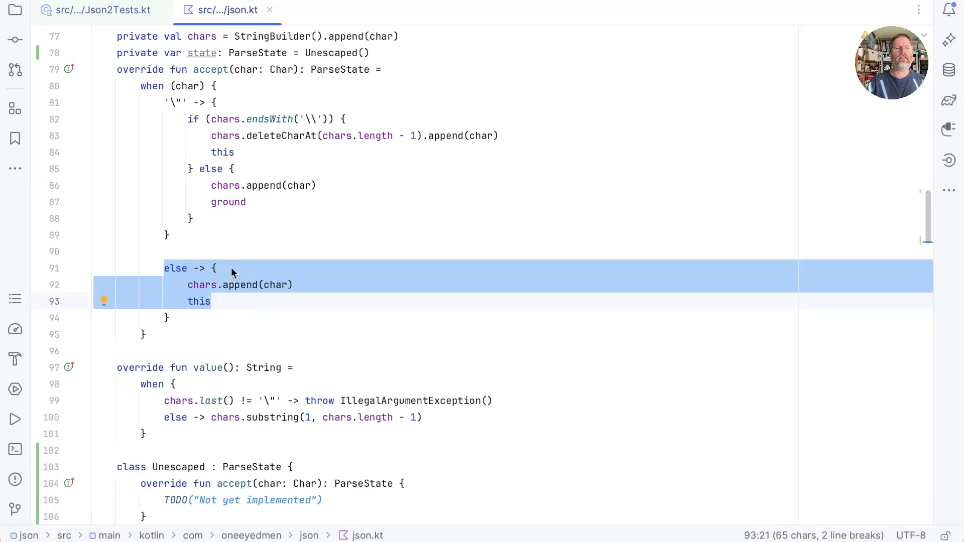
pyautogui.moveTo(235, 153)
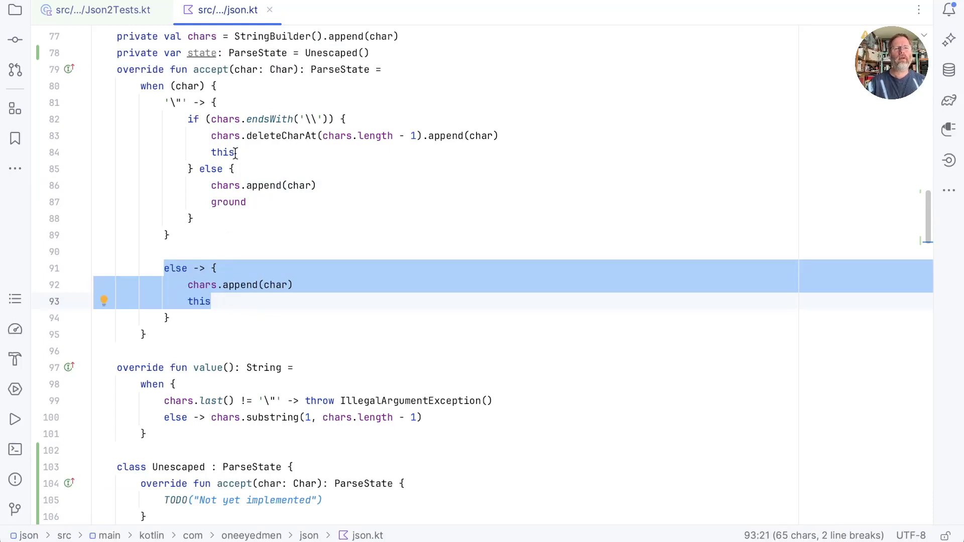
pyautogui.click(237, 153)
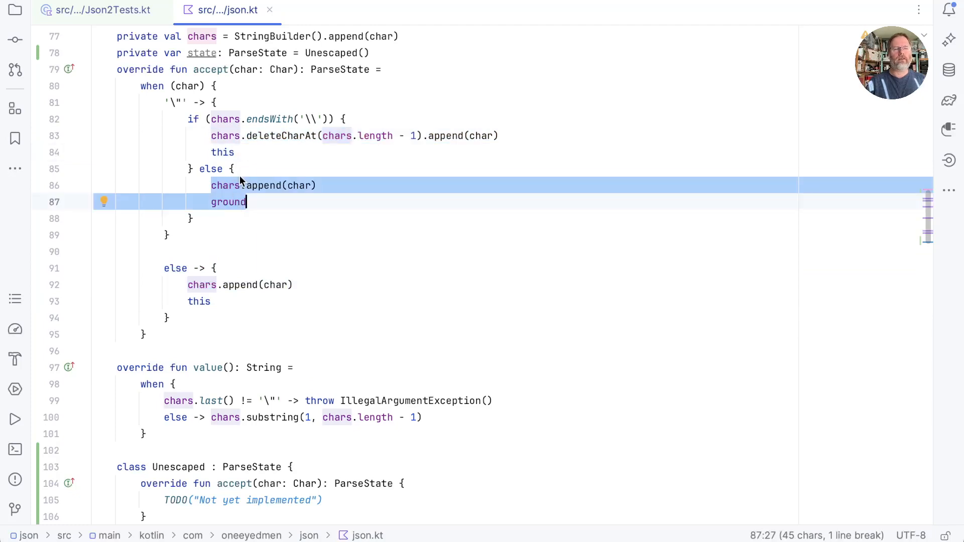
pyautogui.moveTo(234, 269)
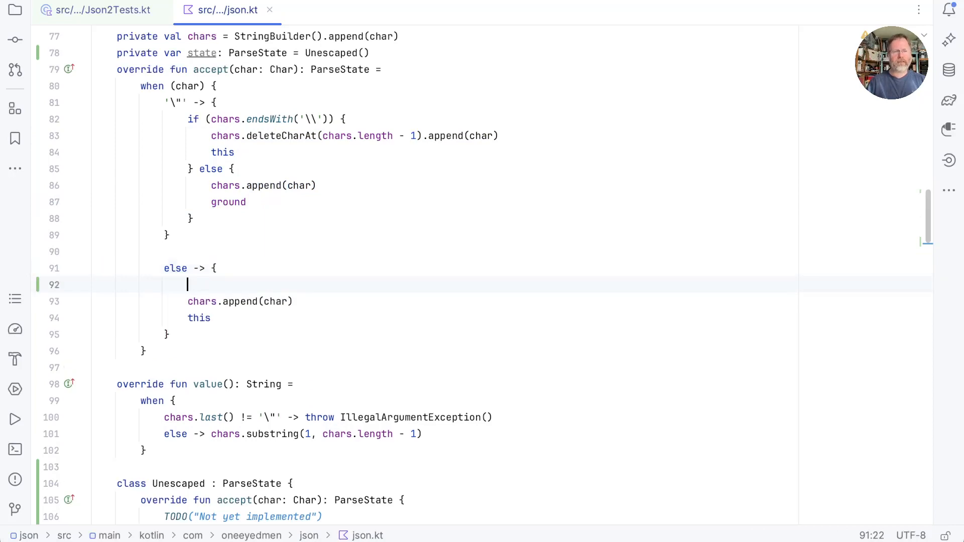
# Delegate the else branch to state.accept(char) and declare Unescaped as an inner class
pyautogui.write('state.accept(char')
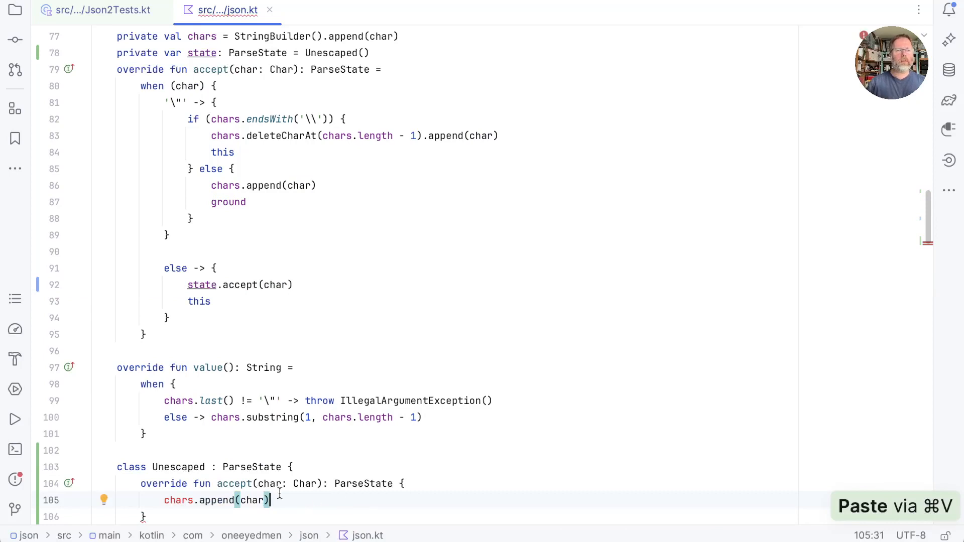
pyautogui.moveTo(179, 500)
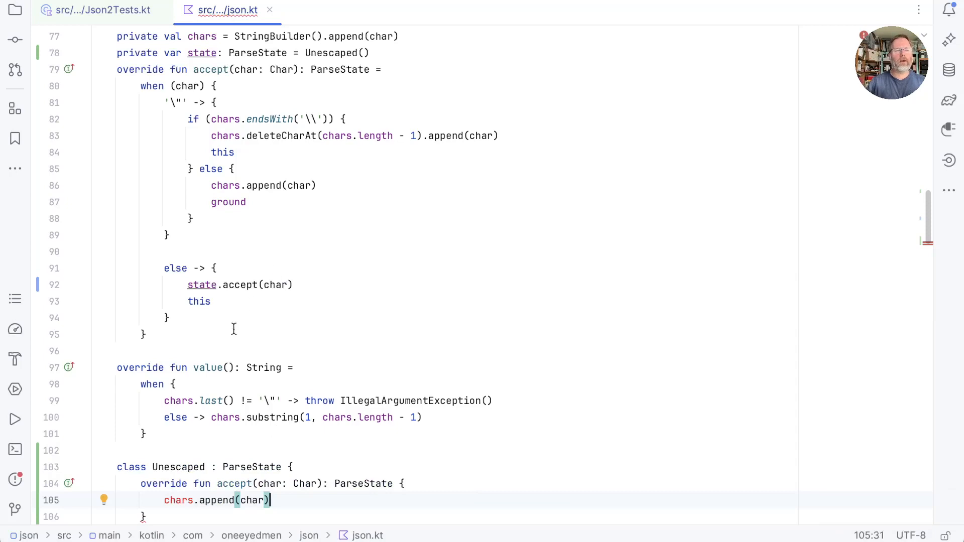
pyautogui.click(117, 467)
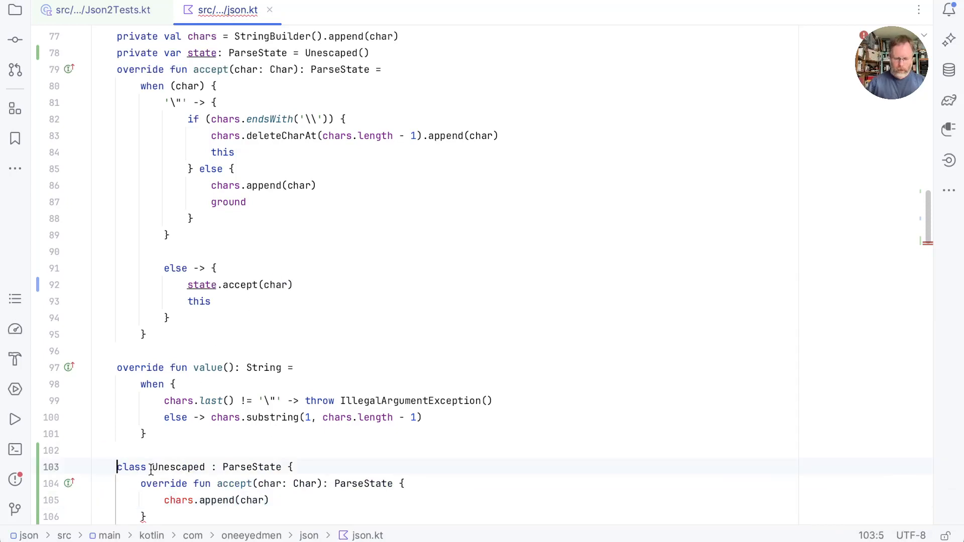
pyautogui.write('inner')
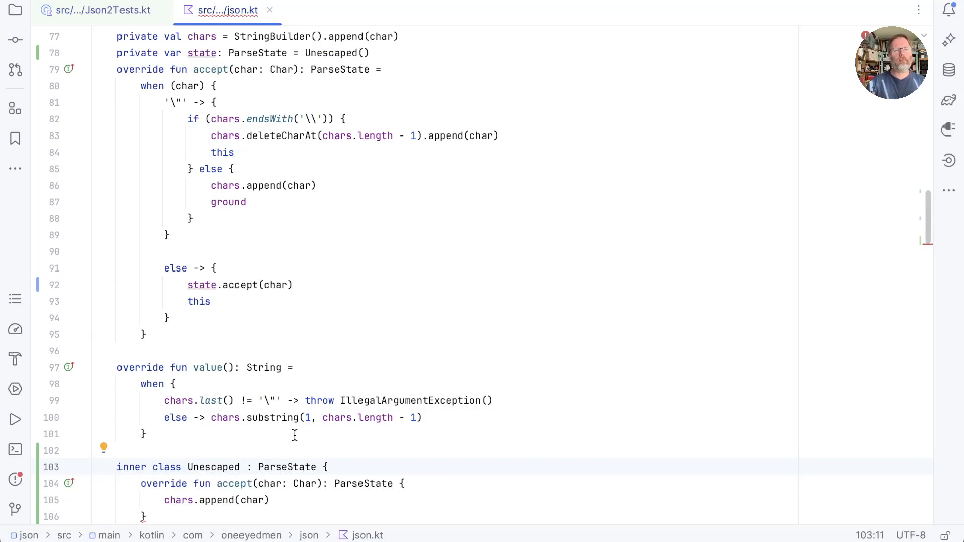
pyautogui.moveTo(348, 46)
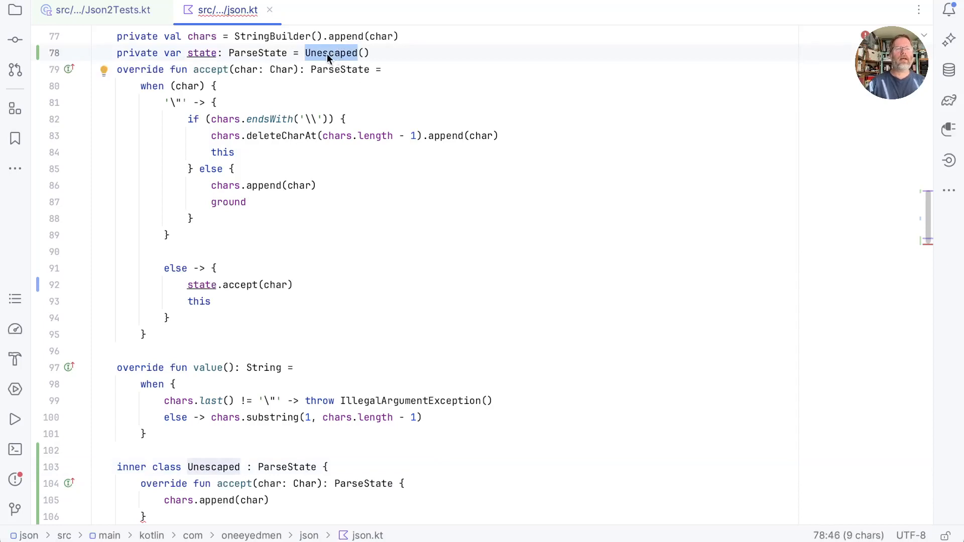
# Make Unescaped's accept return this@StringState after appending the char
pyautogui.scroll(3)
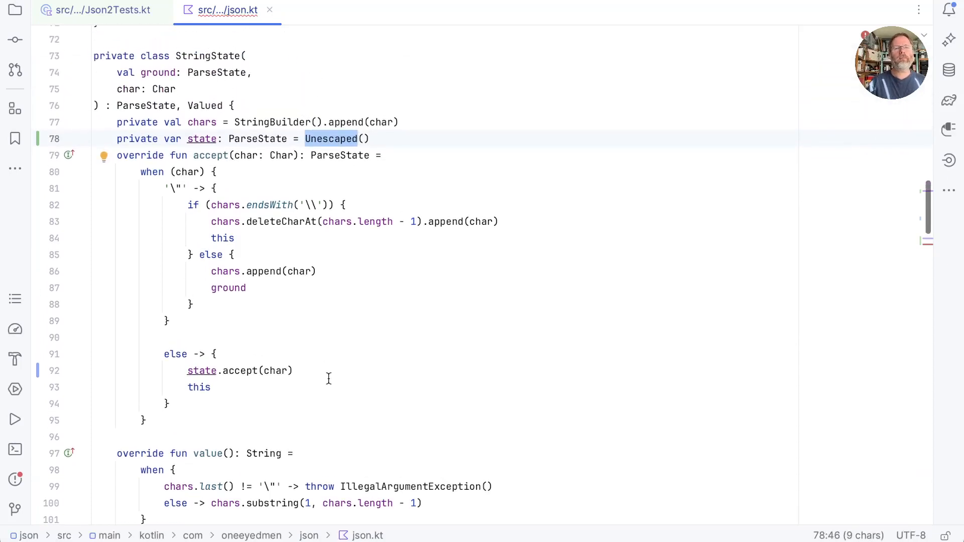
pyautogui.scroll(-3)
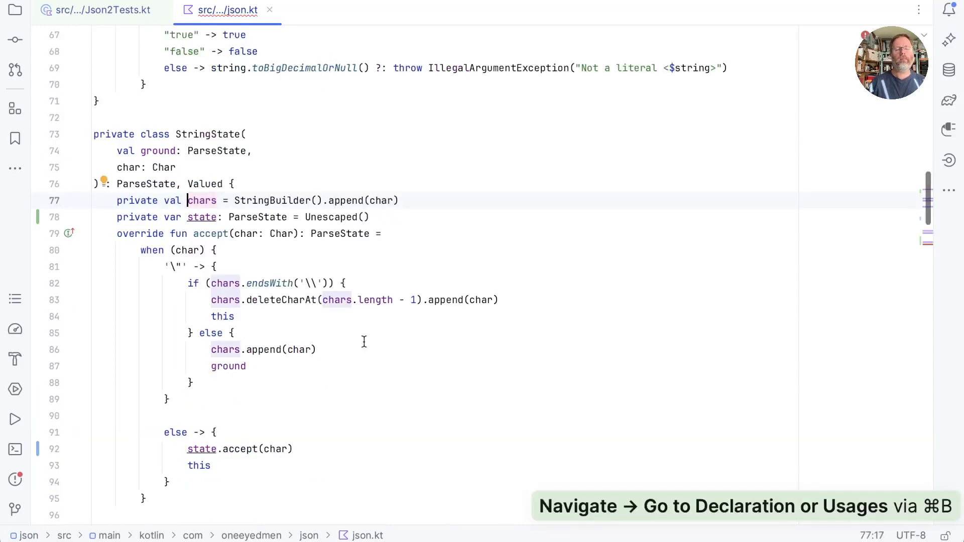
pyautogui.scroll(-3)
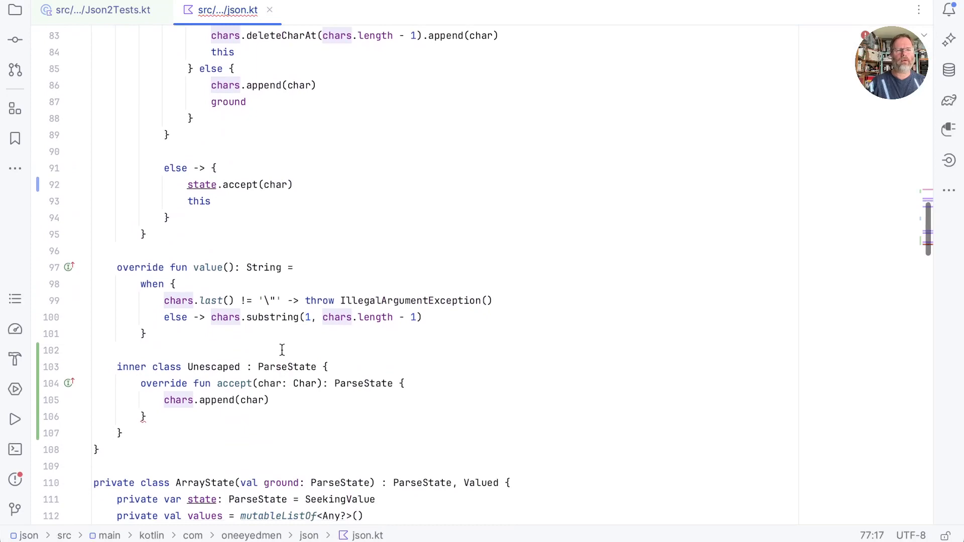
pyautogui.click(314, 400)
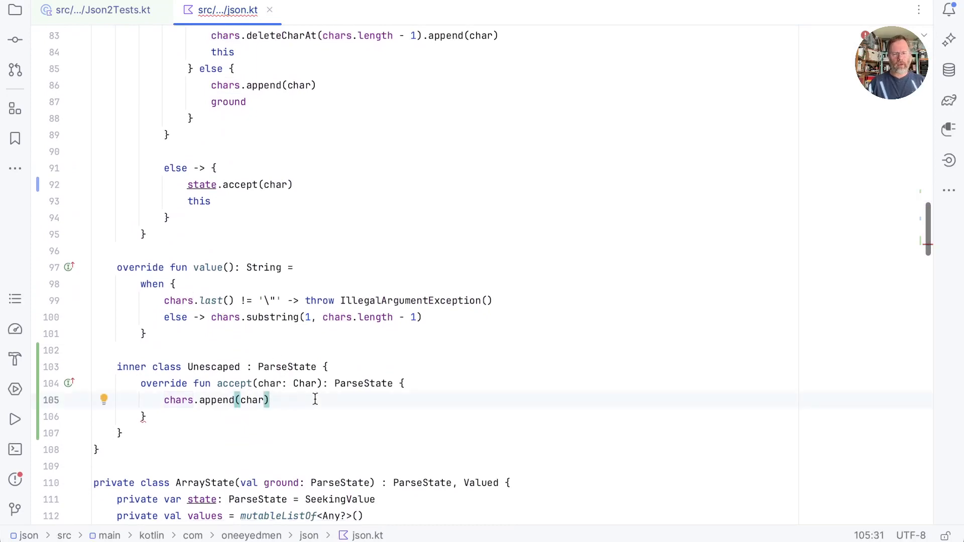
pyautogui.write('return this')
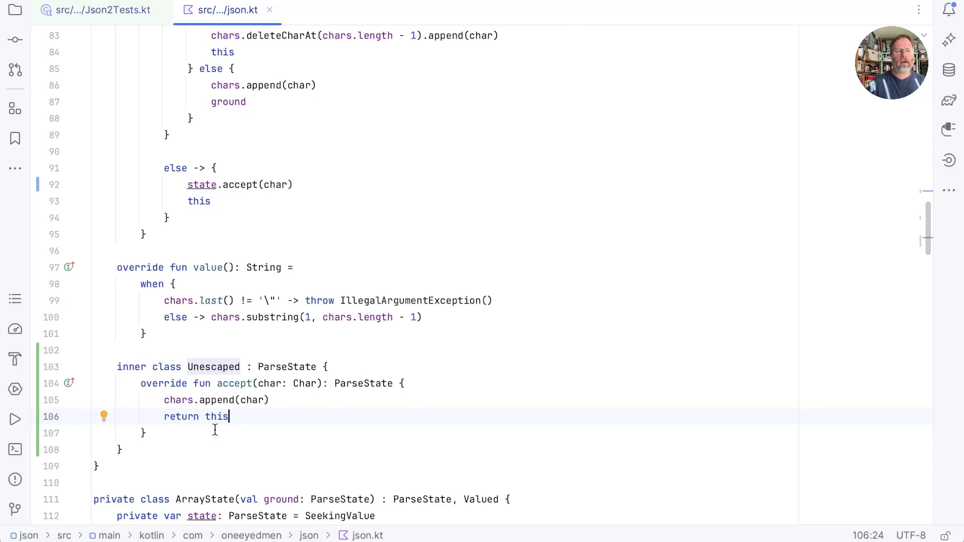
pyautogui.doubleClick(216, 415)
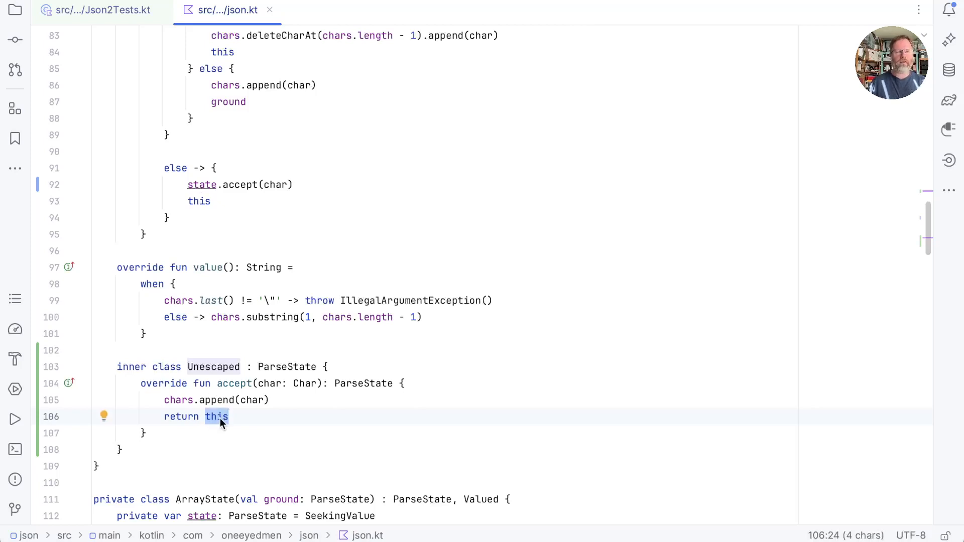
pyautogui.write('@StringState')
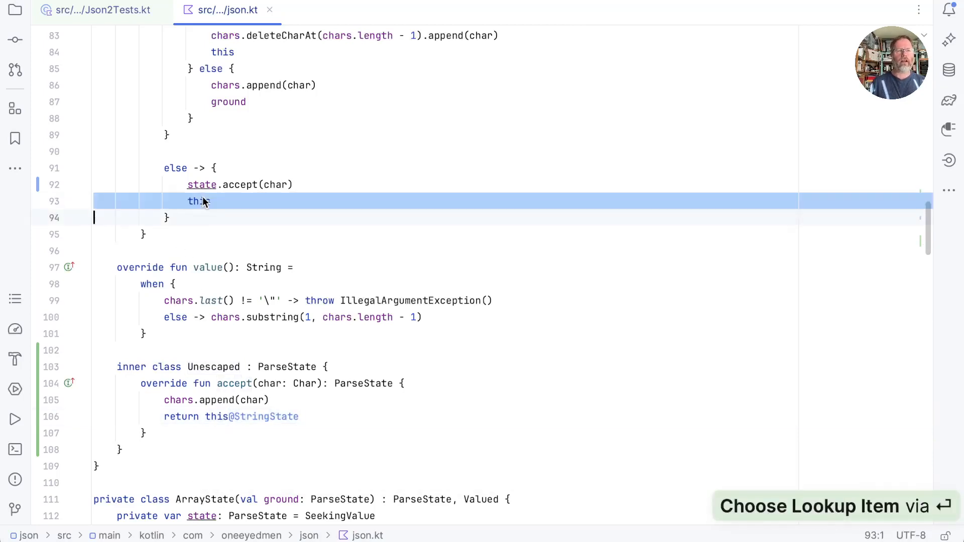
# Remove the trailing 'this' from the else branch and rerun Json2Tests to 13 passing
pyautogui.press('Delete')
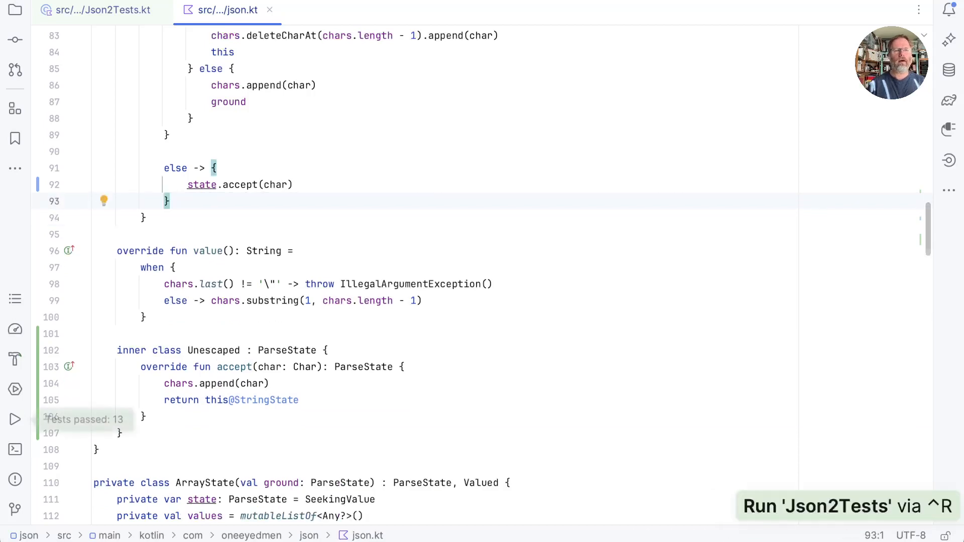
pyautogui.click(191, 119)
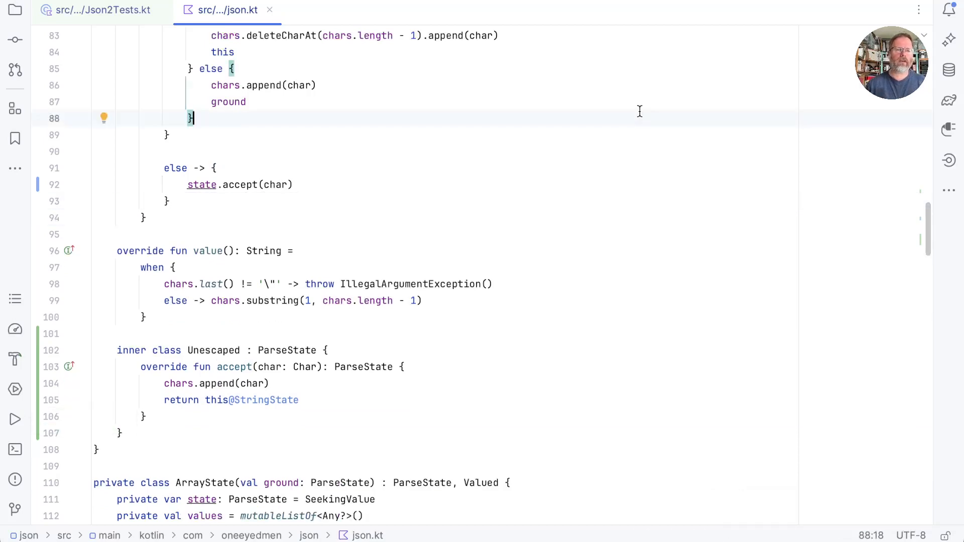
# Scroll to the end of the Unescaped class to make room below it
pyautogui.scroll(3)
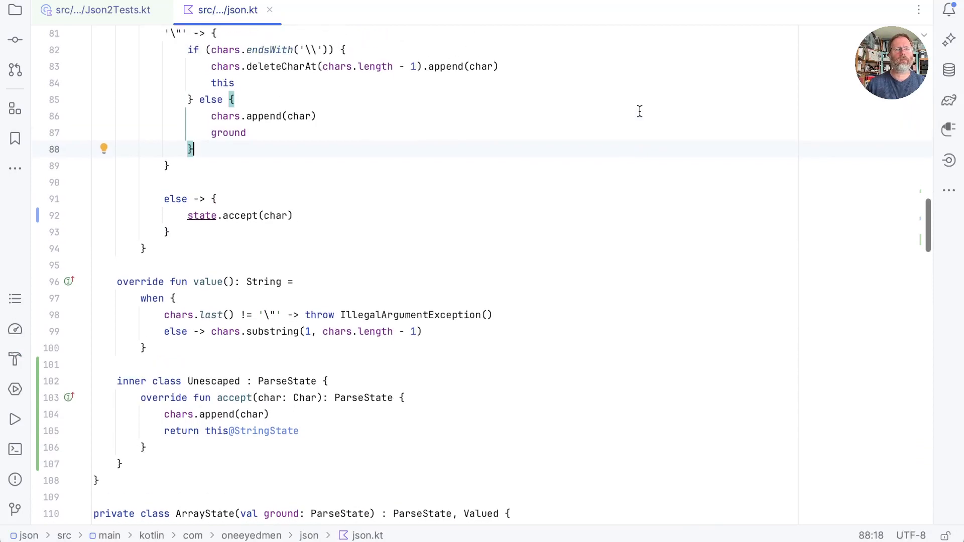
pyautogui.scroll(3)
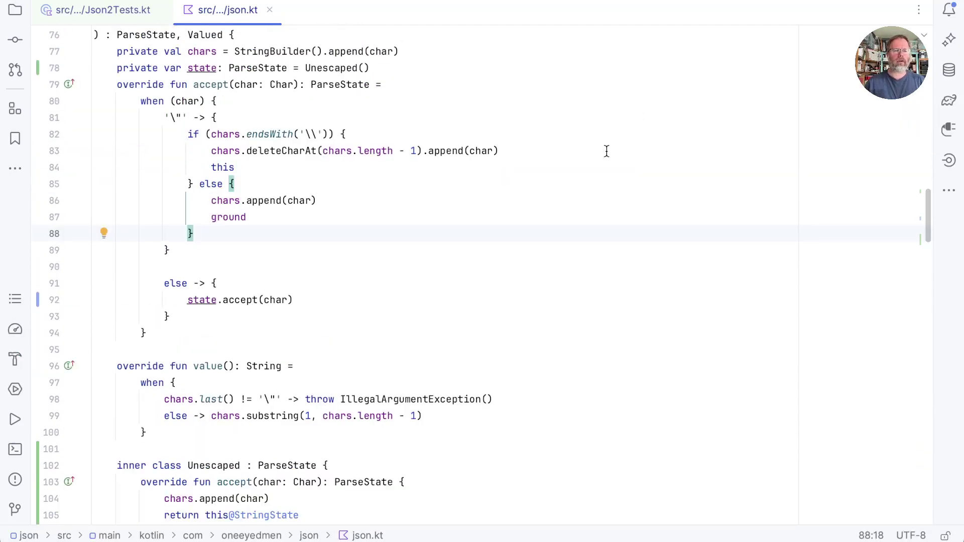
pyautogui.moveTo(588, 162)
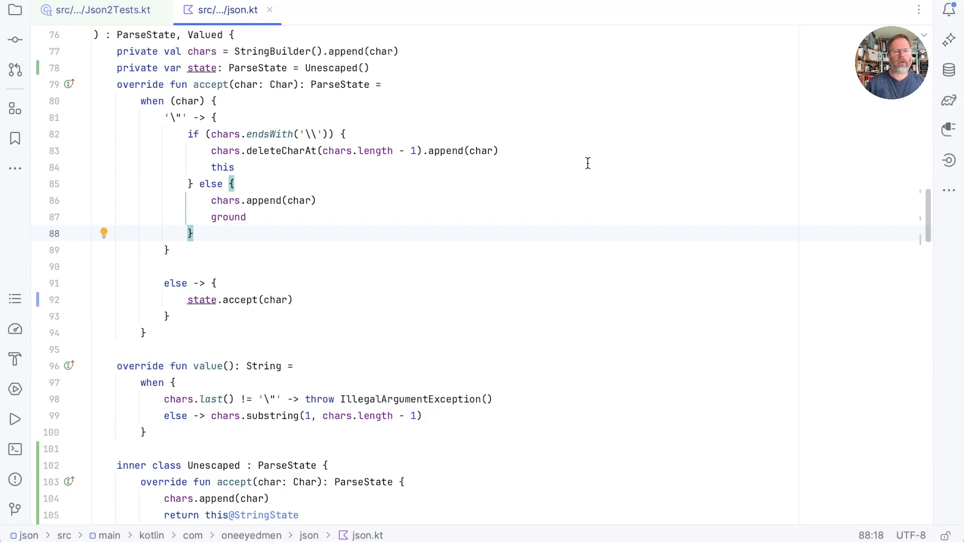
pyautogui.scroll(-3)
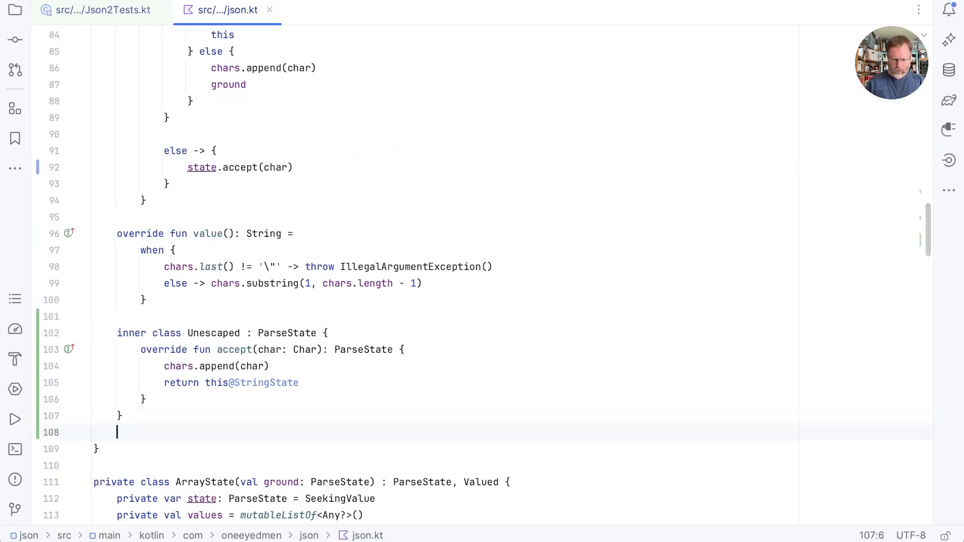
# Declare 'inner class Escaped : ParseState' with a generated accept TODO stub
pyautogui.write('inncer class Escaped : ParseState {')
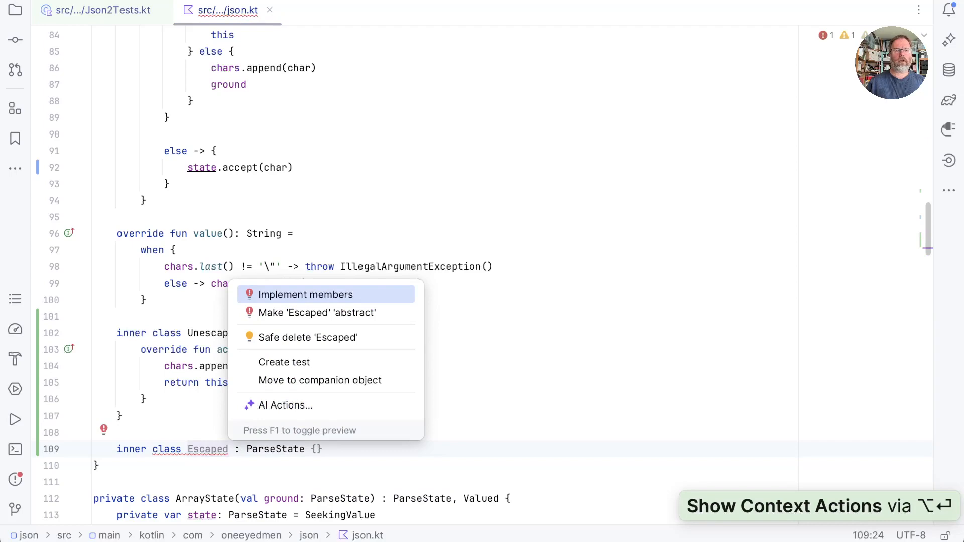
pyautogui.click(306, 294)
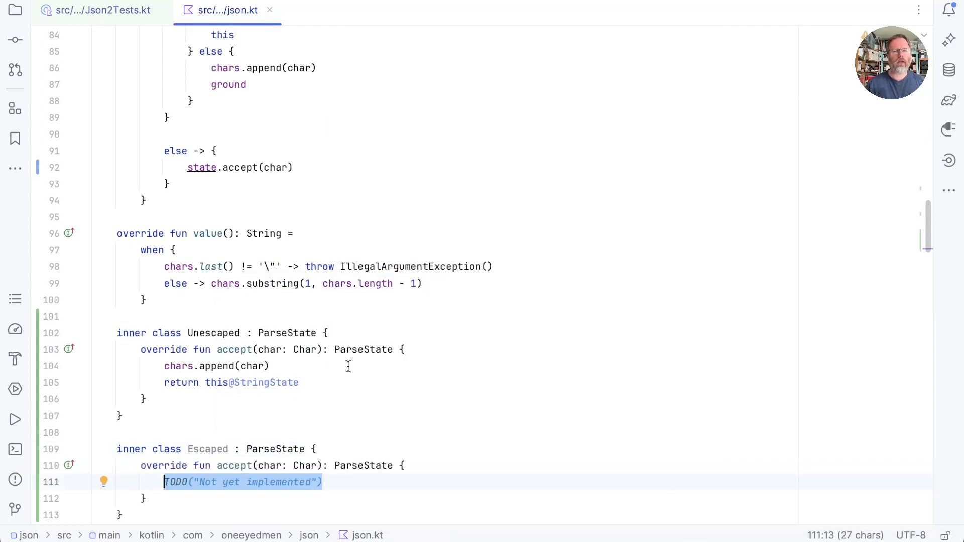
pyautogui.moveTo(232, 431)
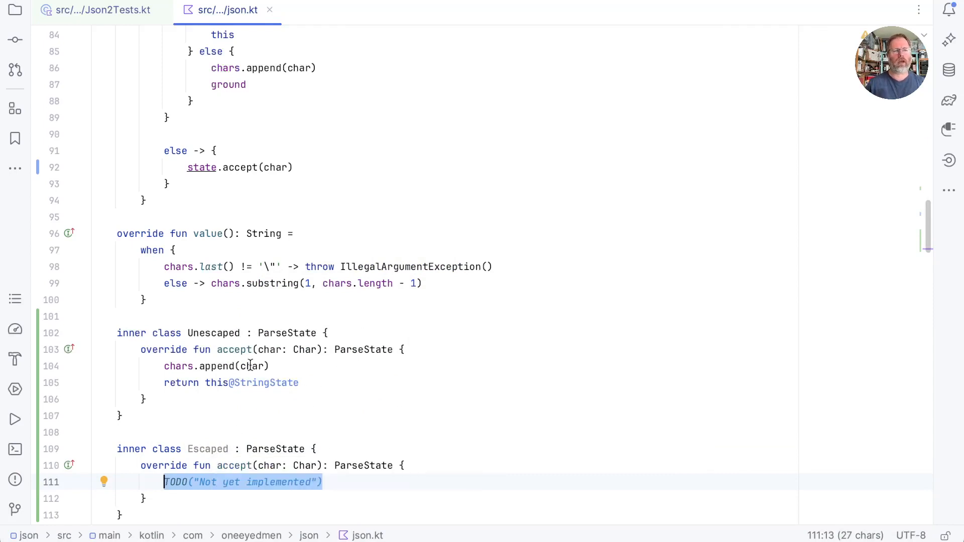
# Start Unescaped.accept's when(char) with a '\\' branch returning Escaped()
pyautogui.click(407, 349)
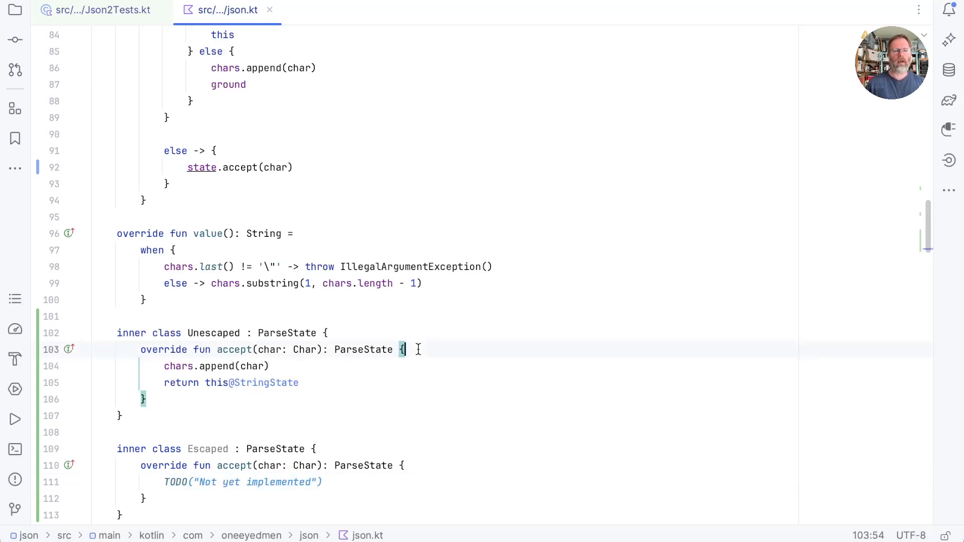
pyautogui.write('retur')
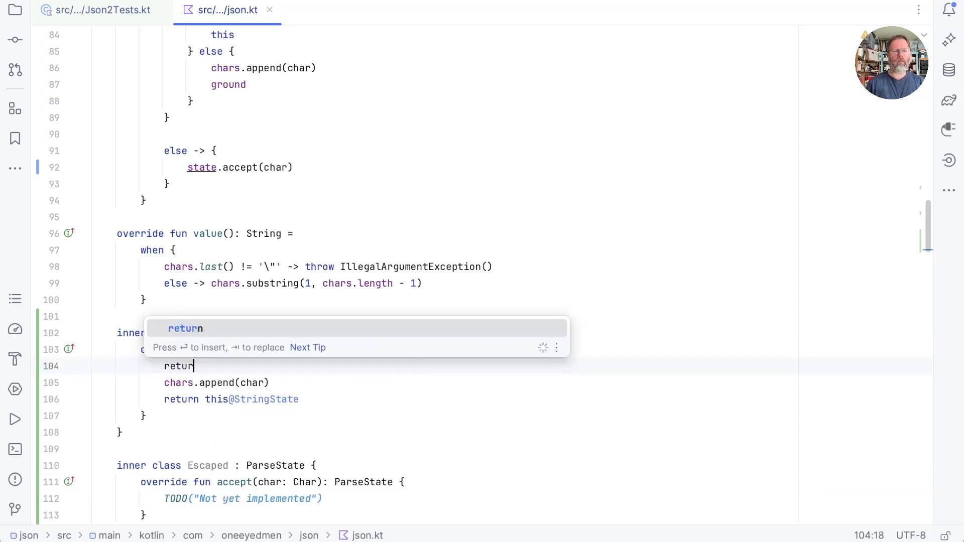
pyautogui.write('when (char')
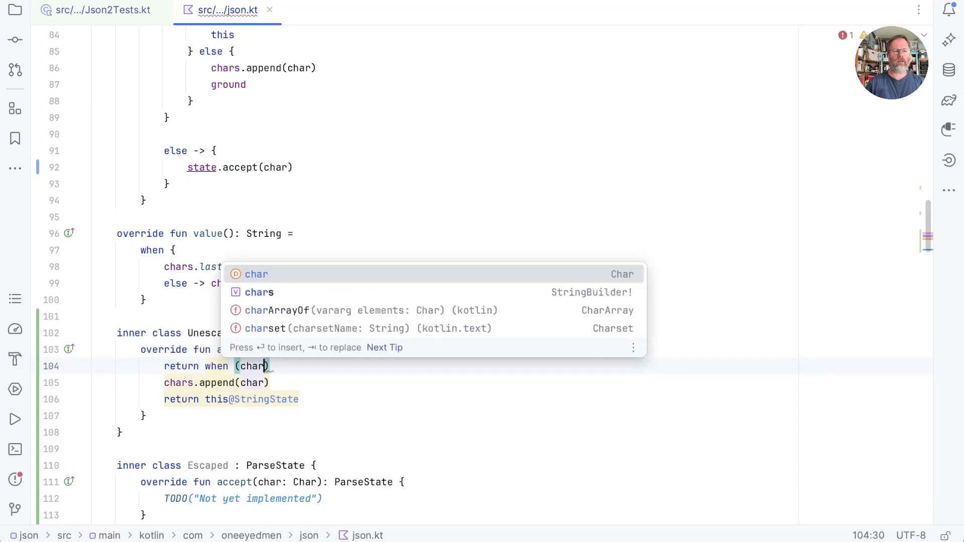
pyautogui.press('enter')
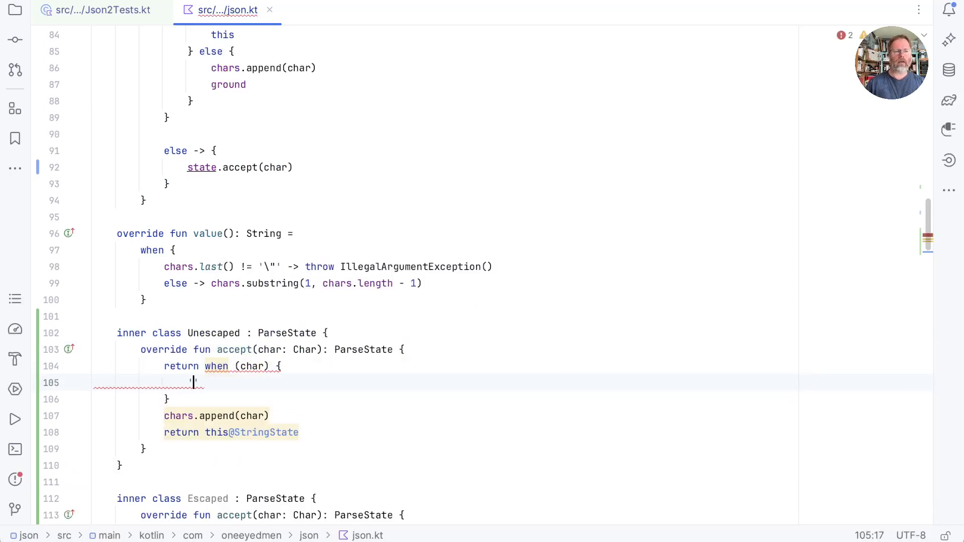
pyautogui.write("'\\")
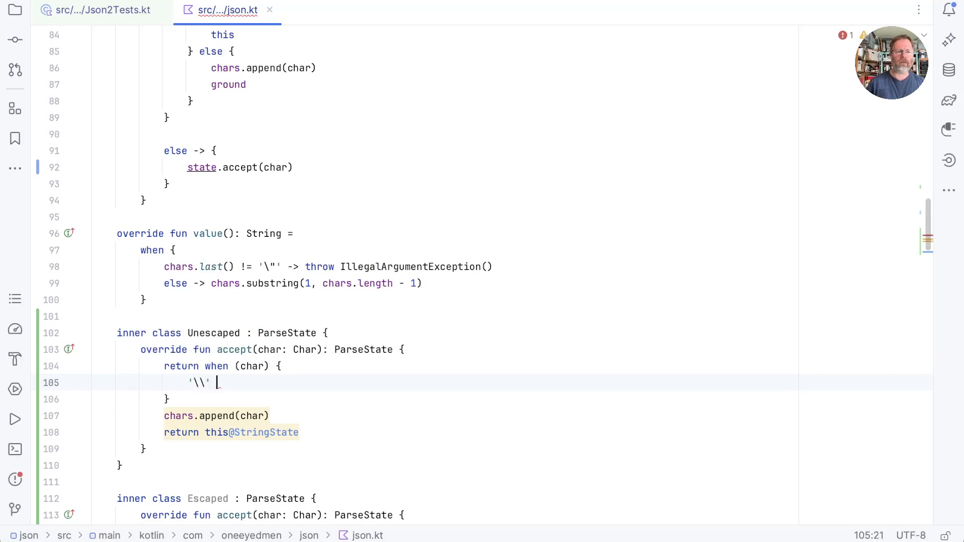
pyautogui.write('->')
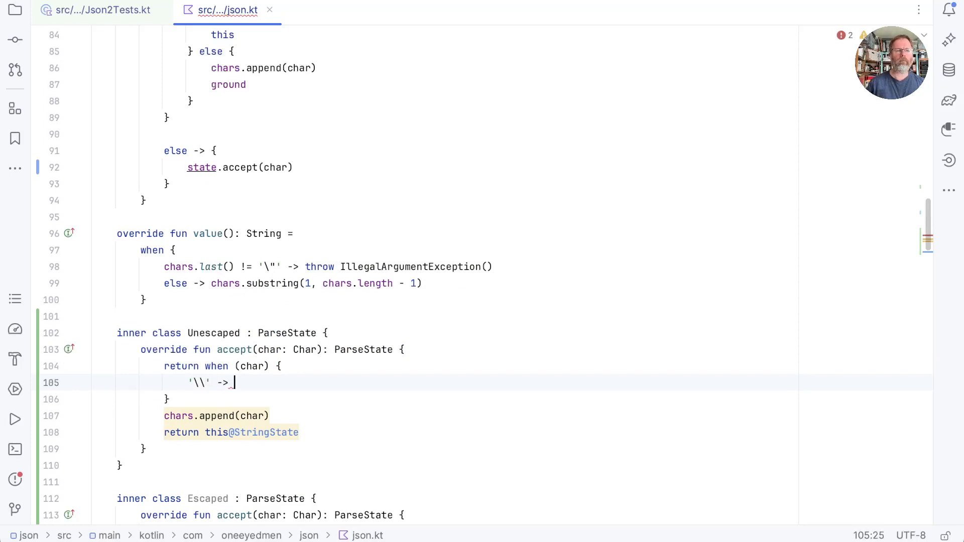
pyautogui.write('E')
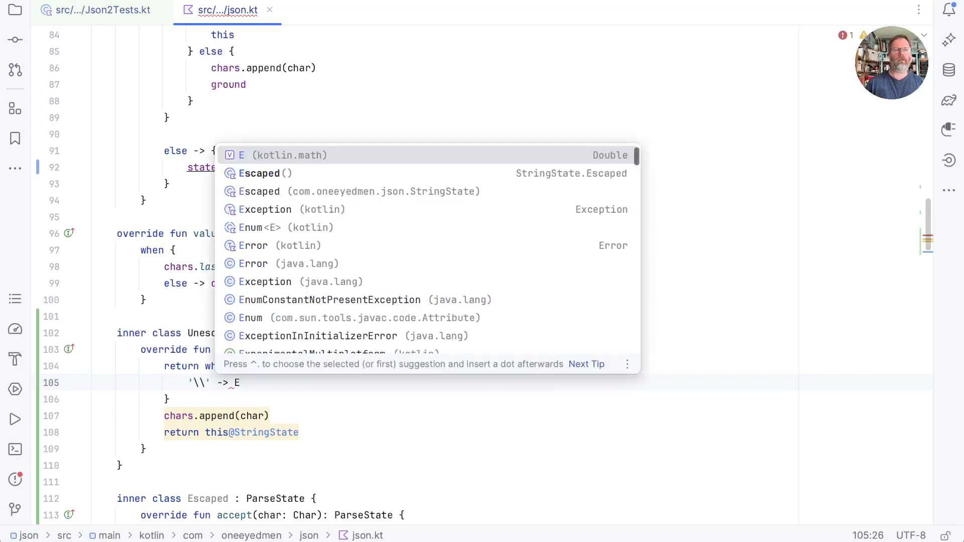
pyautogui.click(262, 173)
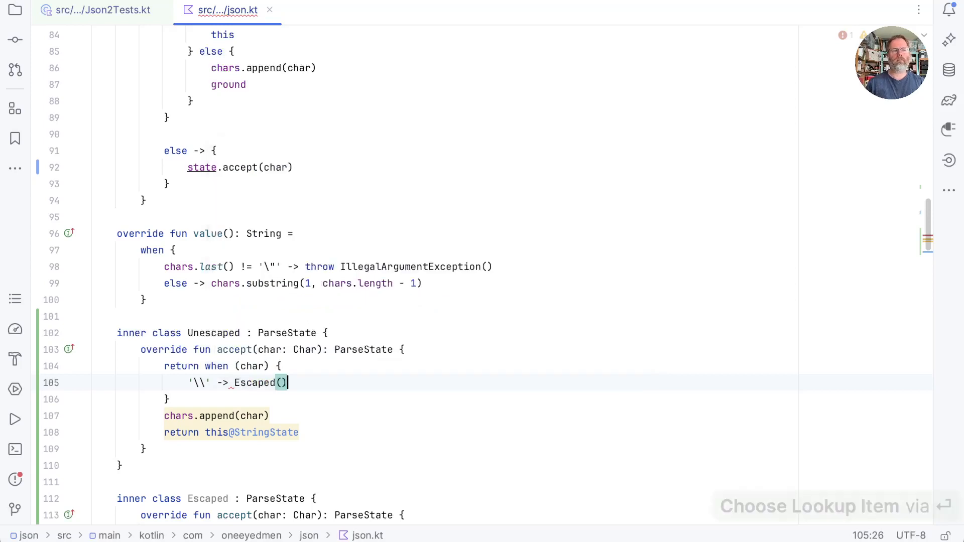
# Add 'else -> { chars.append(char); this }' and convert accept to an expression body
pyautogui.press('enter')
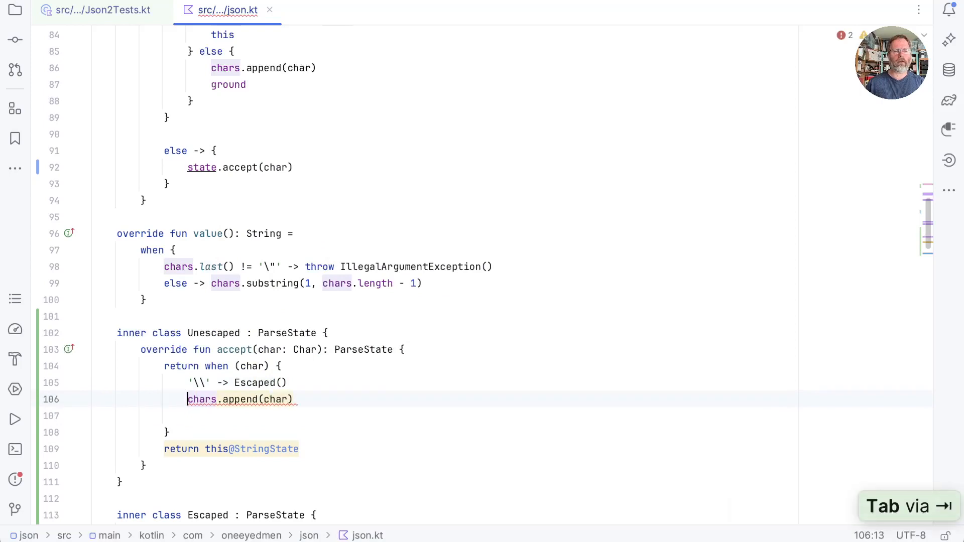
pyautogui.write('else -> {')
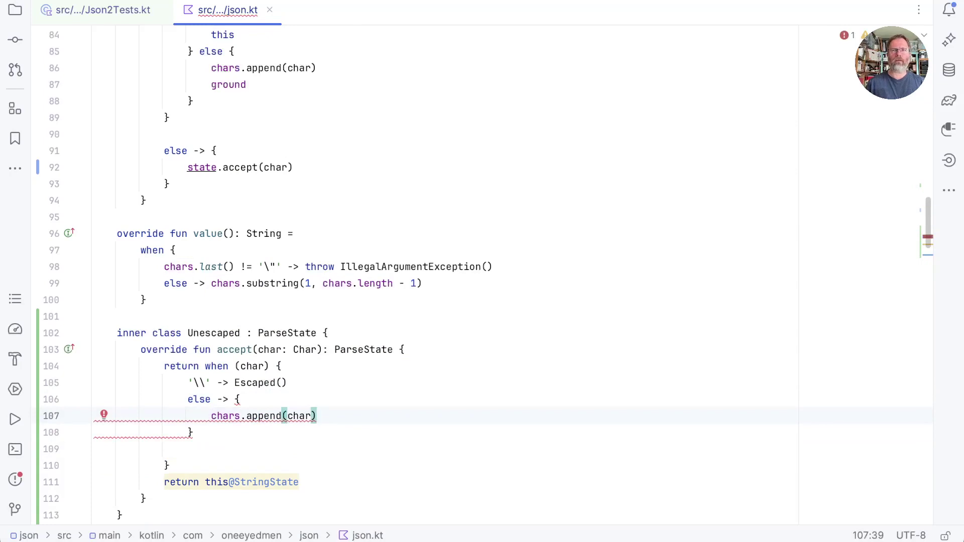
pyautogui.write('this')
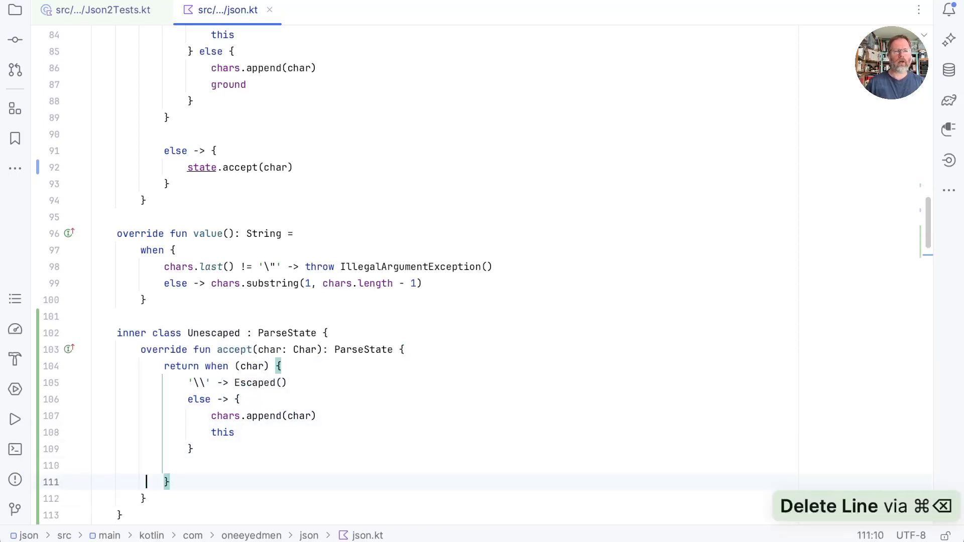
pyautogui.press('Alt+Enter')
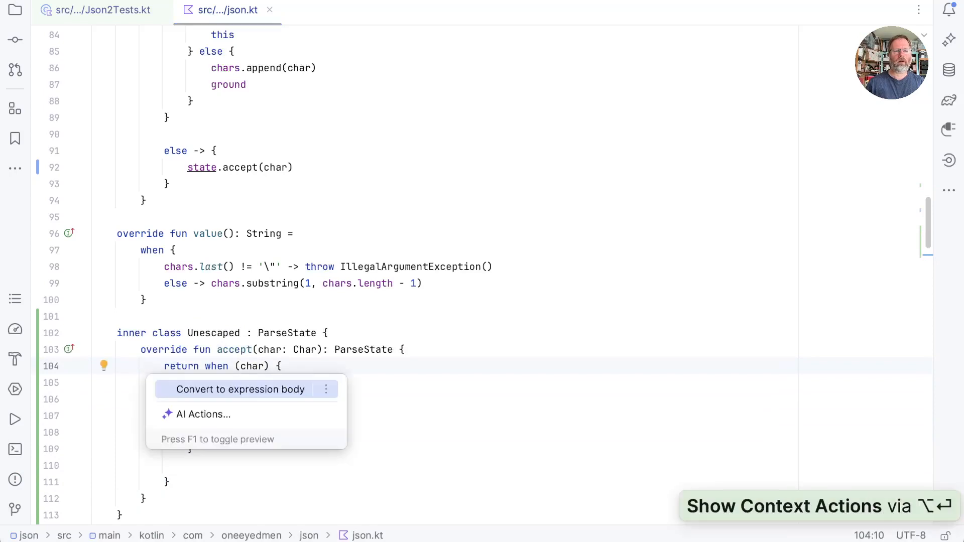
pyautogui.click(240, 390)
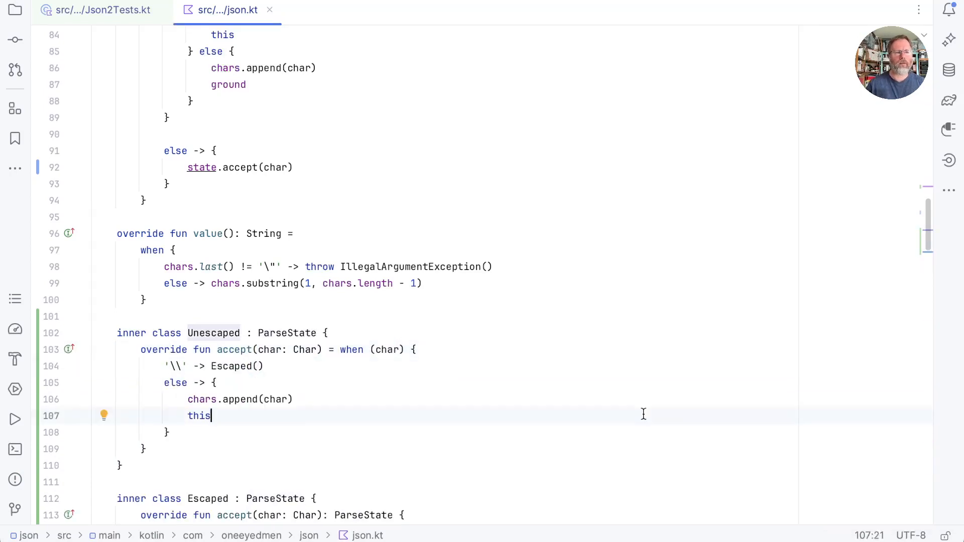
# Replace Escaped.accept's TODO with when(char) whose '\"' branch calls chars.append(char)
pyautogui.scroll(-3)
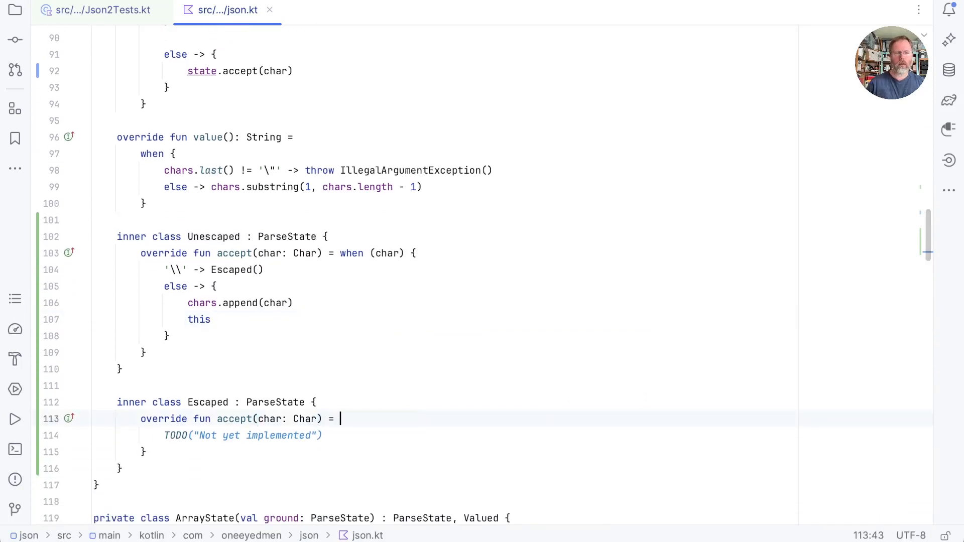
pyautogui.write('when(char) {')
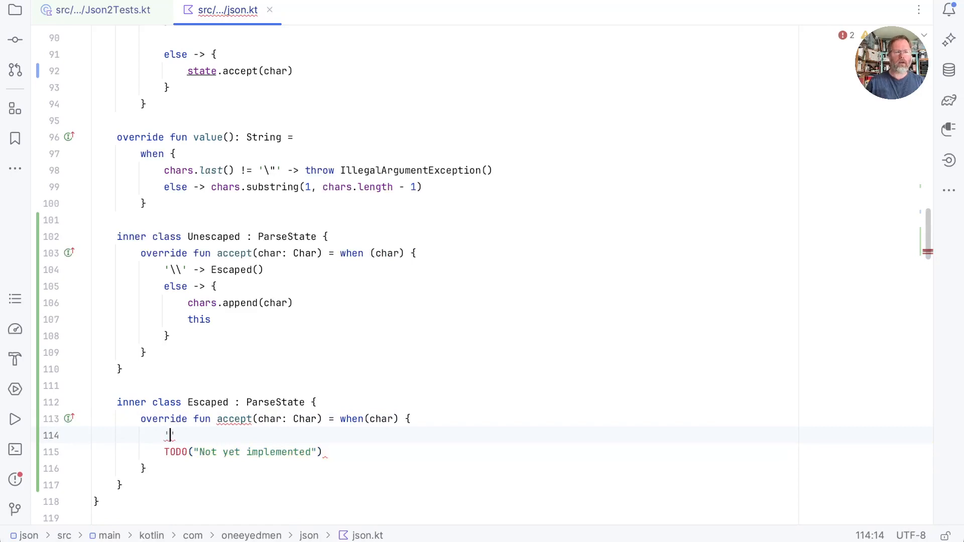
pyautogui.write('\'\\"\'')
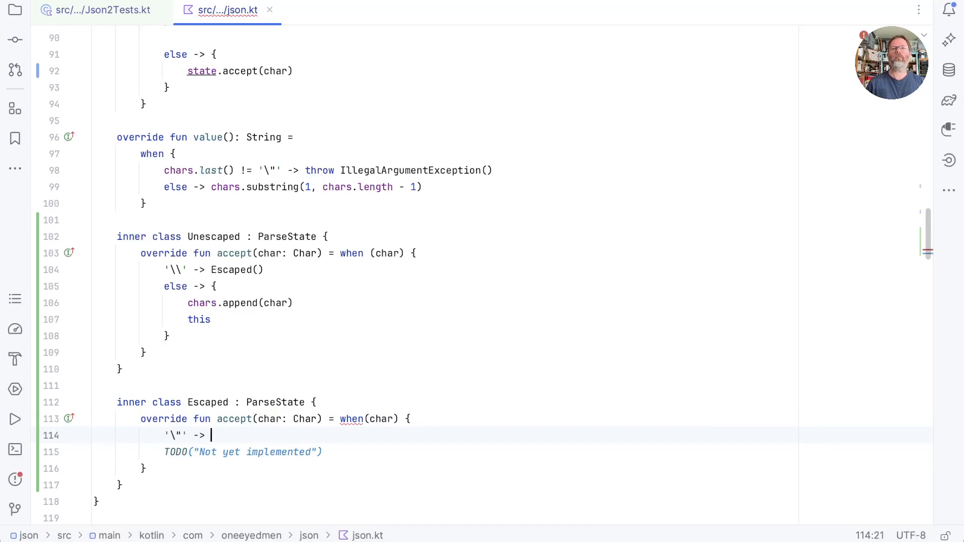
pyautogui.write('chars.append(char')
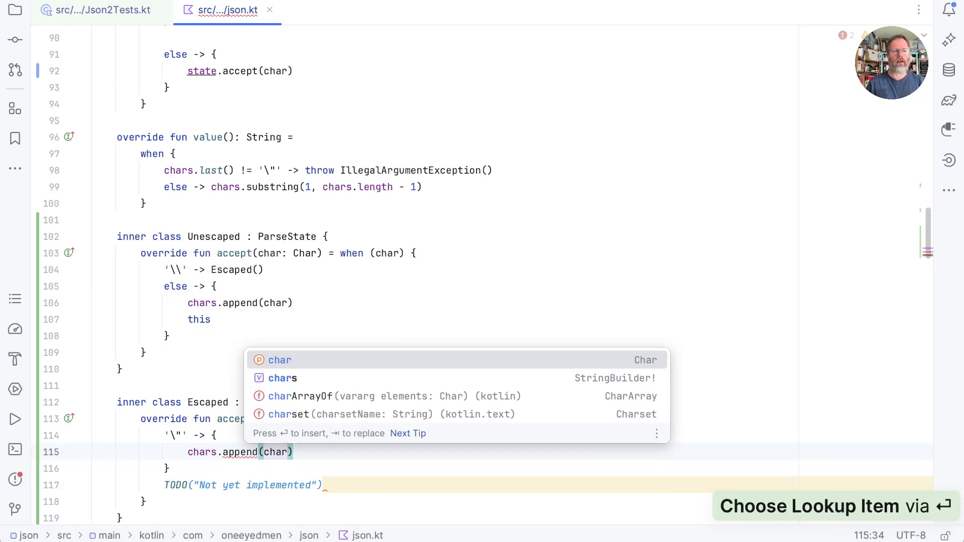
pyautogui.press('Escape')
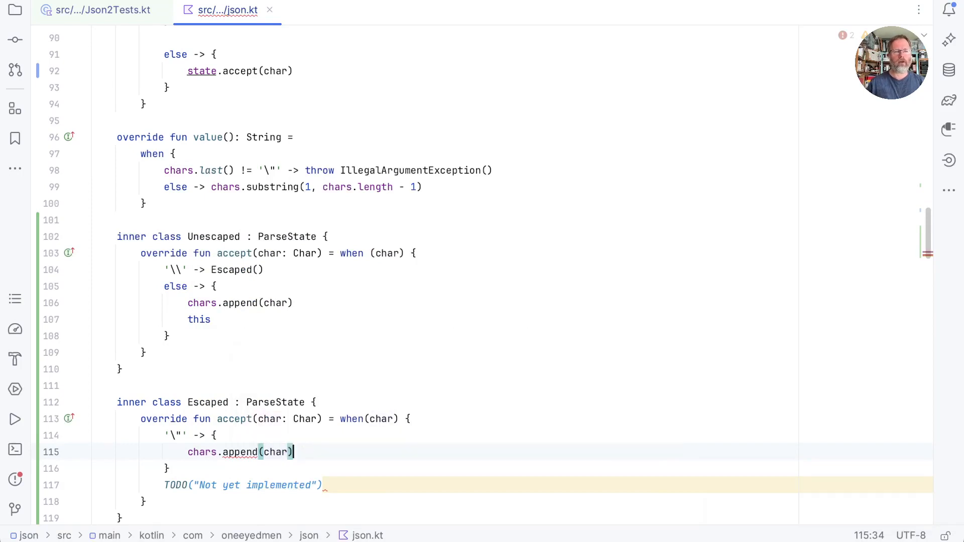
pyautogui.press('Return')
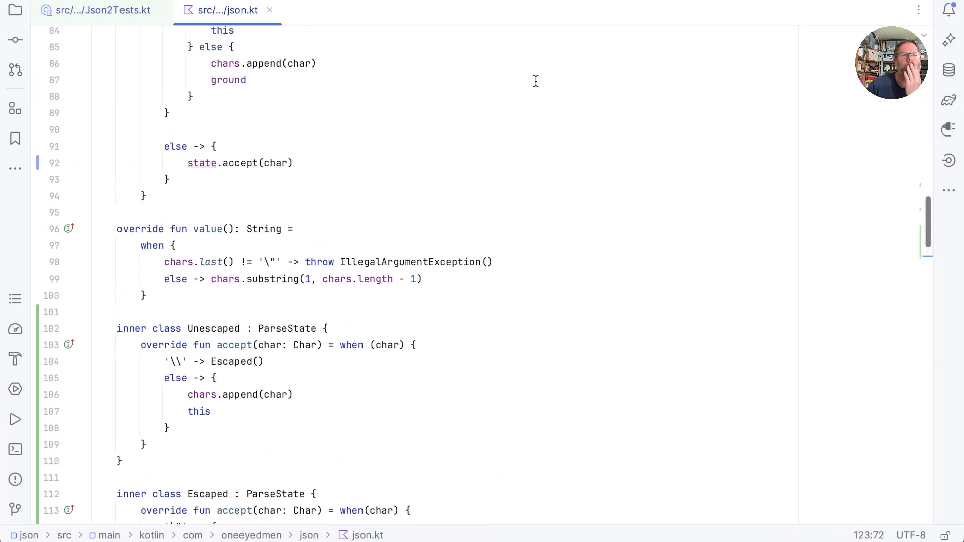
# Add a '"' -> { chars.append(char); ground } branch to Unescaped.accept
pyautogui.scroll(3)
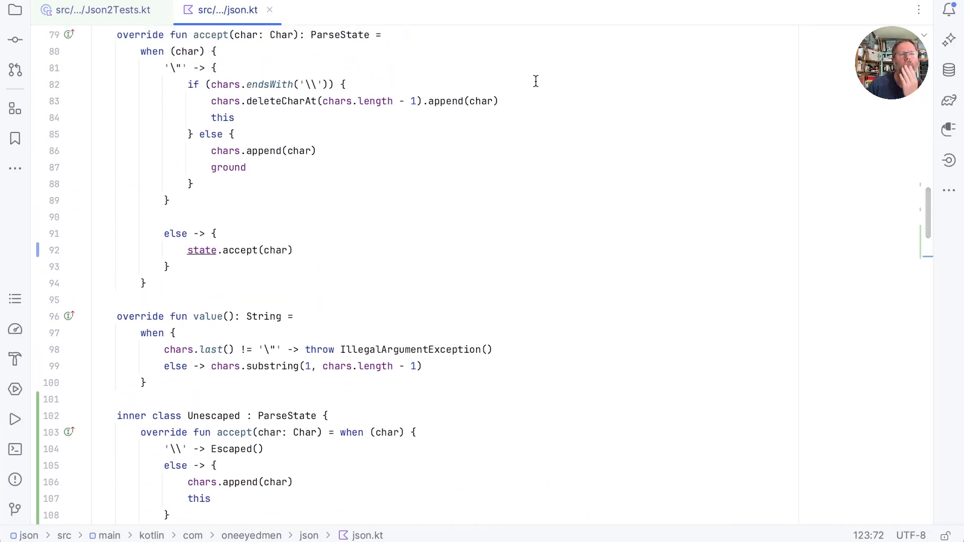
pyautogui.doubleClick(212, 35)
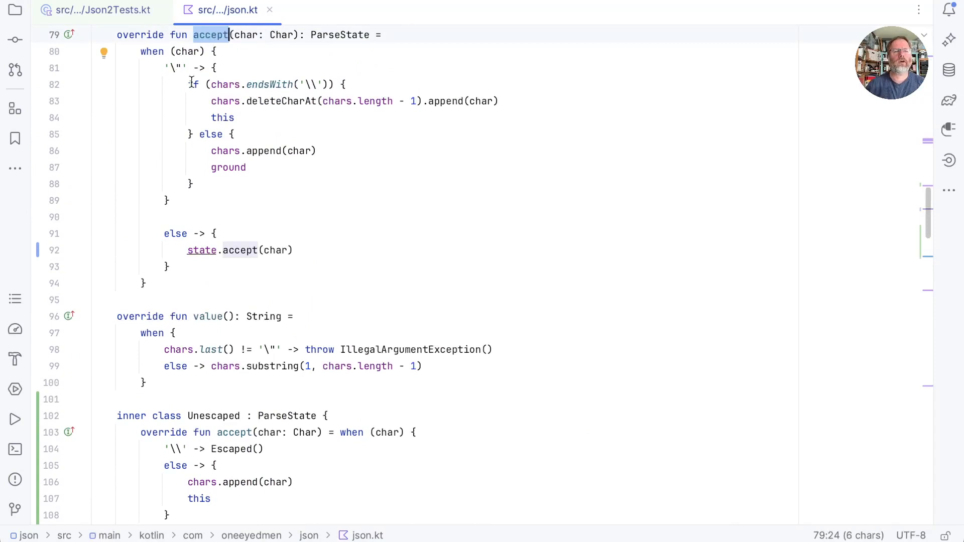
pyautogui.scroll(-3)
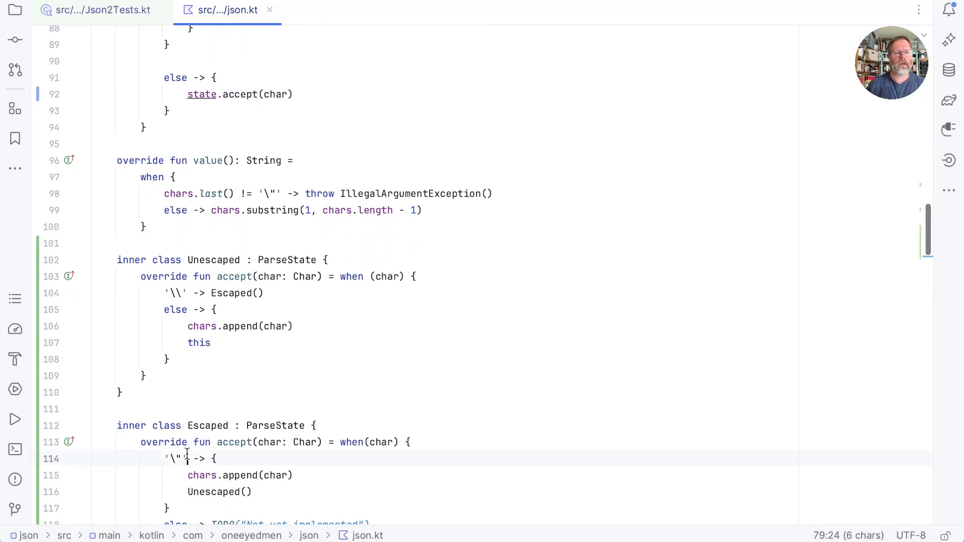
pyautogui.scroll(3)
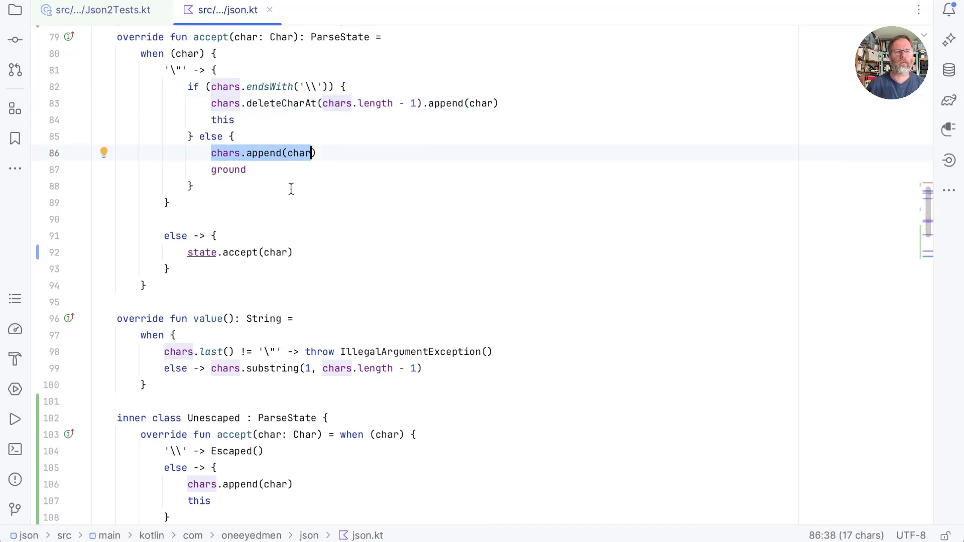
pyautogui.click(221, 417)
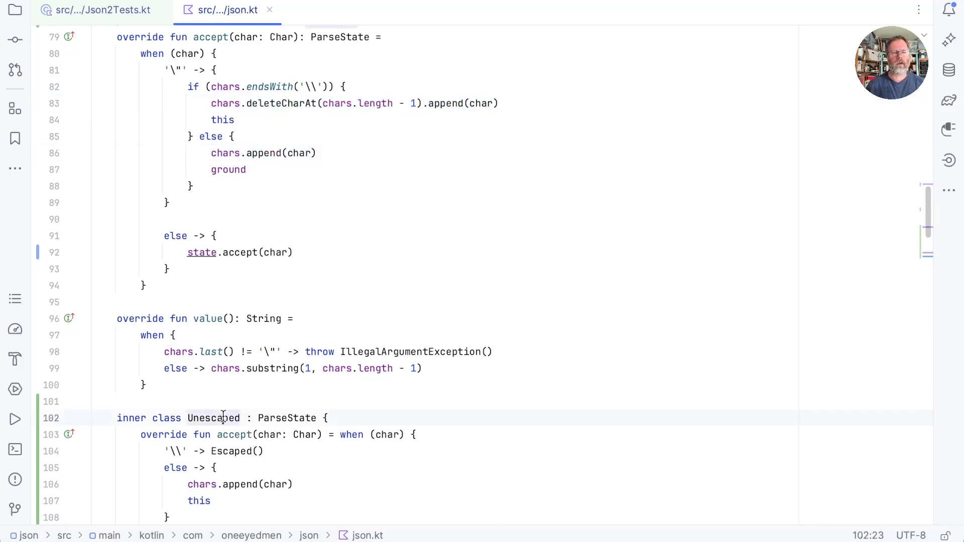
pyautogui.click(260, 451)
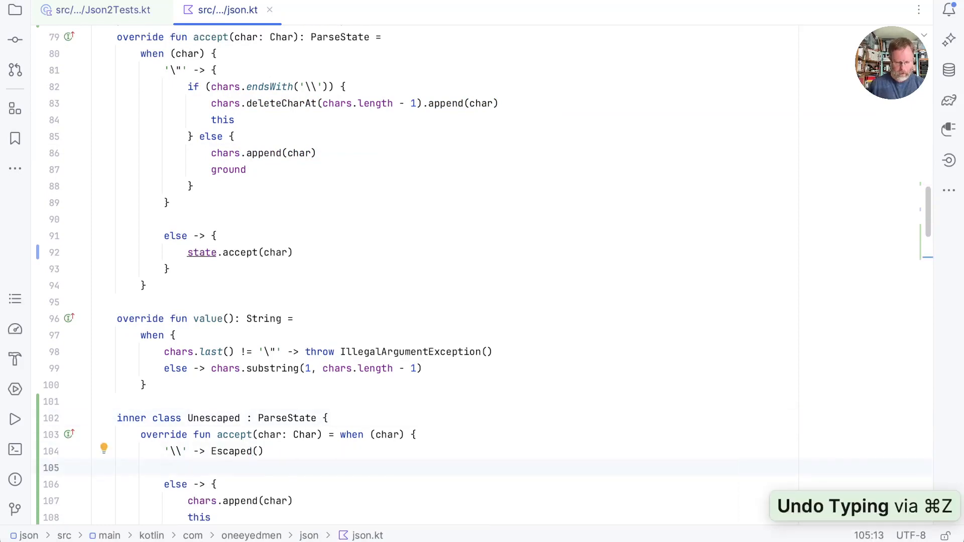
pyautogui.write('\'"\' -> {')
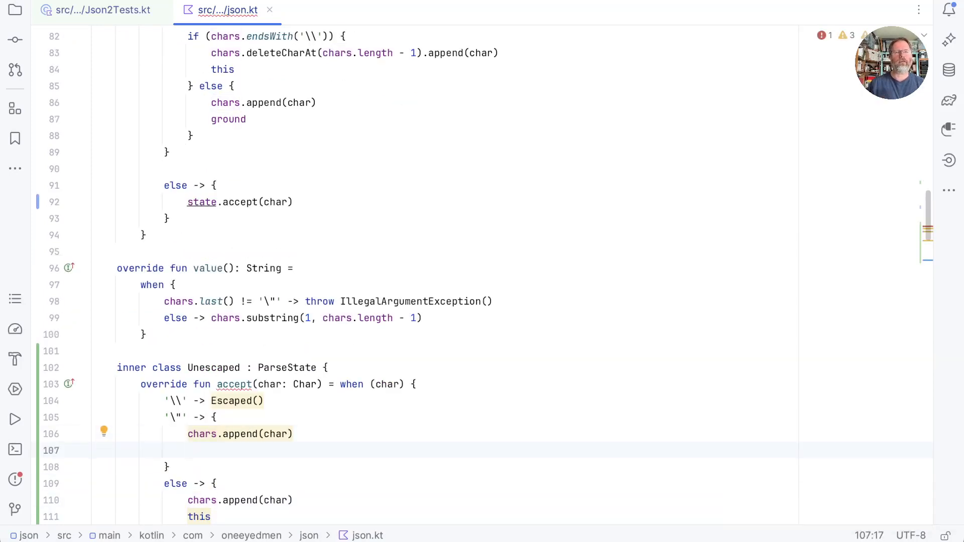
pyautogui.write('ground')
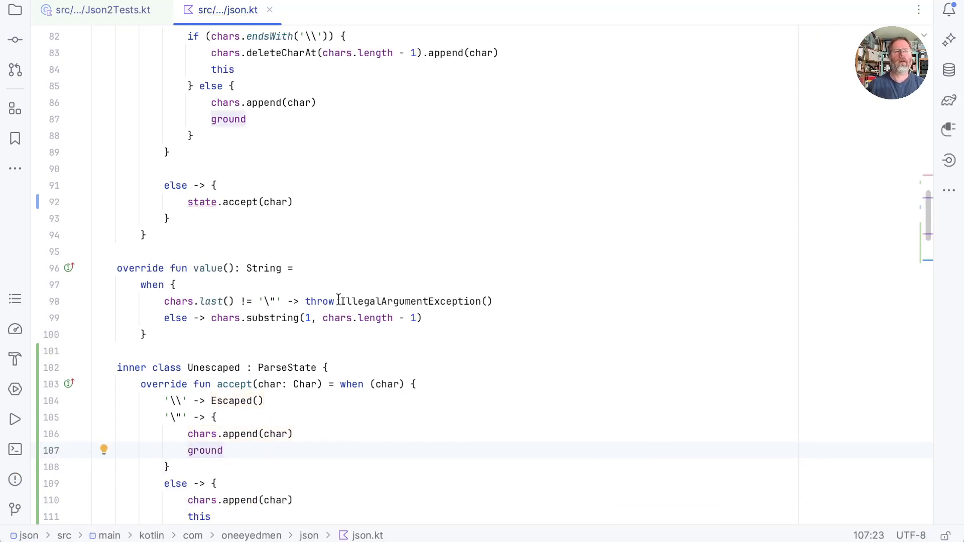
# Convert StringState's accept to a block body capturing the inner state's result as newState
pyautogui.scroll(3)
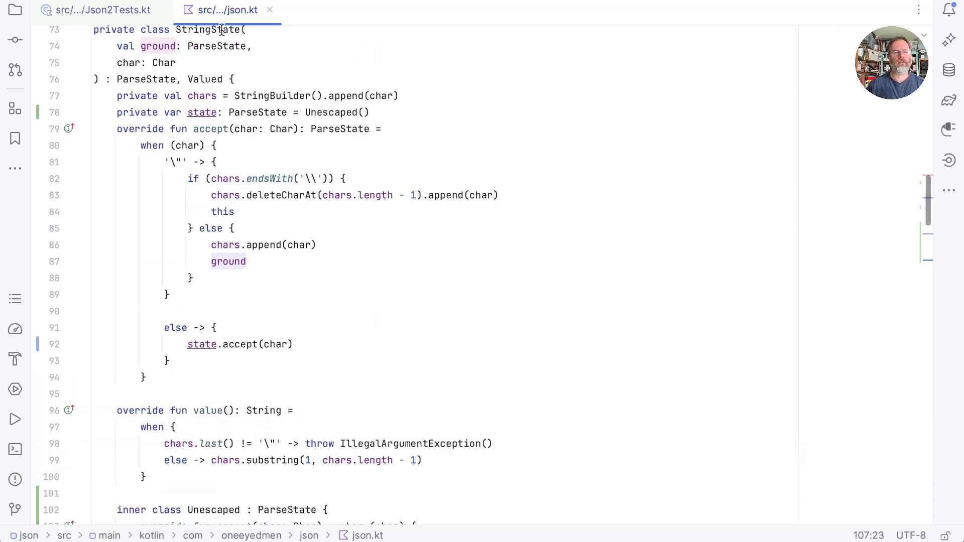
pyautogui.click(228, 261)
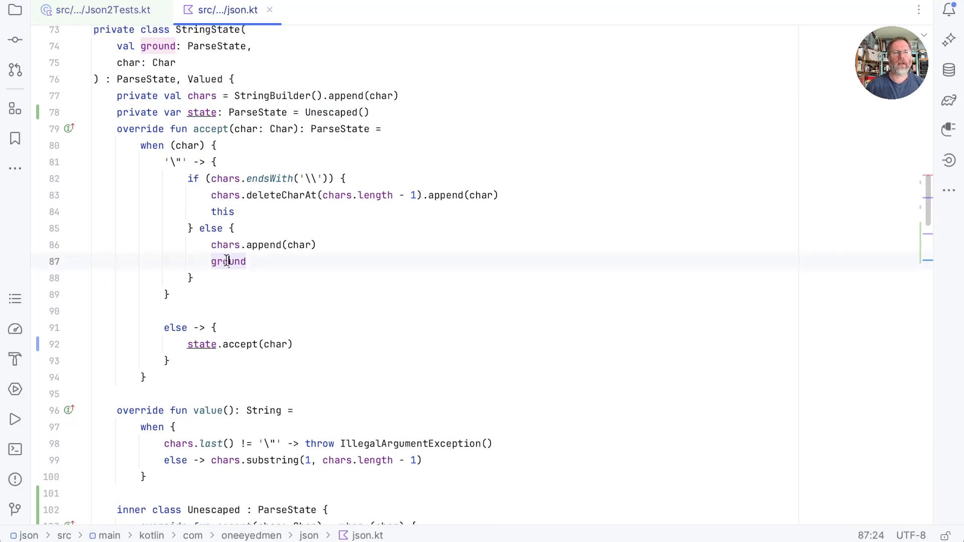
pyautogui.doubleClick(228, 261)
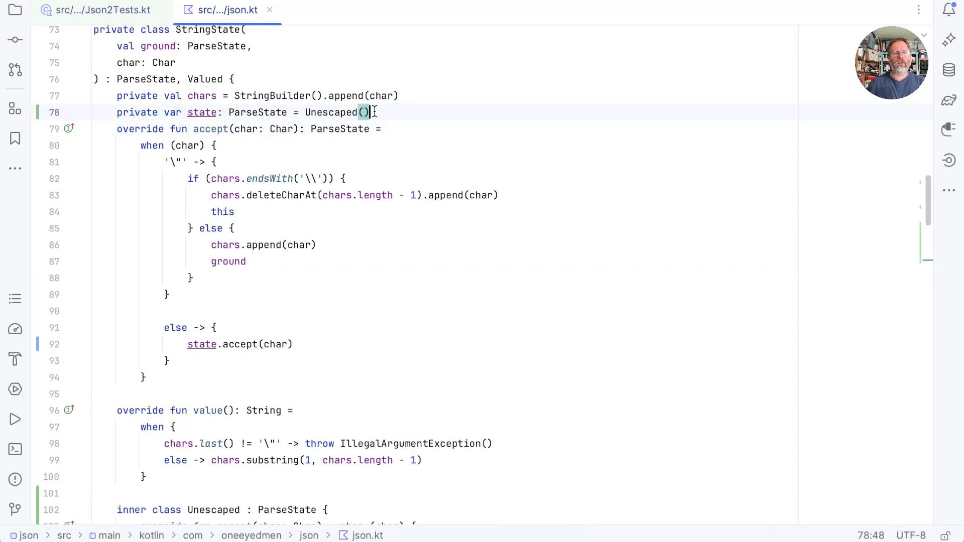
pyautogui.press('enter')
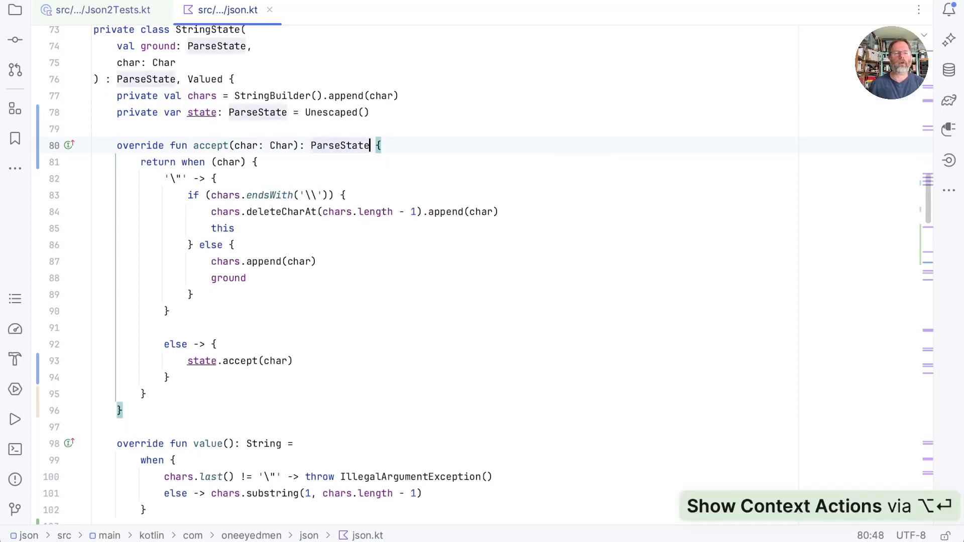
pyautogui.write('val')
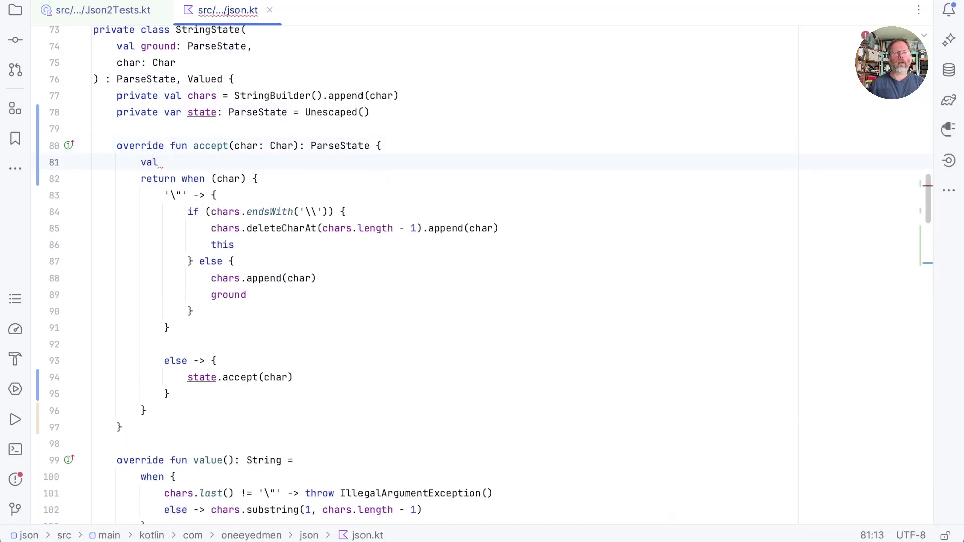
pyautogui.write('state.accept(char')
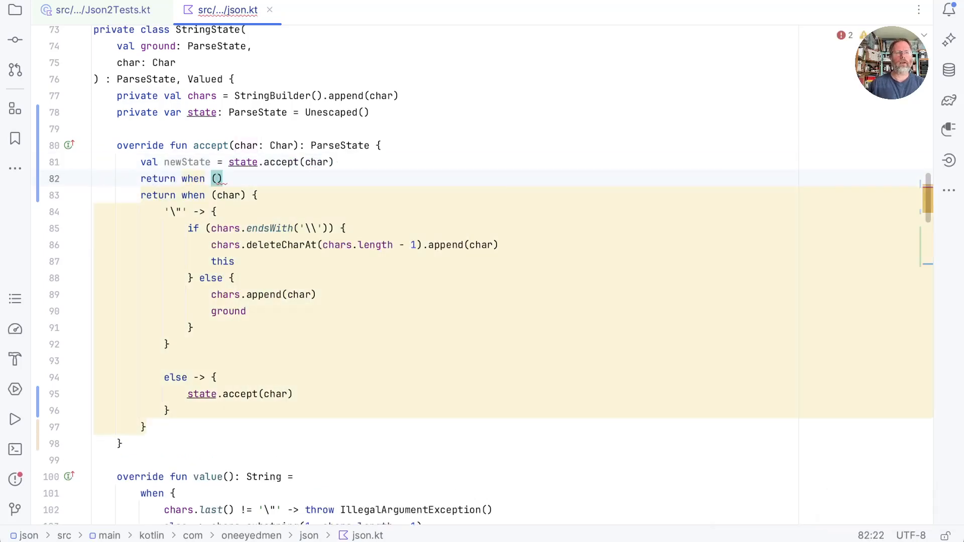
pyautogui.write('newState) {')
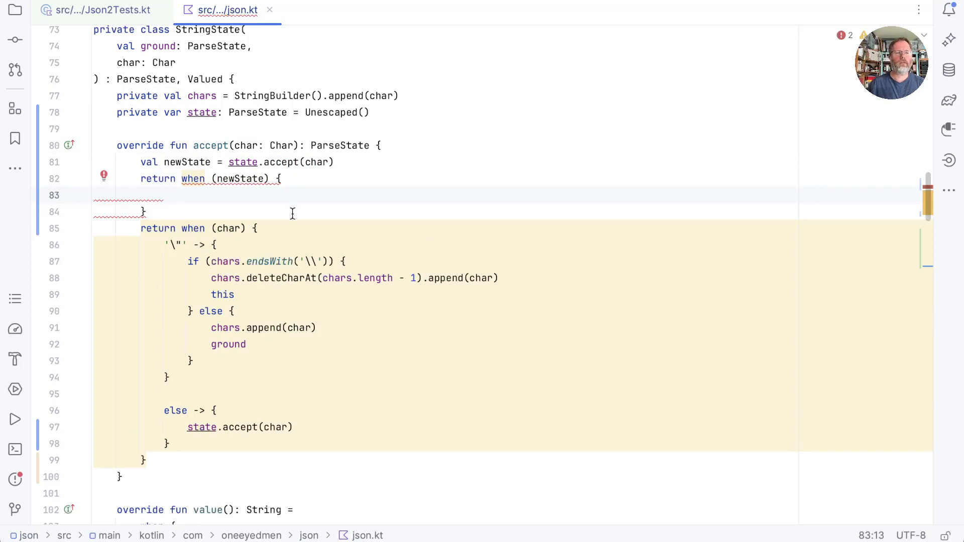
pyautogui.scroll(-3)
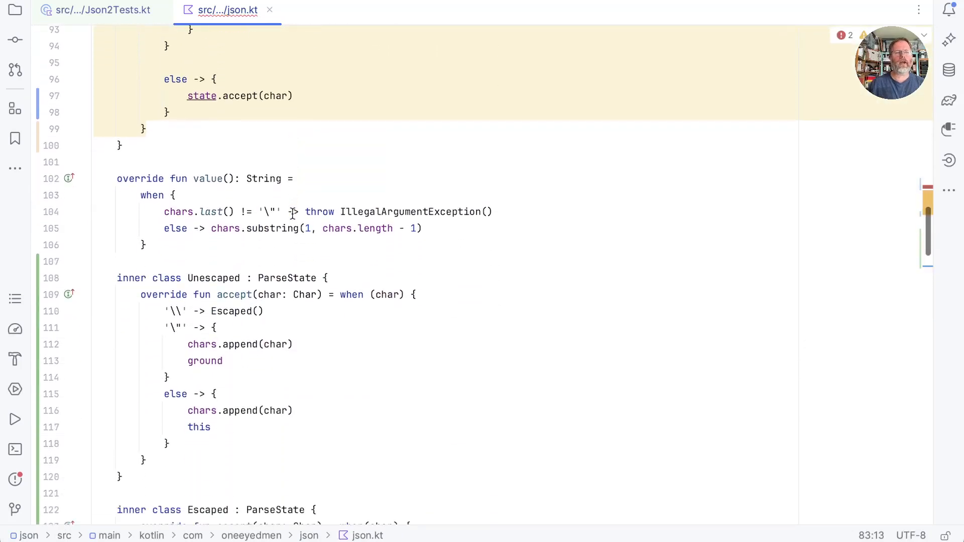
pyautogui.click(205, 361)
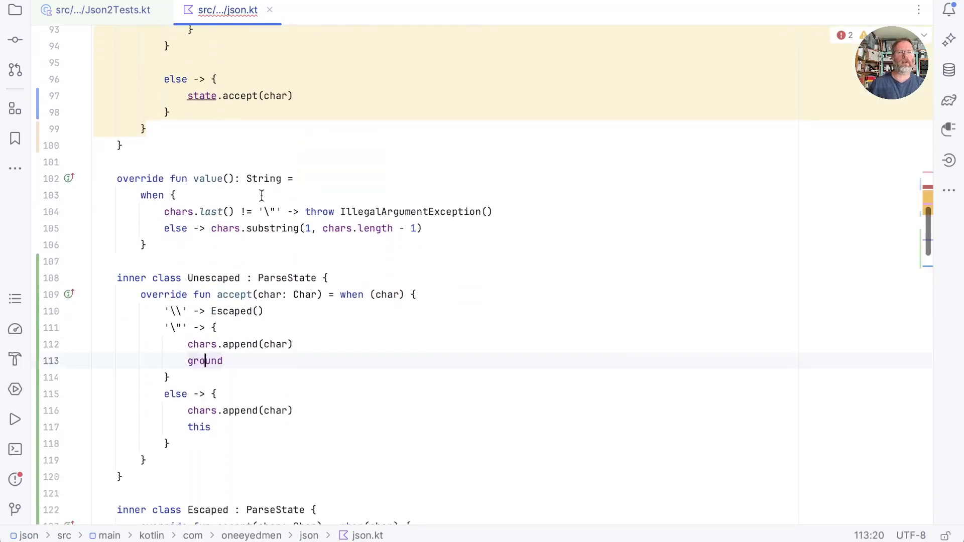
pyautogui.scroll(3)
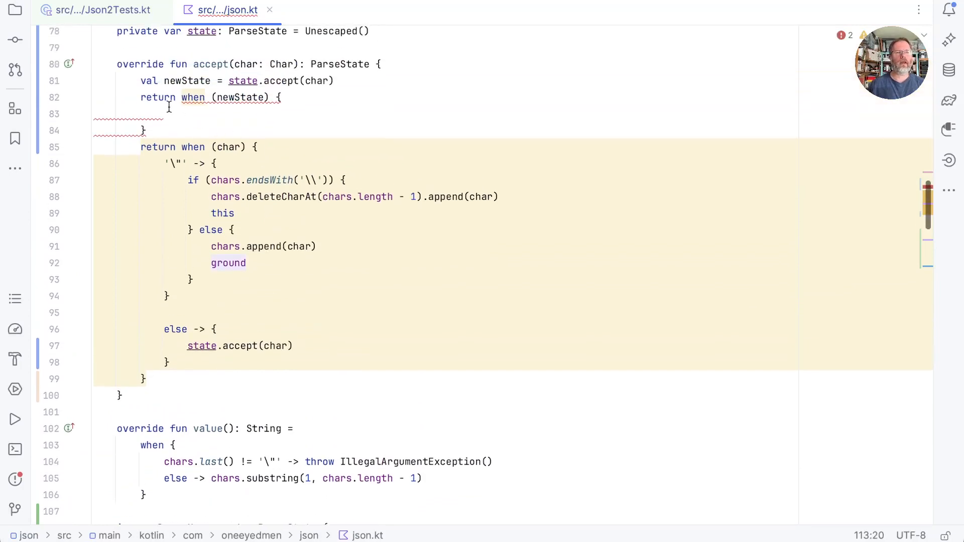
# Write the when(newState) cases: ground -> ground, else store newState and stay in this state
pyautogui.click(237, 114)
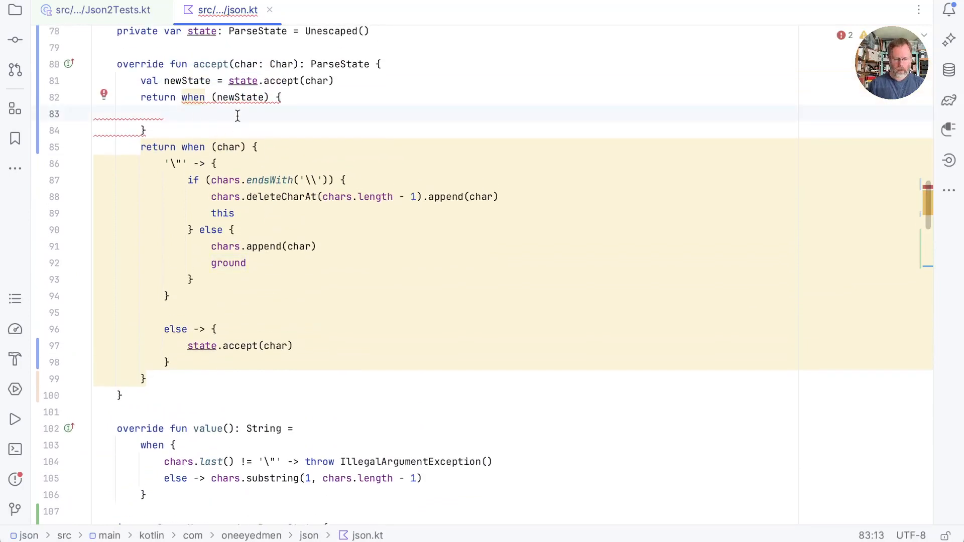
pyautogui.write('ground ->')
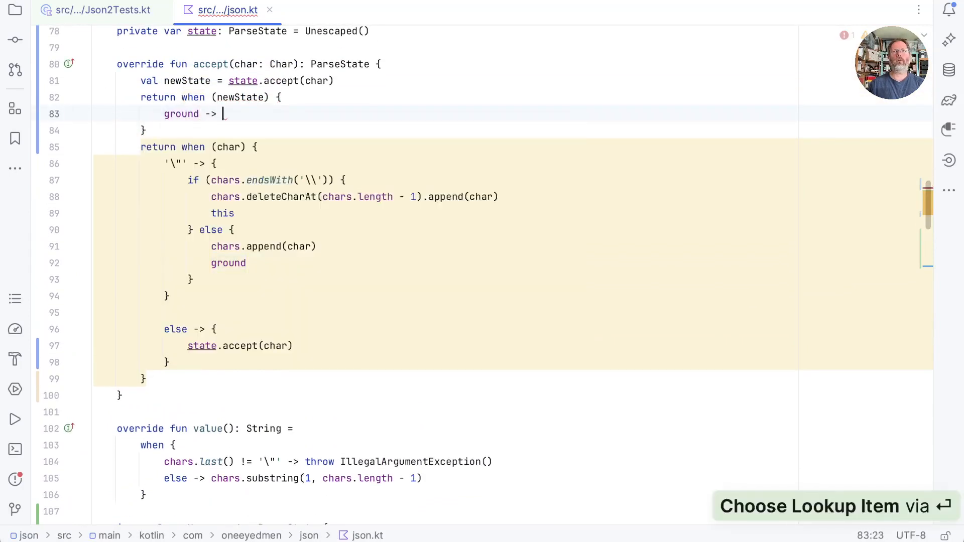
pyautogui.write('ground')
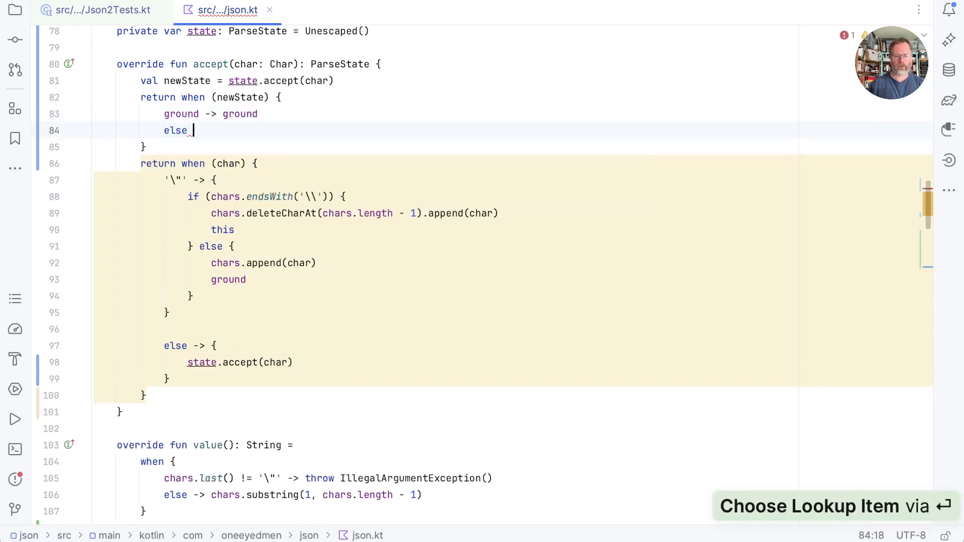
pyautogui.press('Enter')
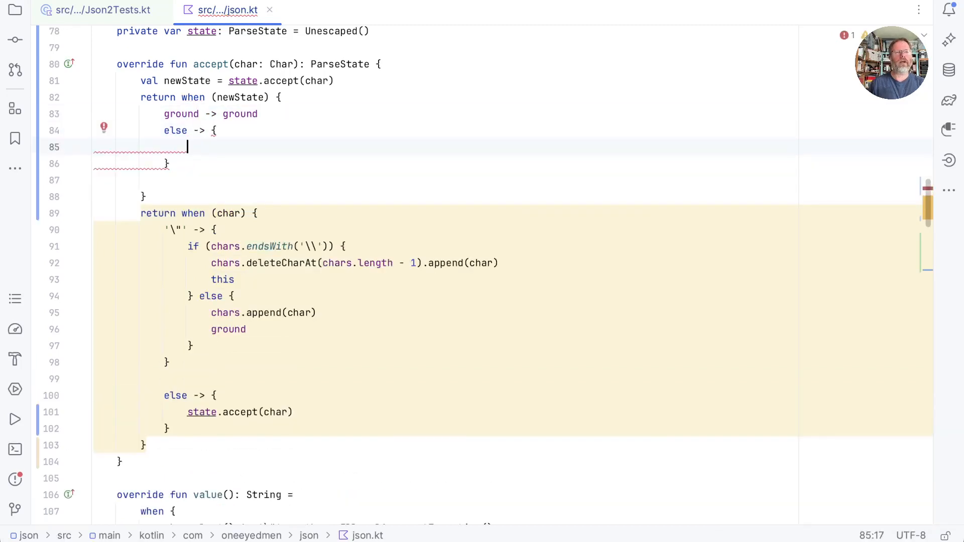
pyautogui.write('state')
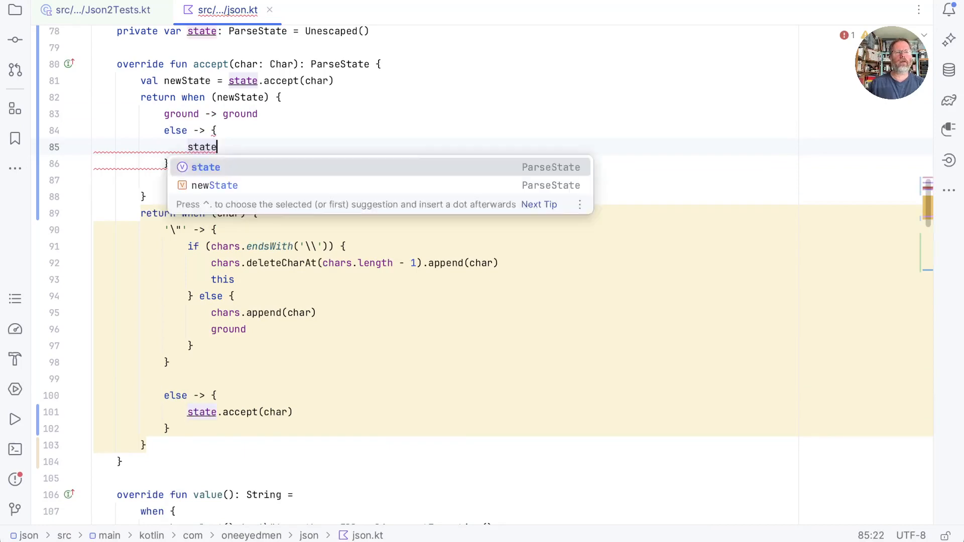
pyautogui.write('= newState')
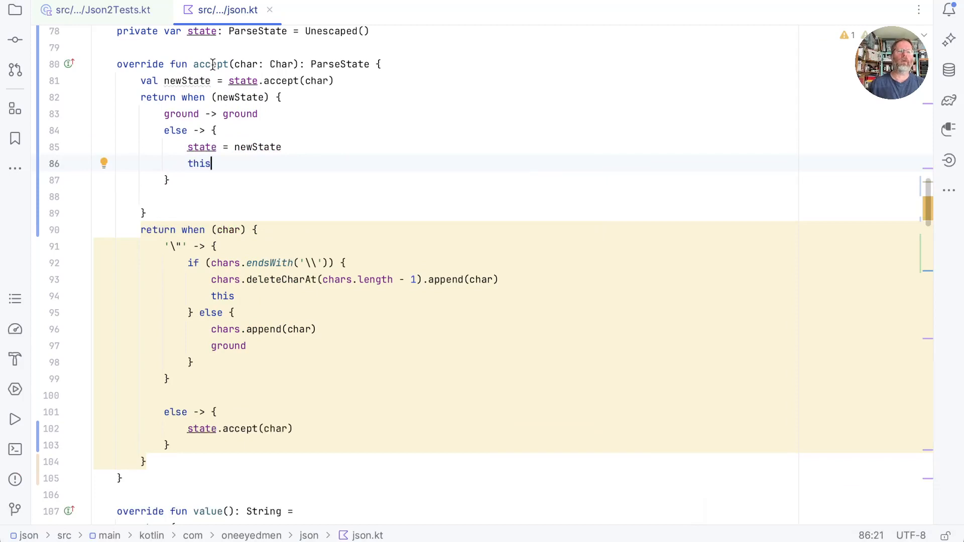
# Delete the old character-matching when block so accept only delegates
pyautogui.click(193, 80)
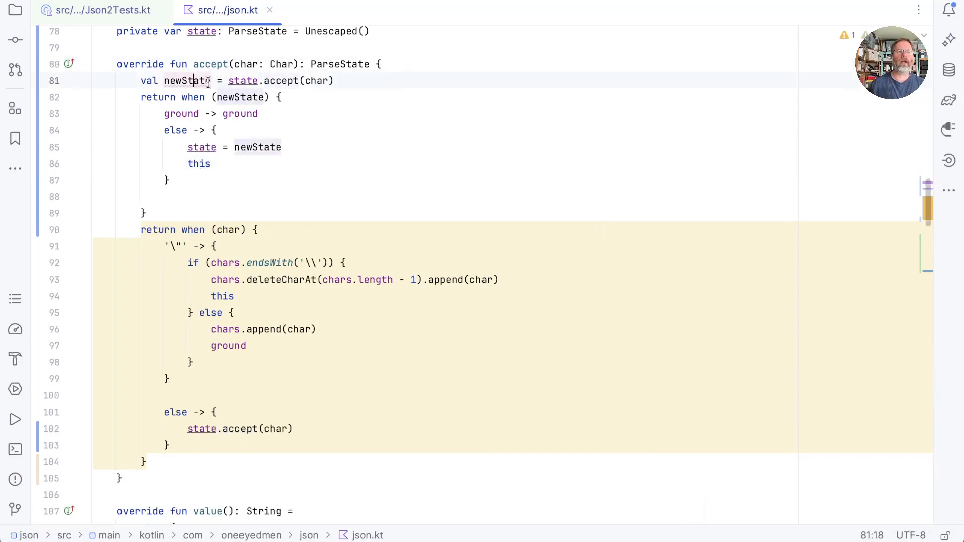
pyautogui.click(209, 195)
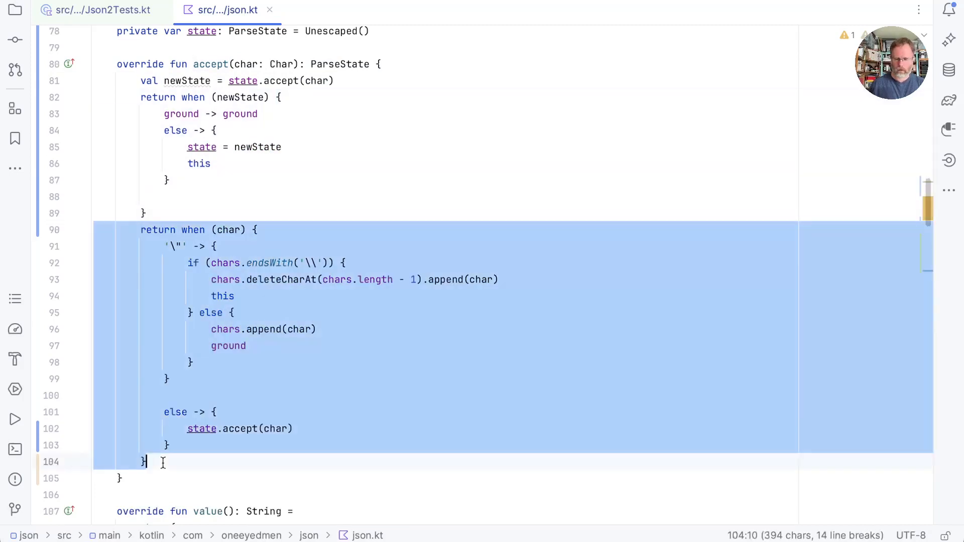
pyautogui.press('Delete')
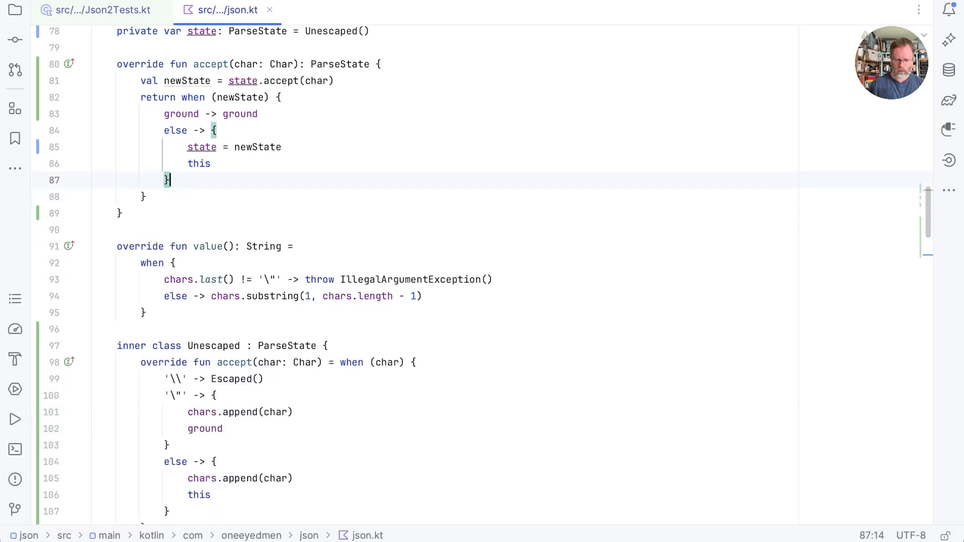
pyautogui.moveTo(248, 292)
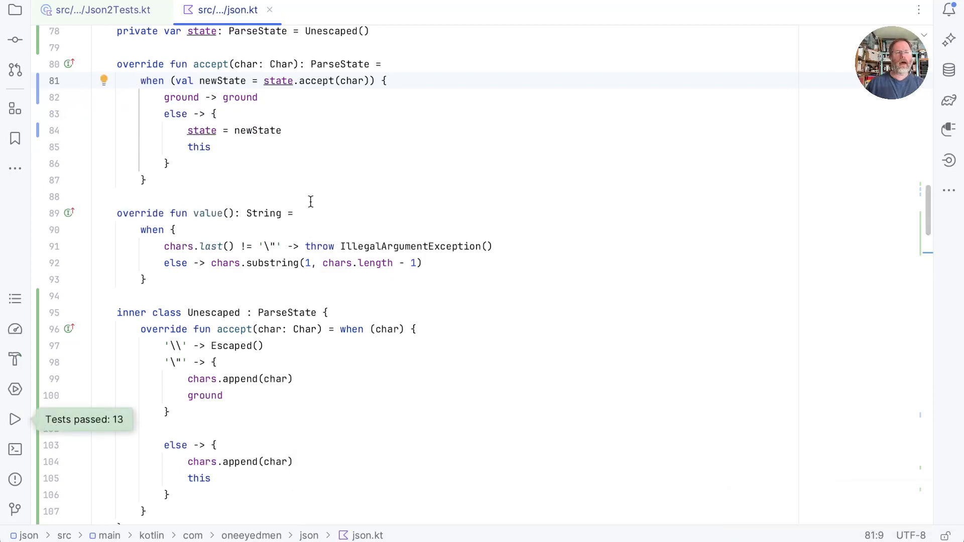
pyautogui.moveTo(330, 318)
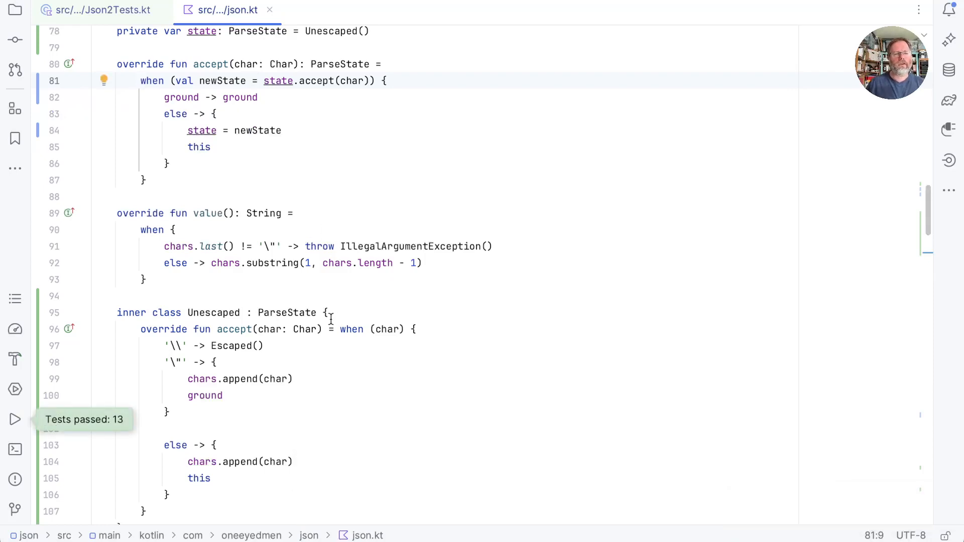
# Scroll the json.org grammar sidebar to the string escape section for review
pyautogui.scroll(-3)
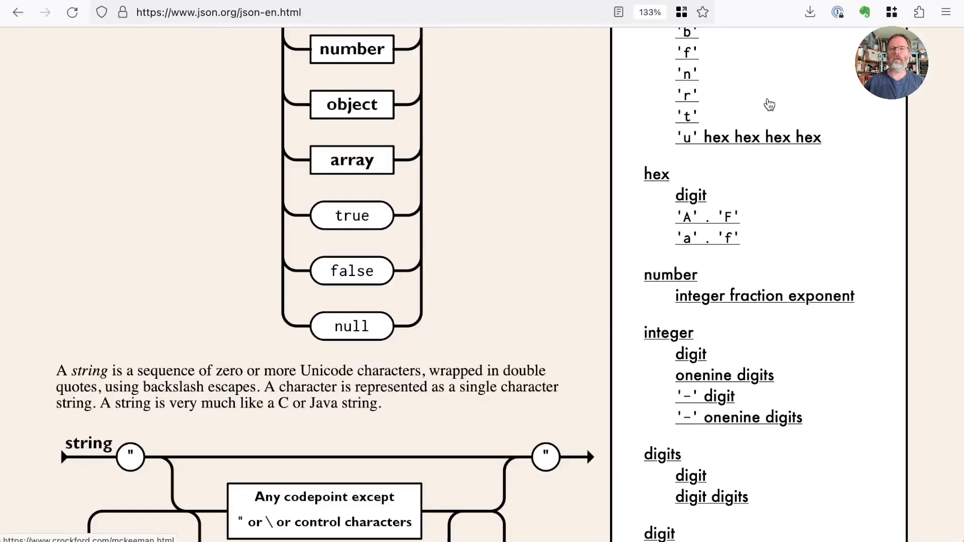
pyautogui.scroll(3)
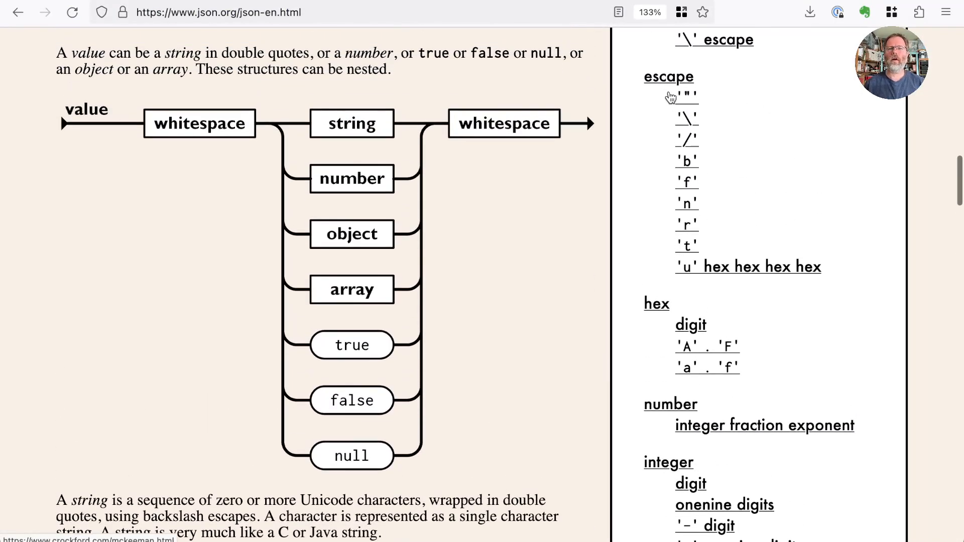
pyautogui.moveTo(690, 102)
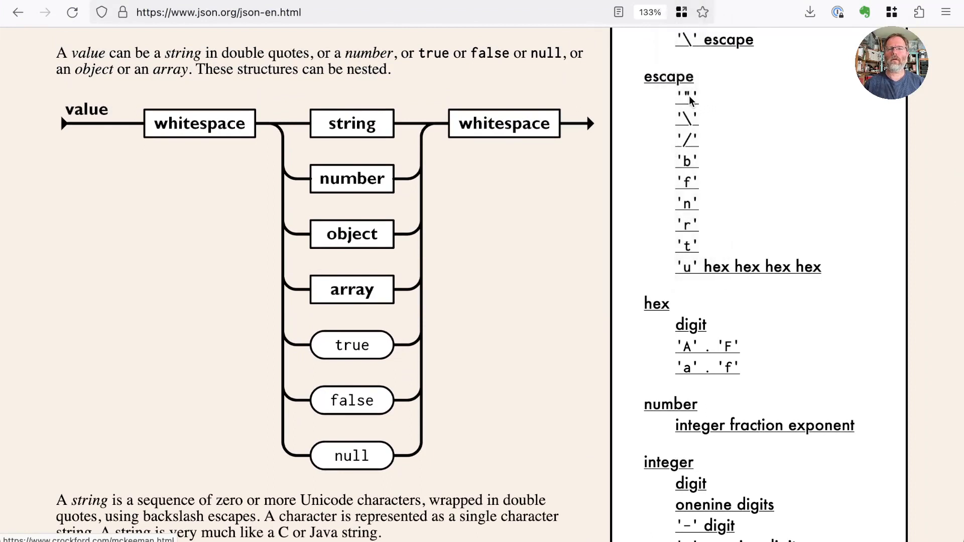
pyautogui.moveTo(693, 143)
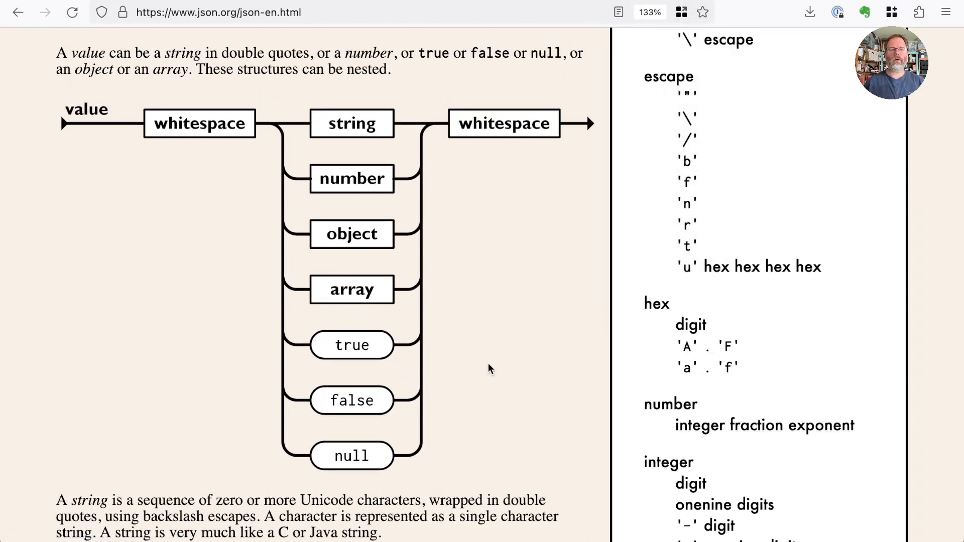
pyautogui.scroll(-3)
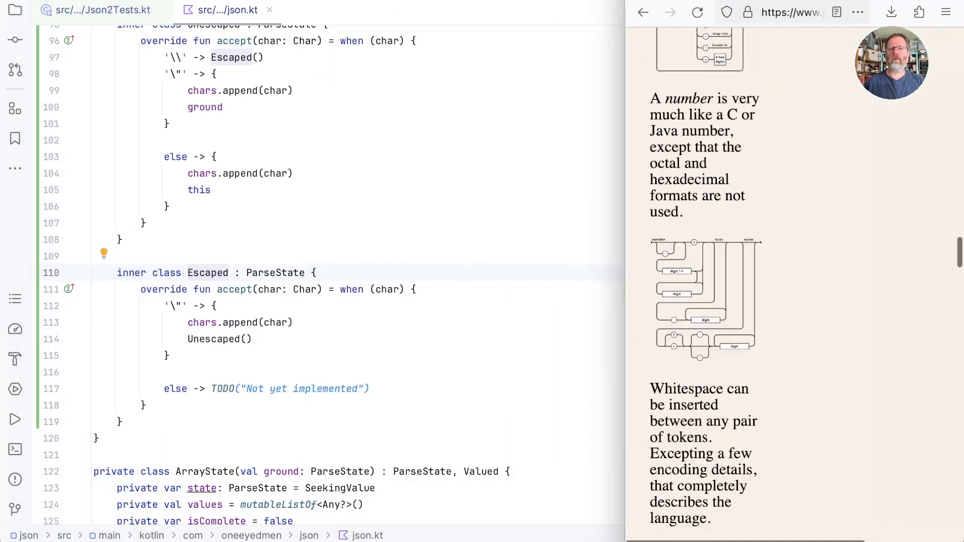
# Duplicate the escape assertion for \\, \/, \b, \n, \r, \t, commenting out the \f case
pyautogui.scroll(-3)
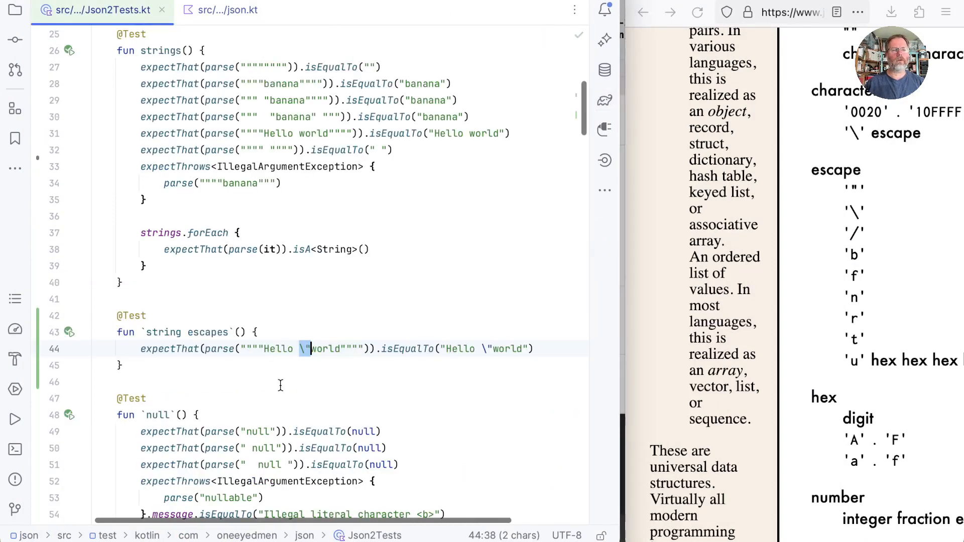
pyautogui.click(292, 348)
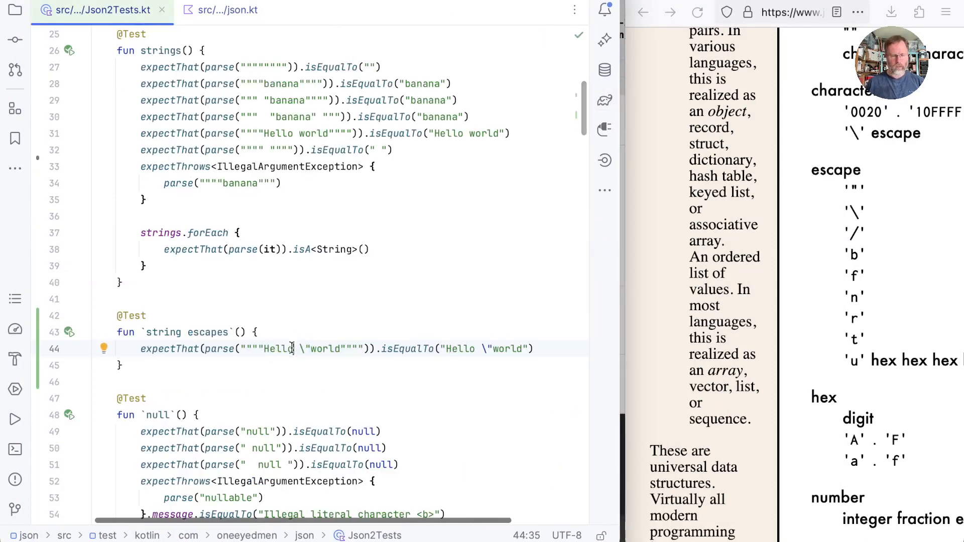
pyautogui.press('cmd+d')
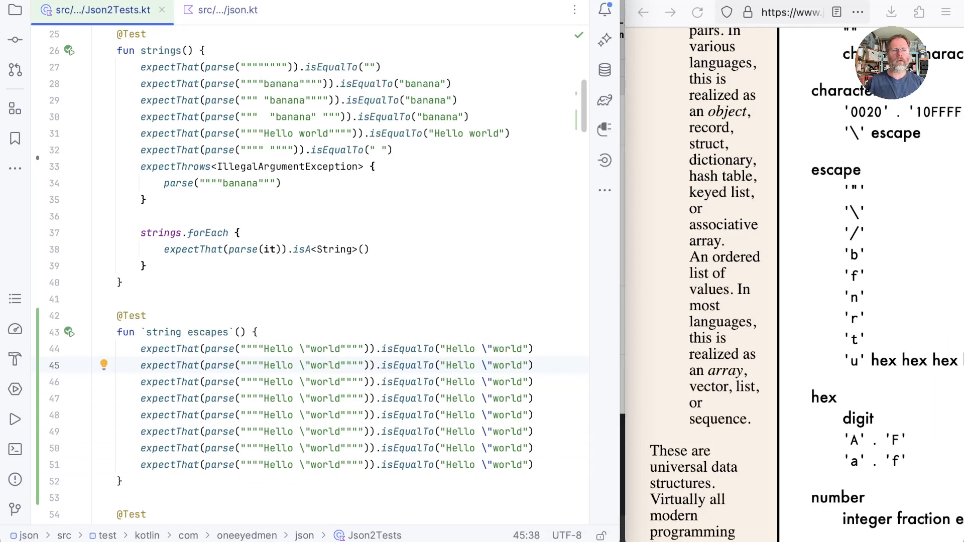
pyautogui.write('\\\\world')
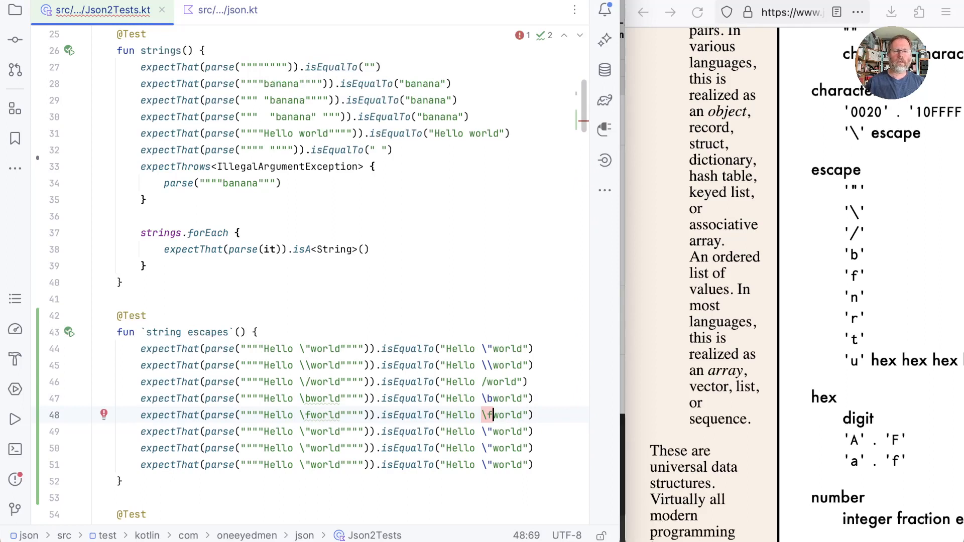
pyautogui.press('alt+shift+down')
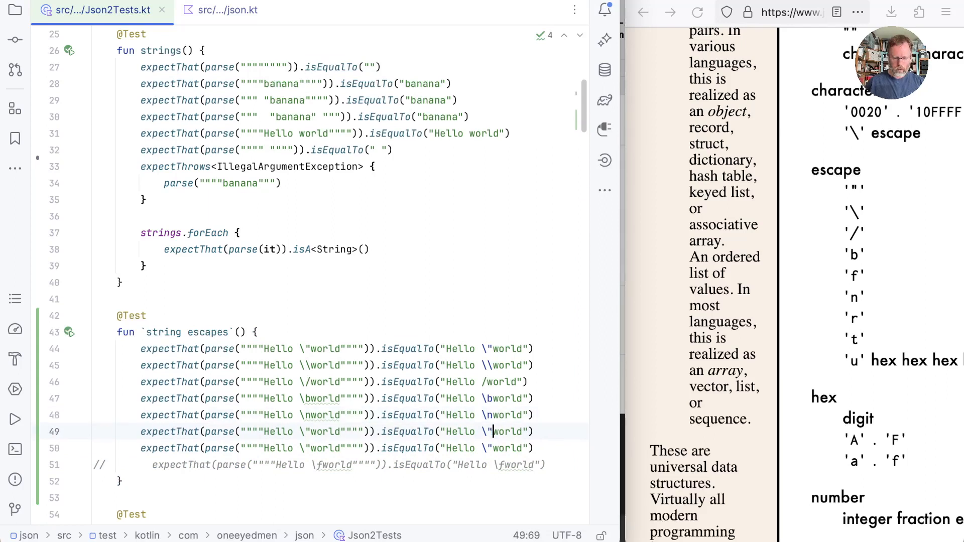
pyautogui.click(406, 431)
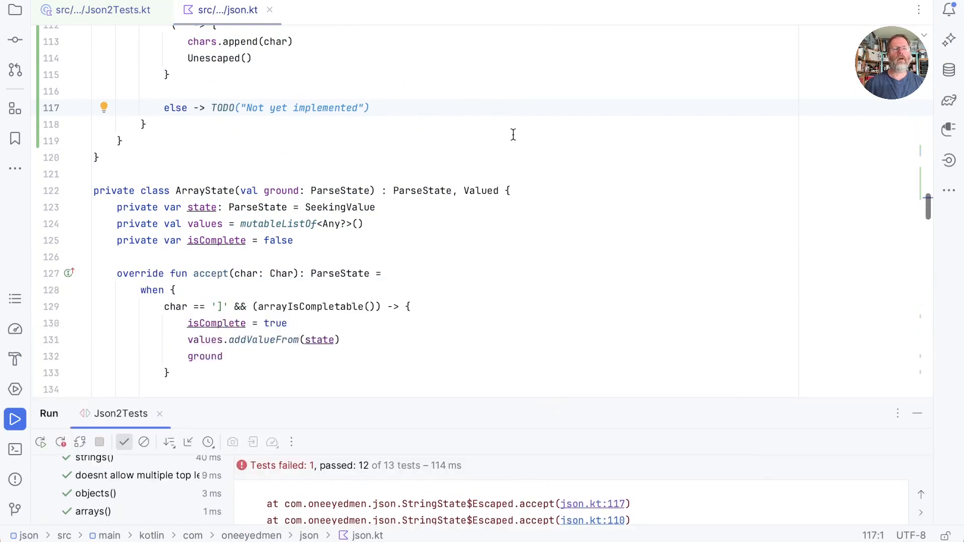
# Duplicate Escaped's quote case into branches for the b, n, r and t escape characters
pyautogui.scroll(3)
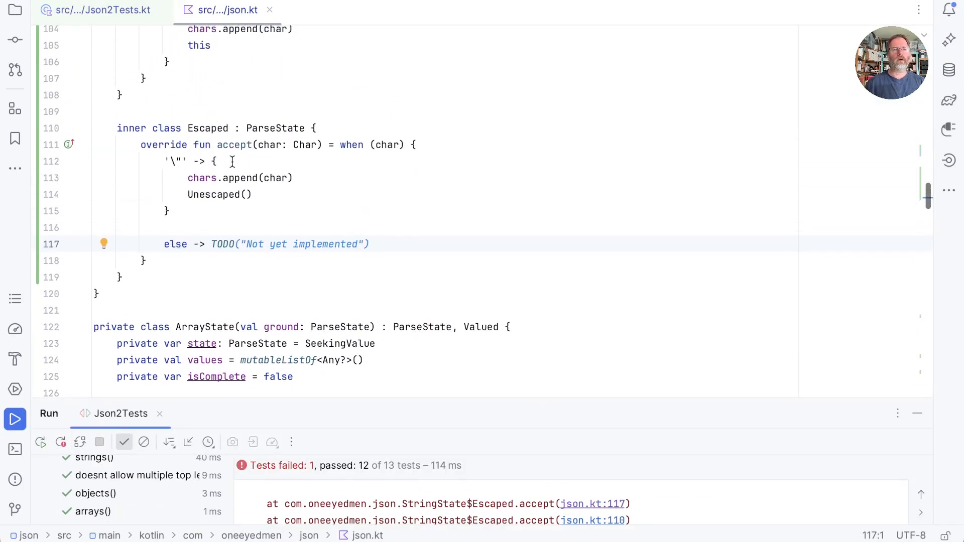
pyautogui.click(214, 161)
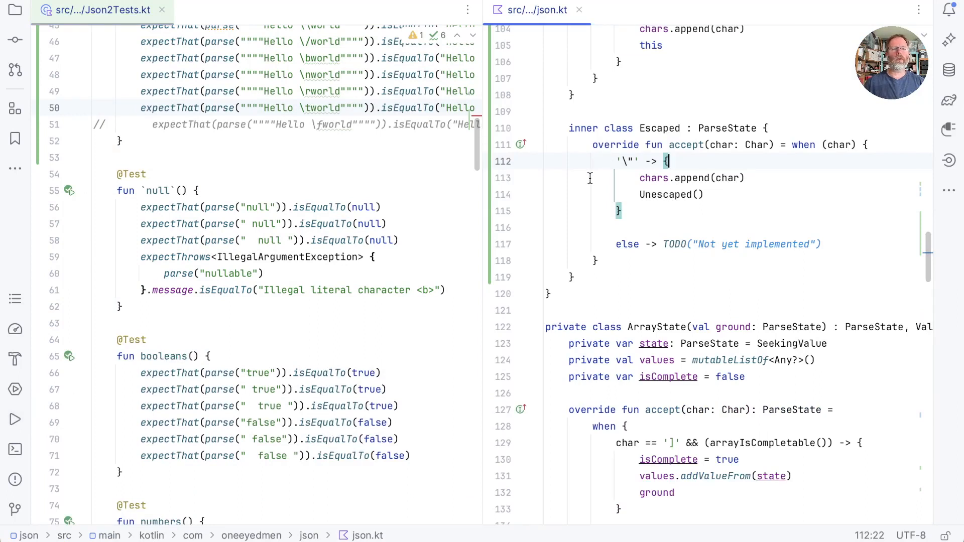
pyautogui.scroll(3)
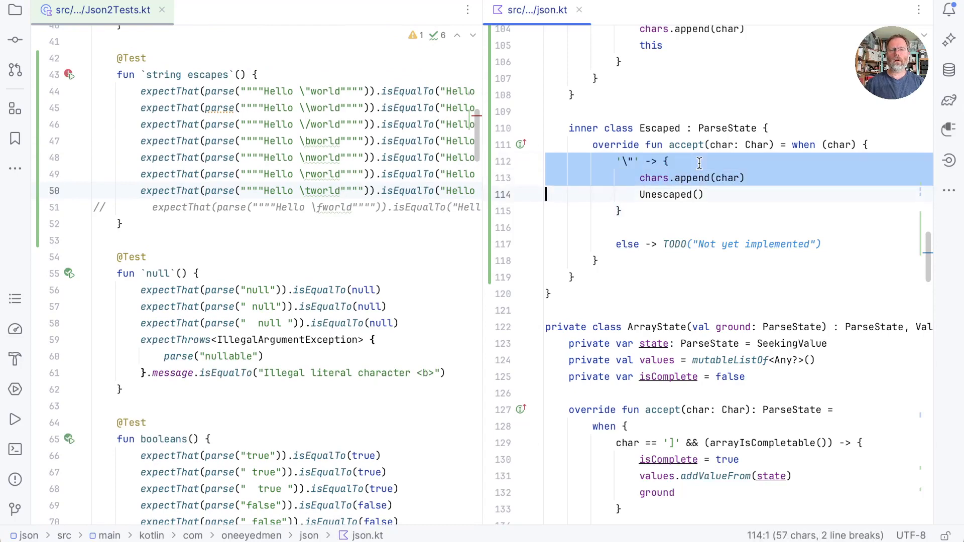
pyautogui.press('cmd+d')
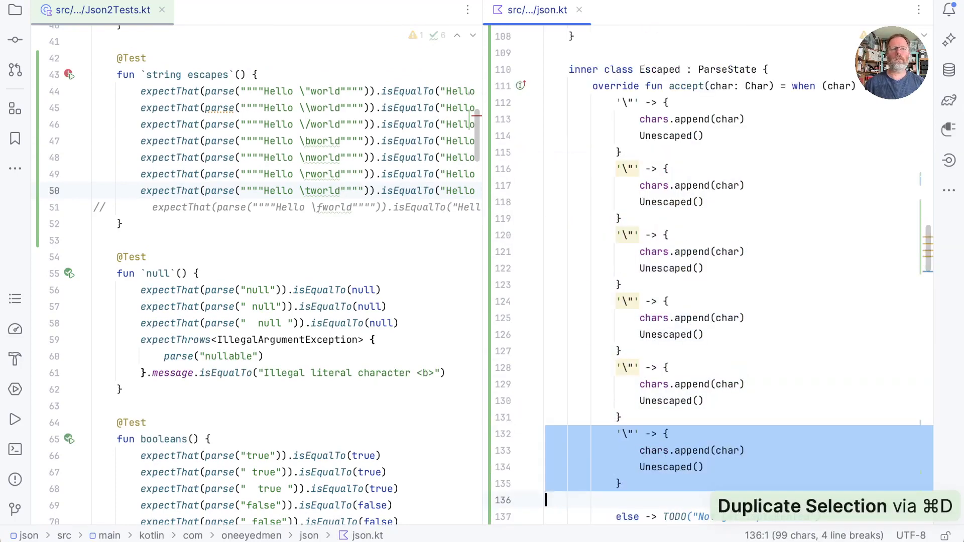
pyautogui.click(687, 169)
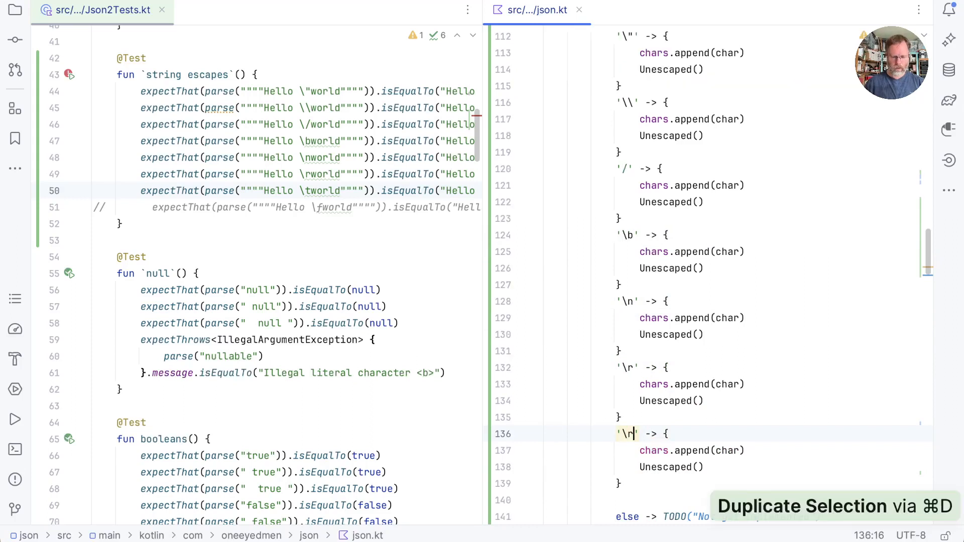
pyautogui.write('t')
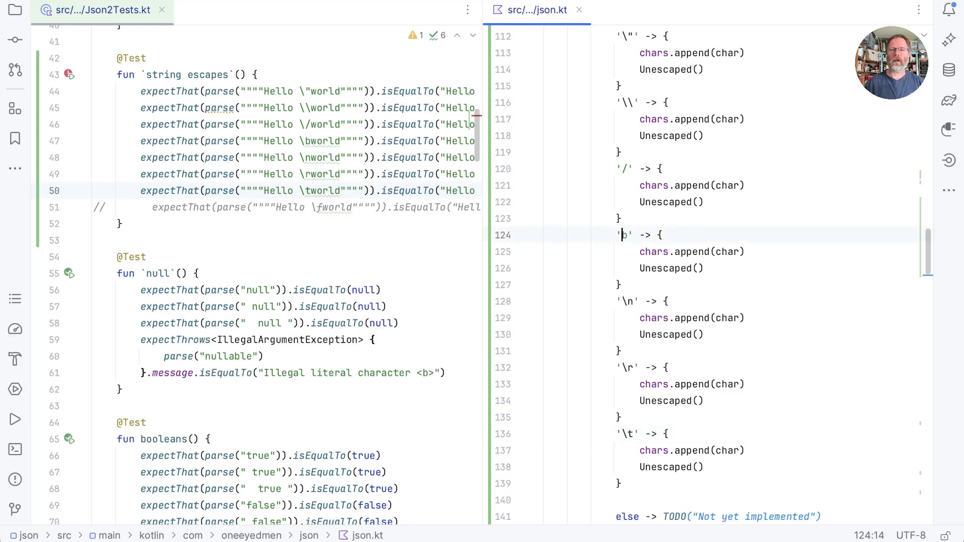
pyautogui.click(711, 251)
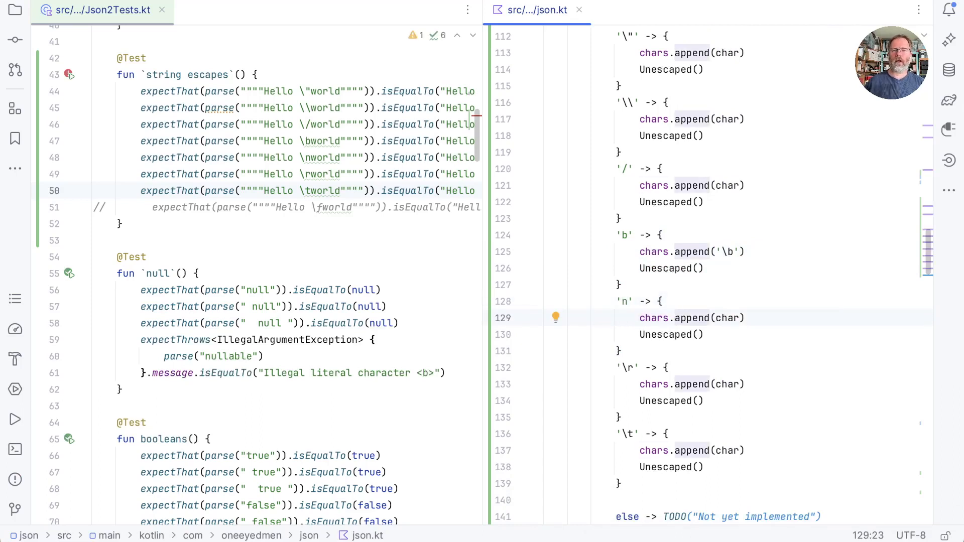
# Make the n, r and t branches append real '\n', '\r', '\t' characters and rerun the tests
pyautogui.press('alt+shift+Right')
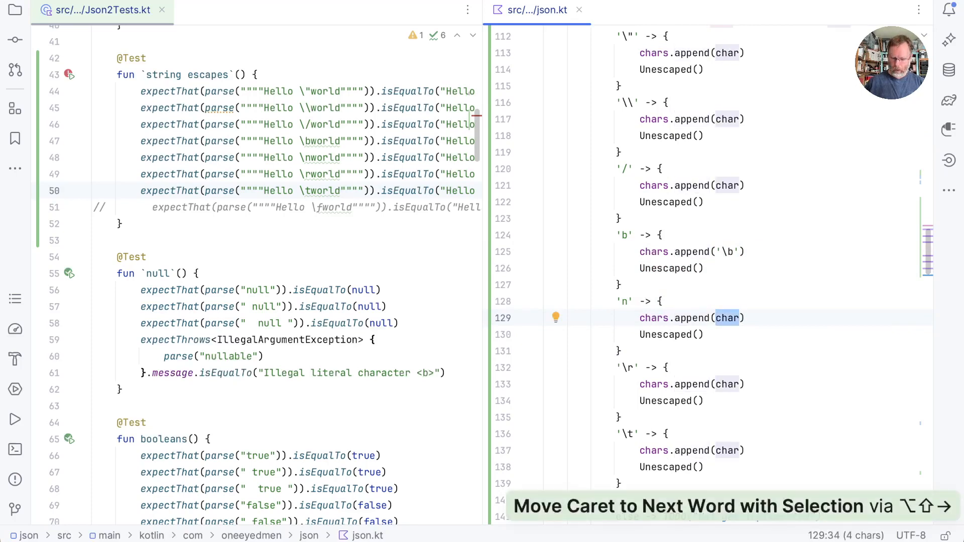
pyautogui.write("'\\n'")
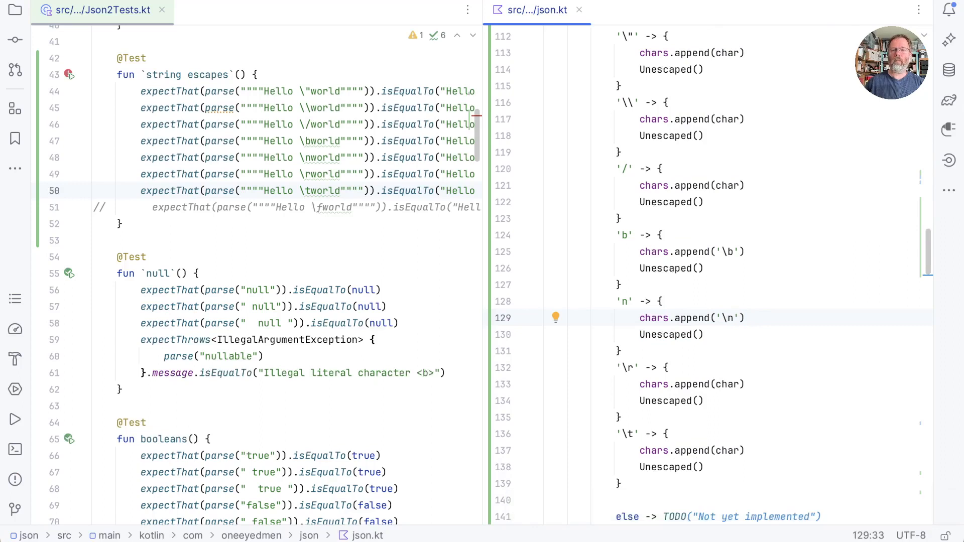
pyautogui.click(630, 367)
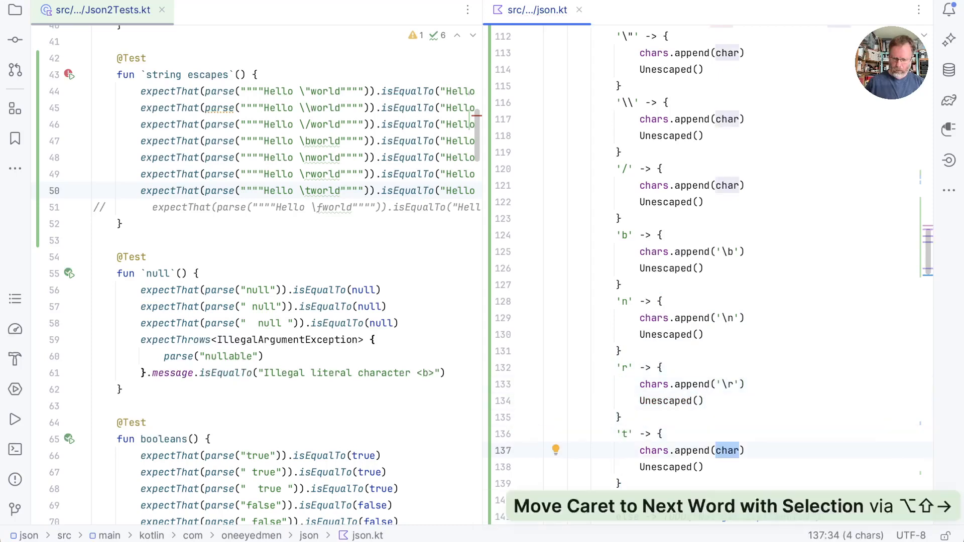
pyautogui.write("'\\t'")
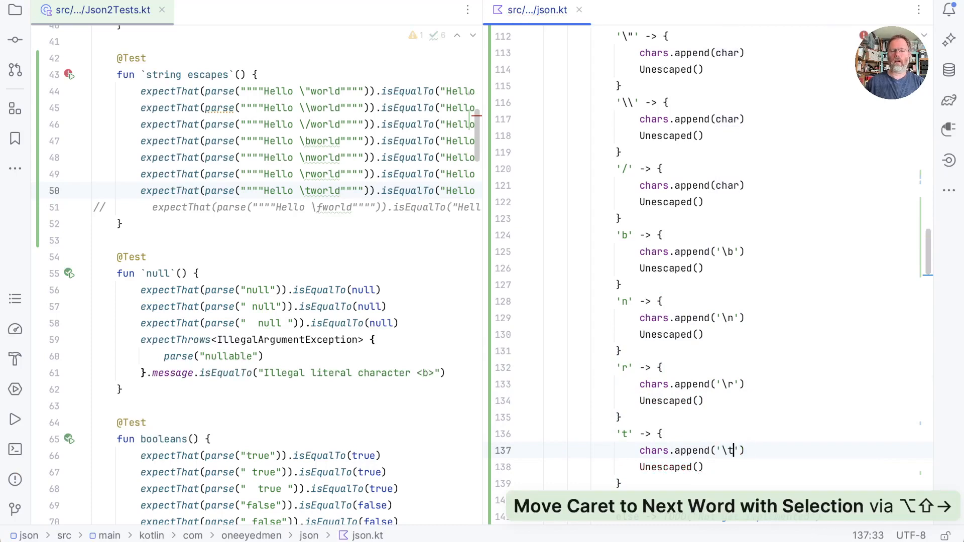
pyautogui.press('escape')
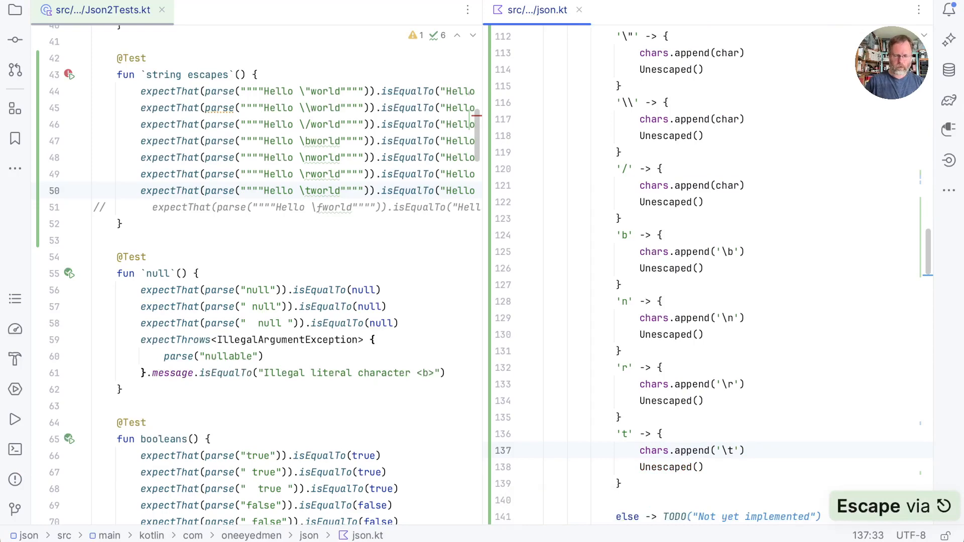
pyautogui.click(15, 419)
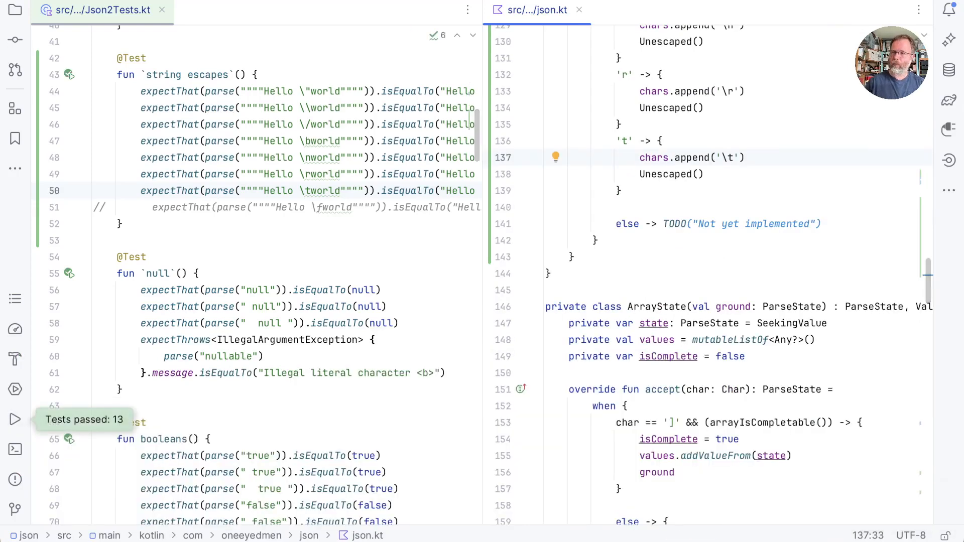
# Ask AI Assistant how to represent a form feed character in Kotlin, getting \u000C
pyautogui.click(352, 206)
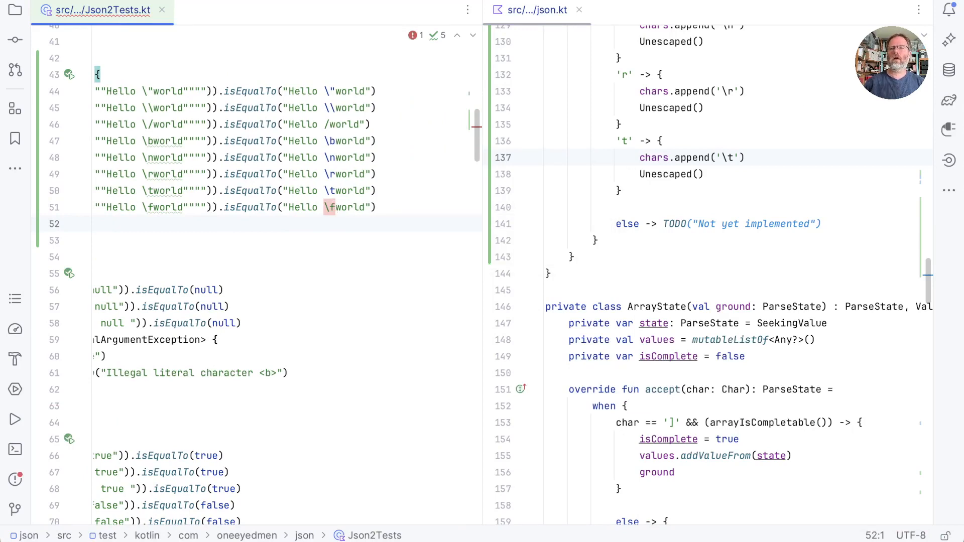
pyautogui.click(949, 40)
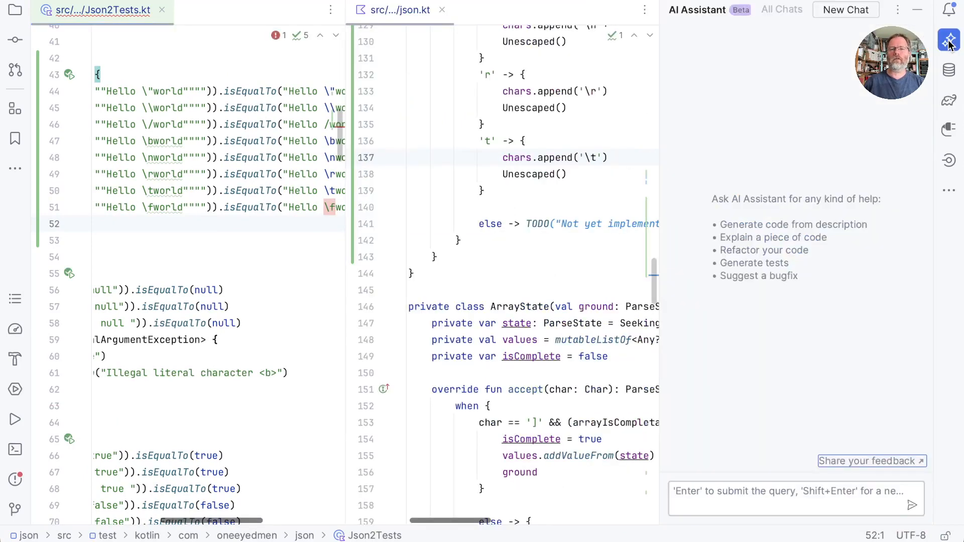
pyautogui.click(794, 498)
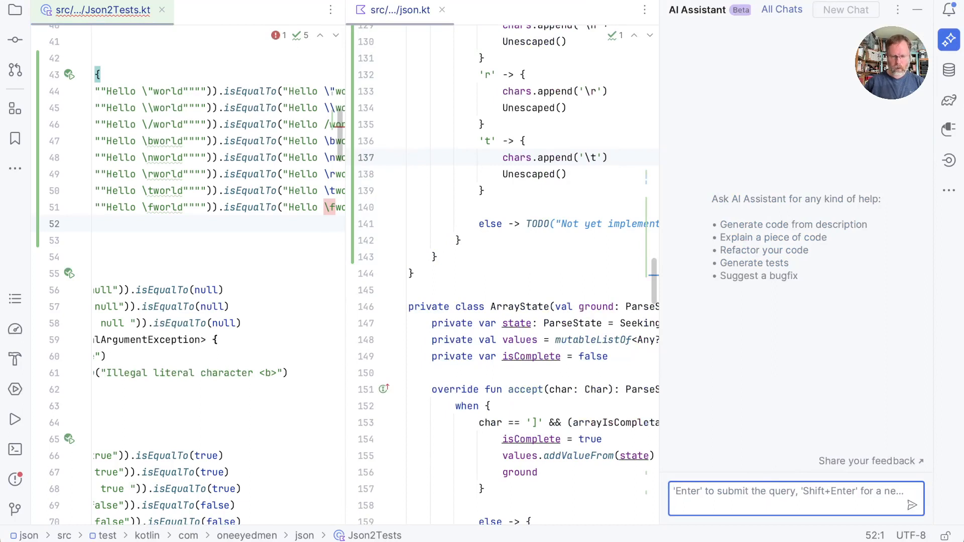
pyautogui.write('How do I represe')
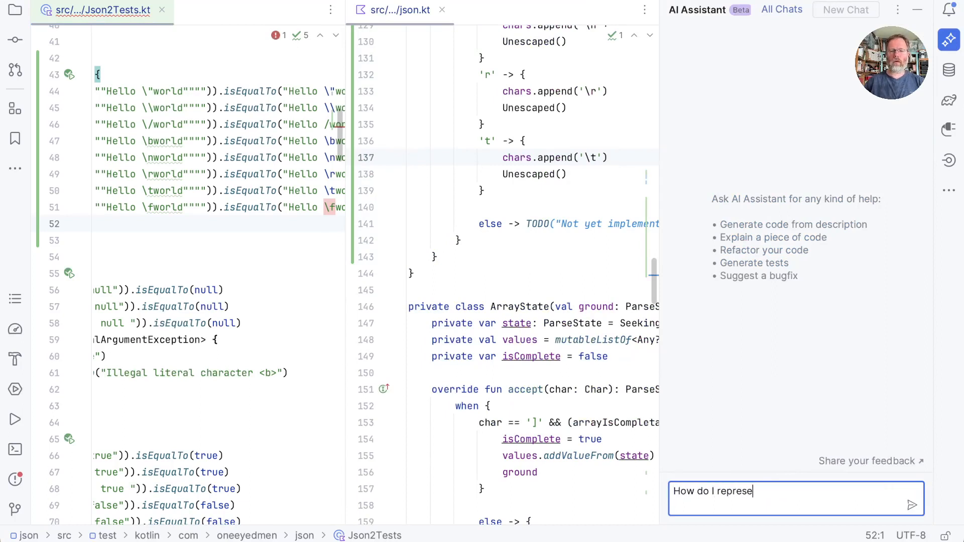
pyautogui.write('nt a form feed')
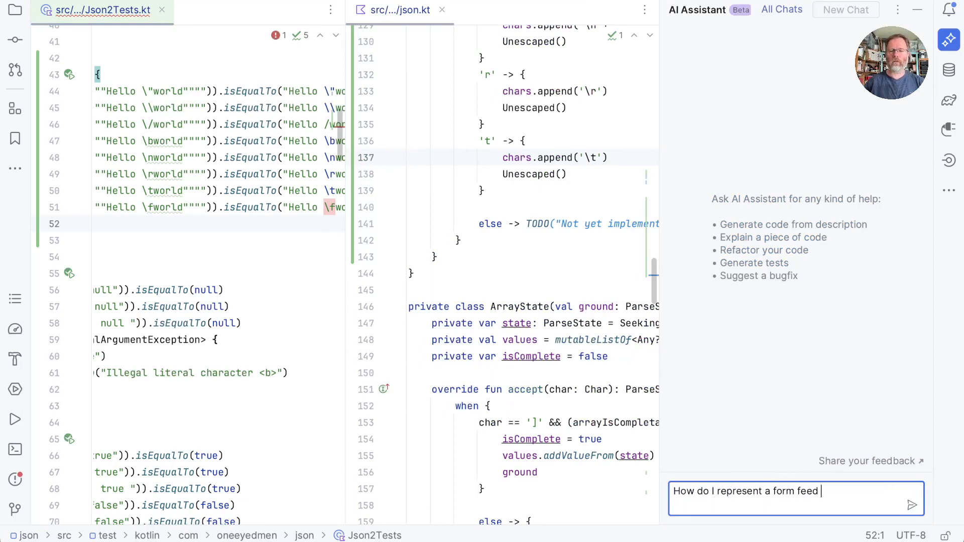
pyautogui.write('character in a kotlin')
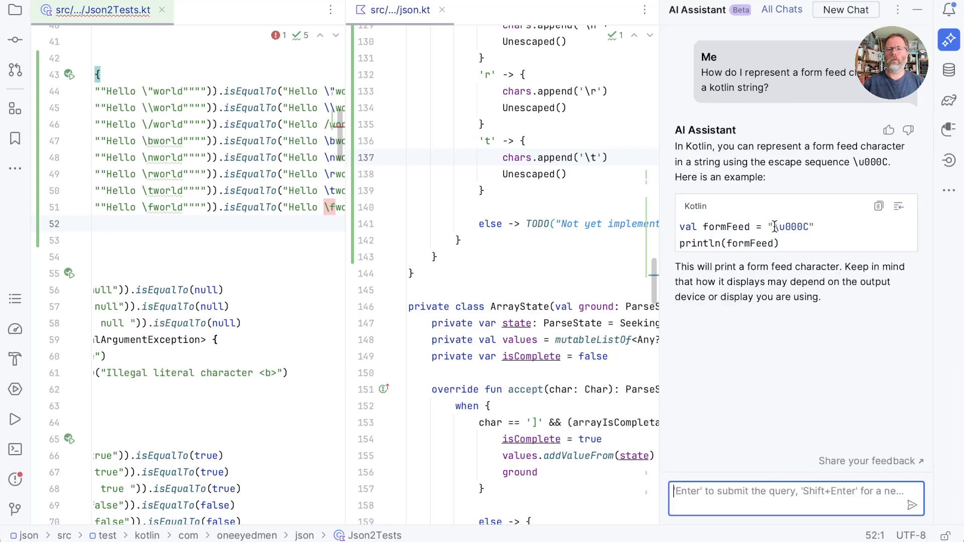
pyautogui.doubleClick(794, 226)
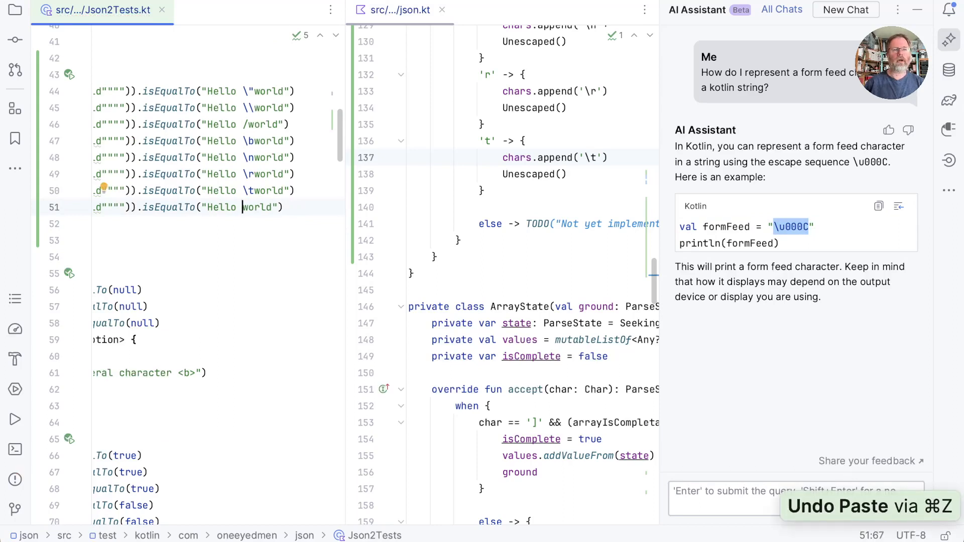
# Use \u000C in the form-feed test expectation and a new 'f' branch appending that character
pyautogui.write('\\u')
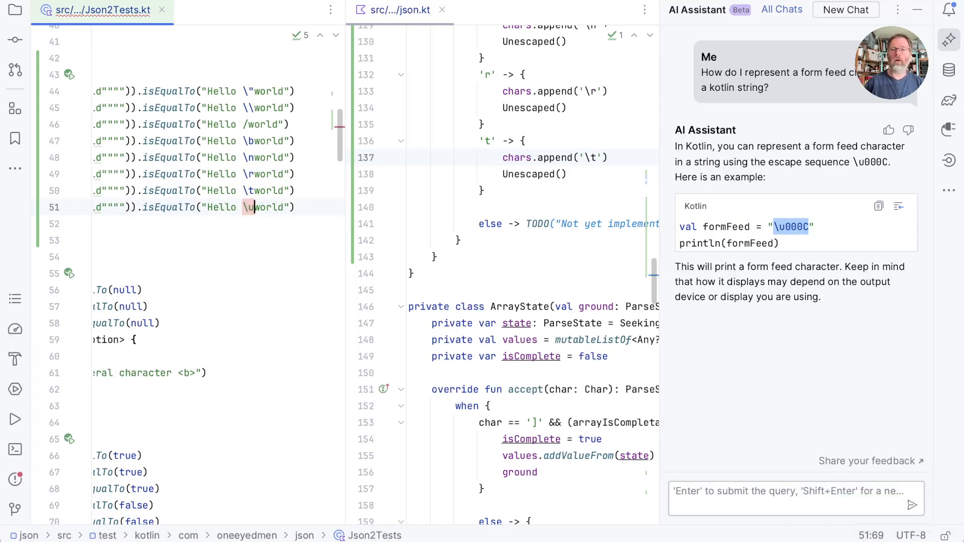
pyautogui.write('000C')
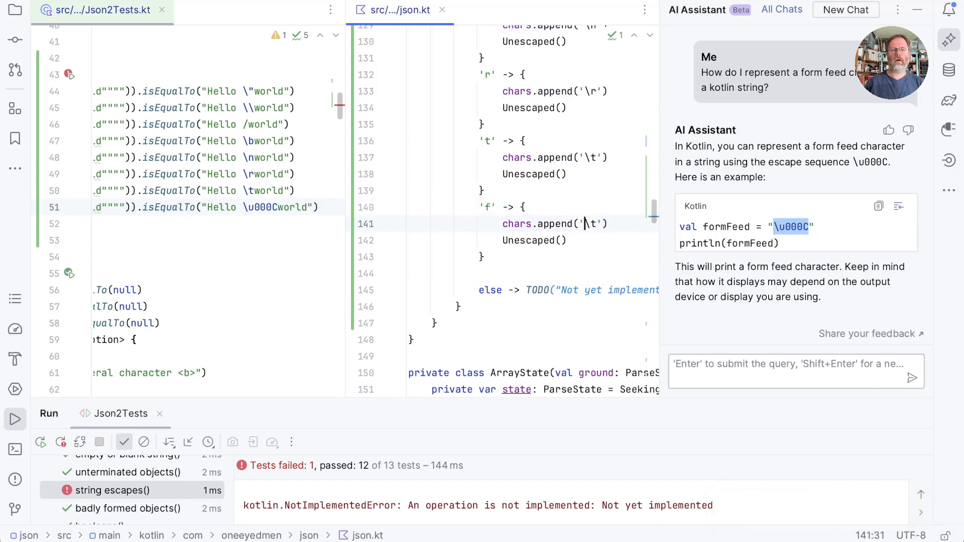
pyautogui.write('u00')
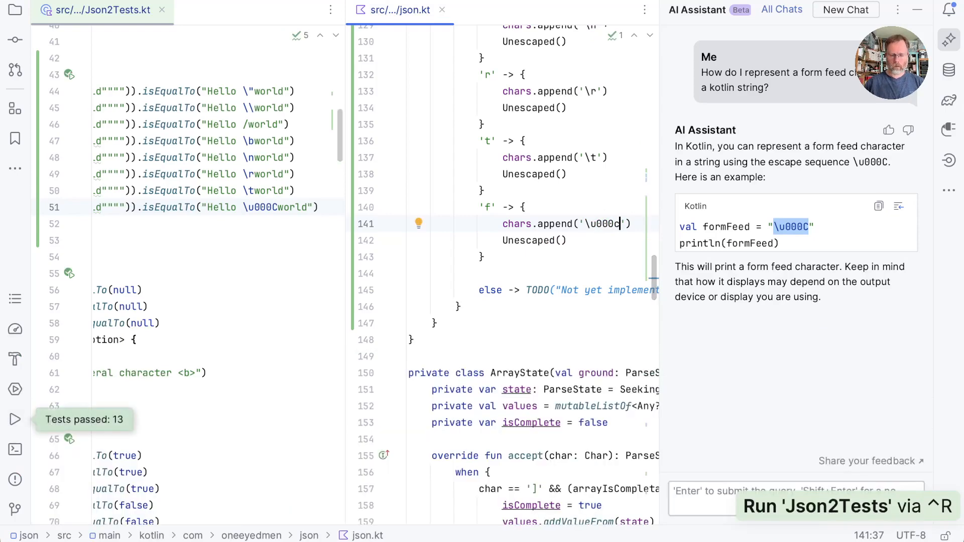
pyautogui.click(442, 10)
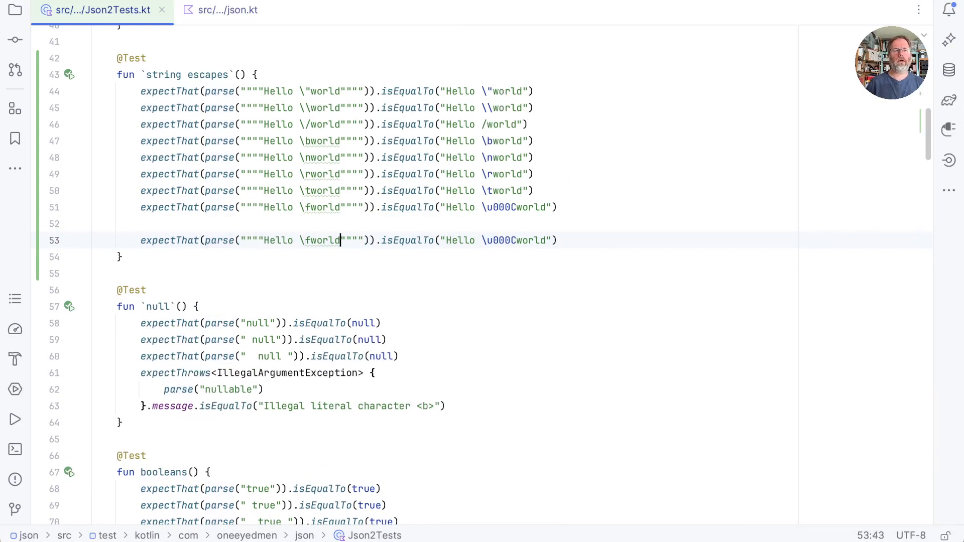
# Add a test whose input uses the \u000C unicode escape and run Json2Tests, which fails
pyautogui.press('Backspace')
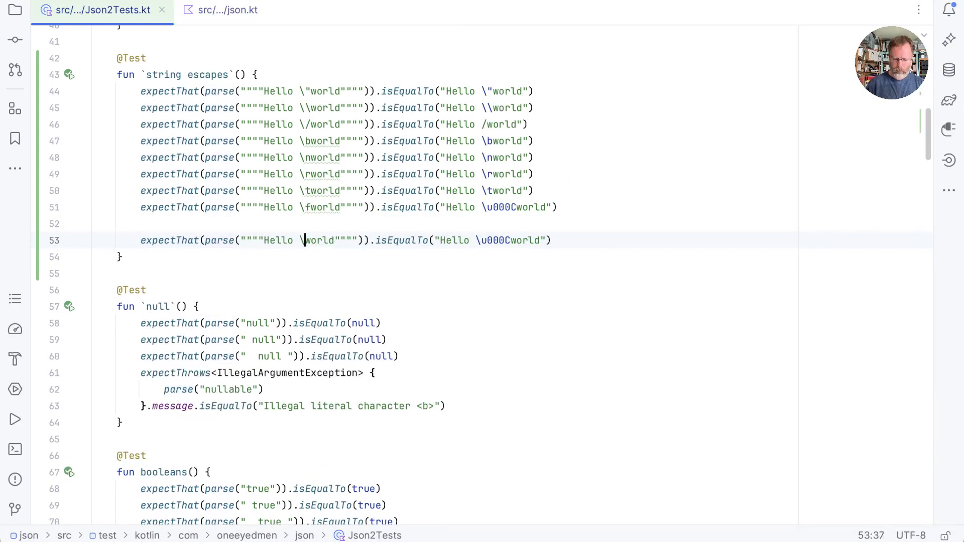
pyautogui.write('u00')
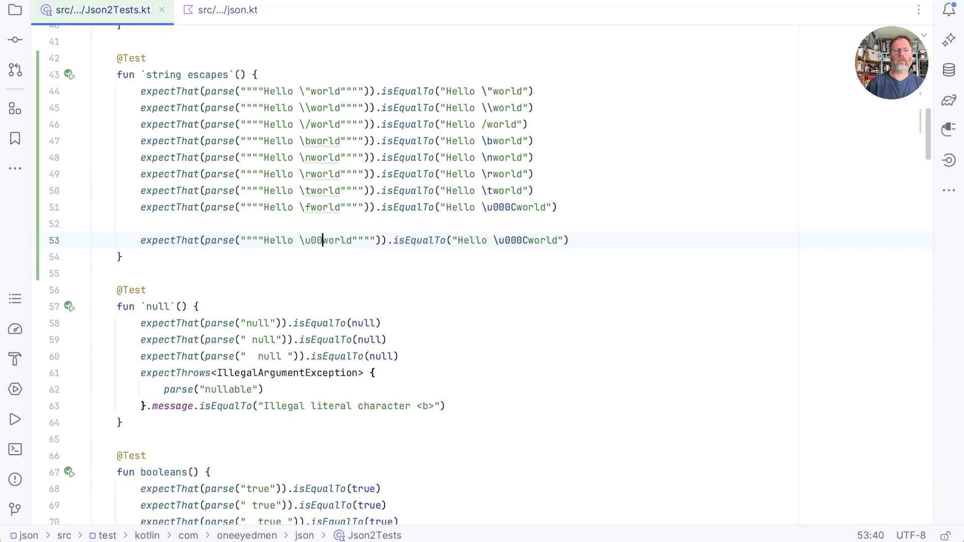
pyautogui.write('0C')
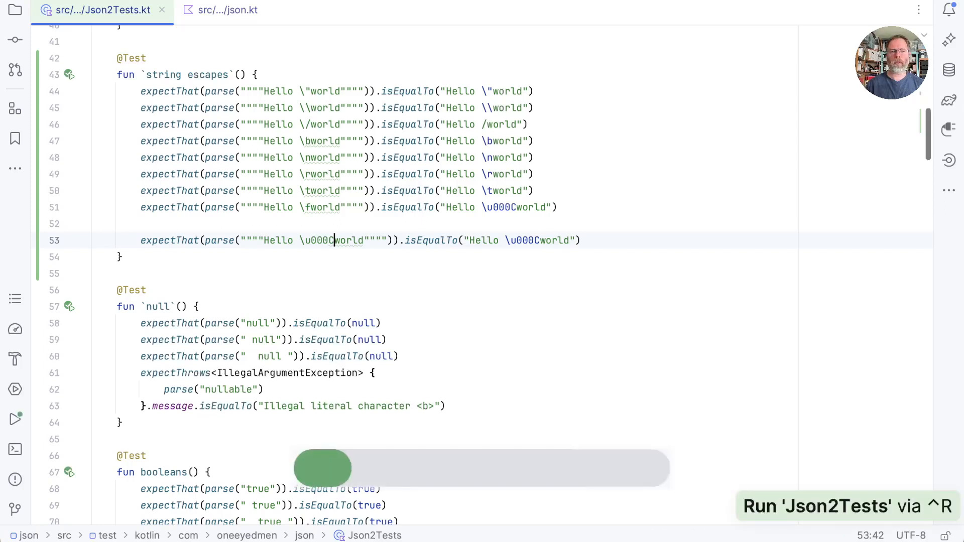
pyautogui.click(15, 418)
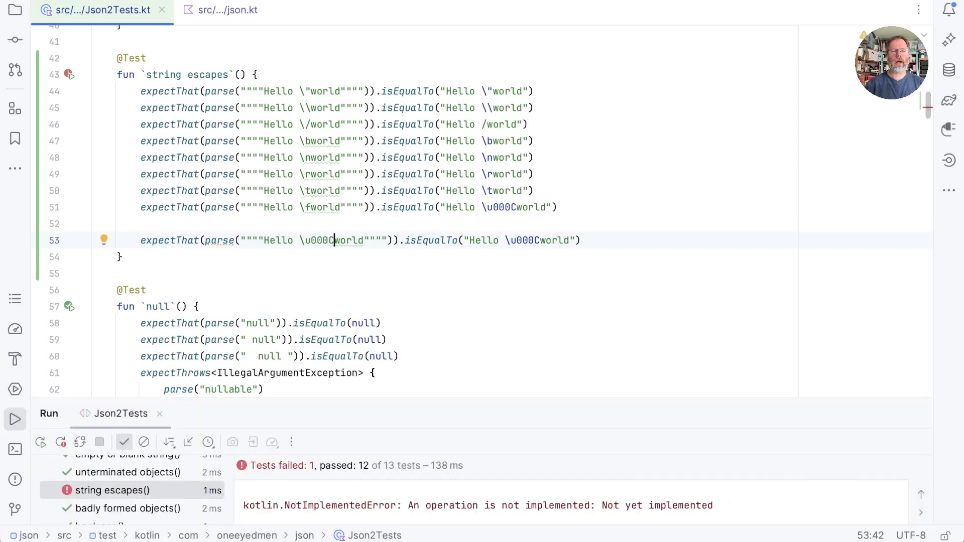
pyautogui.click(228, 10)
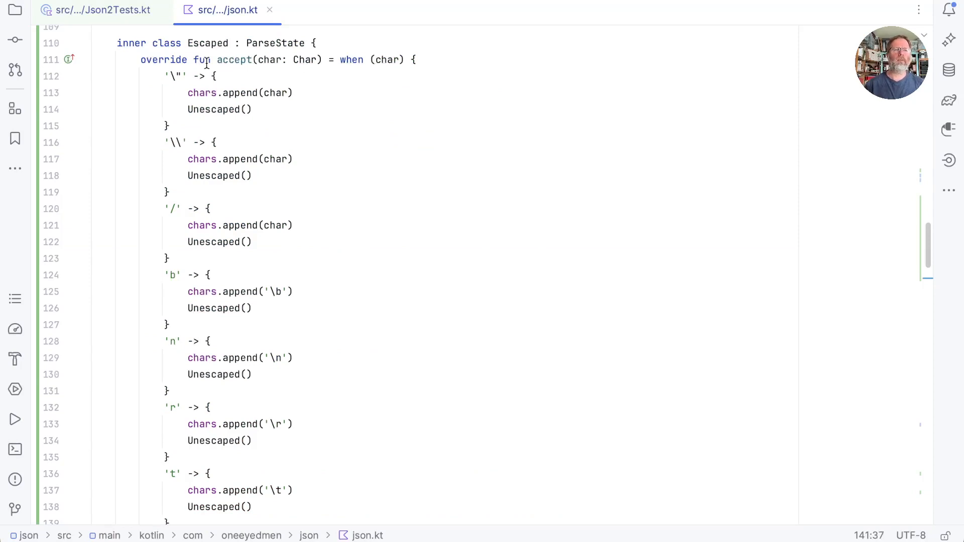
pyautogui.moveTo(294, 263)
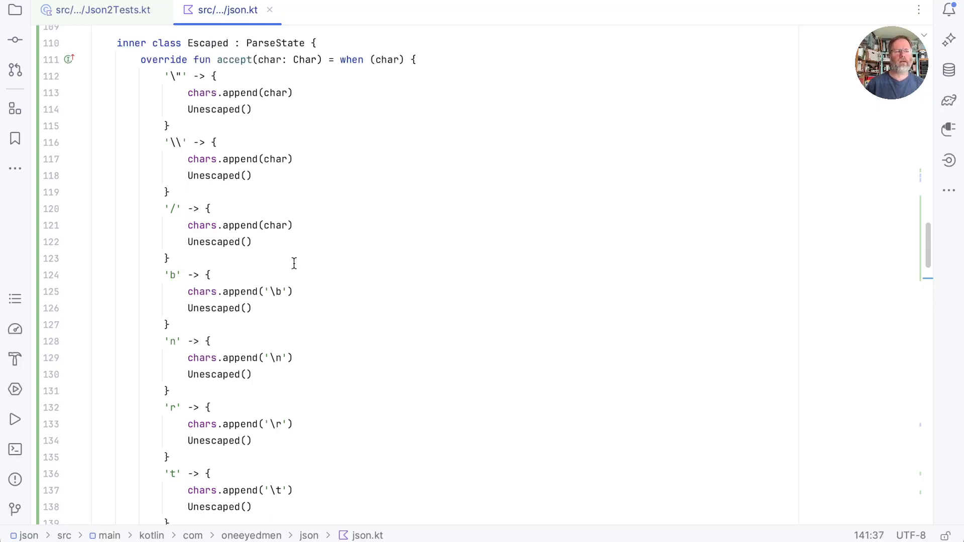
# Duplicate the 'f' branch into a 'u' branch returning a new Unicode() state
pyautogui.scroll(-3)
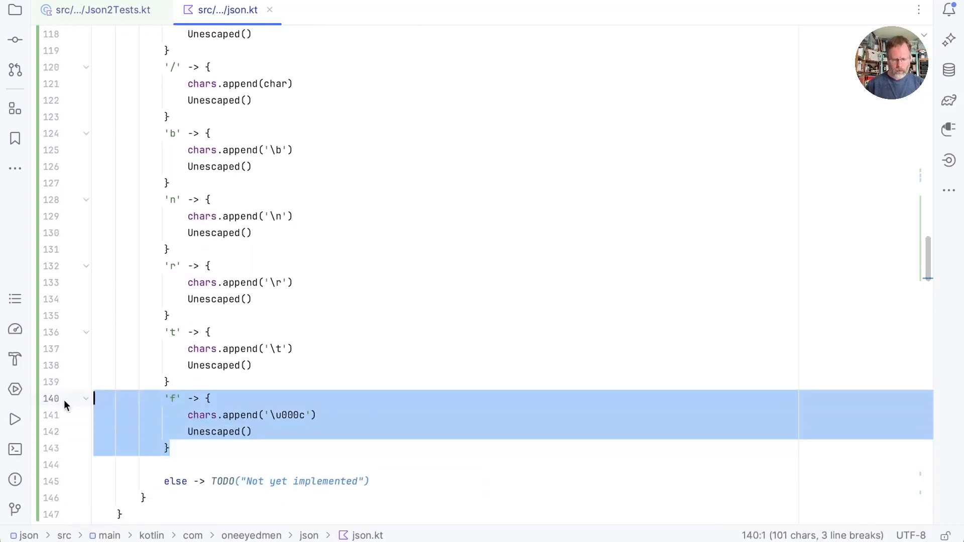
pyautogui.press('cmd+d')
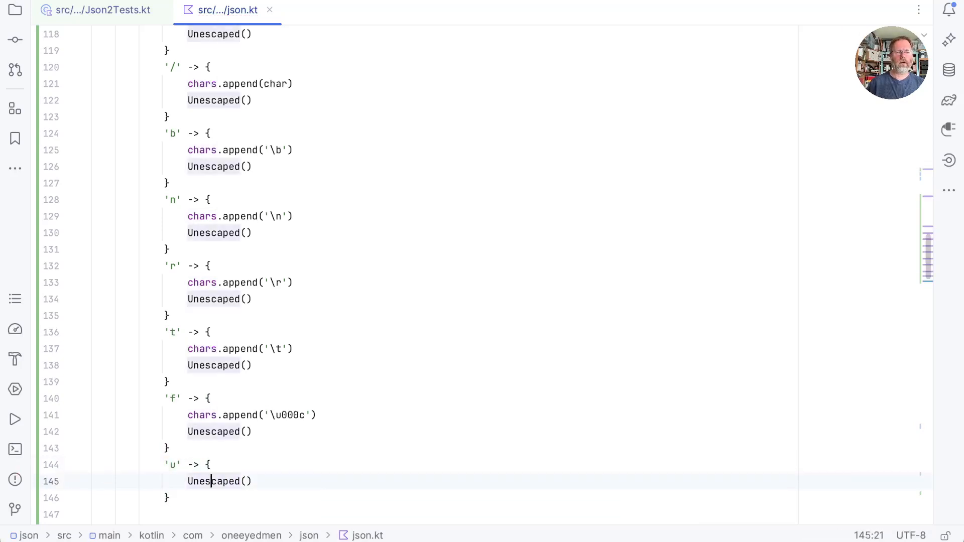
pyautogui.write('Unicode(')
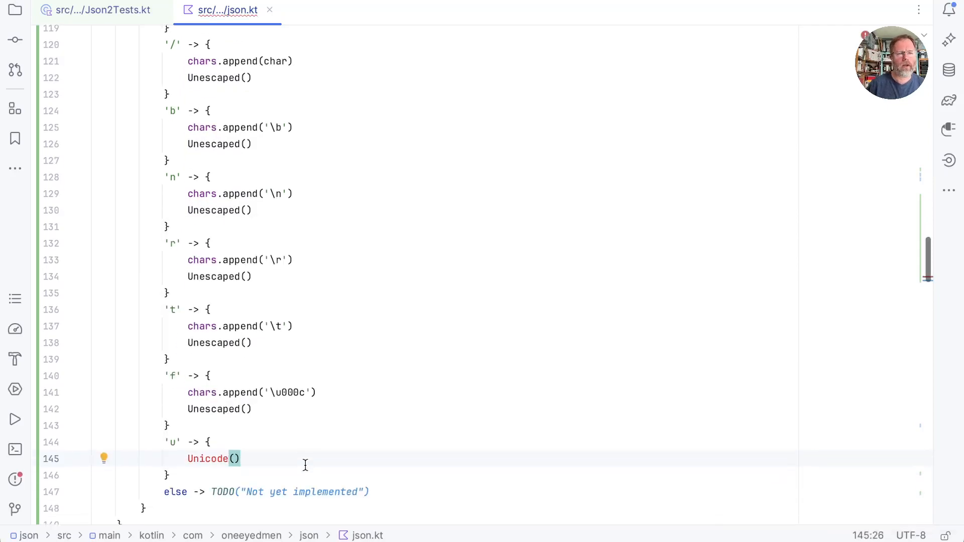
pyautogui.scroll(-3)
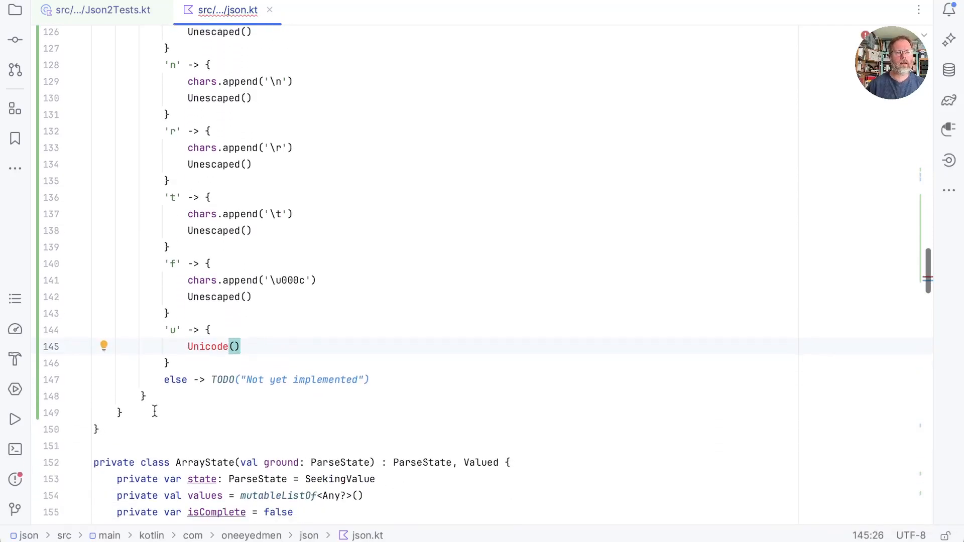
# Declare inner class Unicode : ParseState and generate its accept override stub
pyautogui.click(120, 412)
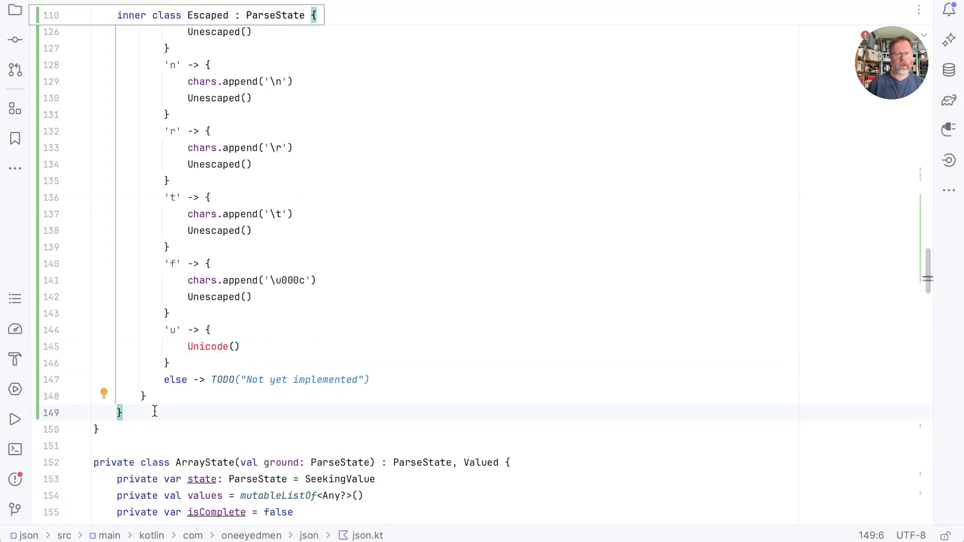
pyautogui.write('i')
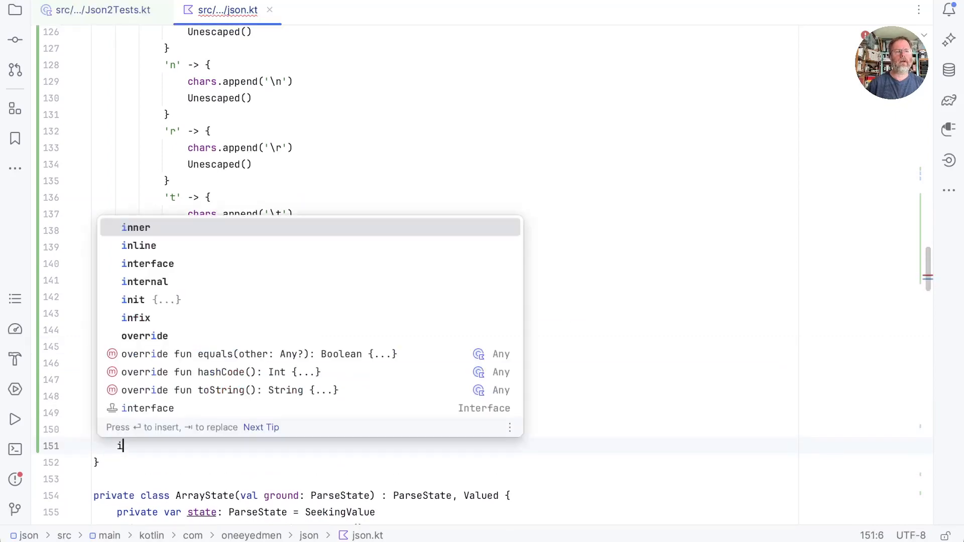
pyautogui.write('nner class U')
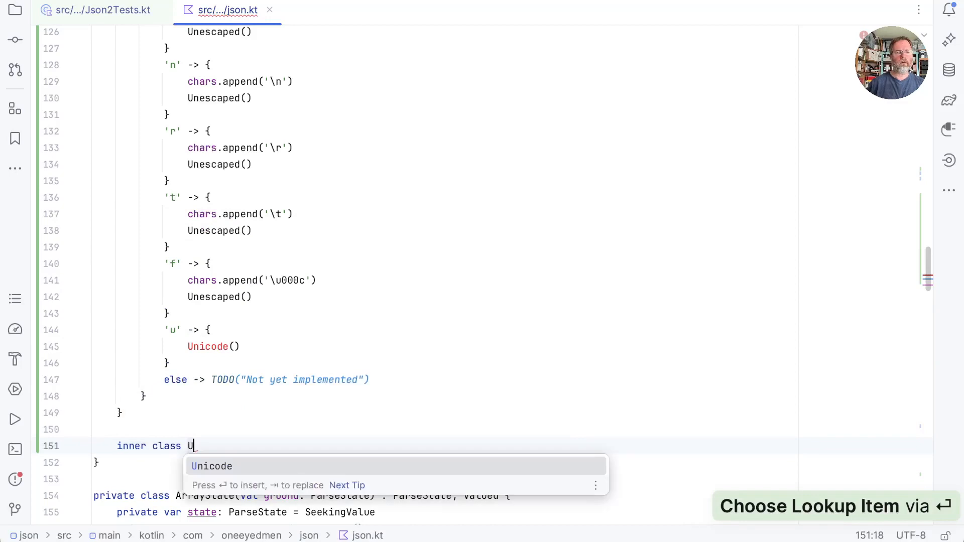
pyautogui.write('nicode : ParseState {')
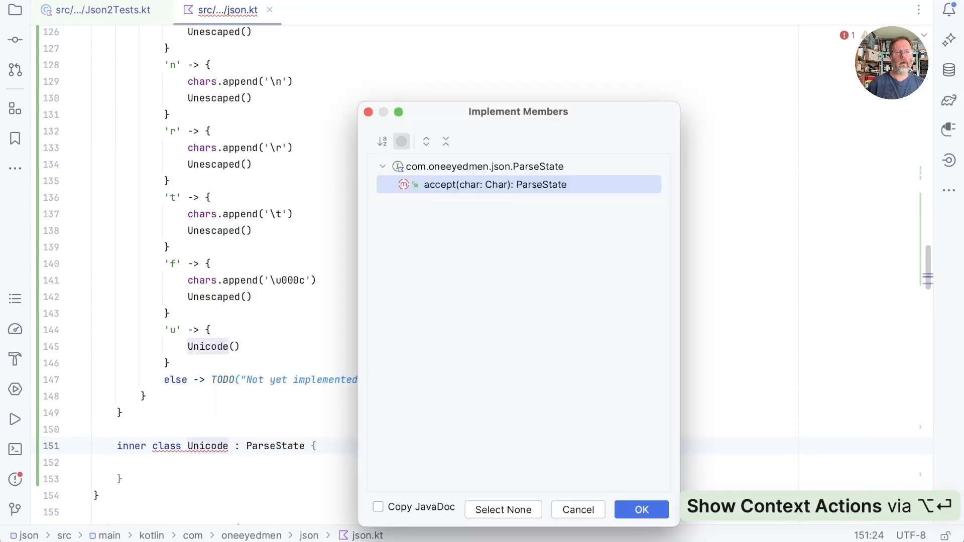
pyautogui.click(642, 510)
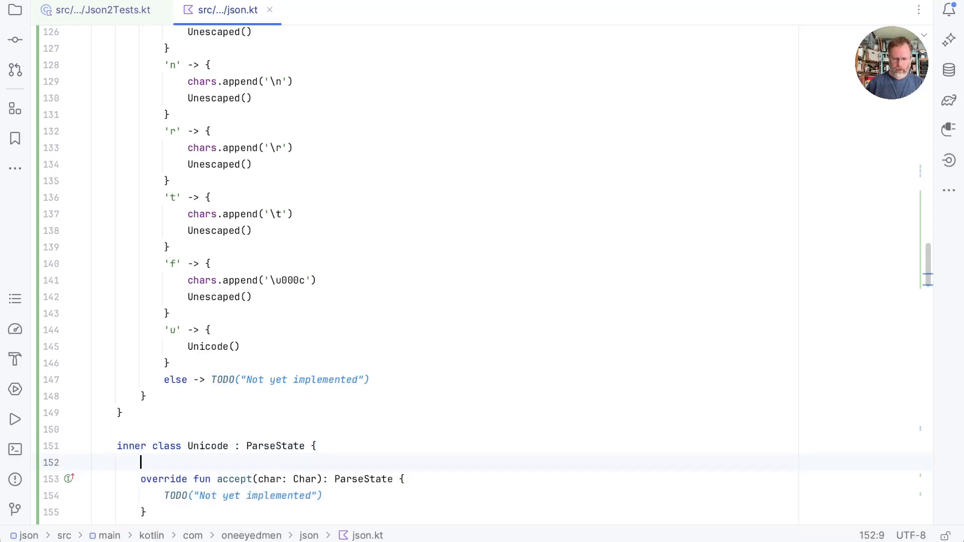
# Add a digits StringBuilder and a when branch appending any 0-9a-fA-F hex digit to it
pyautogui.write('val')
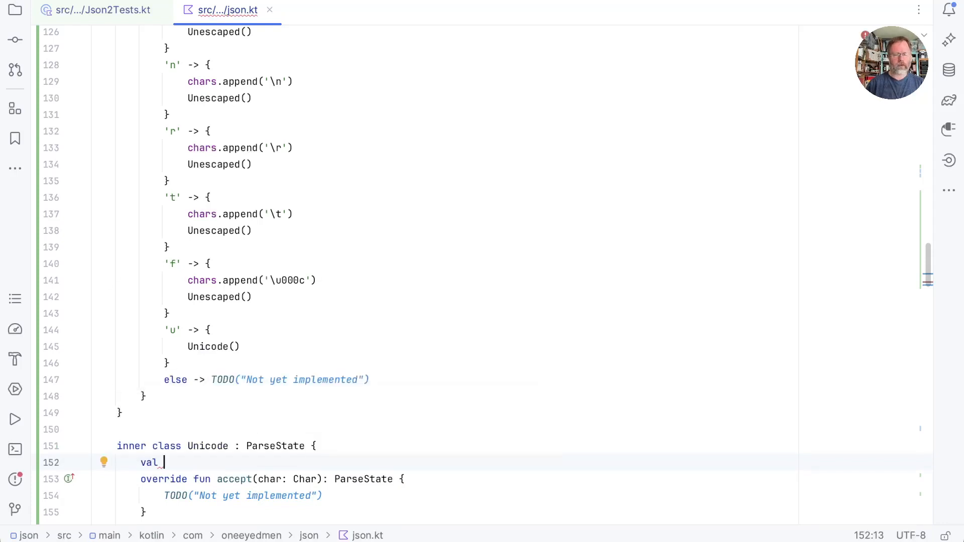
pyautogui.write('digits = StringBuilder(')
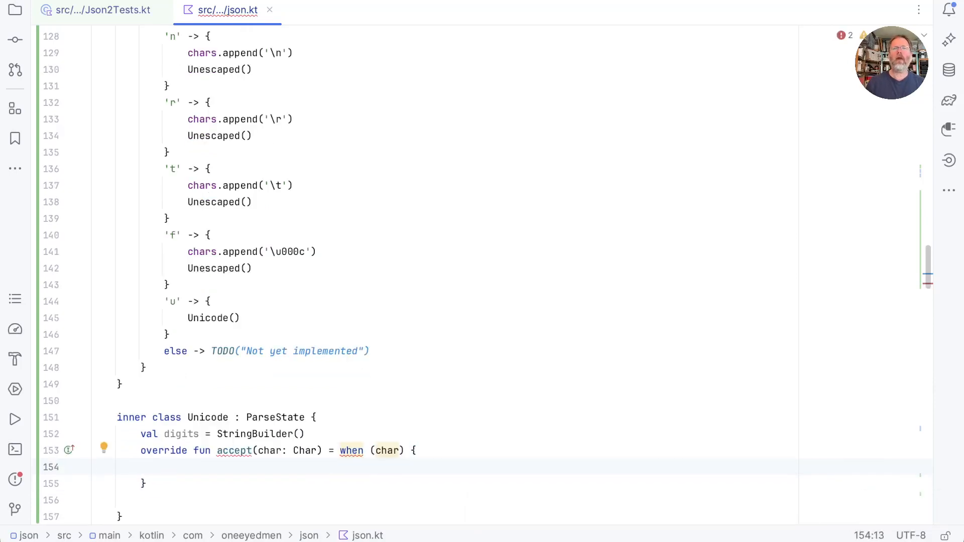
pyautogui.write('in')
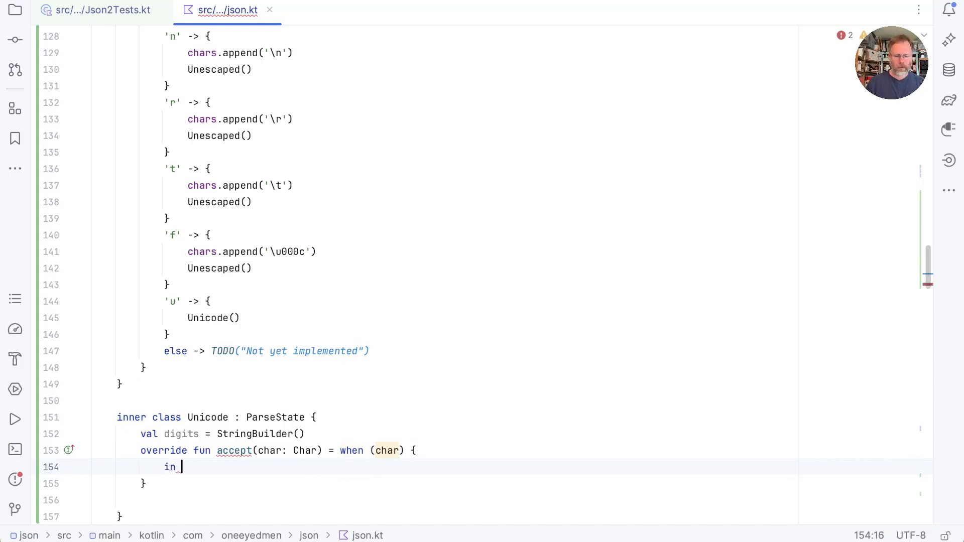
pyautogui.write('"')
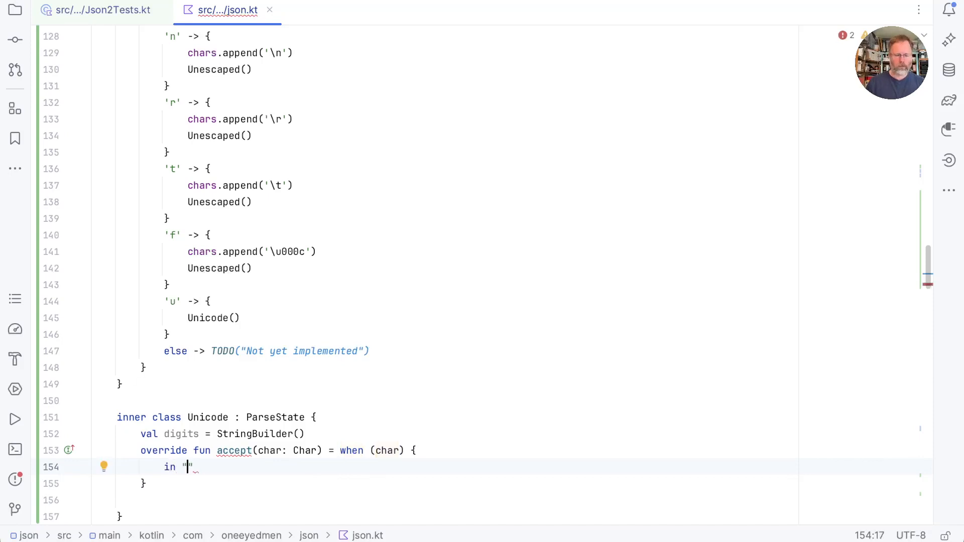
pyautogui.write('0123456')
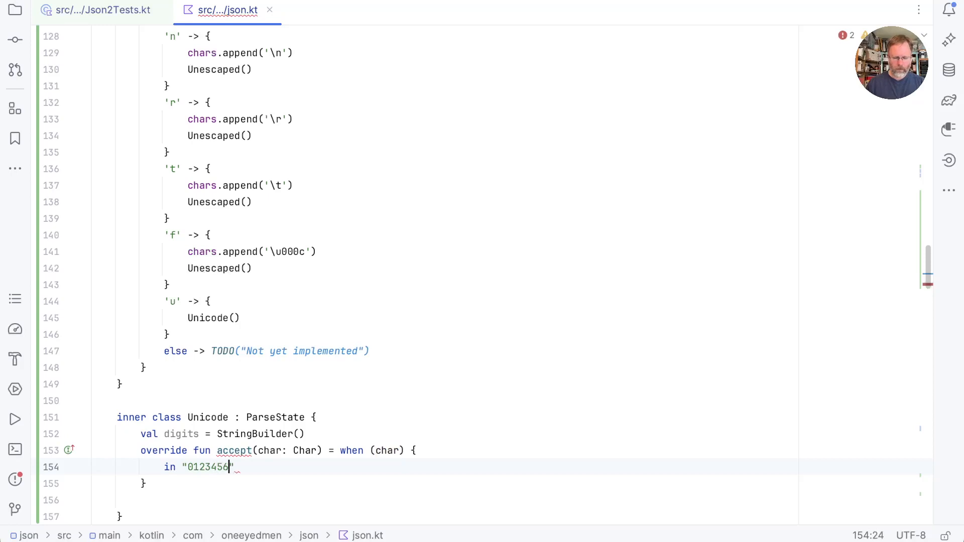
pyautogui.write('789')
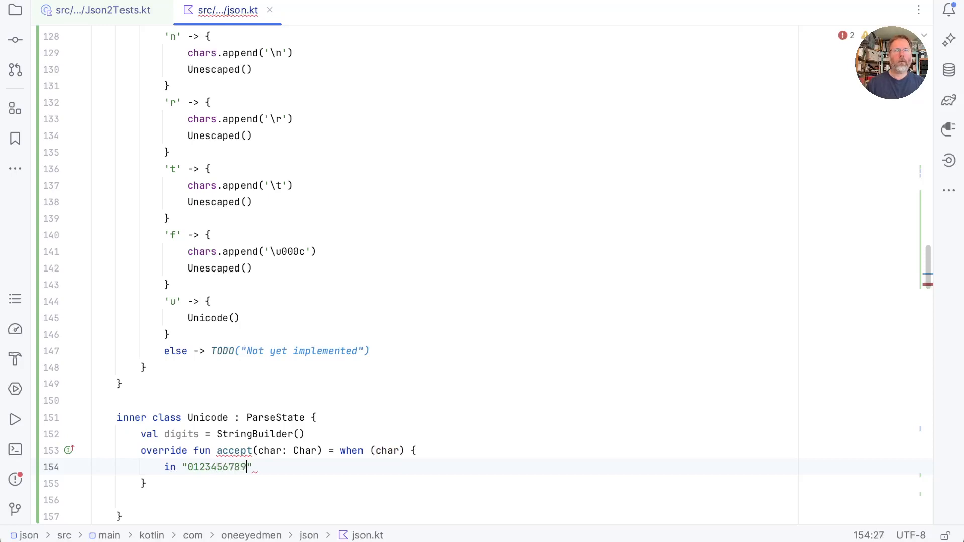
pyautogui.write('ab')
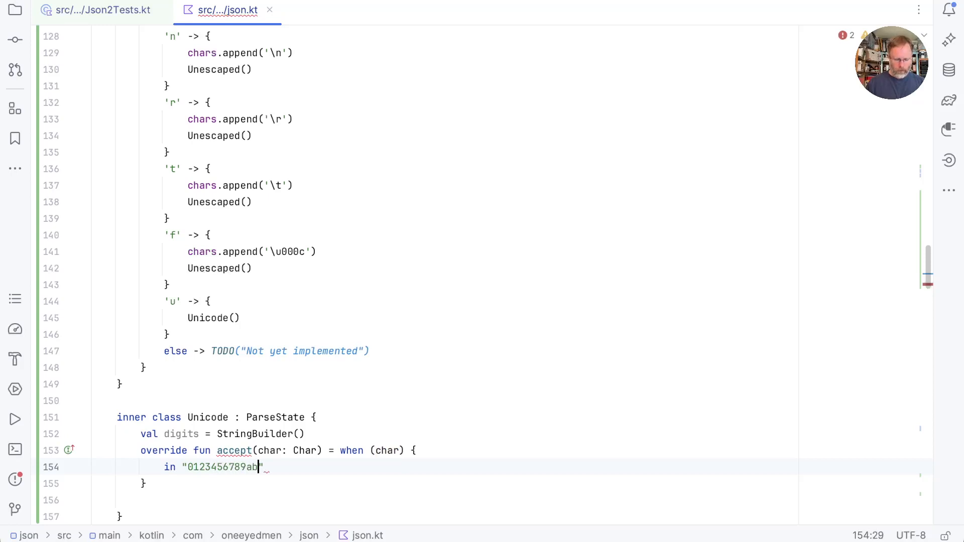
pyautogui.write('cdef')
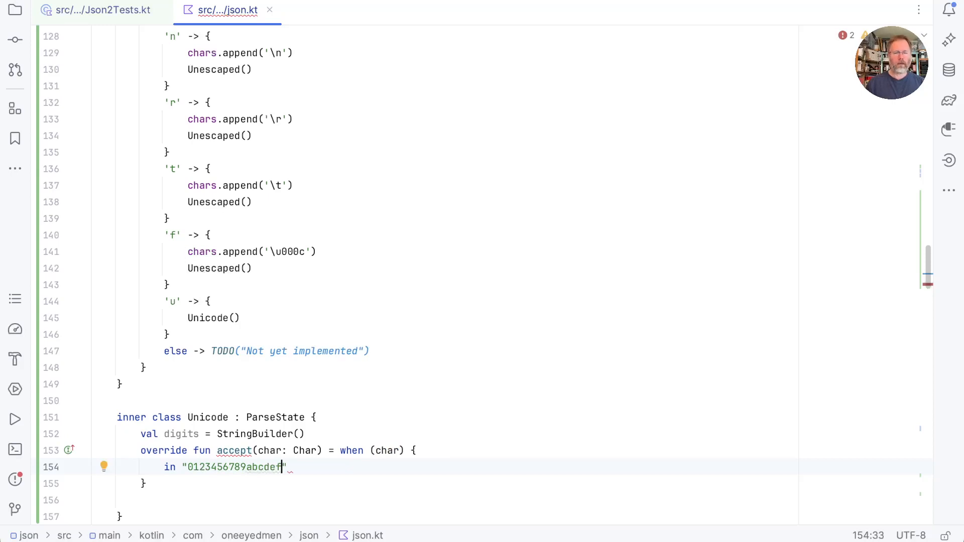
pyautogui.write('ABCD')
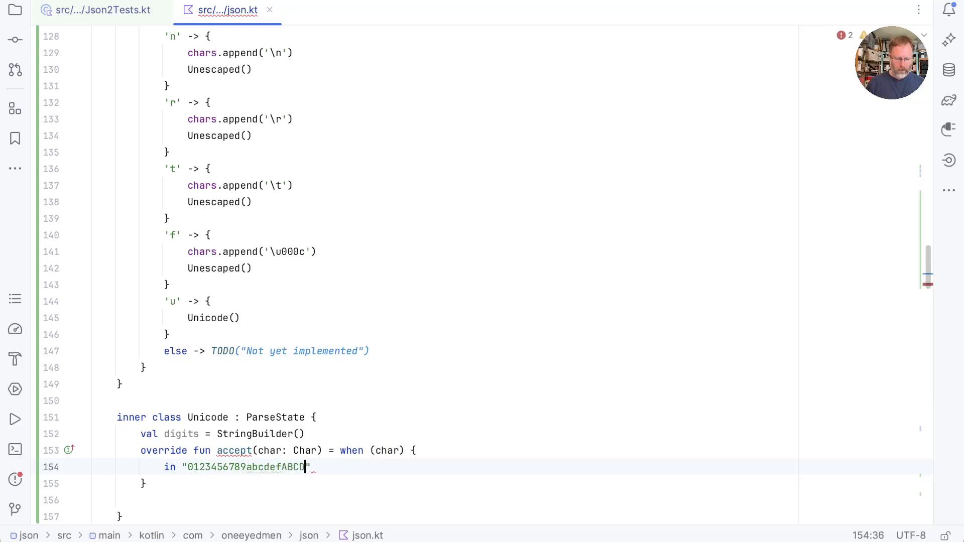
pyautogui.write('EF')
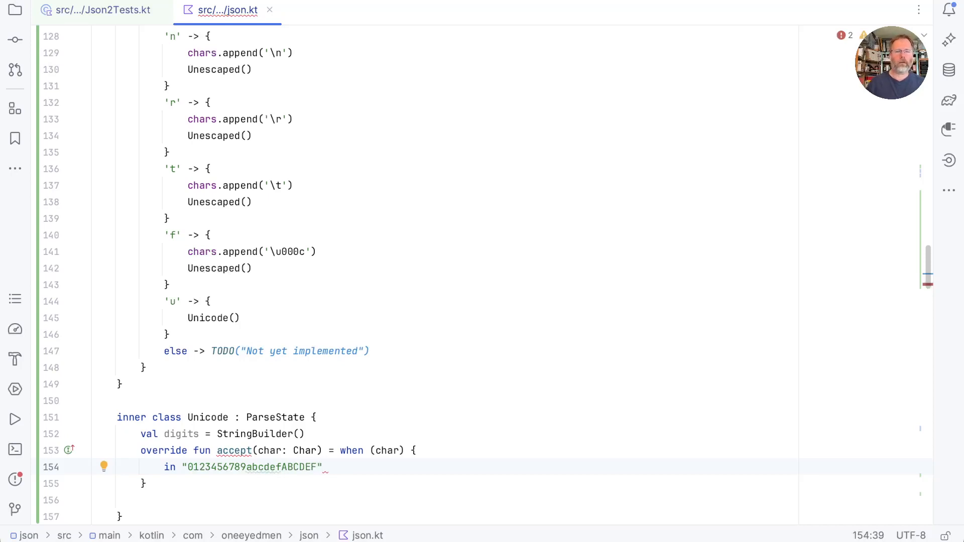
pyautogui.write('-> {')
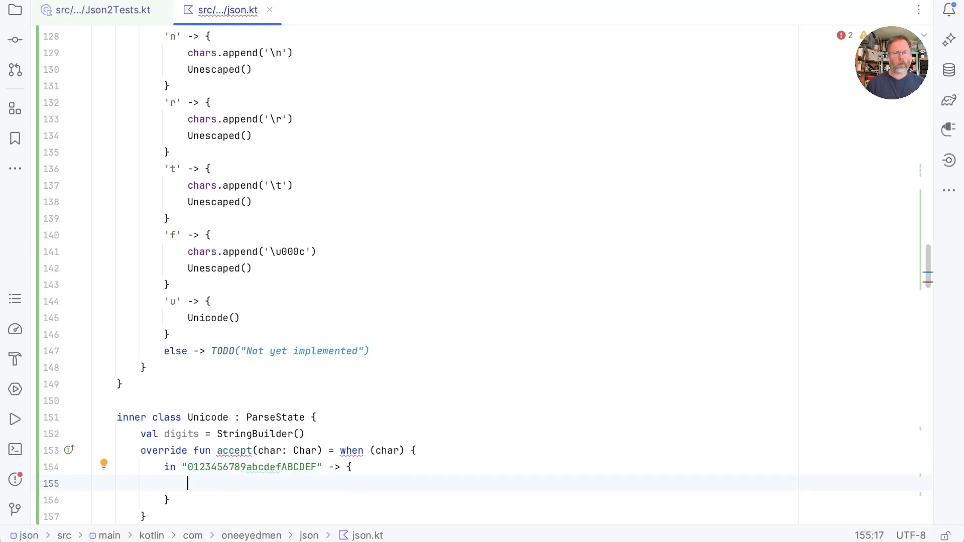
pyautogui.write('digits.append(char')
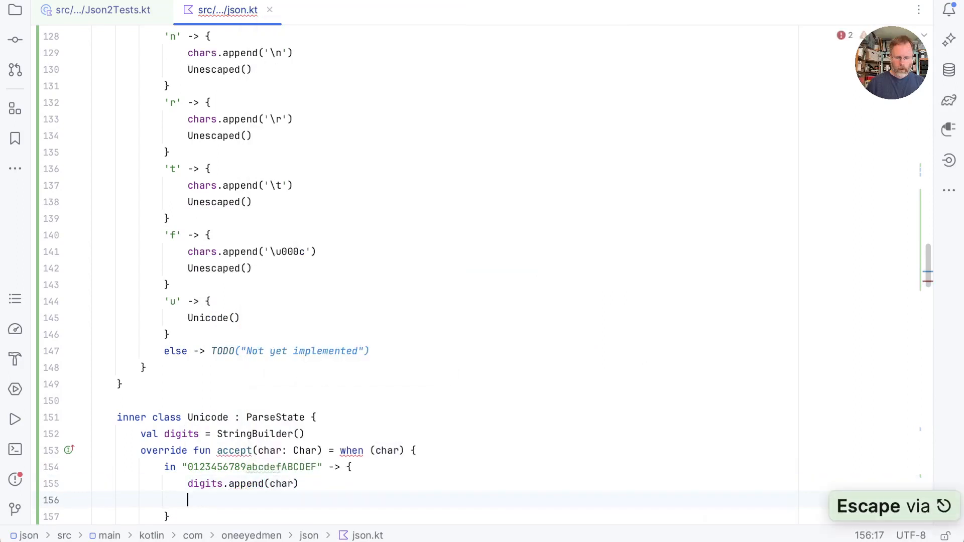
# When digits reaches length 4, append '\u000c' and return Unescaped(), else stay in this state
pyautogui.write('if (d')
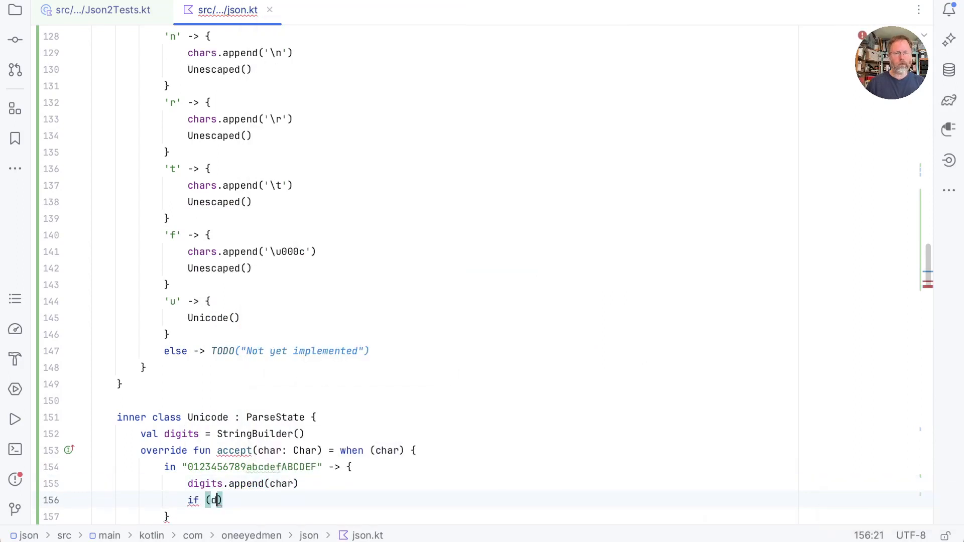
pyautogui.write('igits.length == 4) {')
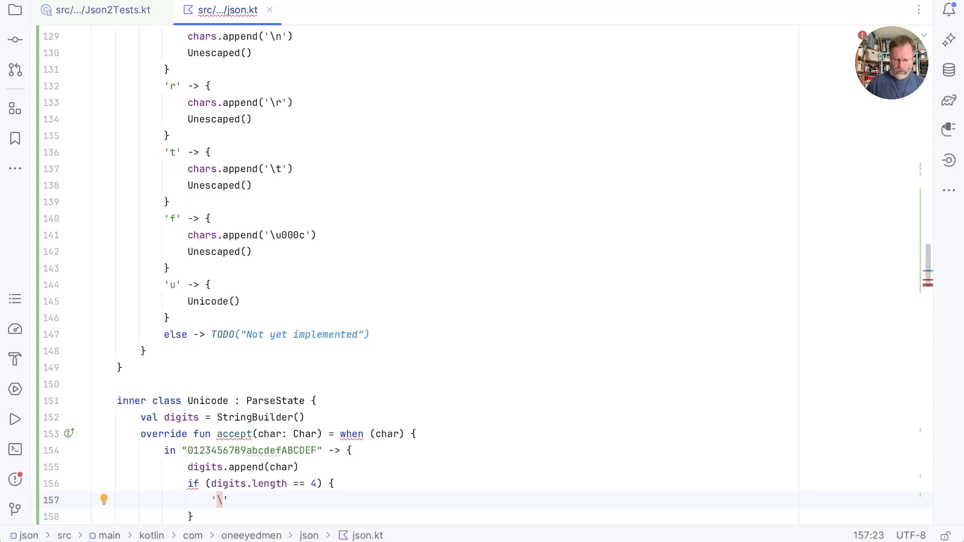
pyautogui.write('\\u000c')
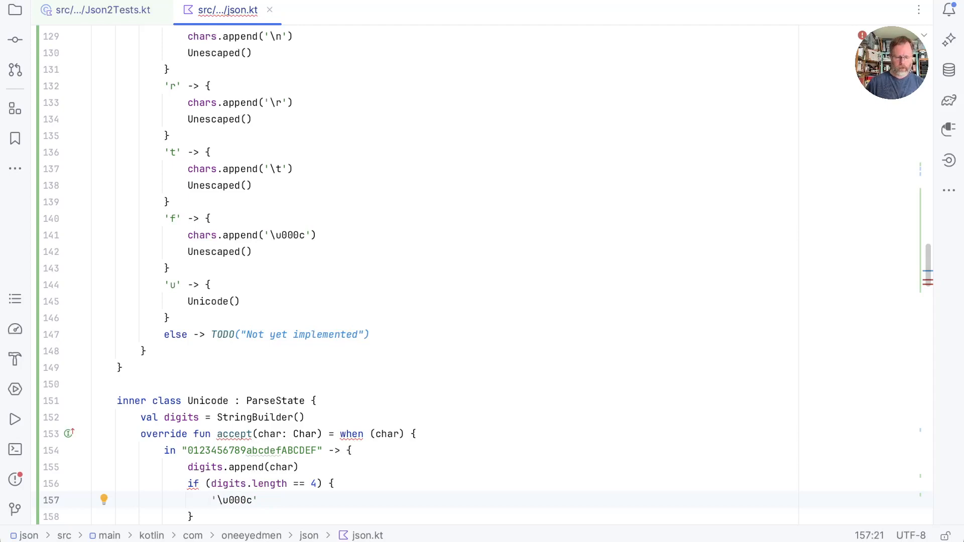
pyautogui.write('d')
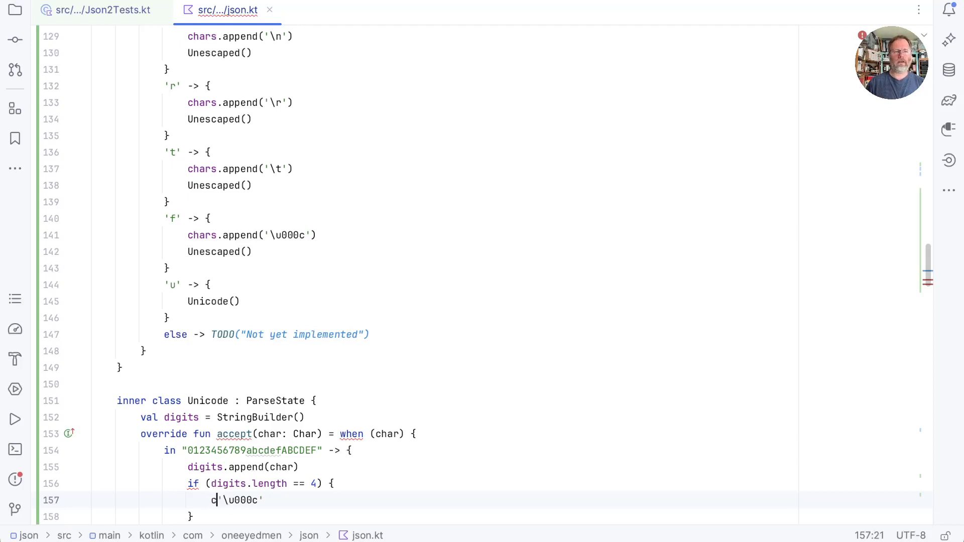
pyautogui.write('hars.append(')
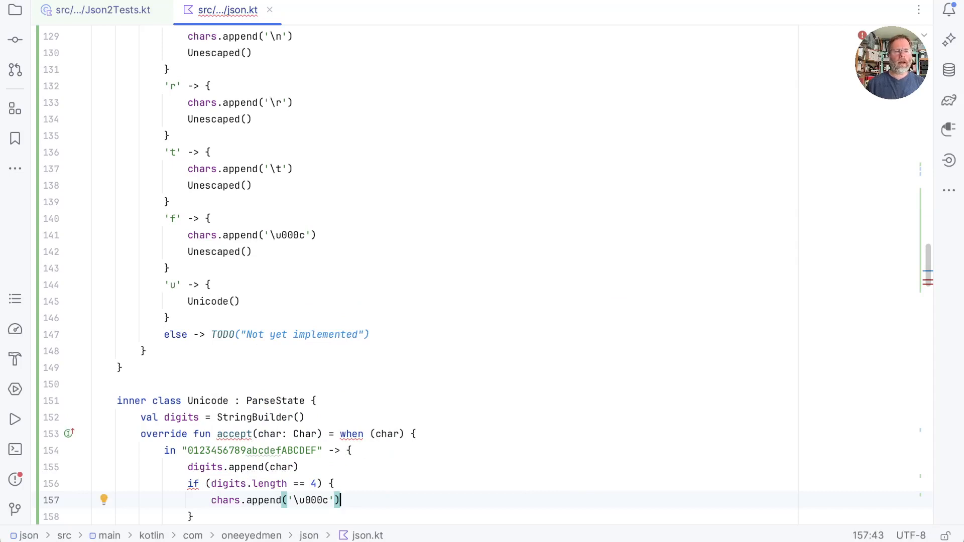
pyautogui.press('Return')
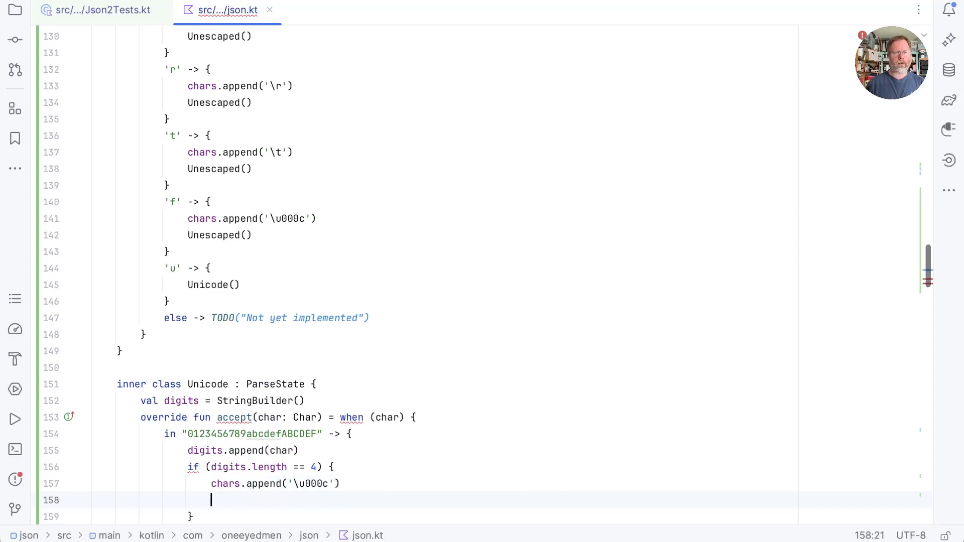
pyautogui.write('Unescaped(')
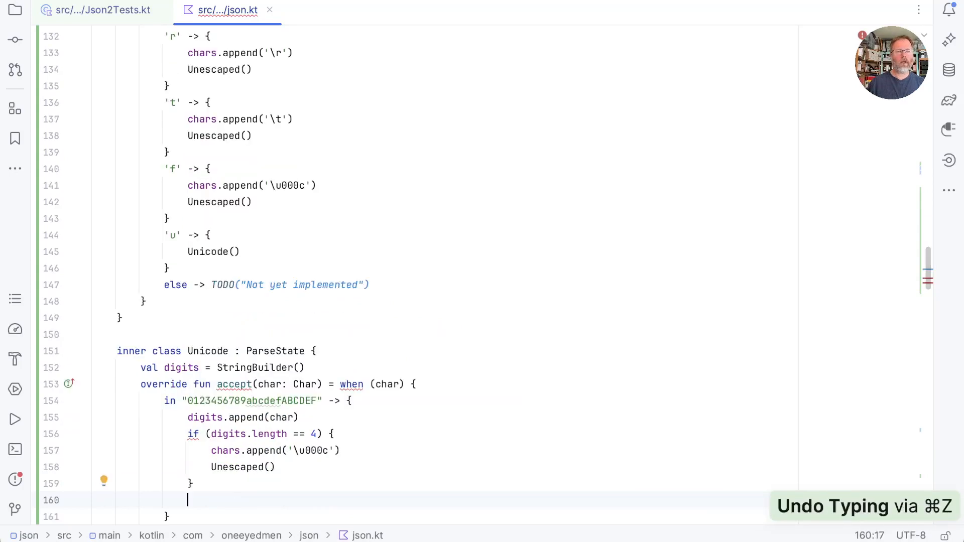
pyautogui.write('else')
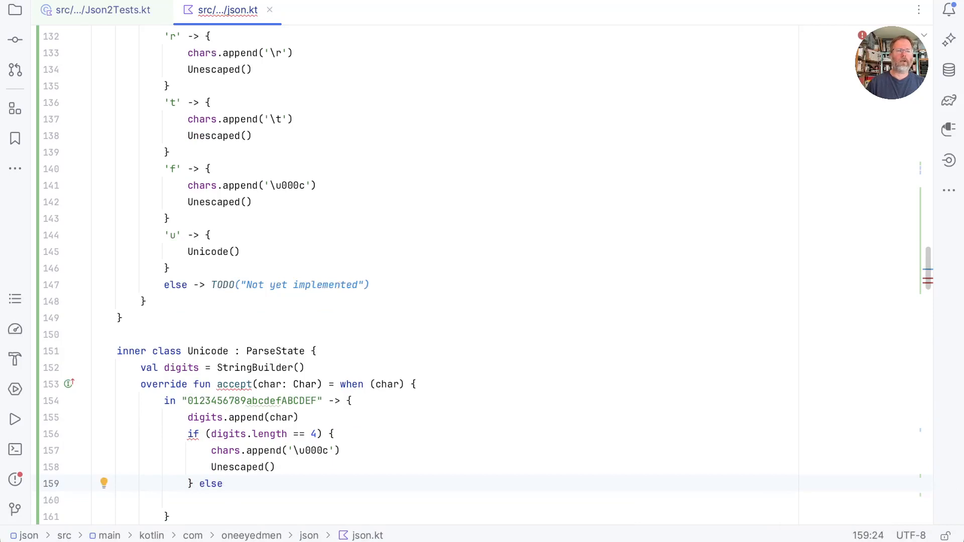
pyautogui.write('this')
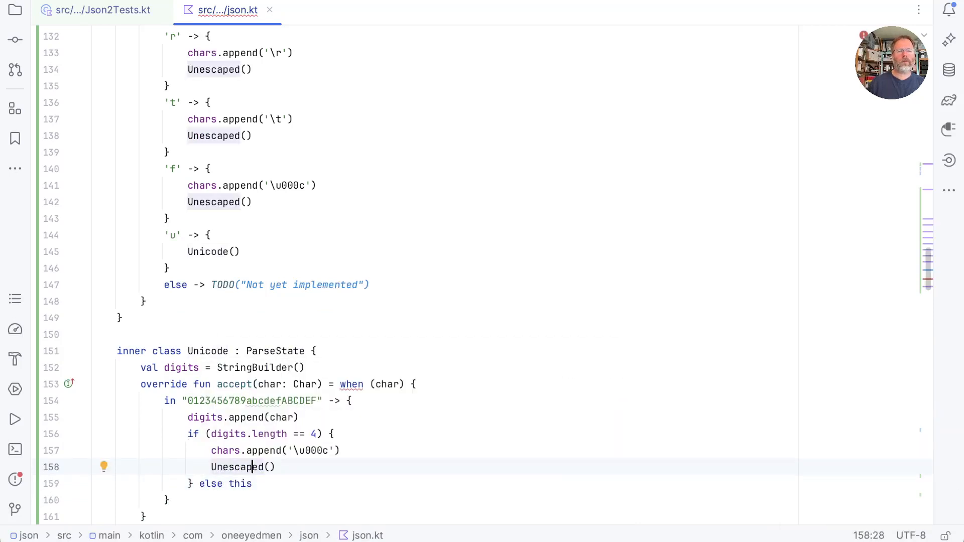
# Add an else branch throwing IllegalArgumentException for non-hex characters and run the tests
pyautogui.click(351, 384)
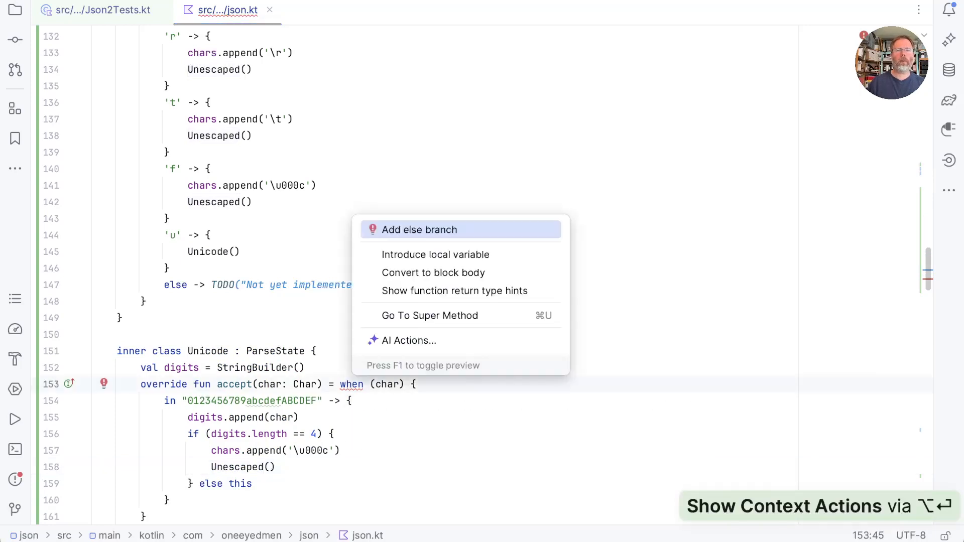
pyautogui.click(420, 229)
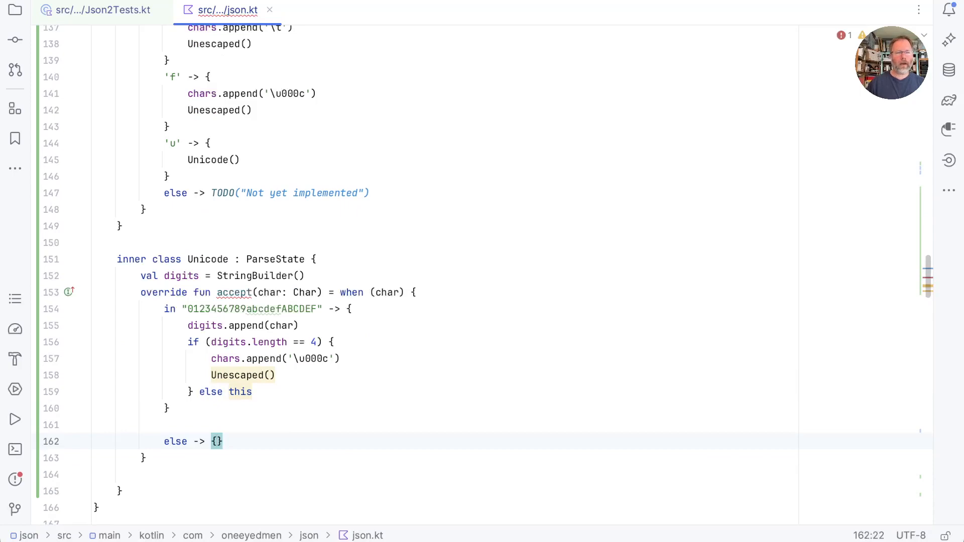
pyautogui.write('throw IllegalArgumentException(')
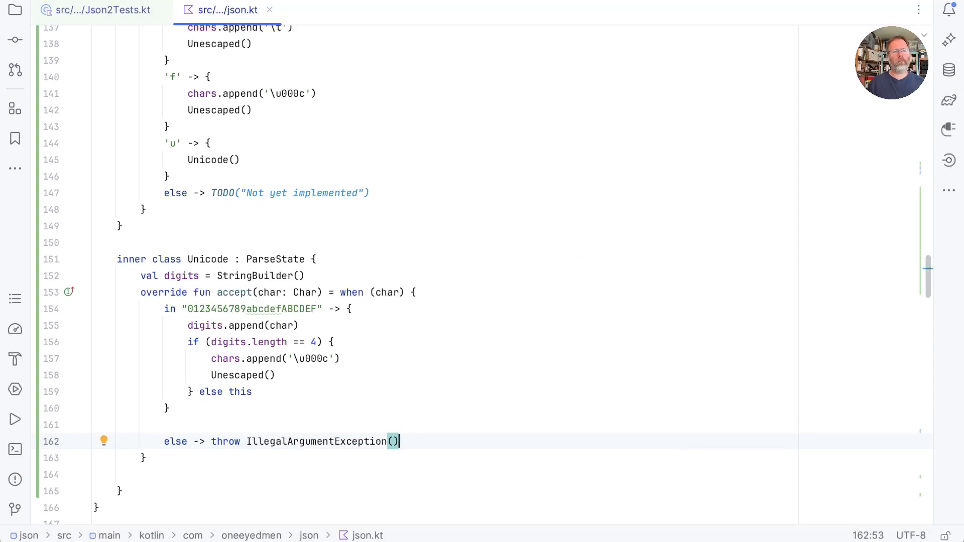
pyautogui.click(15, 420)
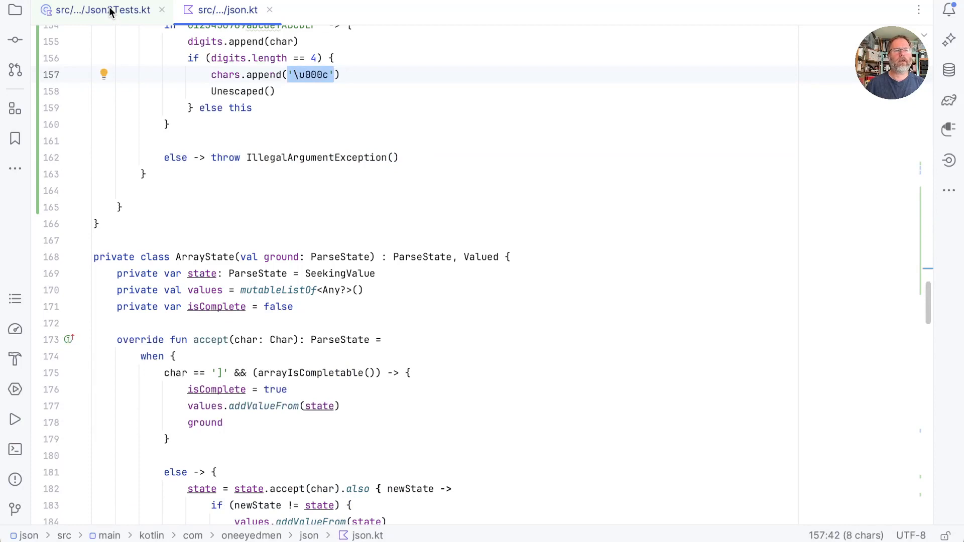
pyautogui.click(101, 10)
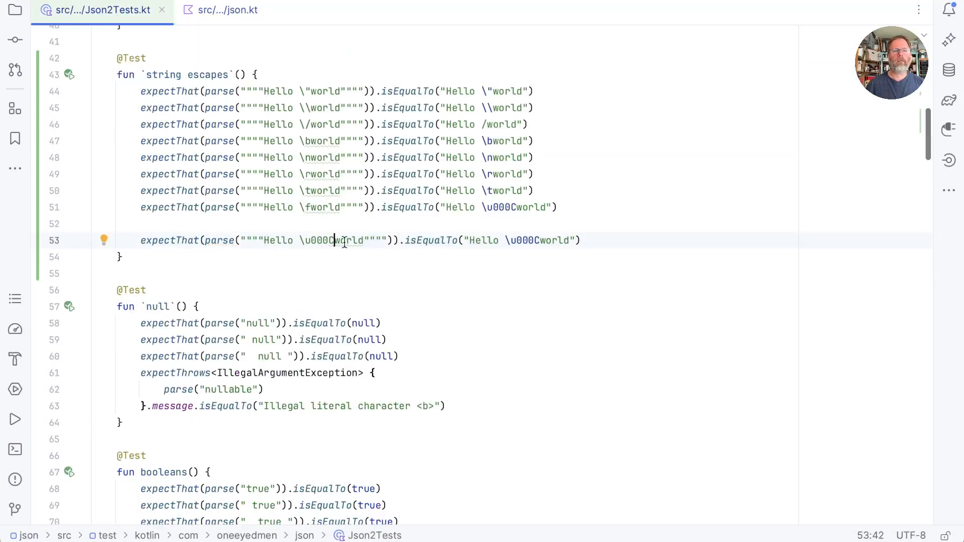
pyautogui.press('cmd+d')
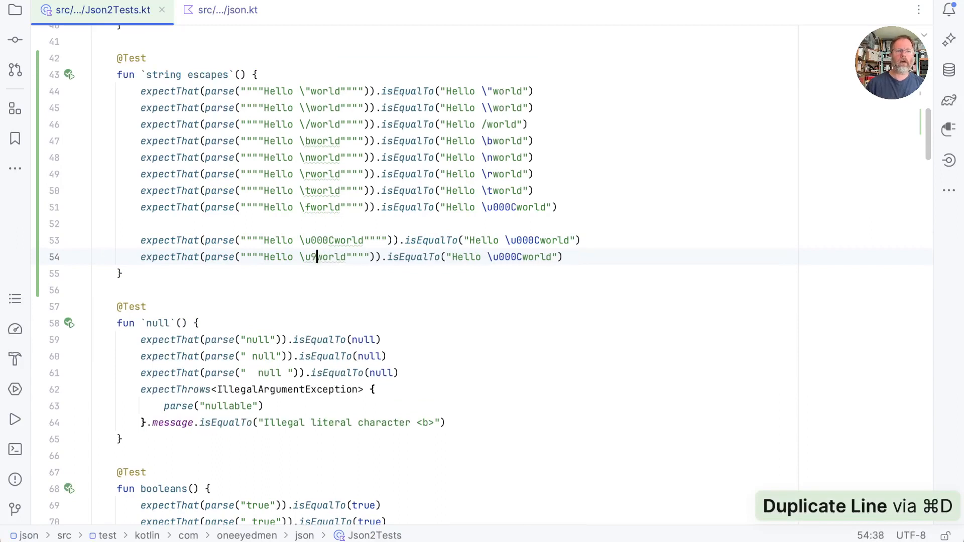
pyautogui.write('999')
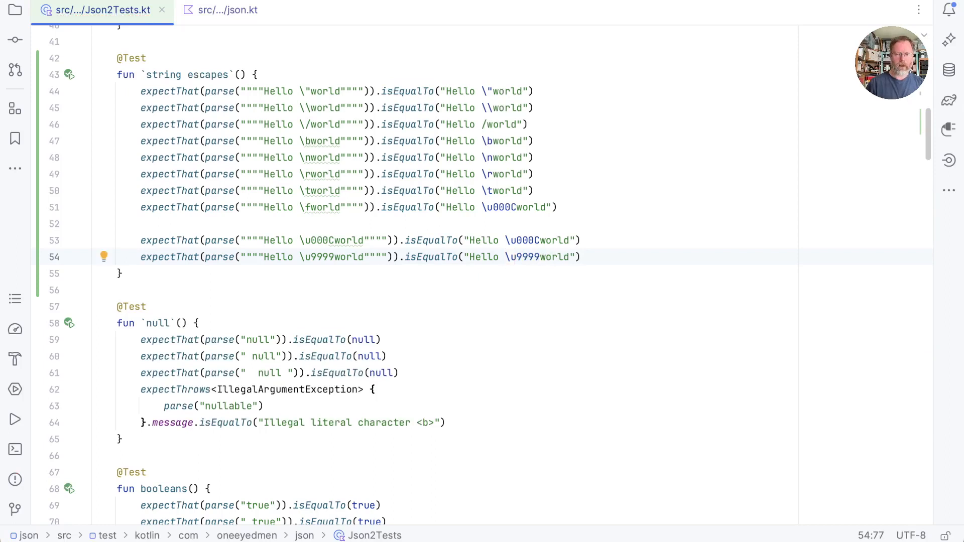
pyautogui.click(15, 420)
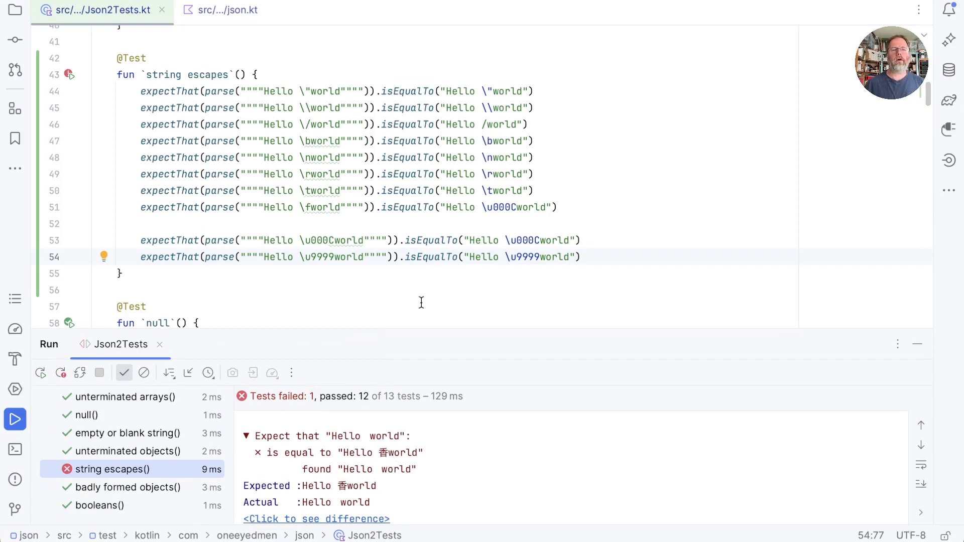
pyautogui.moveTo(310, 257)
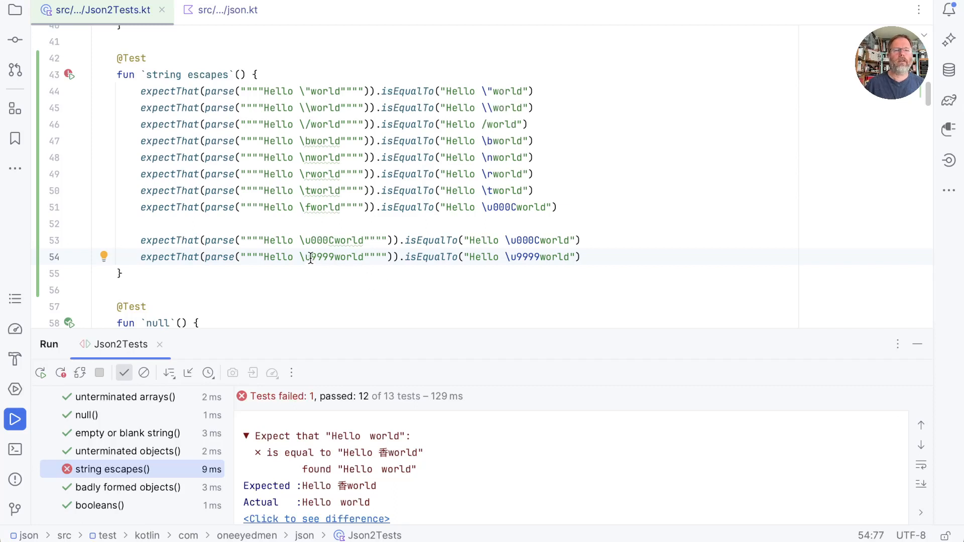
pyautogui.doubleClick(321, 257)
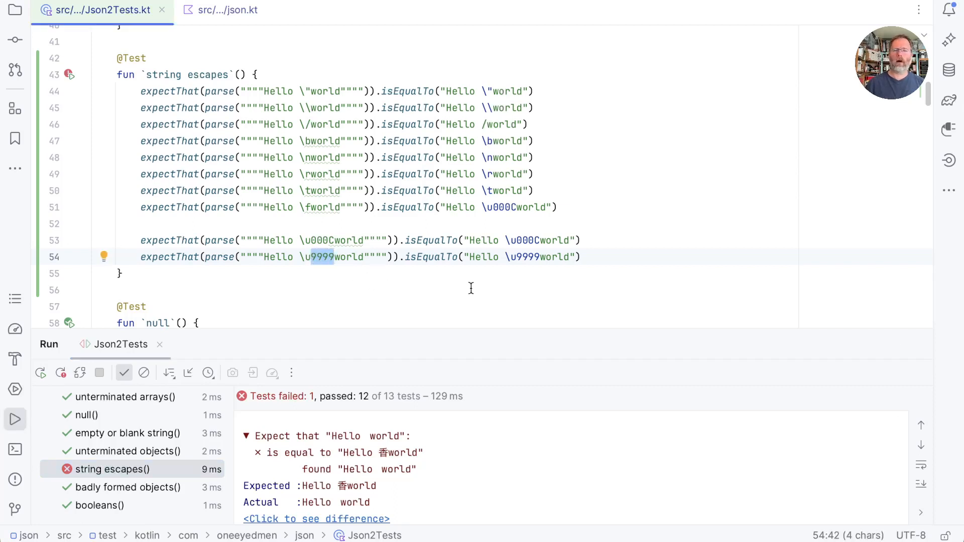
pyautogui.moveTo(478, 282)
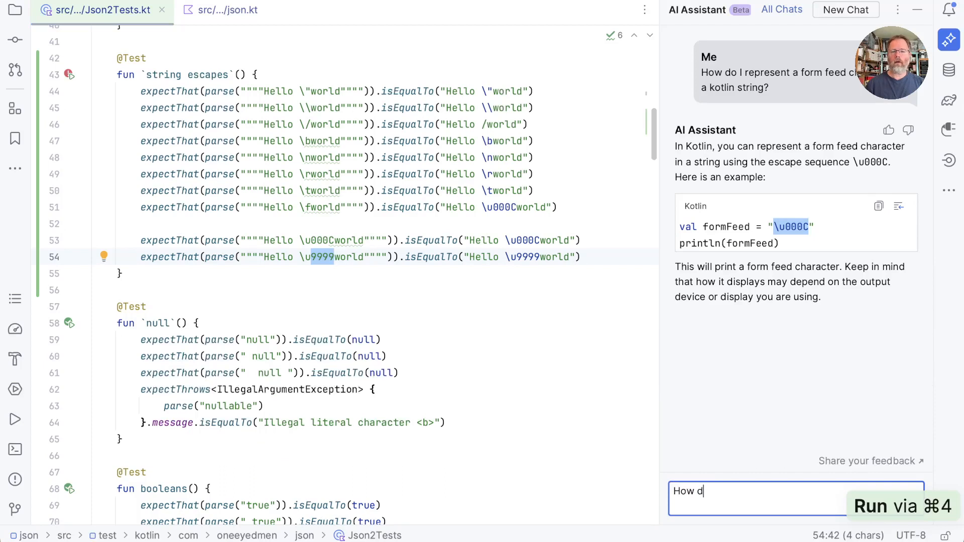
# Ask the AI assistant how to parse unicode escapes in a string read from a file
pyautogui.write('o I par')
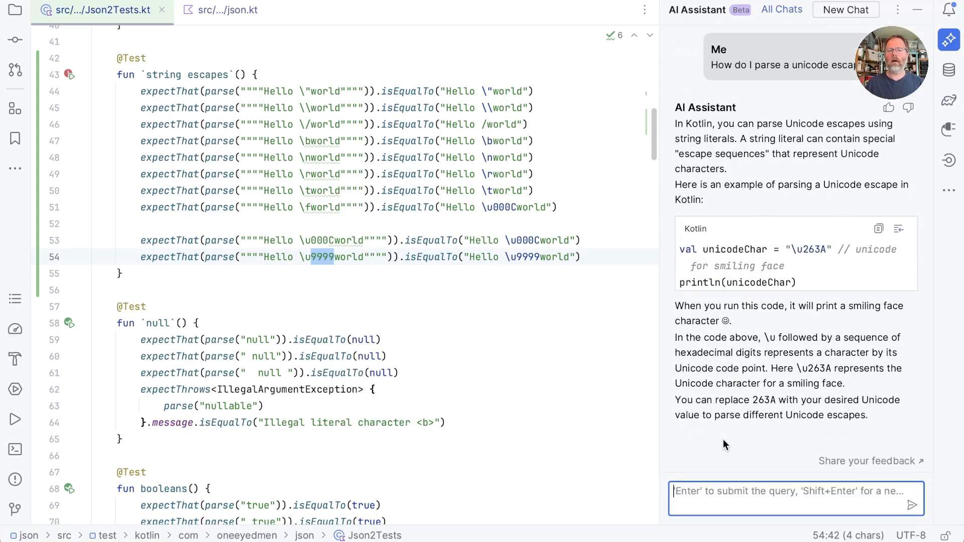
pyautogui.moveTo(787, 249)
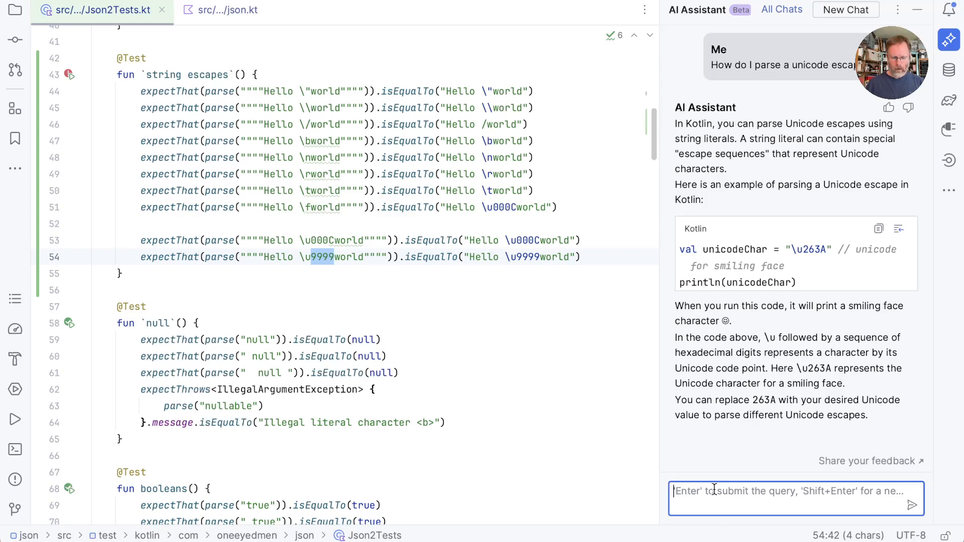
pyautogui.write('What if the escape is')
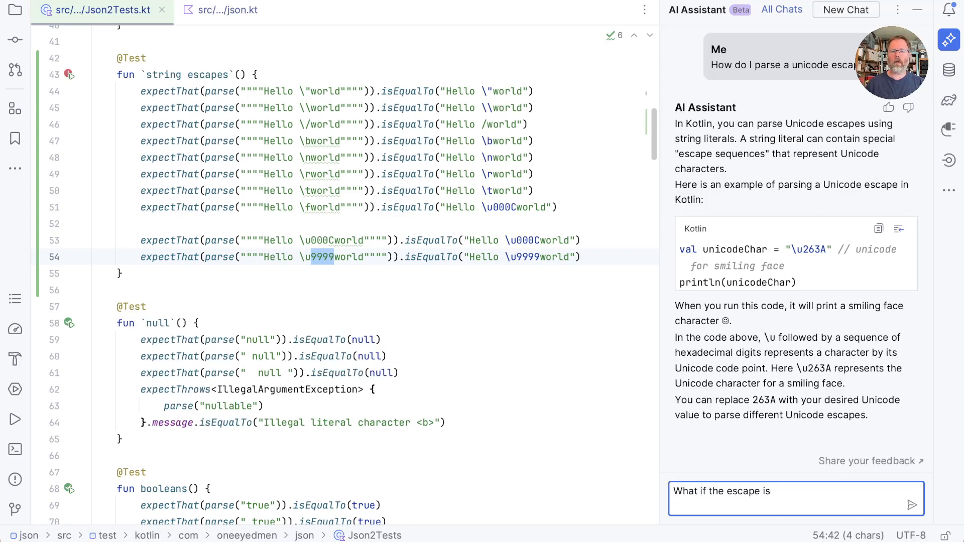
pyautogui.write('in a string that')
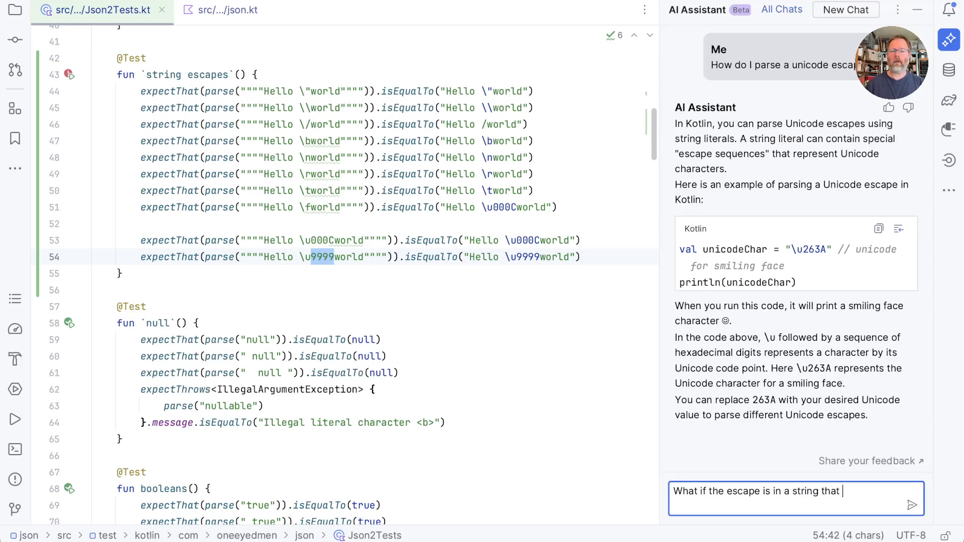
pyautogui.write('I read from a')
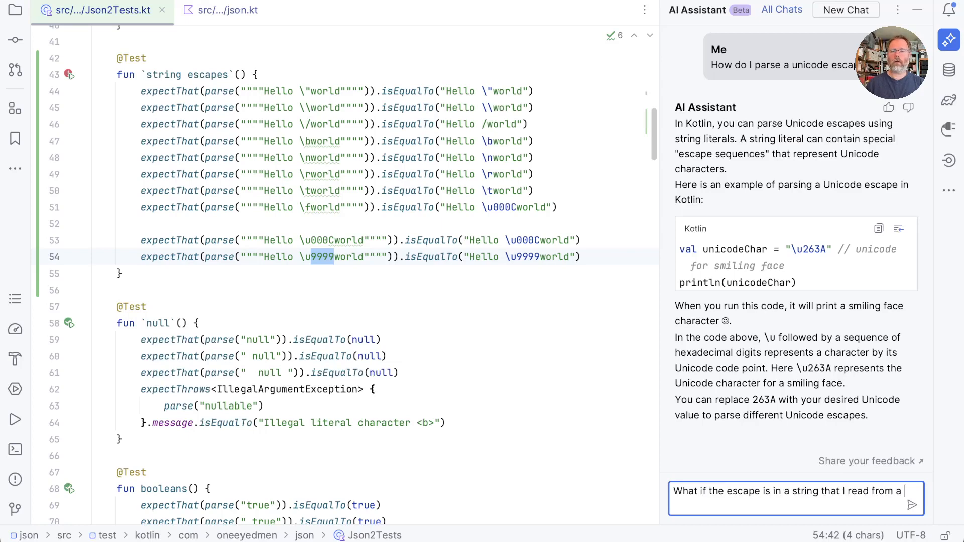
pyautogui.click(911, 504)
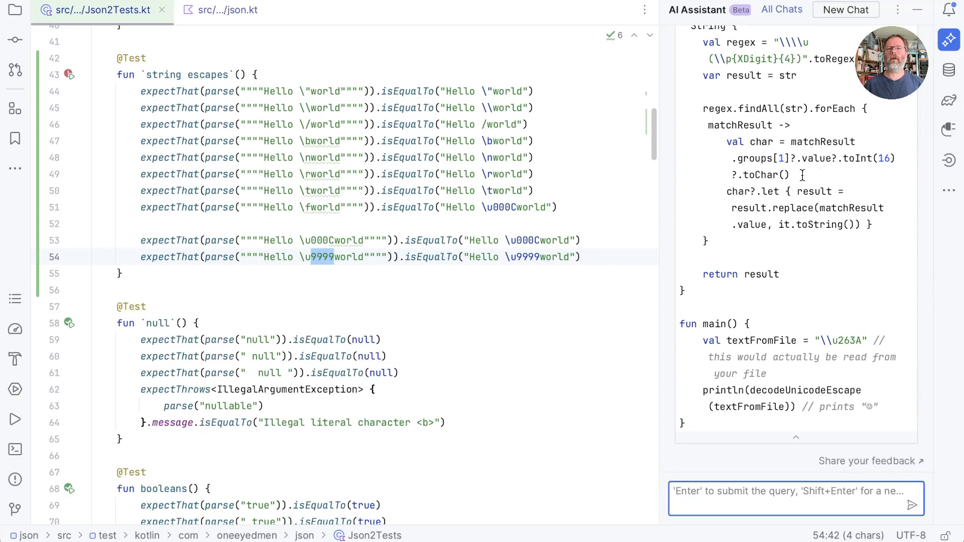
pyautogui.moveTo(826, 221)
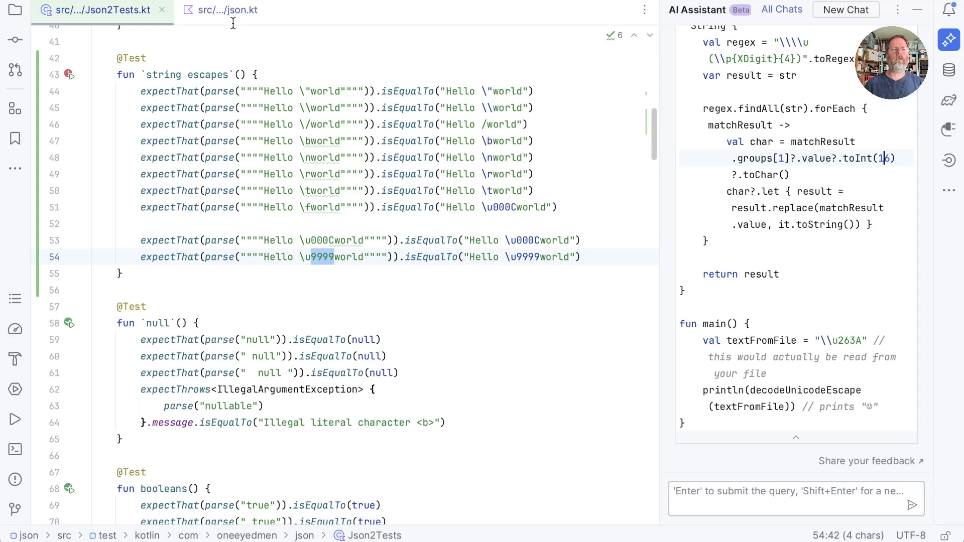
# Switch to json.kt to view the Unicode parsing state
pyautogui.click(228, 10)
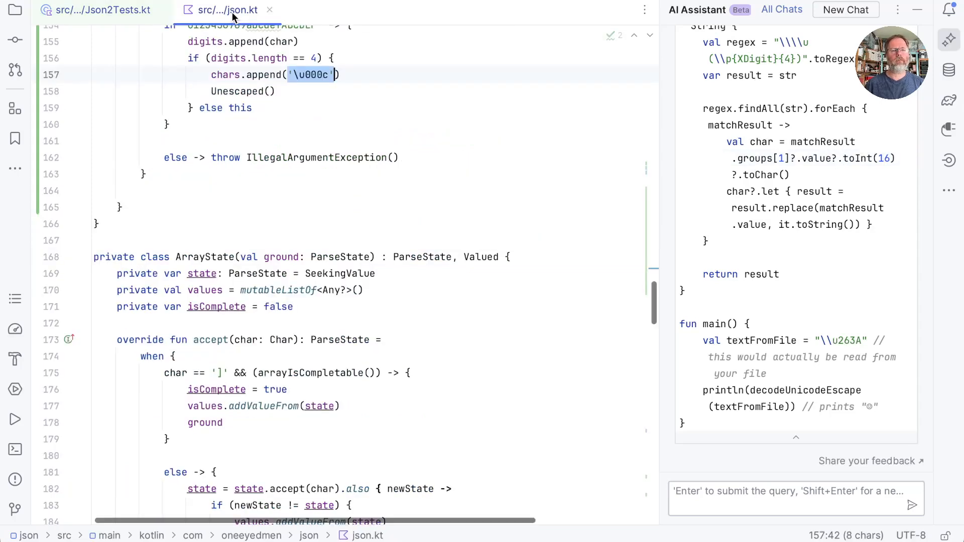
# Replace the '\u000c' placeholder with digits.toChar() and create the StringBuilder.toChar extension
pyautogui.click(283, 74)
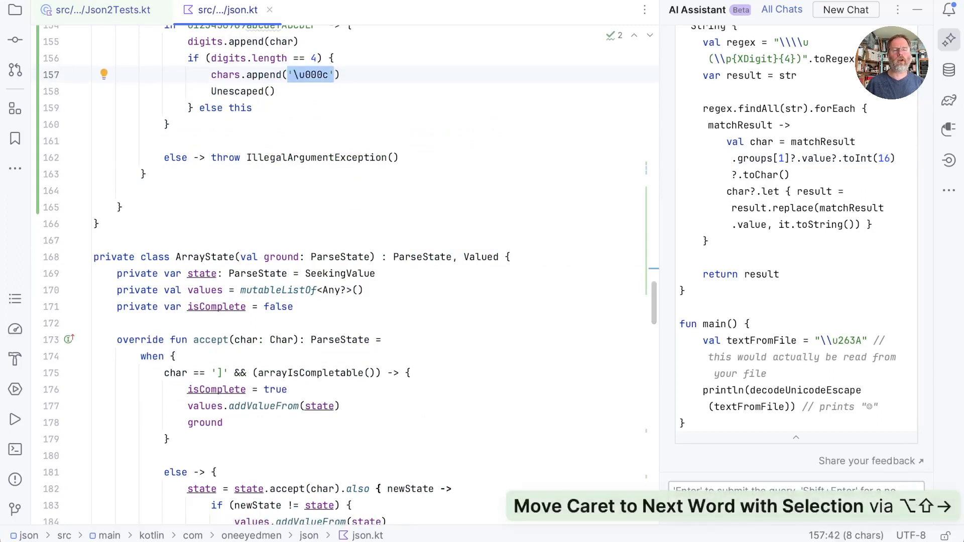
pyautogui.write('digits.toChar(')
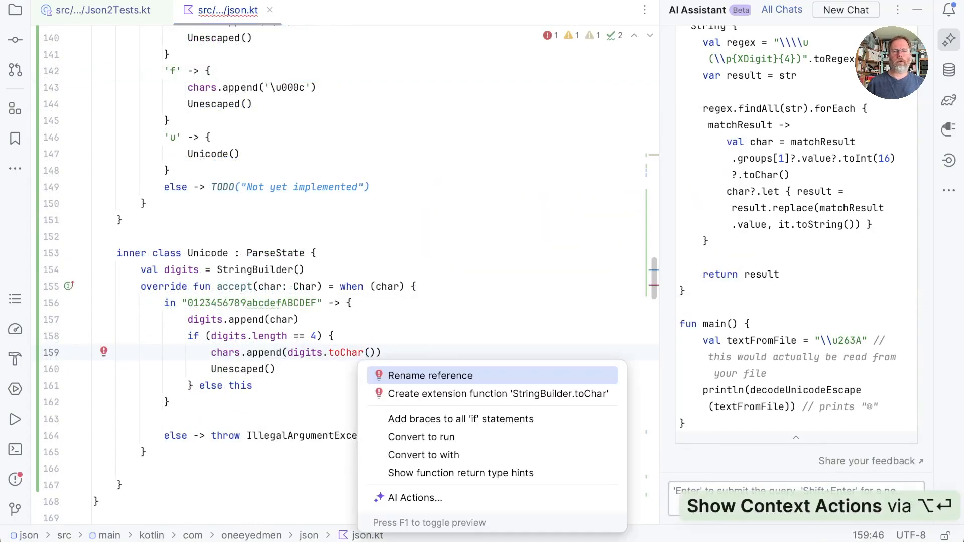
pyautogui.moveTo(498, 394)
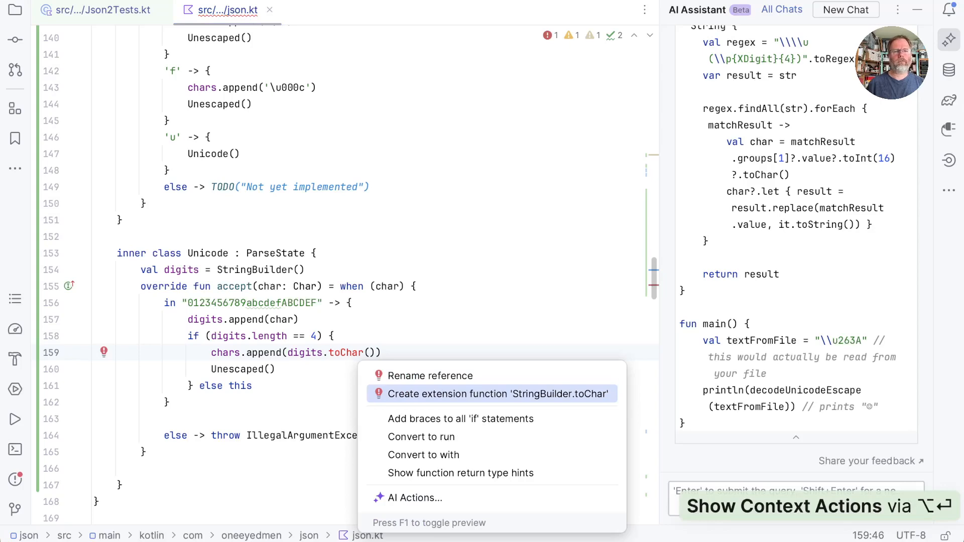
pyautogui.click(498, 393)
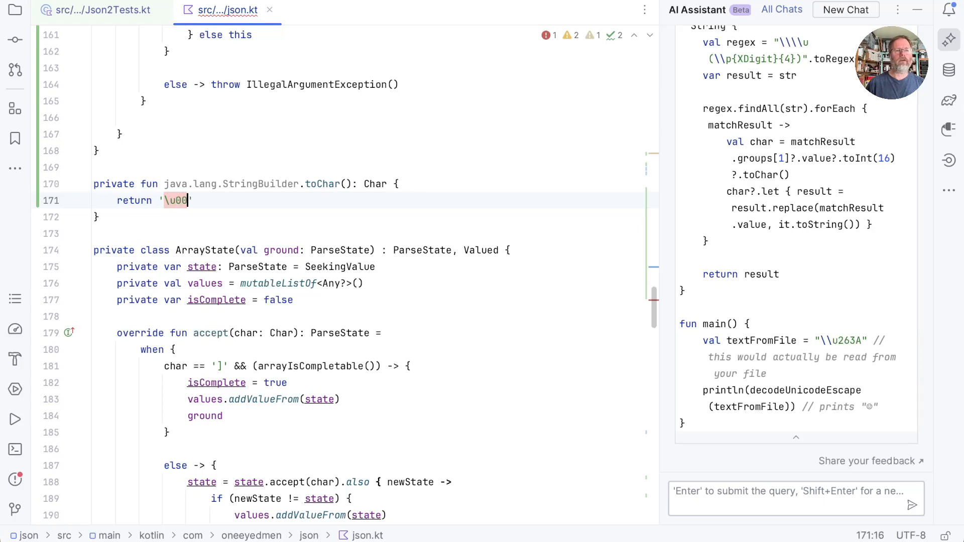
# Implement toChar as this.toString().toInt(16).toChar() and close the AI assistant panel
pyautogui.write('0c')
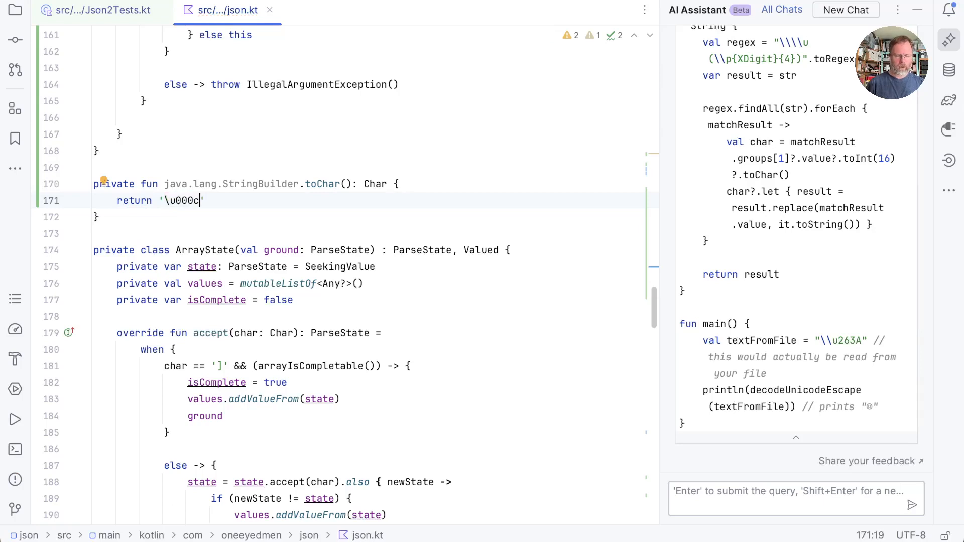
pyautogui.click(15, 420)
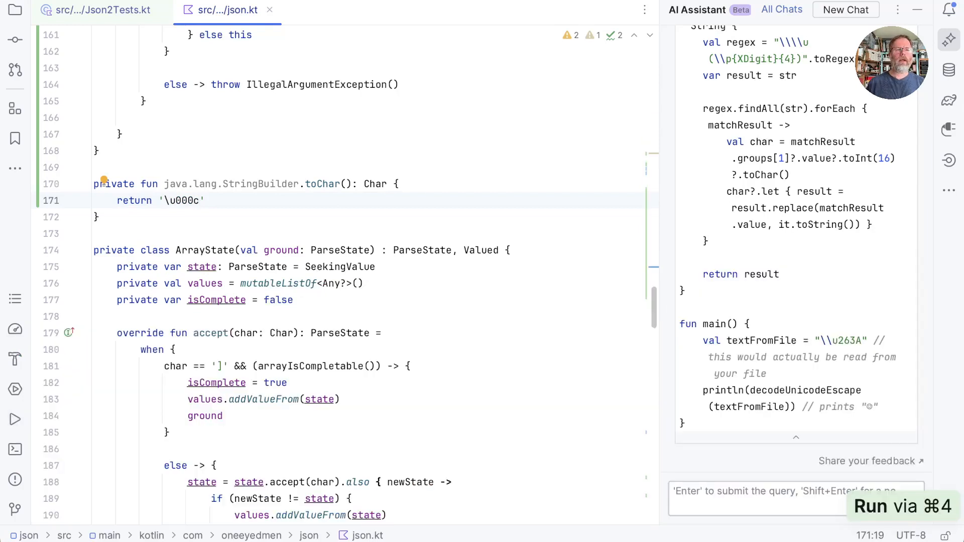
pyautogui.write('this')
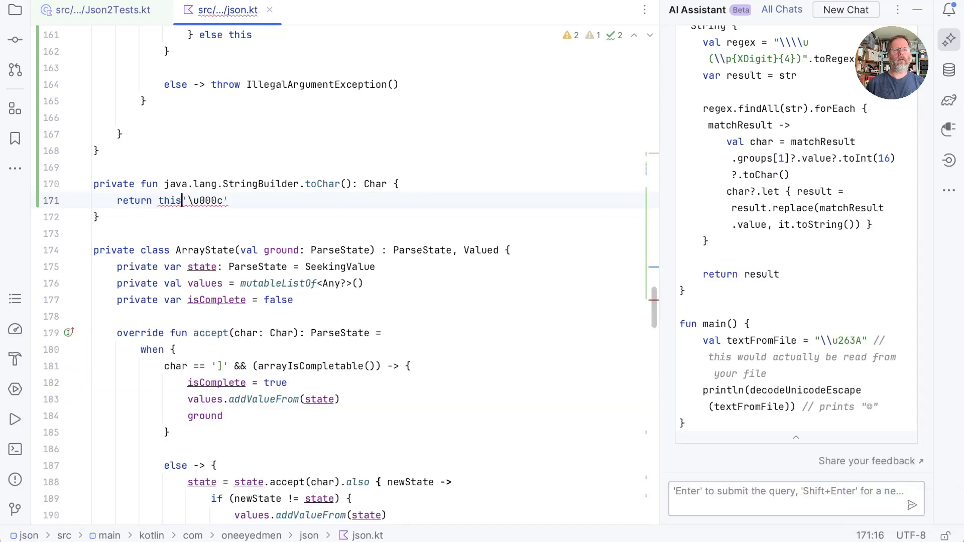
pyautogui.write('.toString().toInt(16).toChar(')
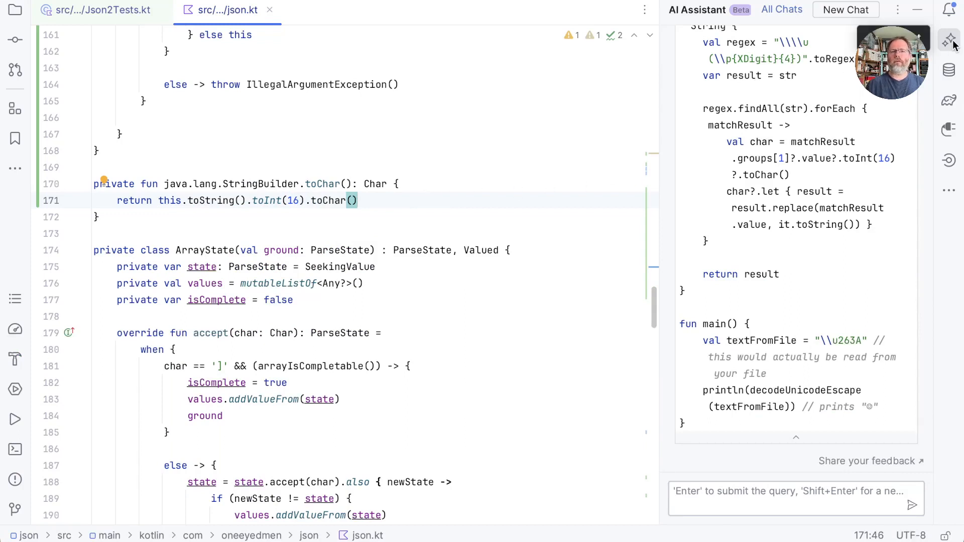
pyautogui.click(95, 10)
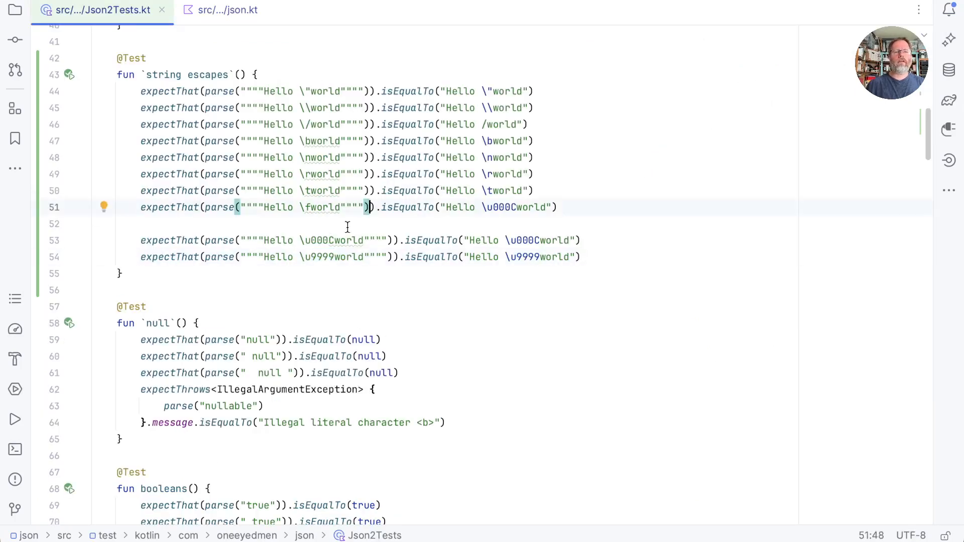
# Add an expectThrows<IllegalArgumentException> check that "Hello \xworld" gives "Illegal escape <\\x>"
pyautogui.press('cmd+d')
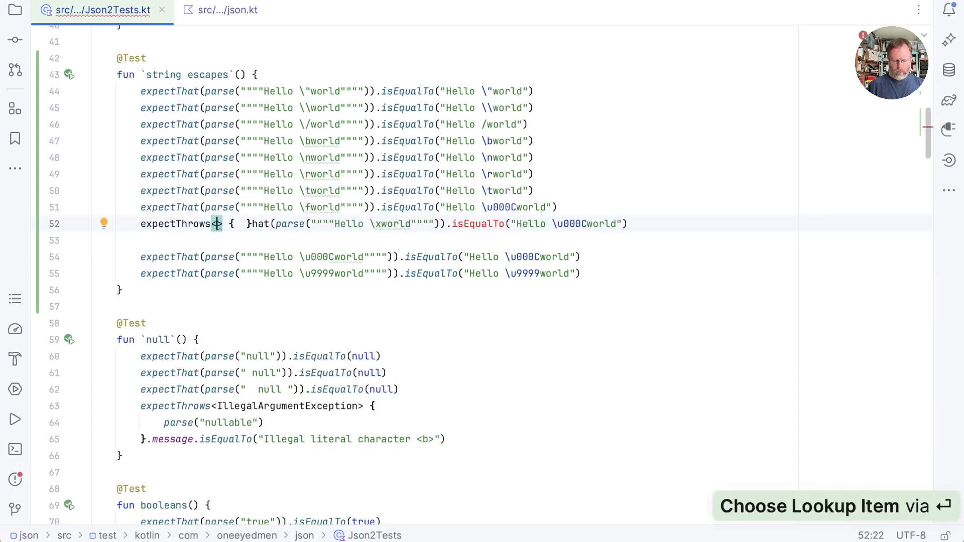
pyautogui.write('IllegalArgumentException')
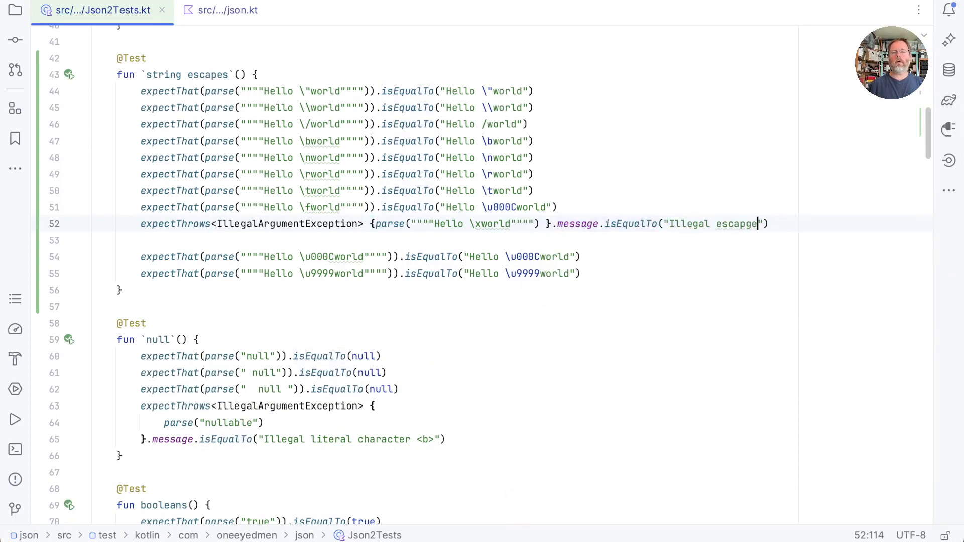
pyautogui.write('<')
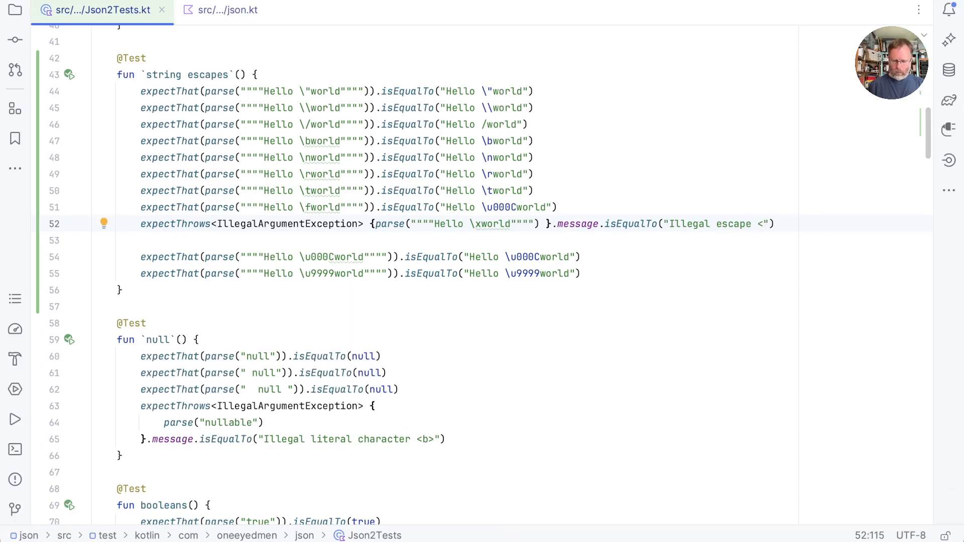
pyautogui.write('\\b')
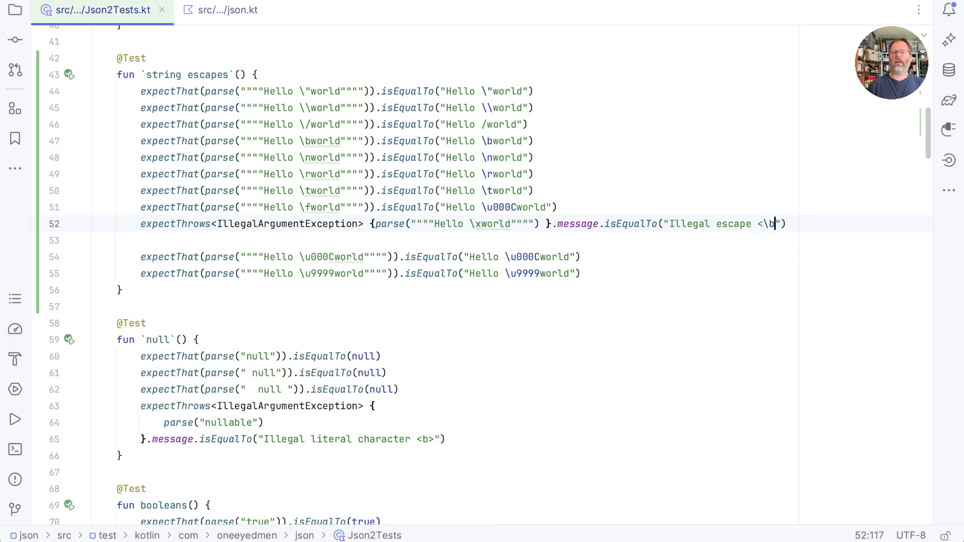
pyautogui.press('Backspace')
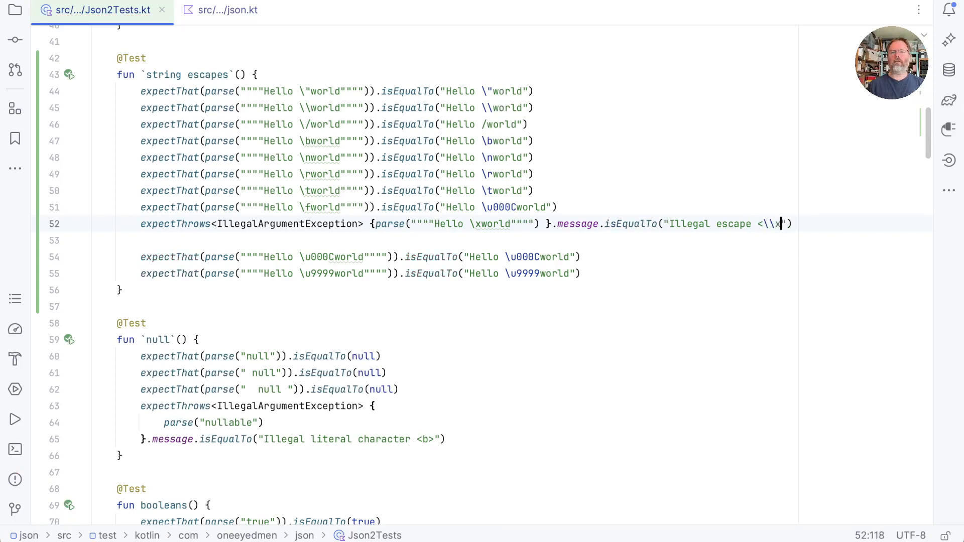
pyautogui.write('>')
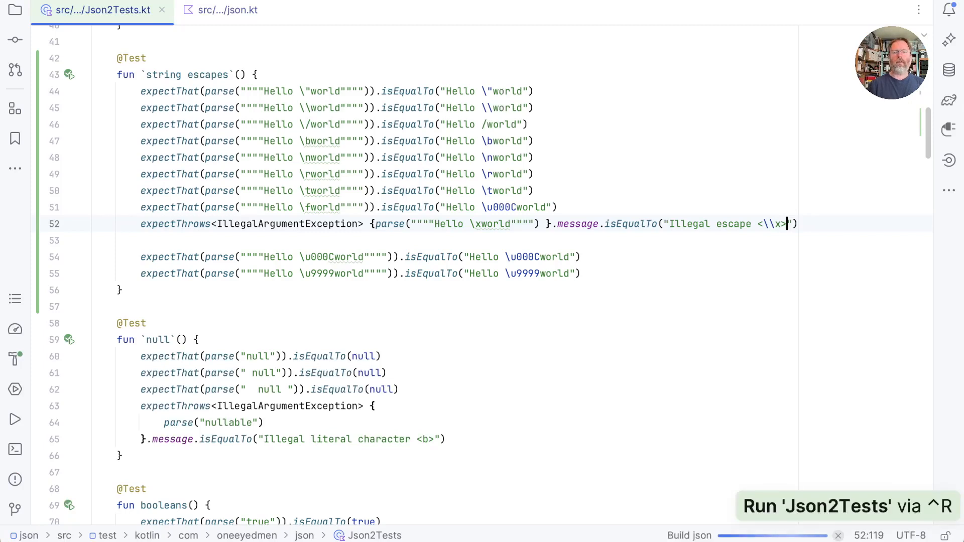
# Run Json2Tests, seeing the new check fail, and switch to json.kt
pyautogui.click(15, 420)
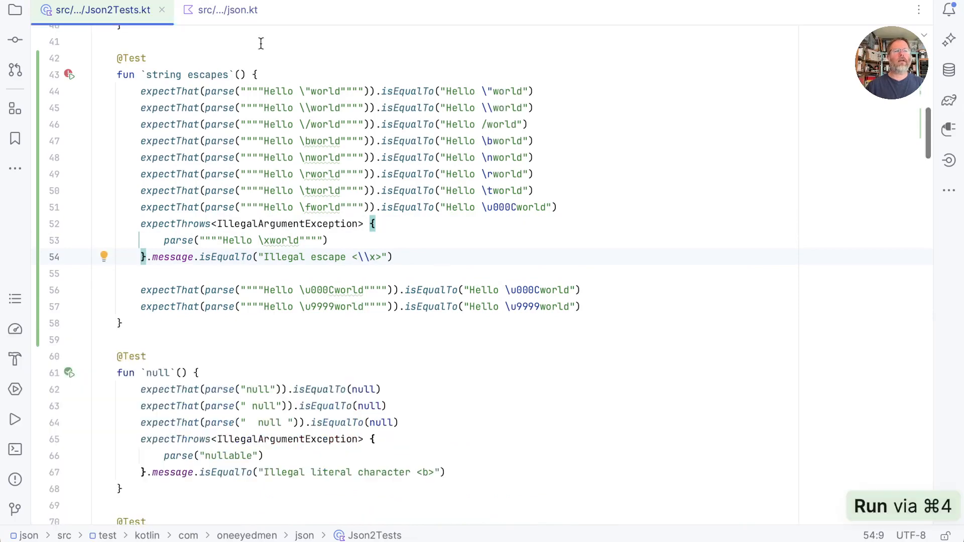
pyautogui.click(228, 10)
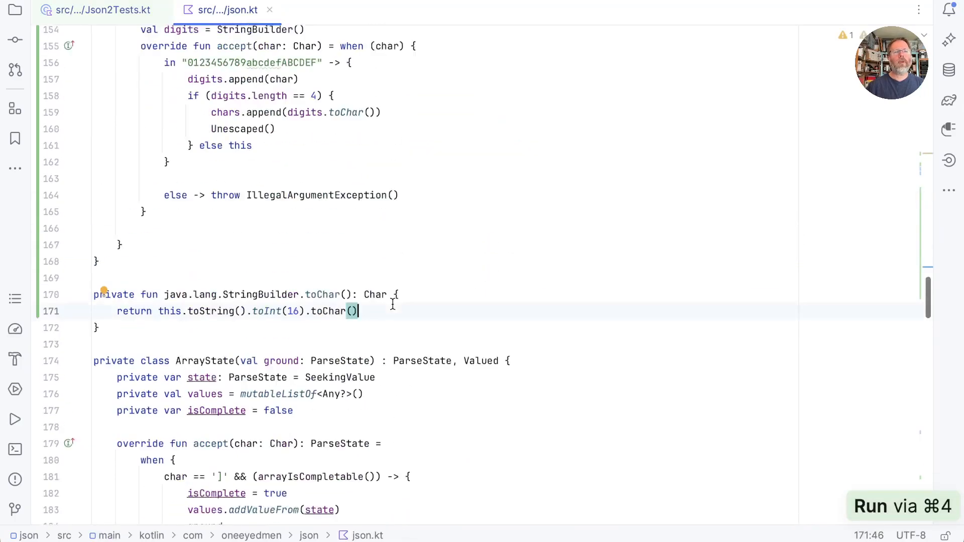
# Replace the else-branch TODO with throw IllegalArgumentException("Illegal escape <\$char>")
pyautogui.scroll(3)
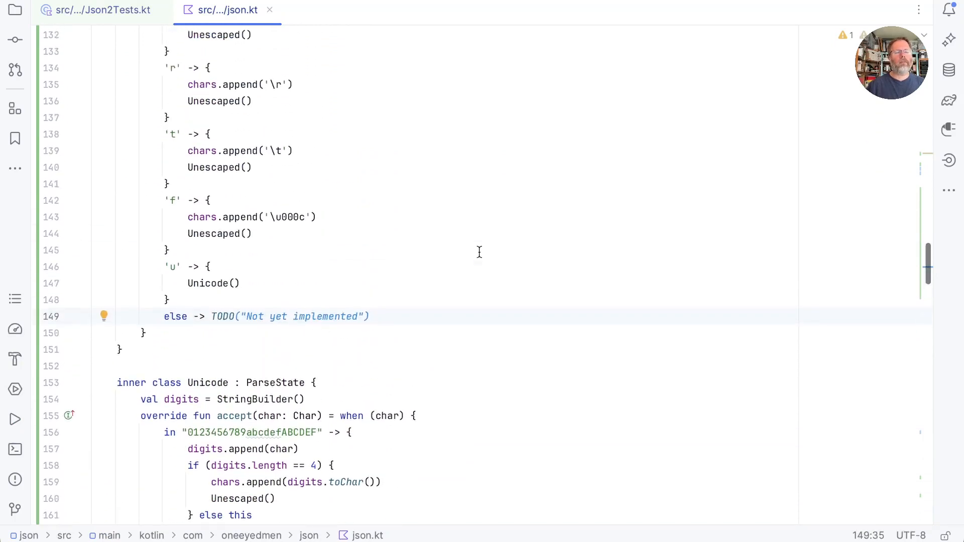
pyautogui.scroll(3)
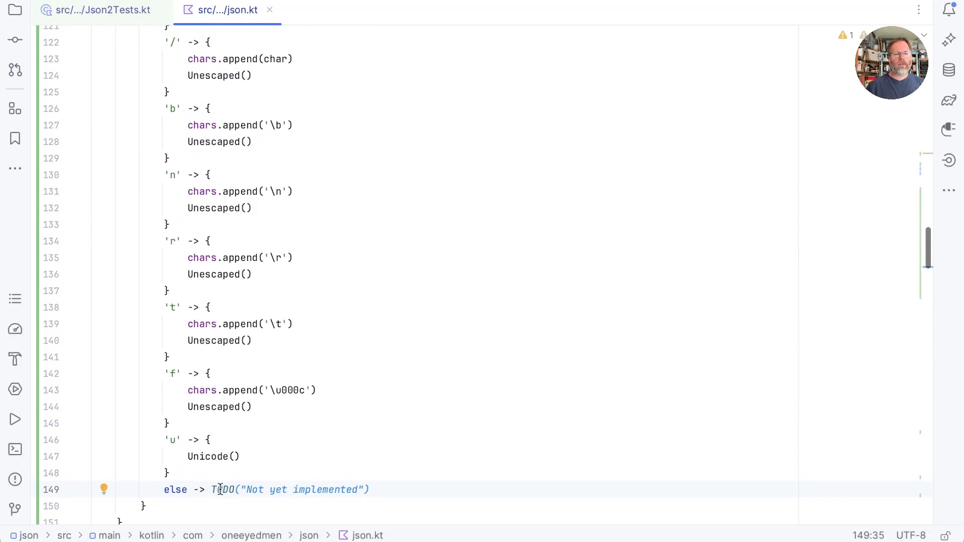
pyautogui.write('throw IllegalArgumentException')
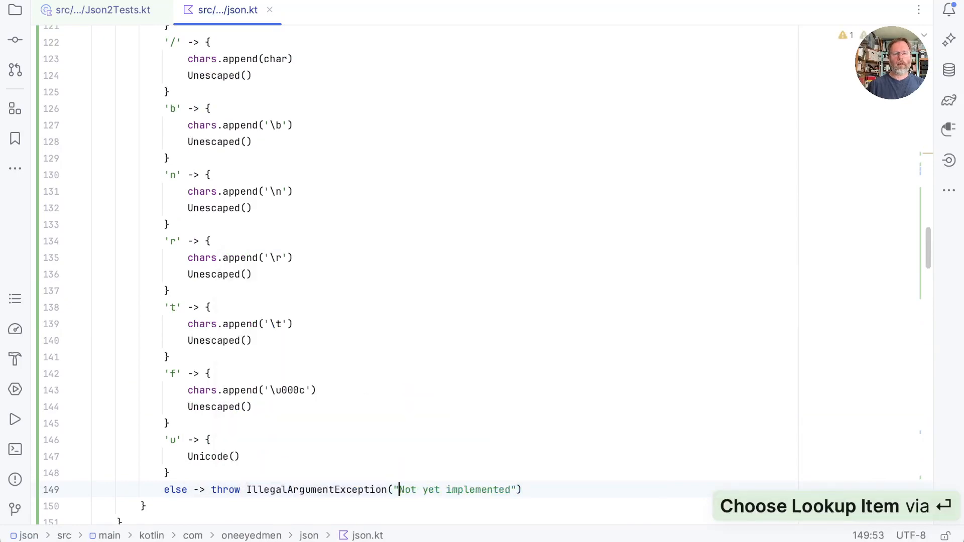
pyautogui.click(101, 10)
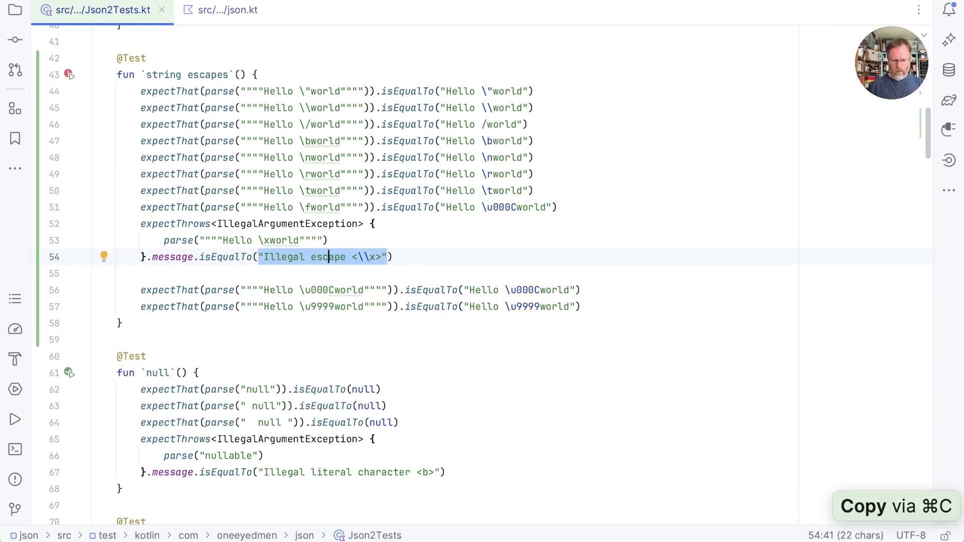
pyautogui.click(228, 10)
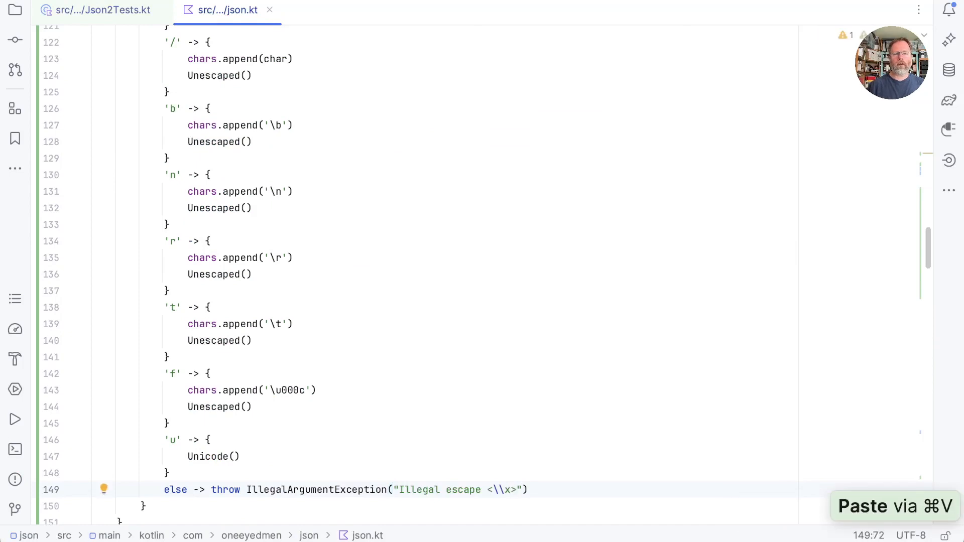
pyautogui.write('$char')
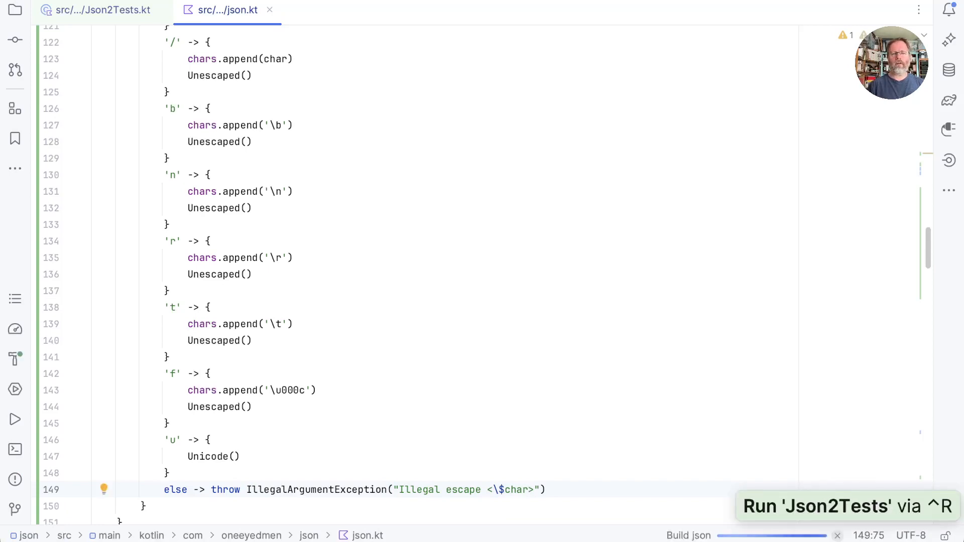
# Check the failing string escapes test, add the missing backslash before $char, and rerun
pyautogui.click(15, 419)
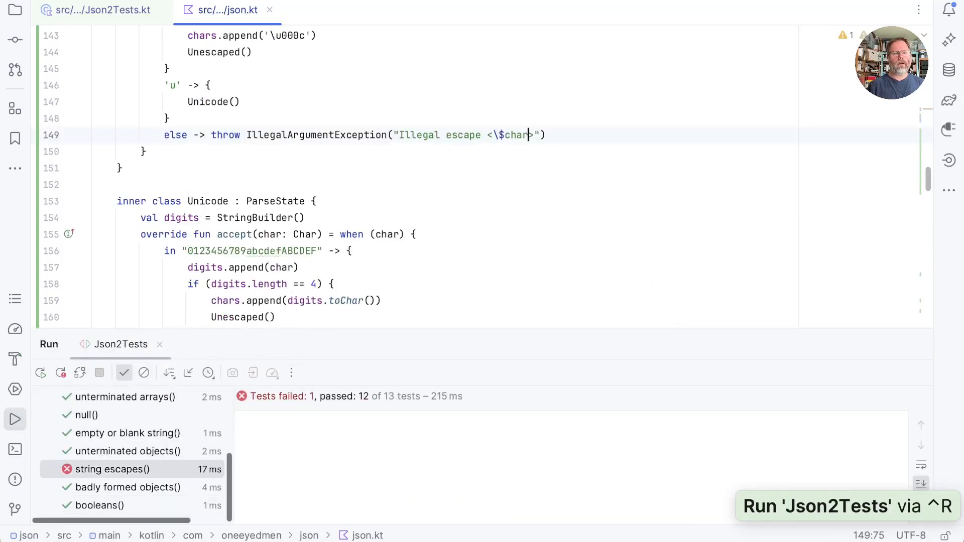
pyautogui.click(112, 469)
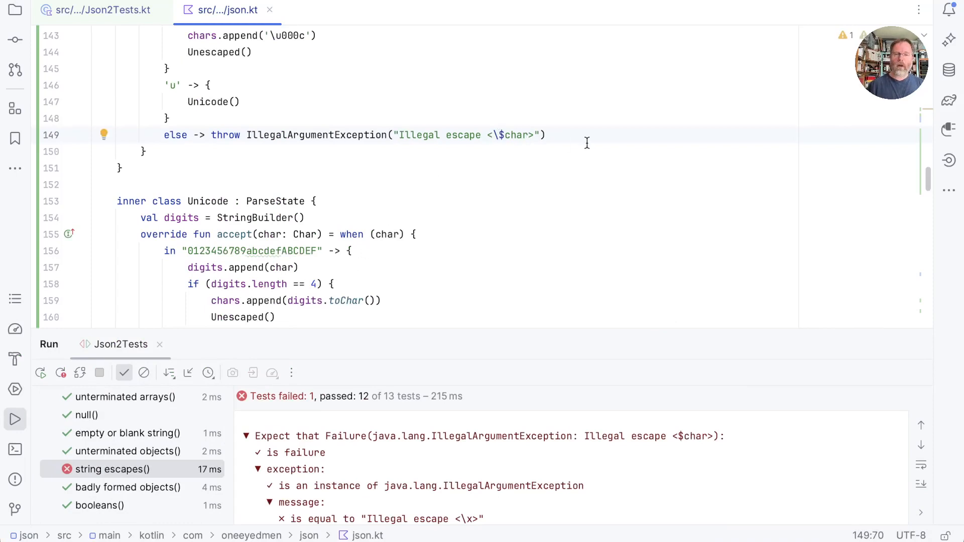
pyautogui.write('\\')
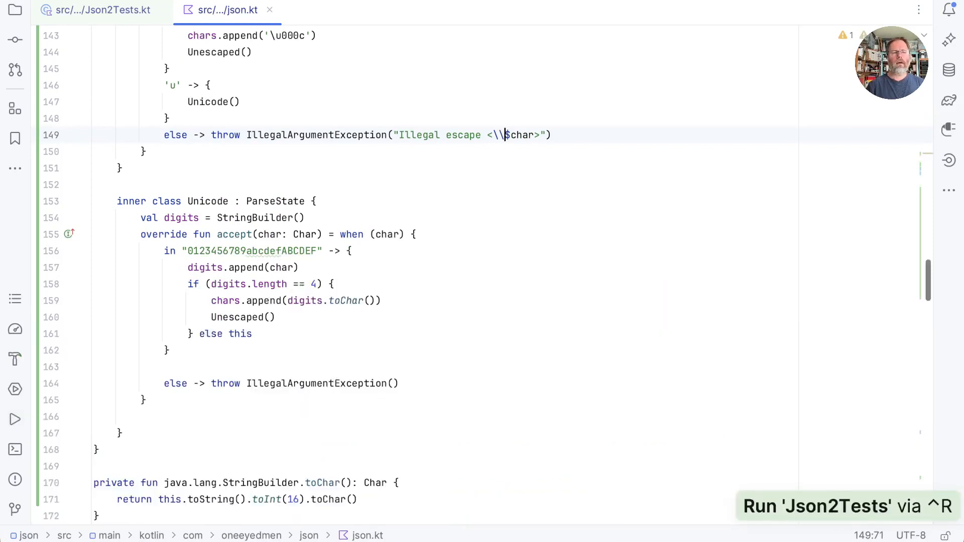
pyautogui.click(15, 420)
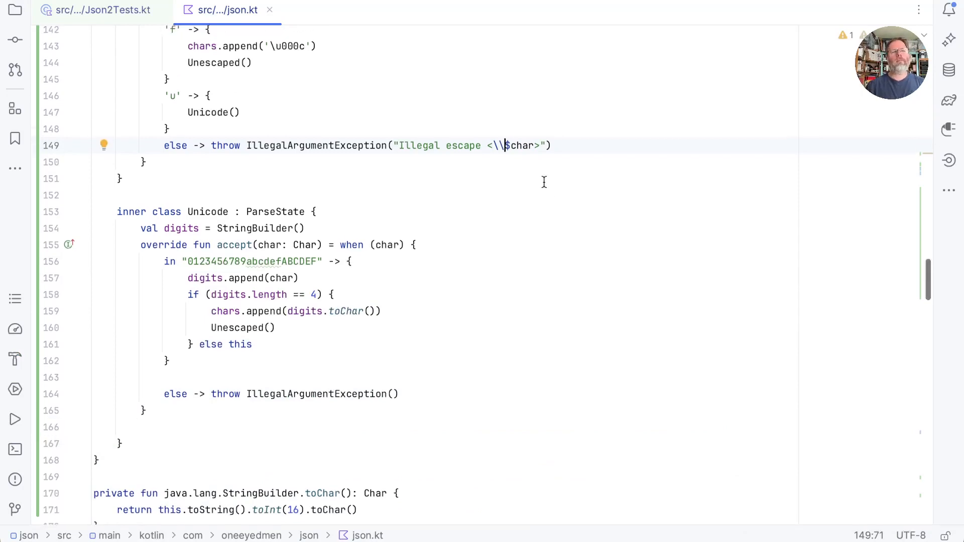
# Move the 'u' branch first and wrap the other escape cases in else -> when (char) {
pyautogui.scroll(3)
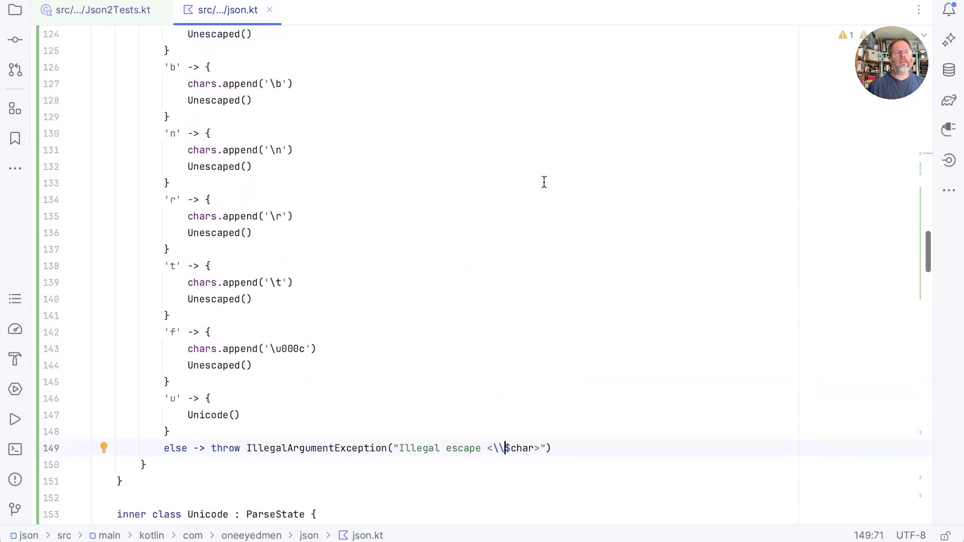
pyautogui.scroll(3)
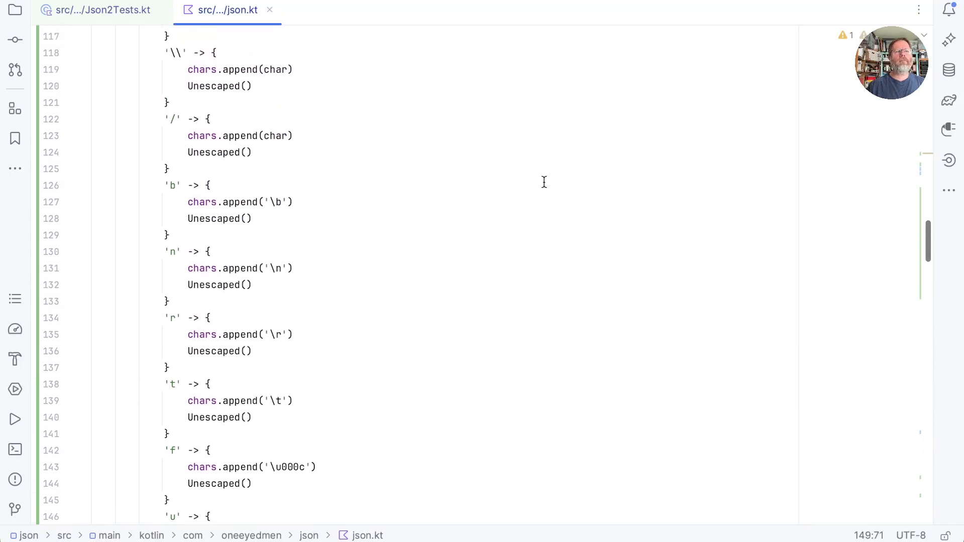
pyautogui.scroll(-3)
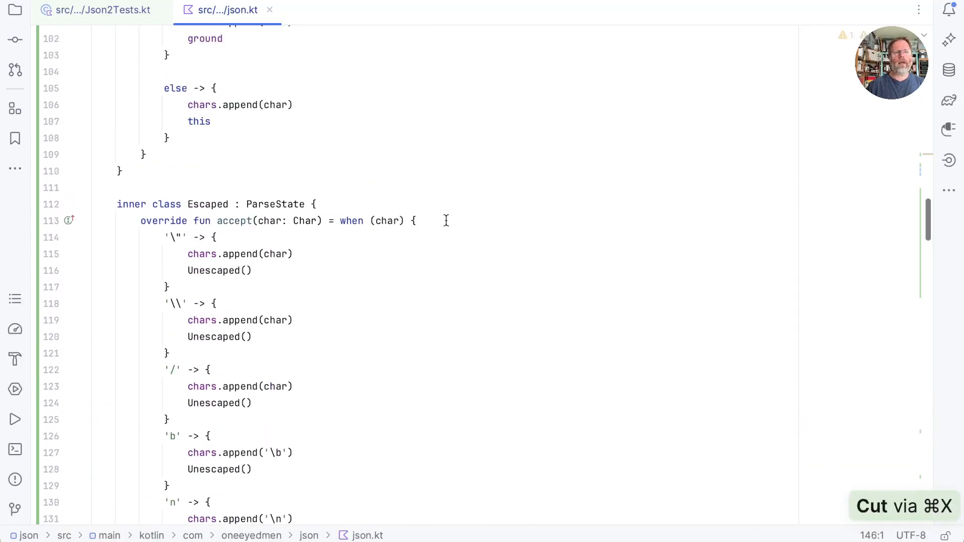
pyautogui.click(414, 221)
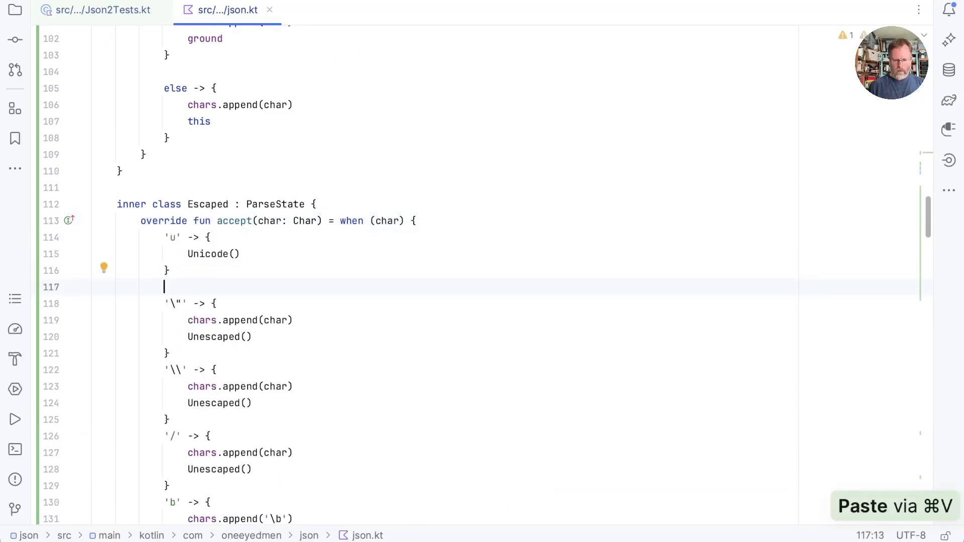
pyautogui.write('else')
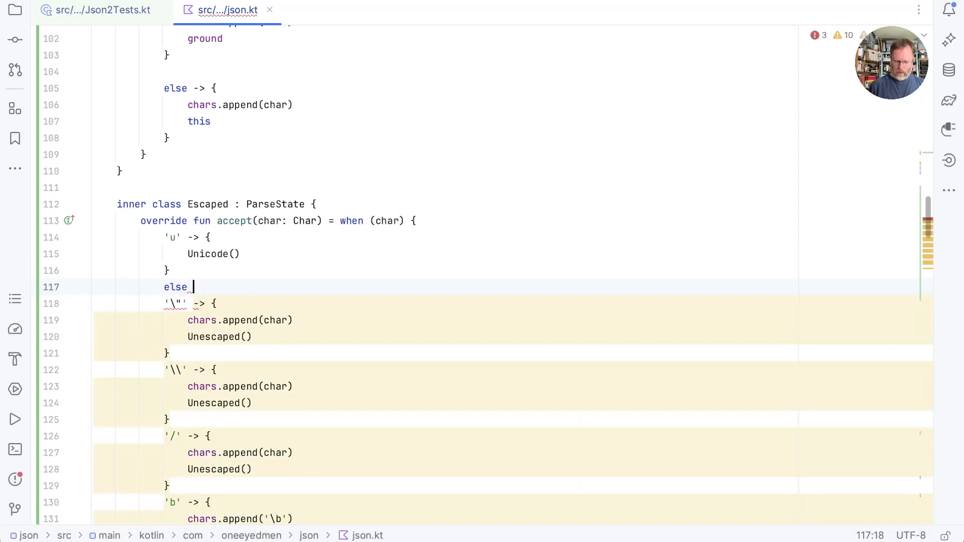
pyautogui.write('-> when')
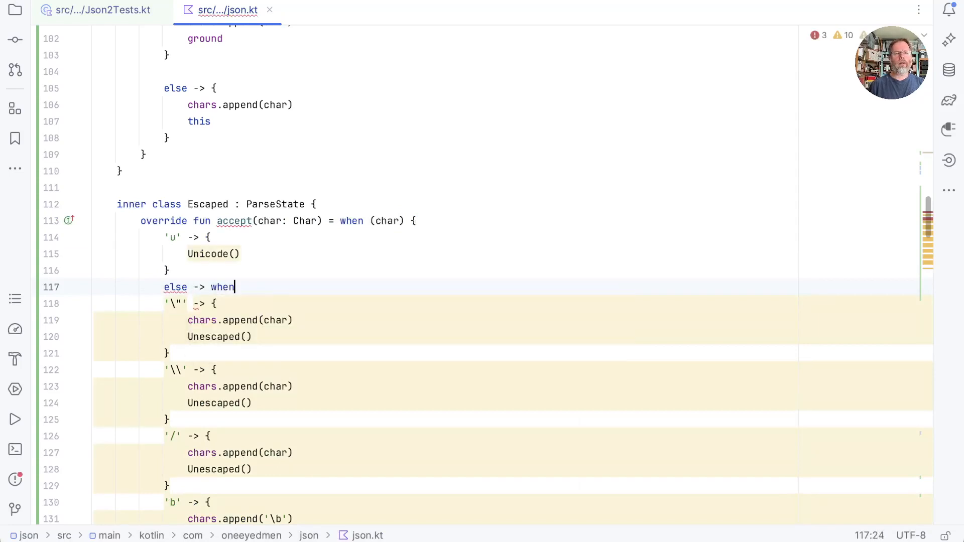
pyautogui.write('(char) {')
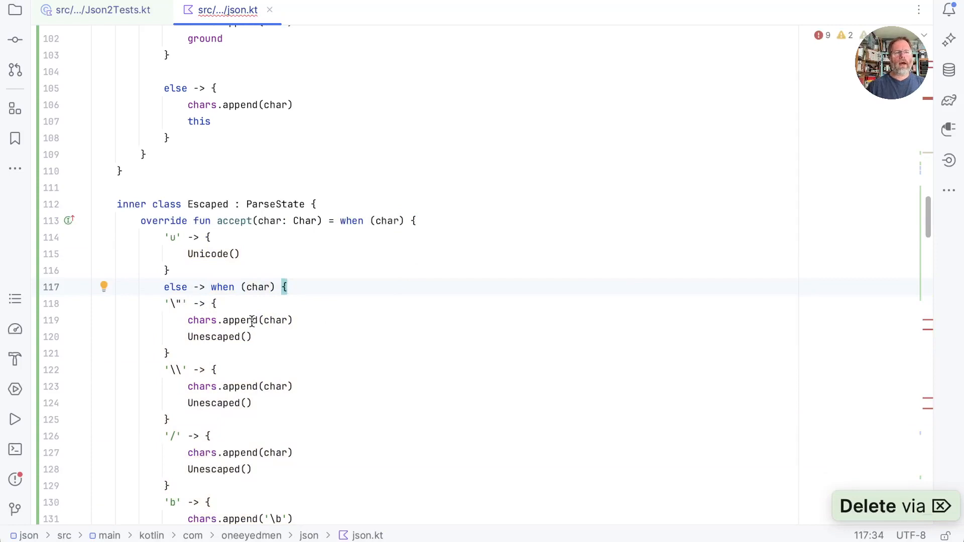
pyautogui.scroll(-3)
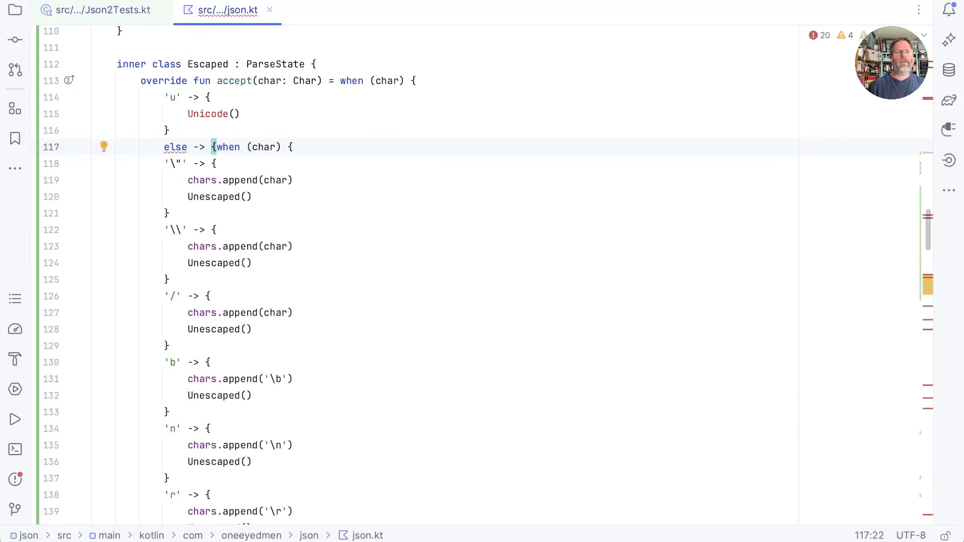
pyautogui.scroll(-3)
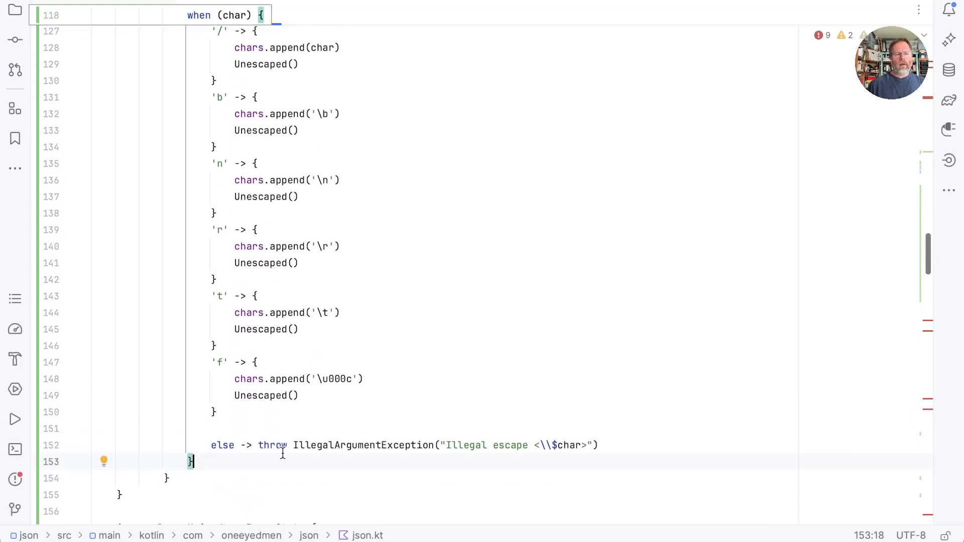
pyautogui.write('Unescaped(')
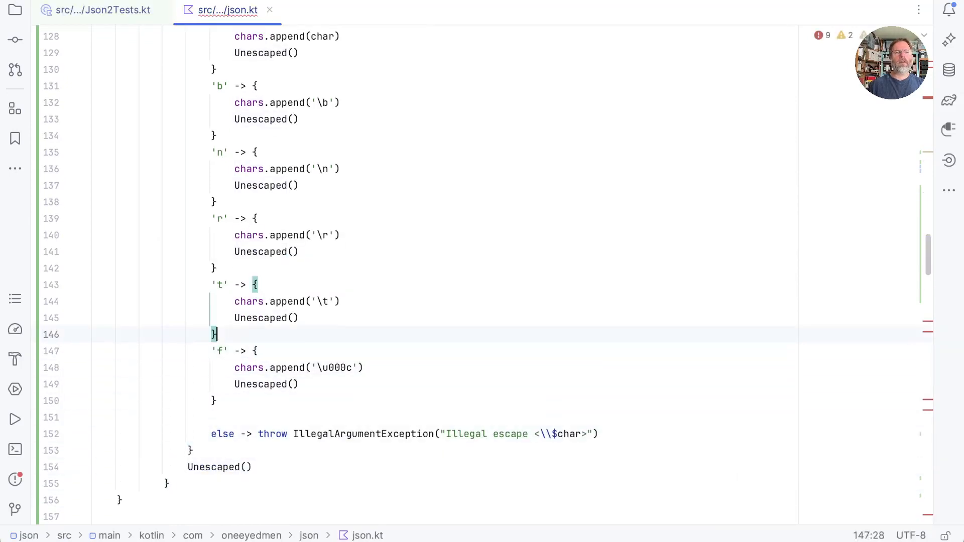
# Multi-select and delete every repeated Unescaped() line, then remove braces from the inner when's branches
pyautogui.scroll(3)
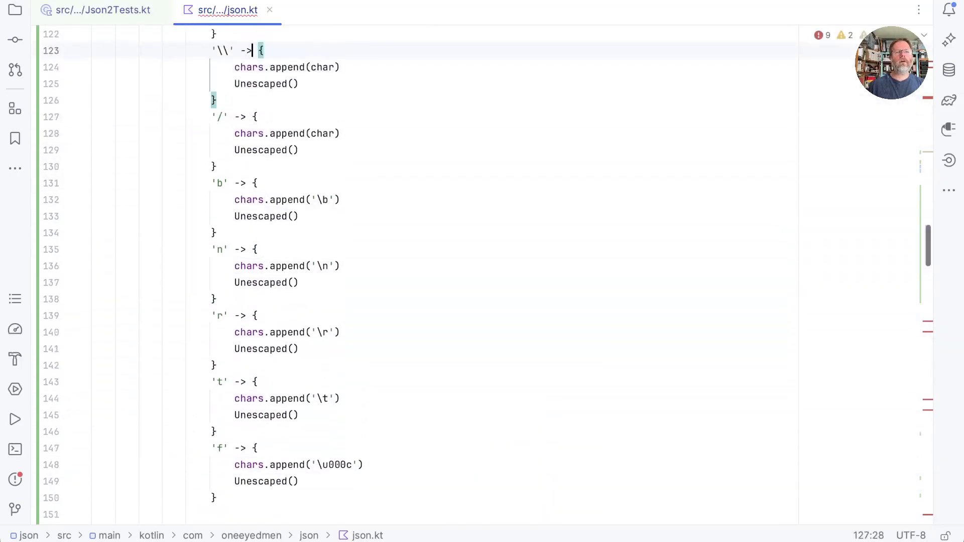
pyautogui.scroll(3)
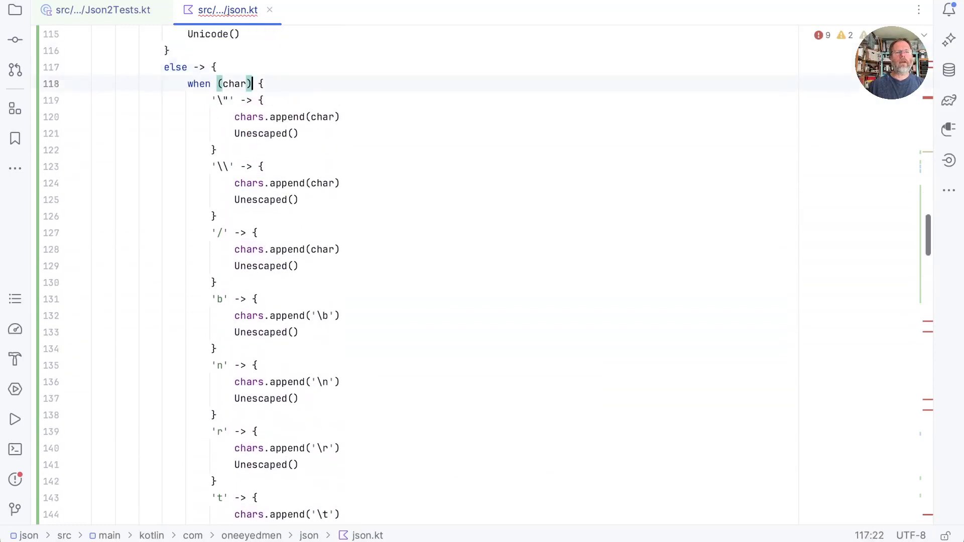
pyautogui.doubleClick(265, 133)
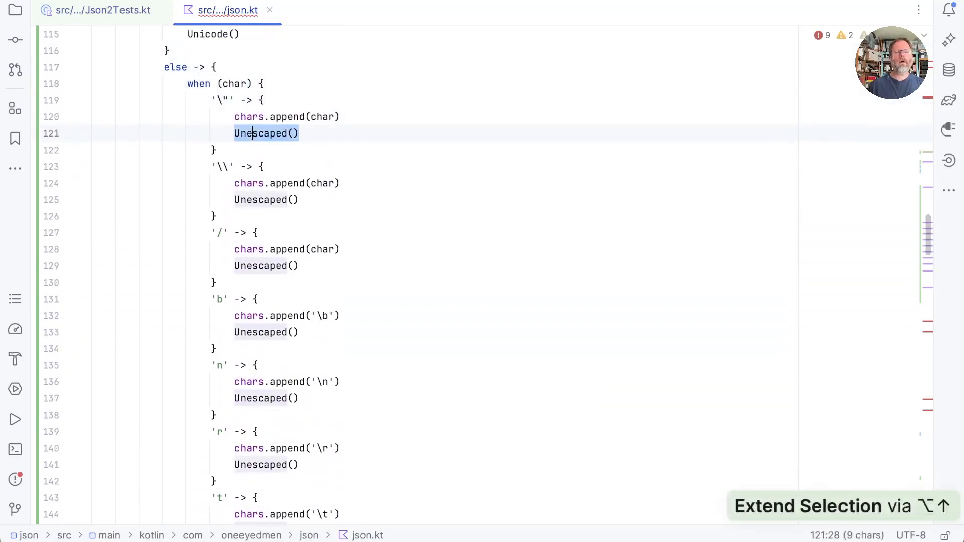
pyautogui.press('ctrl+g')
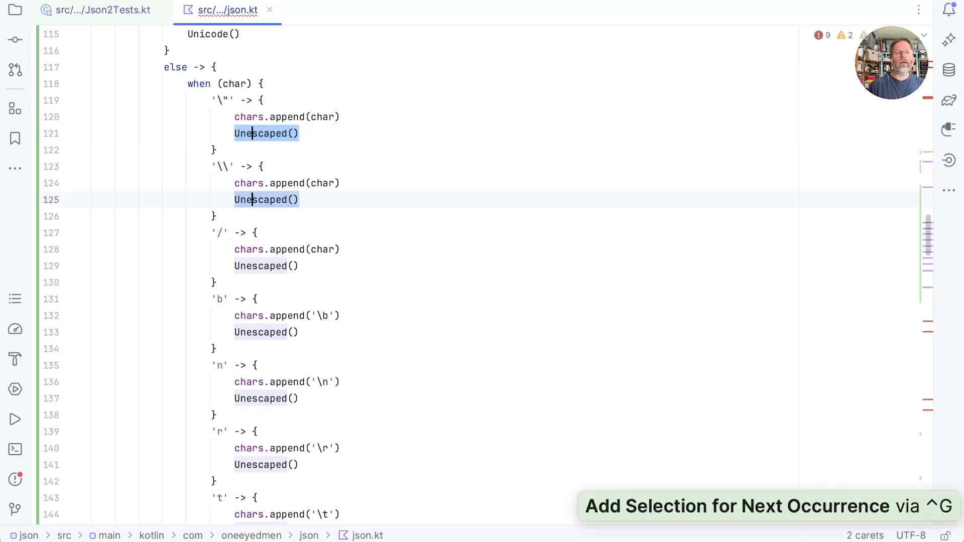
pyautogui.press('ctrl+g')
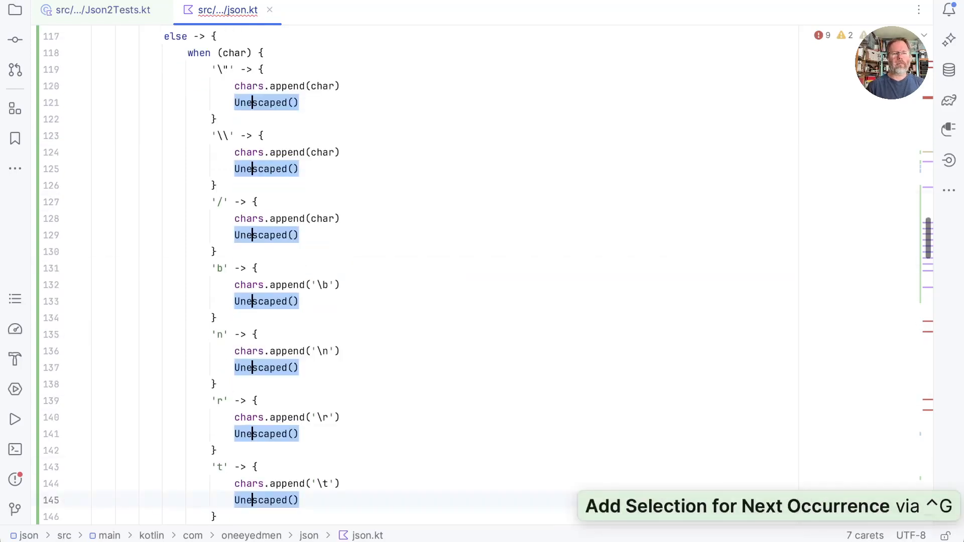
pyautogui.press('ctrl+g')
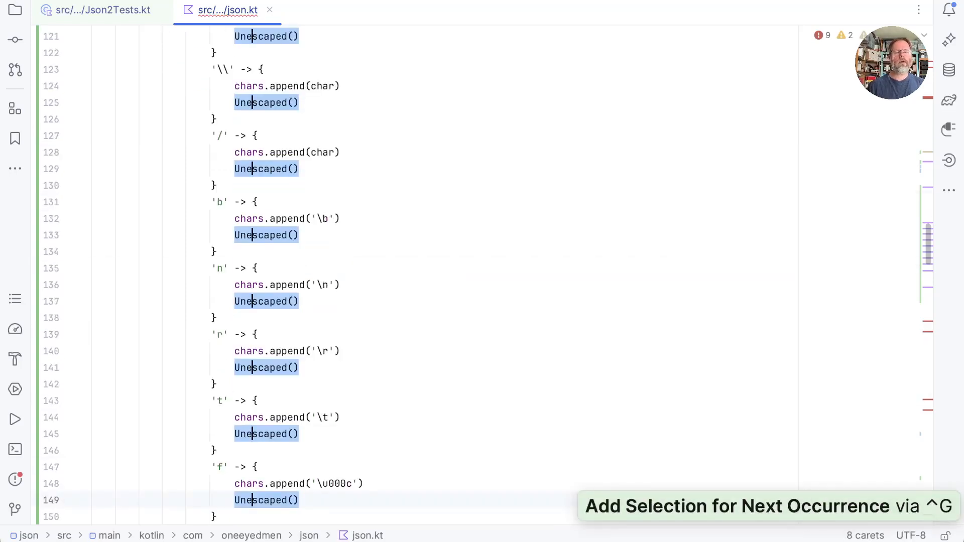
pyautogui.scroll(3)
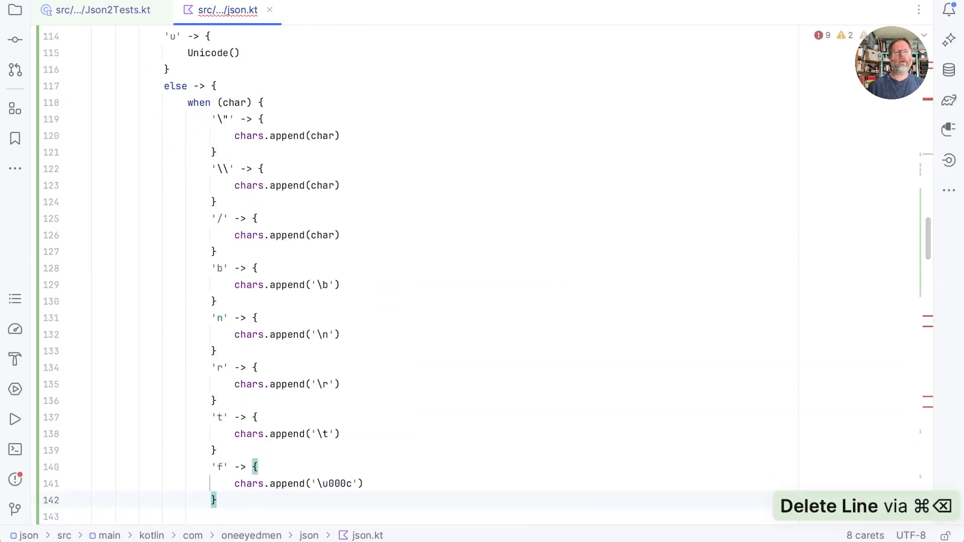
pyautogui.press('Escape')
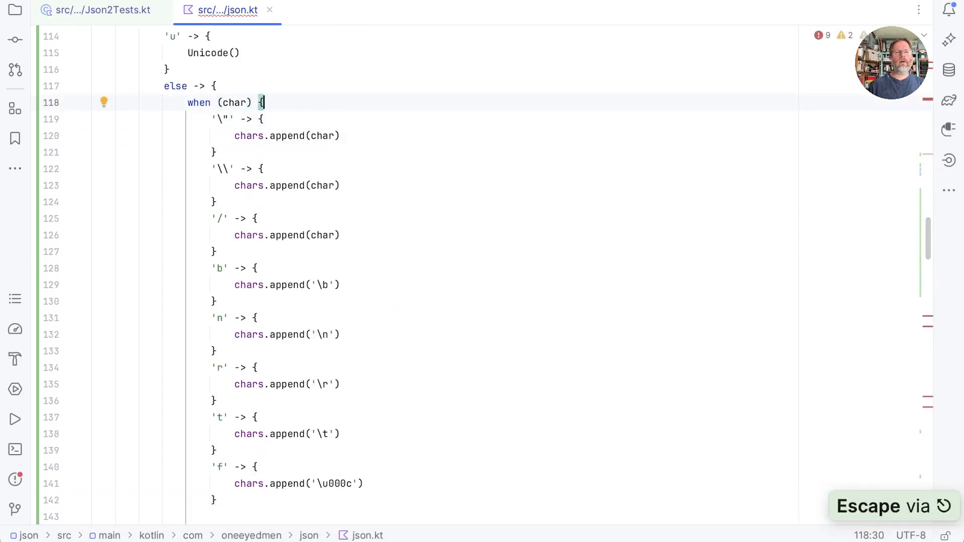
pyautogui.click(104, 102)
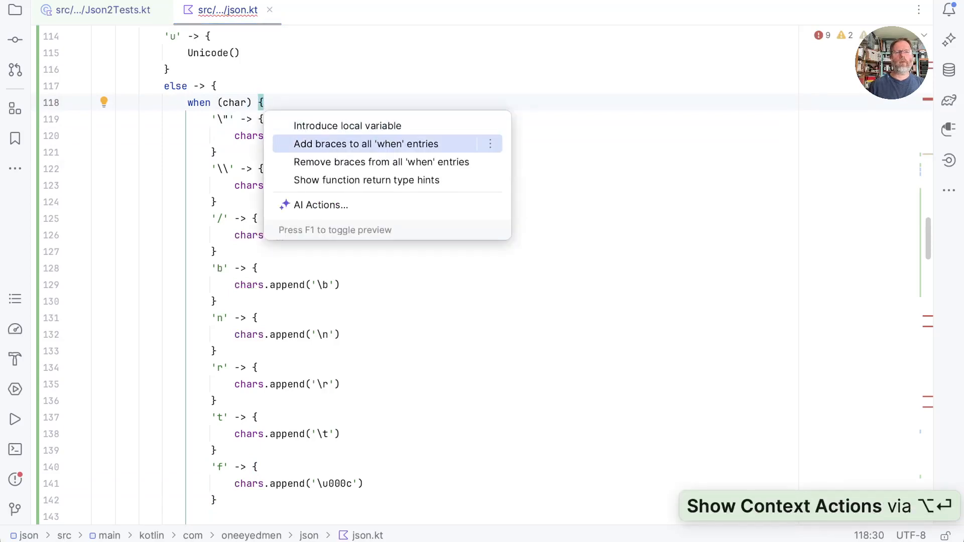
pyautogui.click(382, 162)
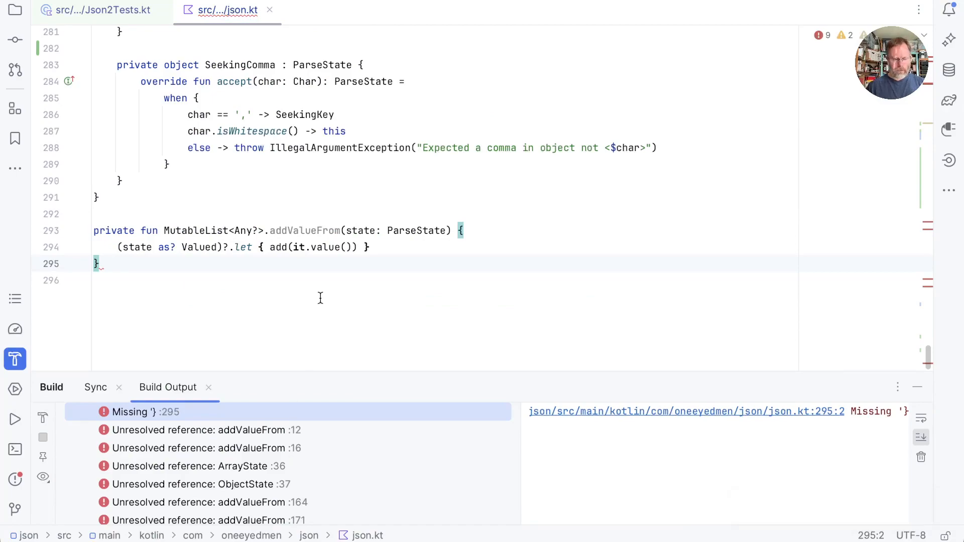
# Collapse the 'u' branch to a one-line Unicode() entry, rerun the 13 passing tests, and open Json2Tests.kt
pyautogui.scroll(3)
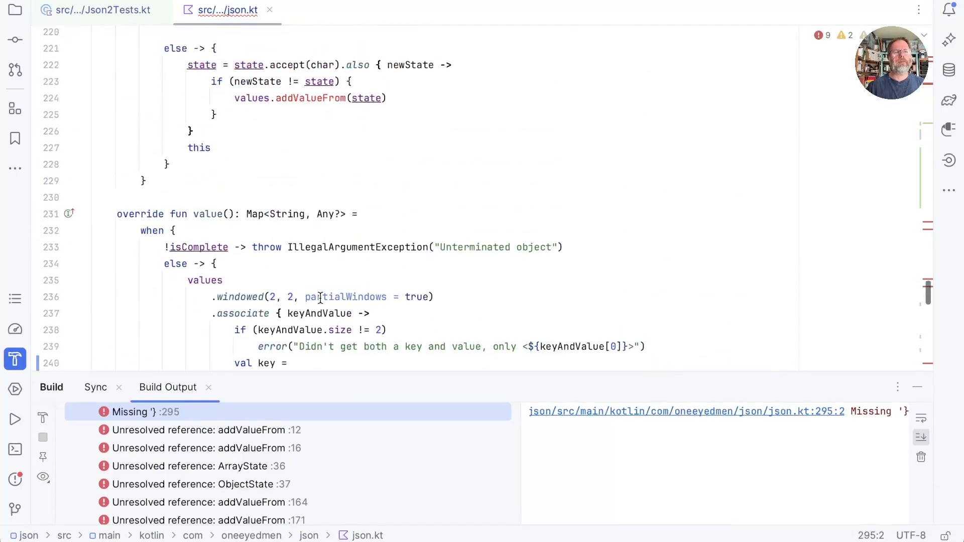
pyautogui.scroll(3)
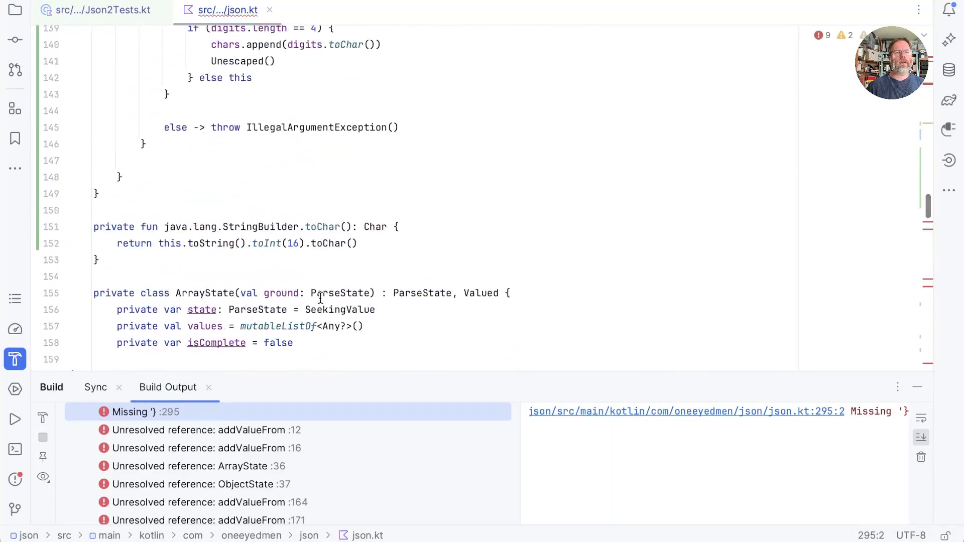
pyautogui.scroll(3)
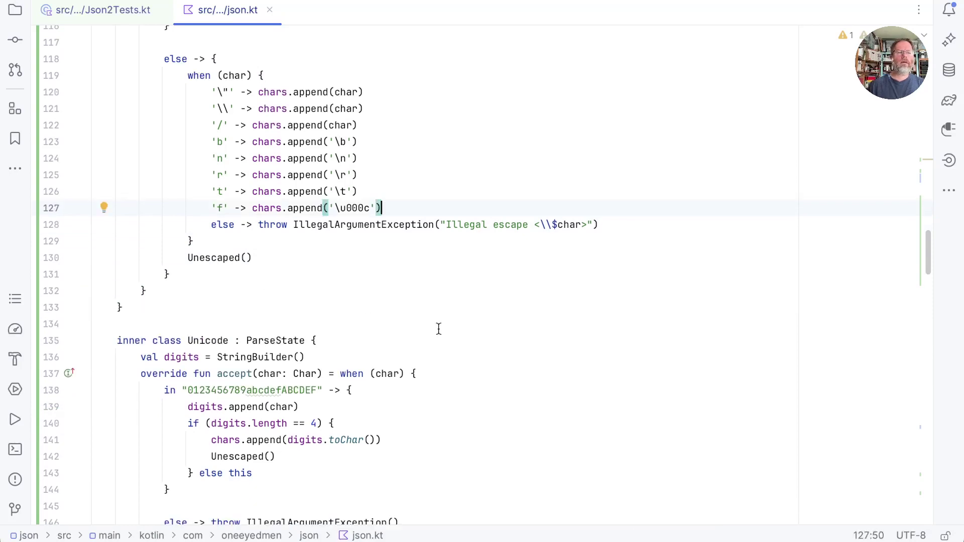
pyautogui.scroll(3)
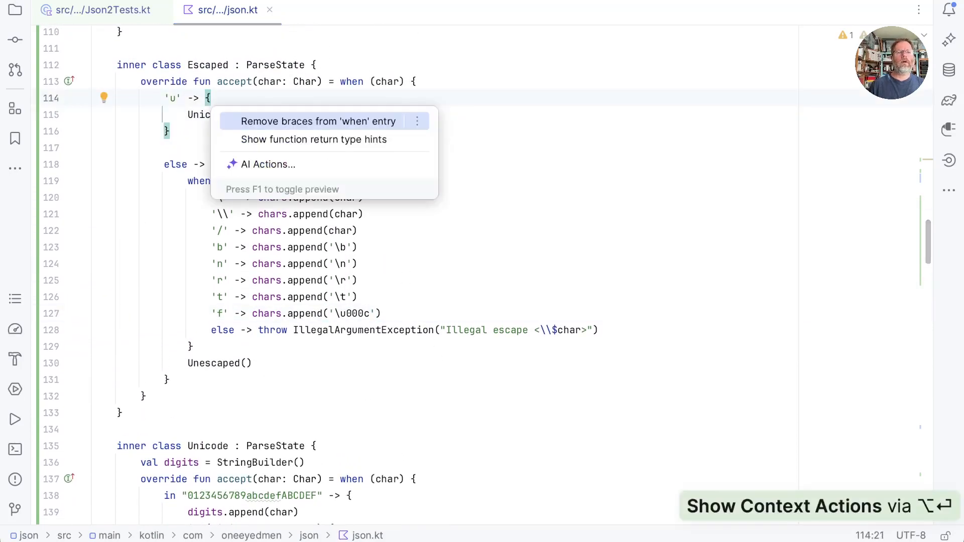
pyautogui.click(317, 122)
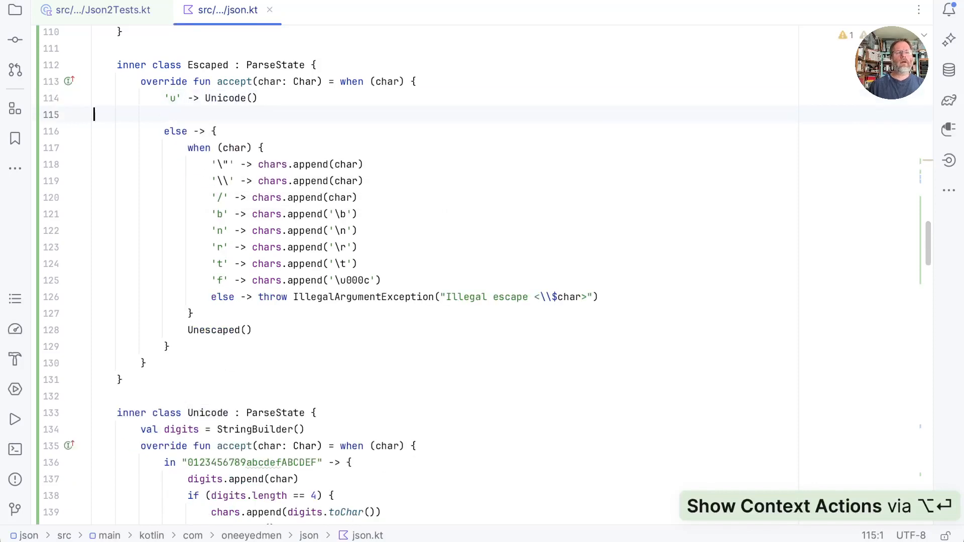
pyautogui.press('Backspace')
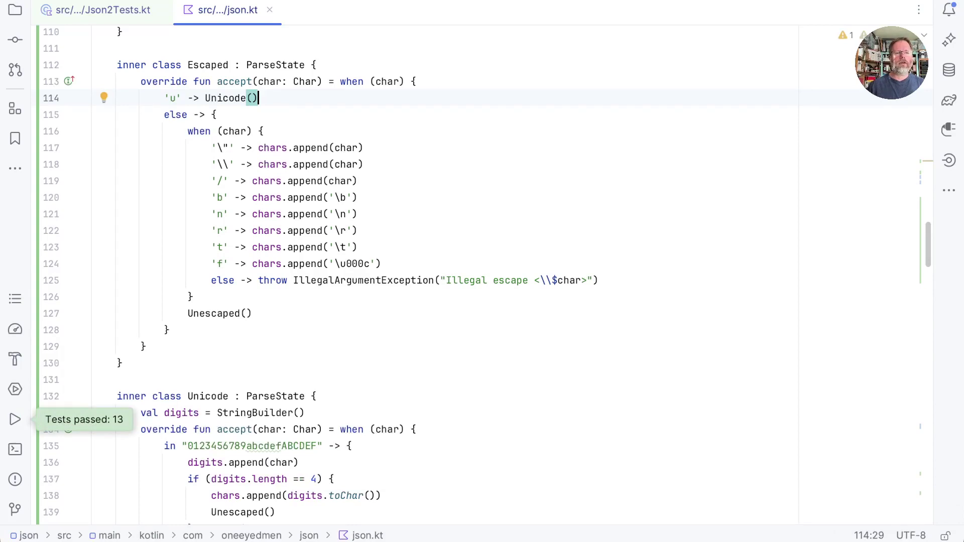
pyautogui.moveTo(86, 54)
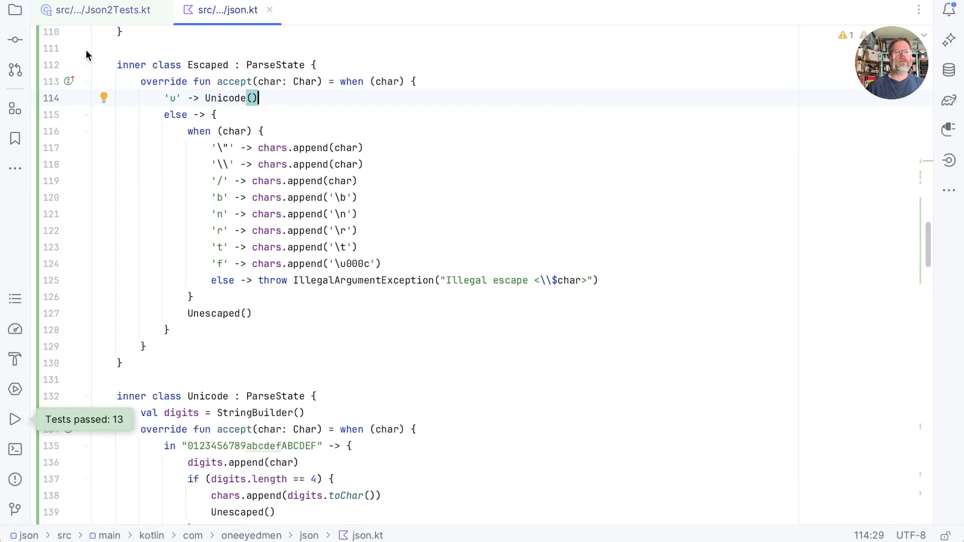
pyautogui.click(98, 10)
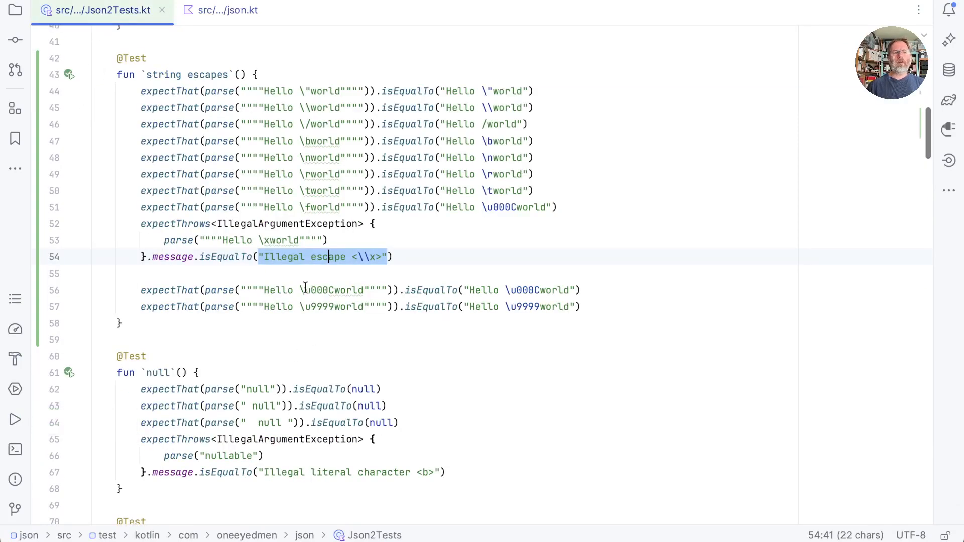
# Duplicate the u9999 line into an expectThrows block parsing \ux with a placeholder .message check
pyautogui.click(315, 306)
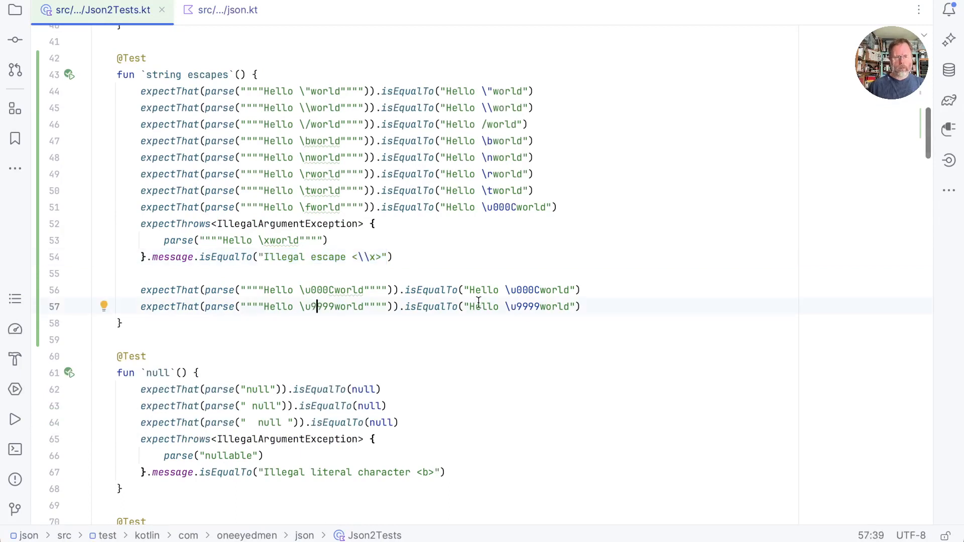
pyautogui.press('cmd+d')
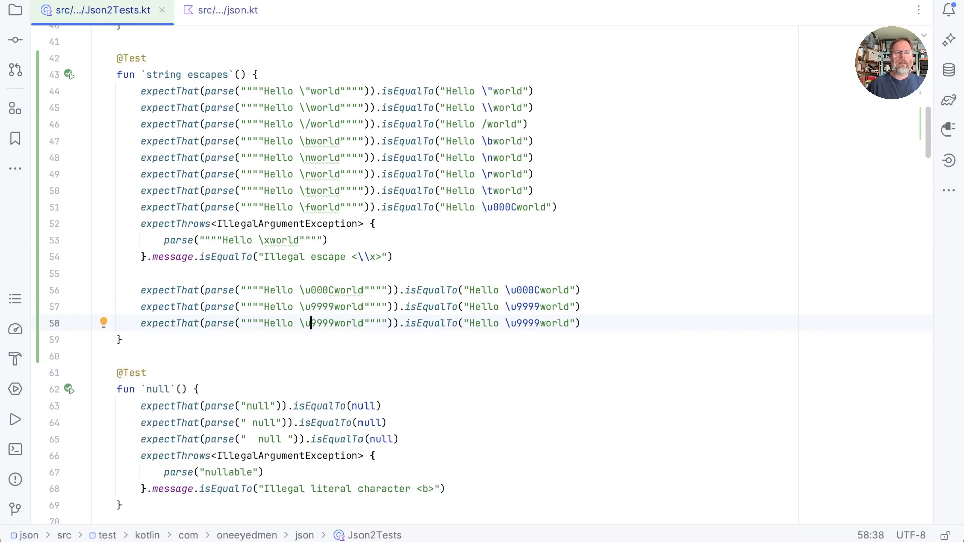
pyautogui.write('x world""")')
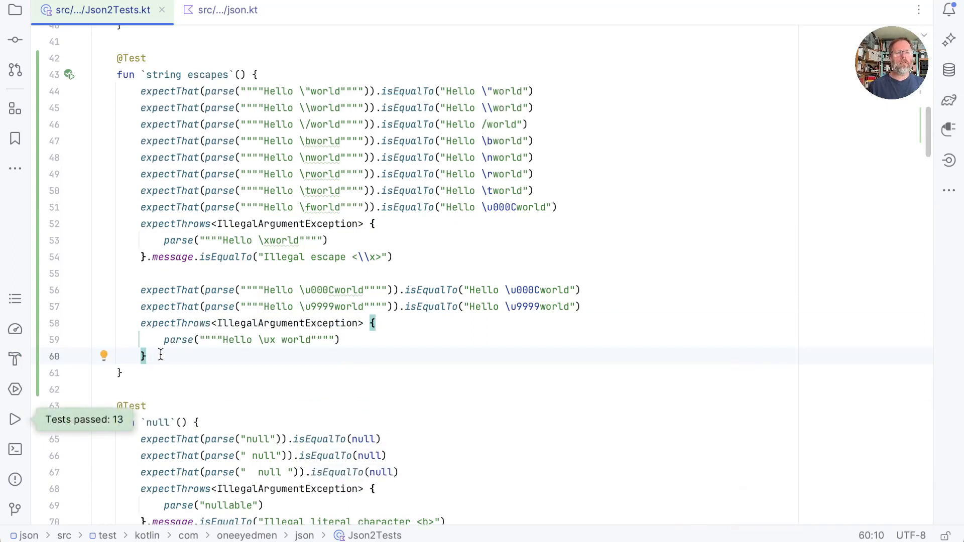
pyautogui.write('.isEqualTo("h')
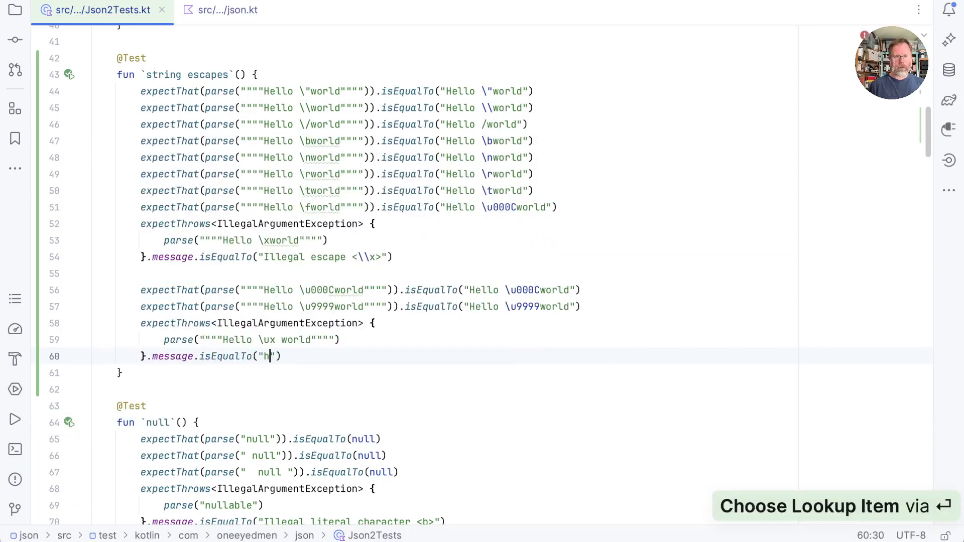
pyautogui.write('sdfiushd')
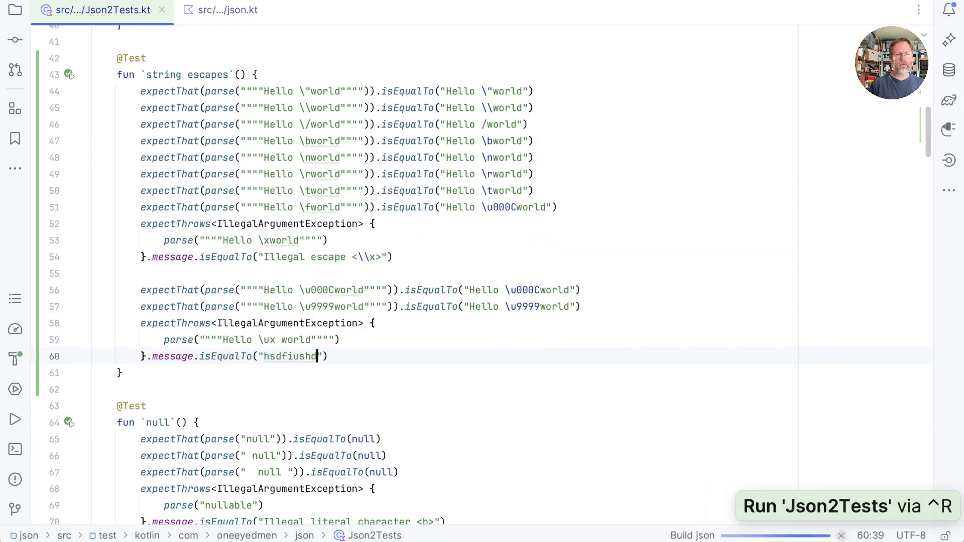
# Run the tests, seeing the new check fail, and switch back to json.kt
pyautogui.click(15, 419)
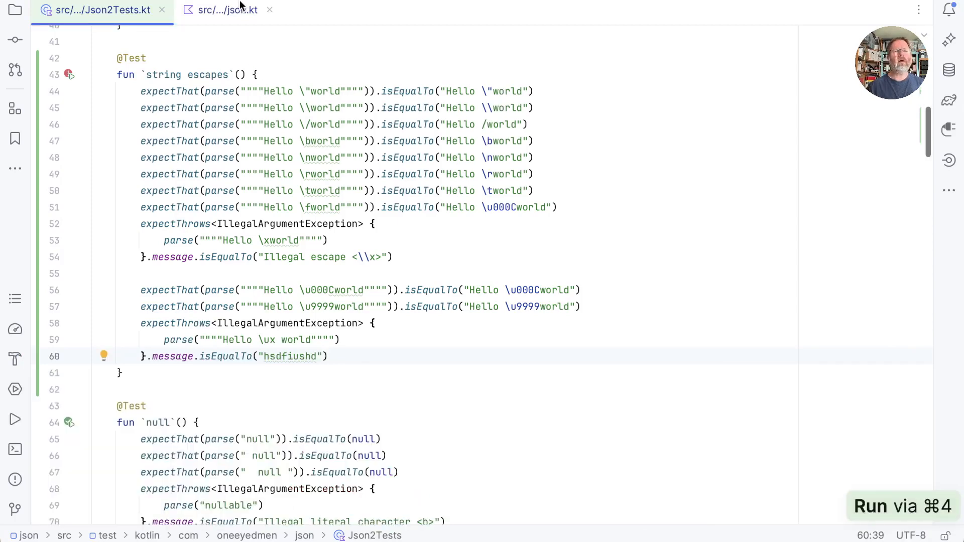
pyautogui.click(227, 10)
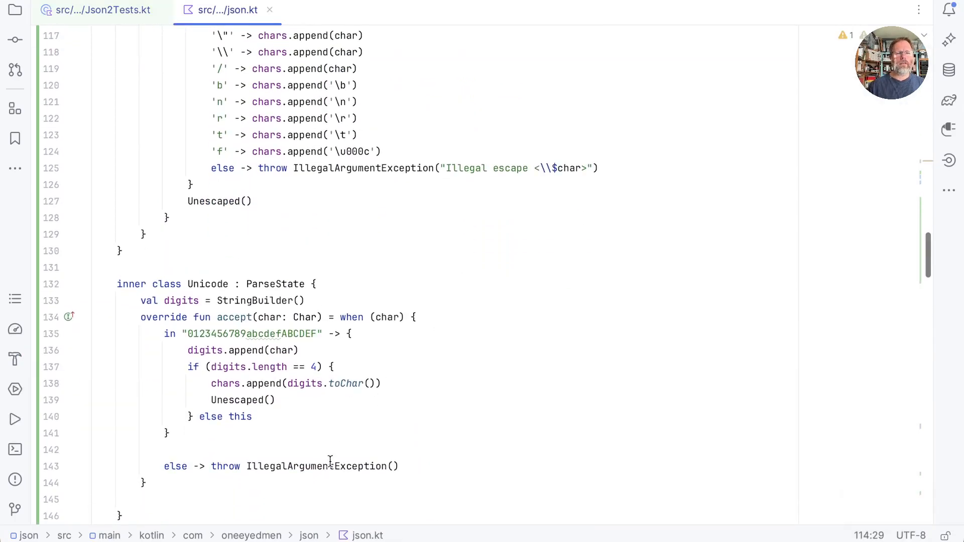
# Make Unicode's fallback throw "Illegal unicode escape <\\u$digits$char>" and expect it in the \ux test
pyautogui.click(333, 466)
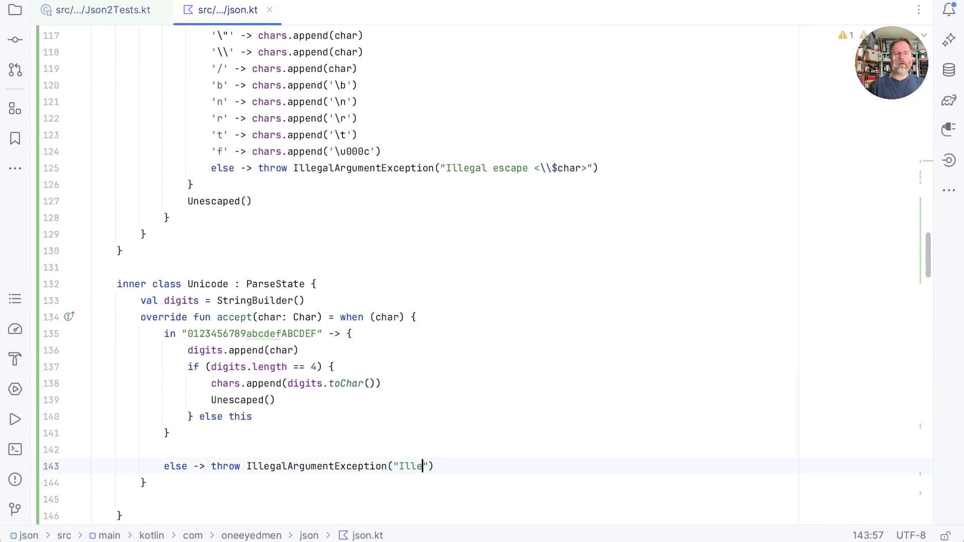
pyautogui.write('gal unicode escape <')
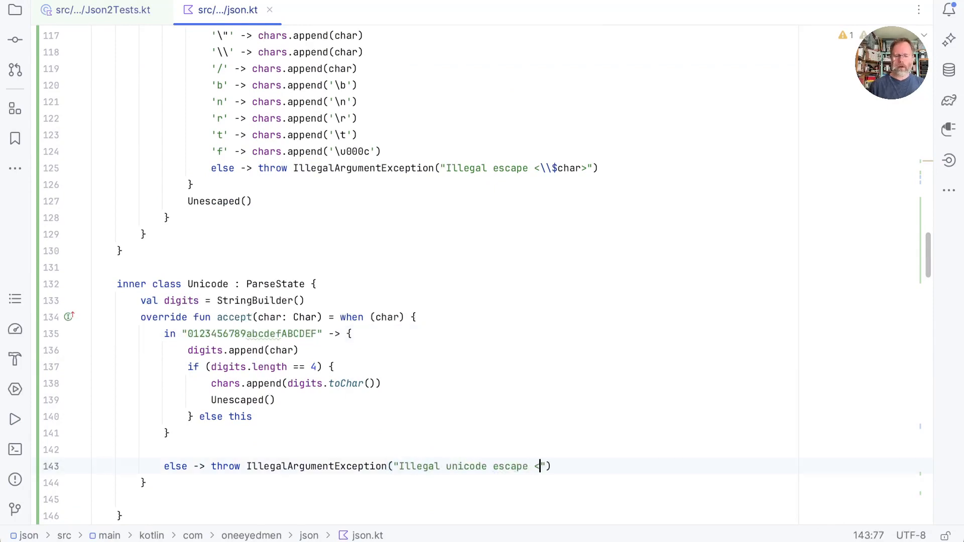
pyautogui.write('u')
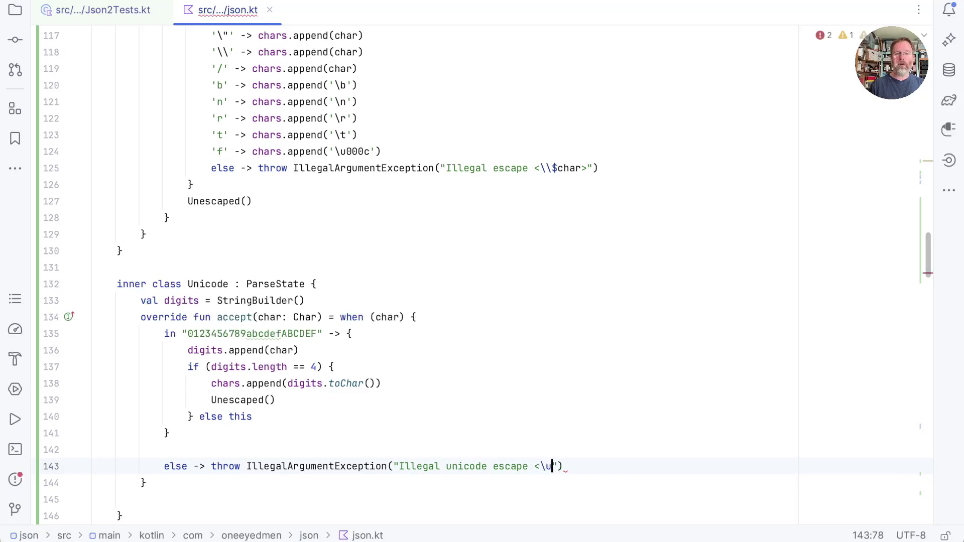
pyautogui.write('\\')
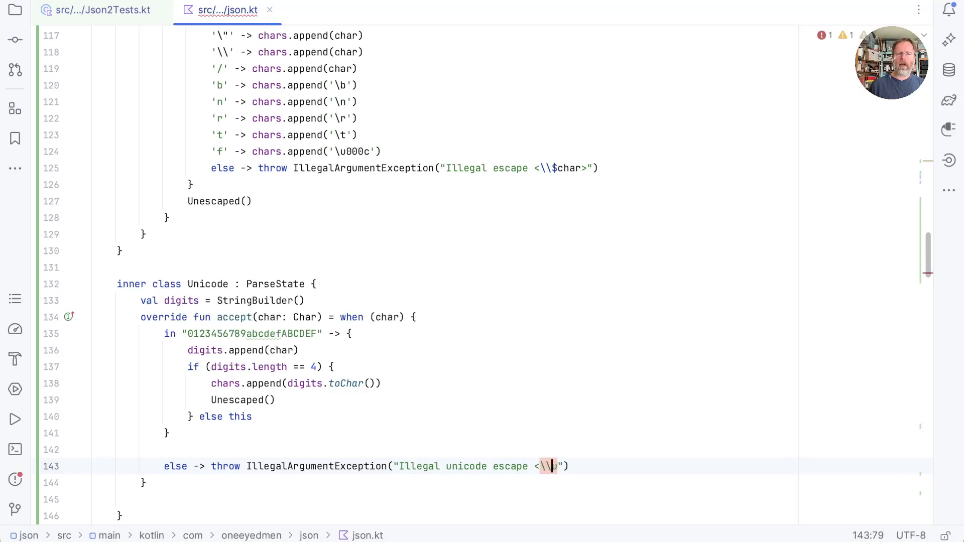
pyautogui.write('u')
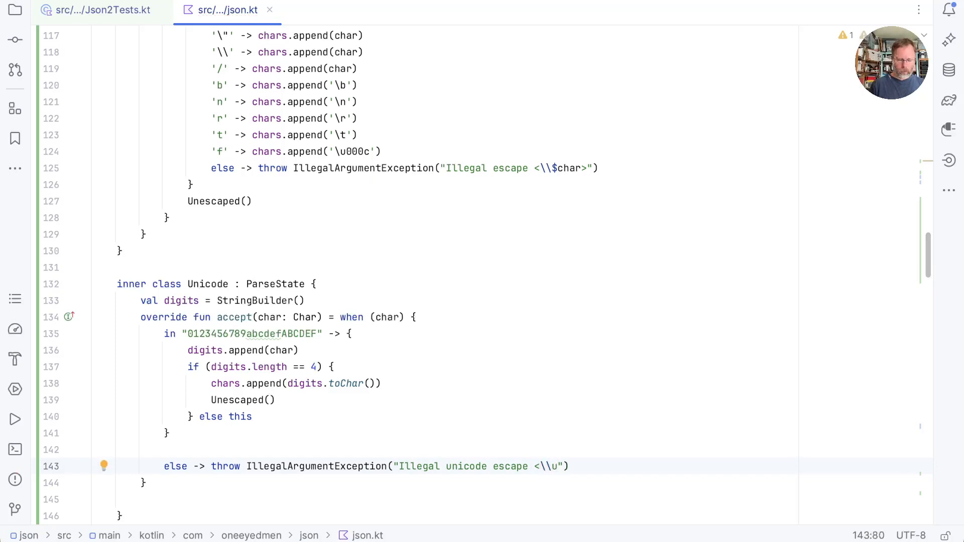
pyautogui.write('$')
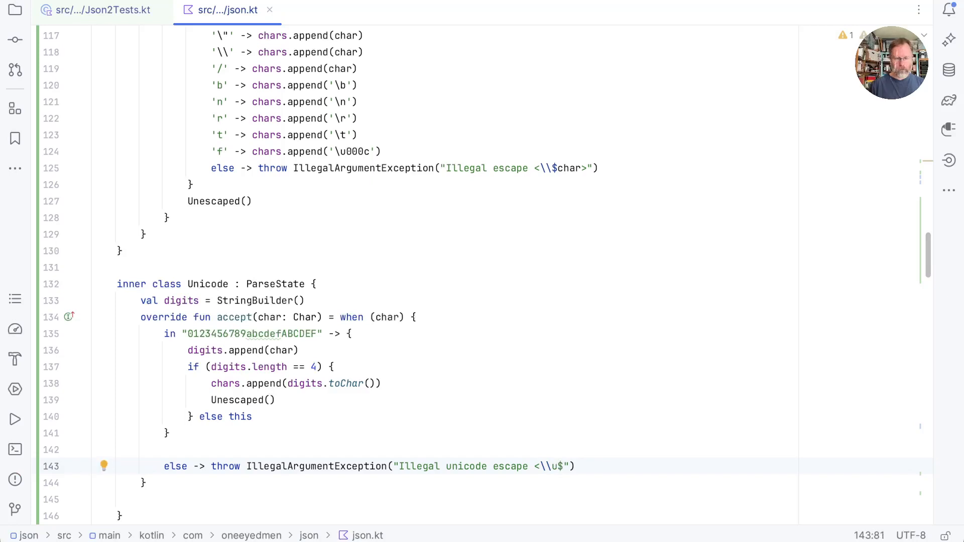
pyautogui.write('digits$char>')
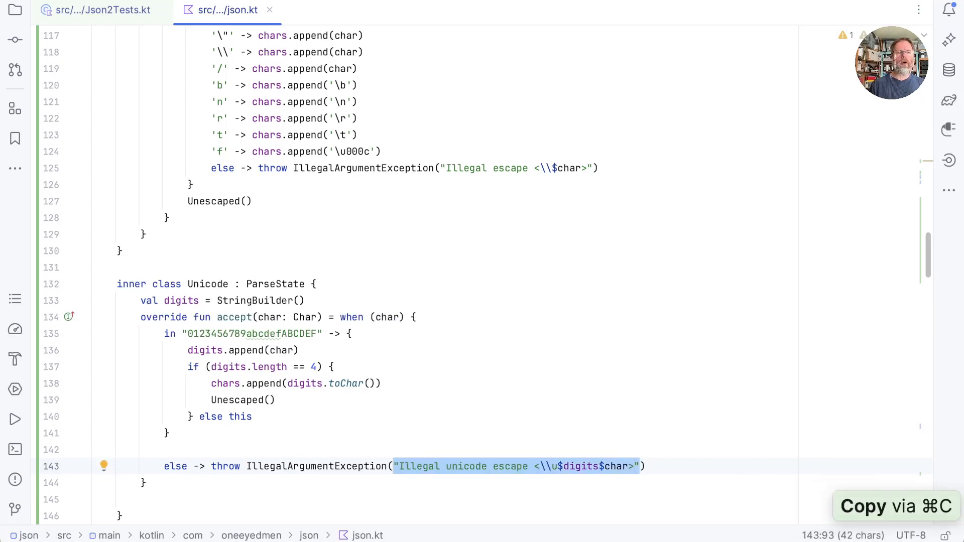
pyautogui.click(104, 10)
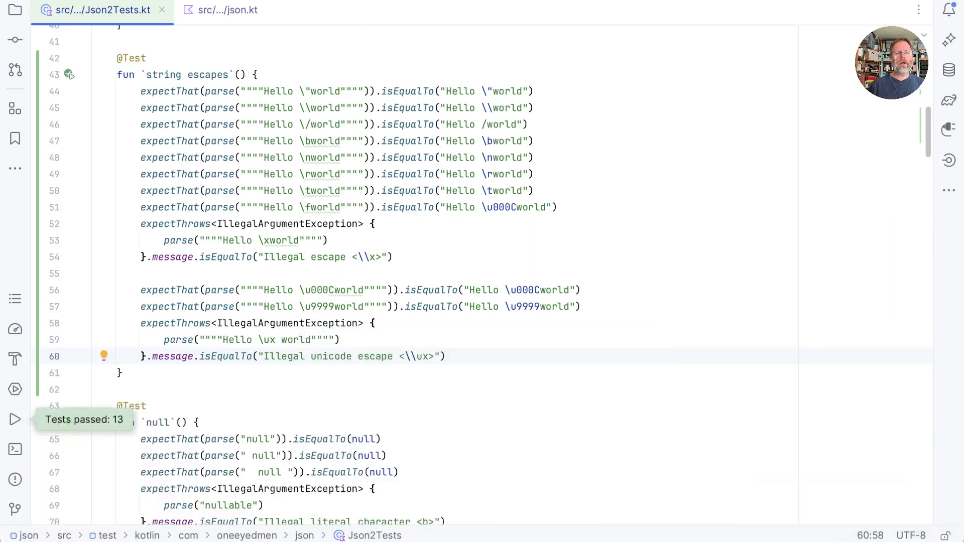
# Duplicate the expectThrows block into \u9x and \u987 cases and adjust their expected messages
pyautogui.press('cmd+d')
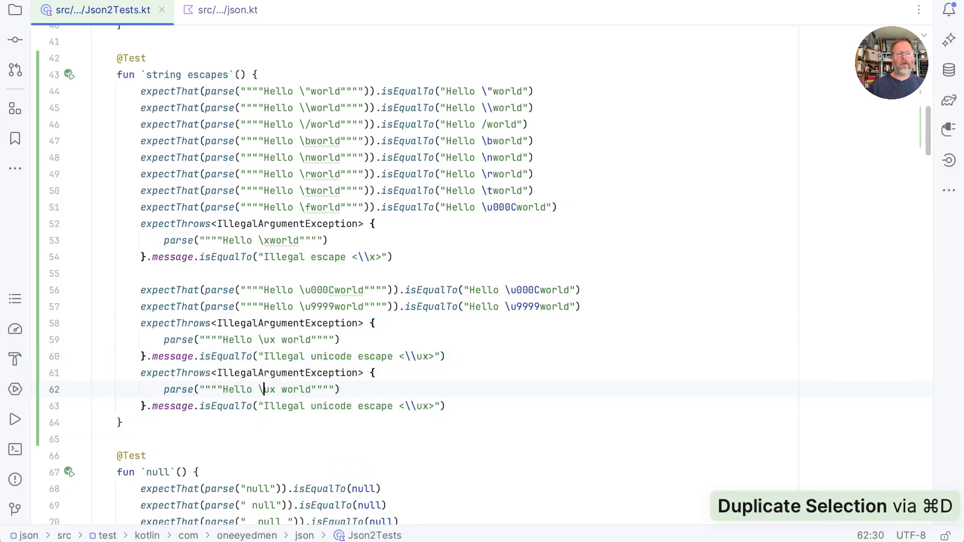
pyautogui.write('9')
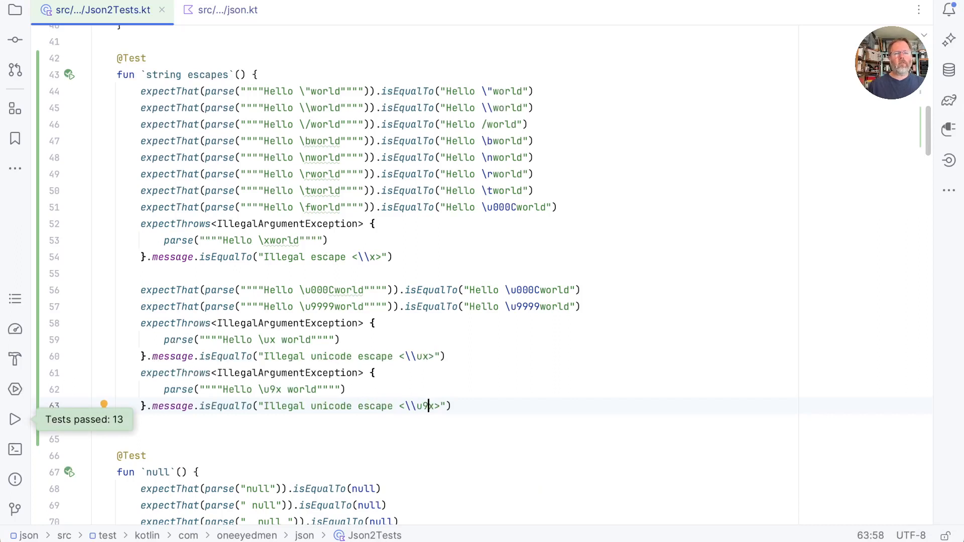
pyautogui.press('cmd+d')
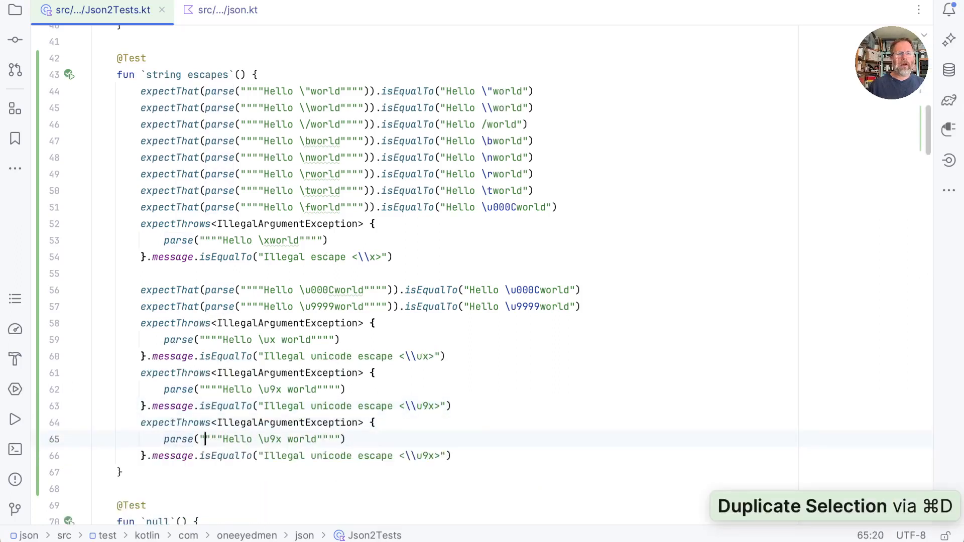
pyautogui.write('87')
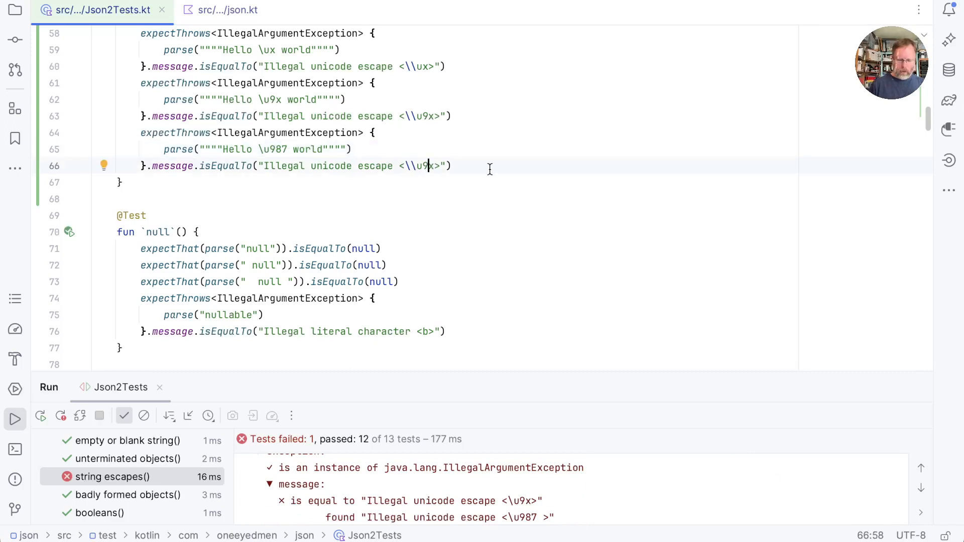
pyautogui.write('87')
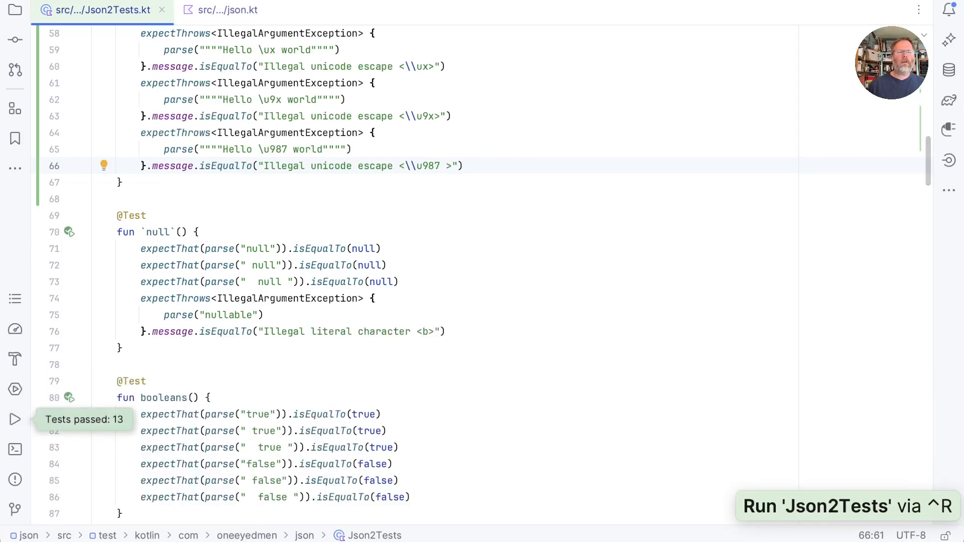
pyautogui.click(399, 165)
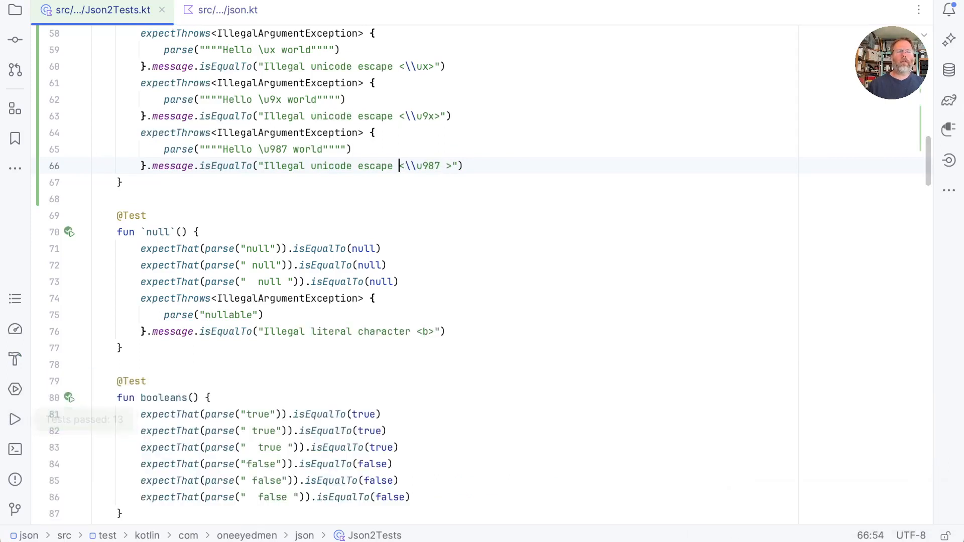
pyautogui.click(263, 166)
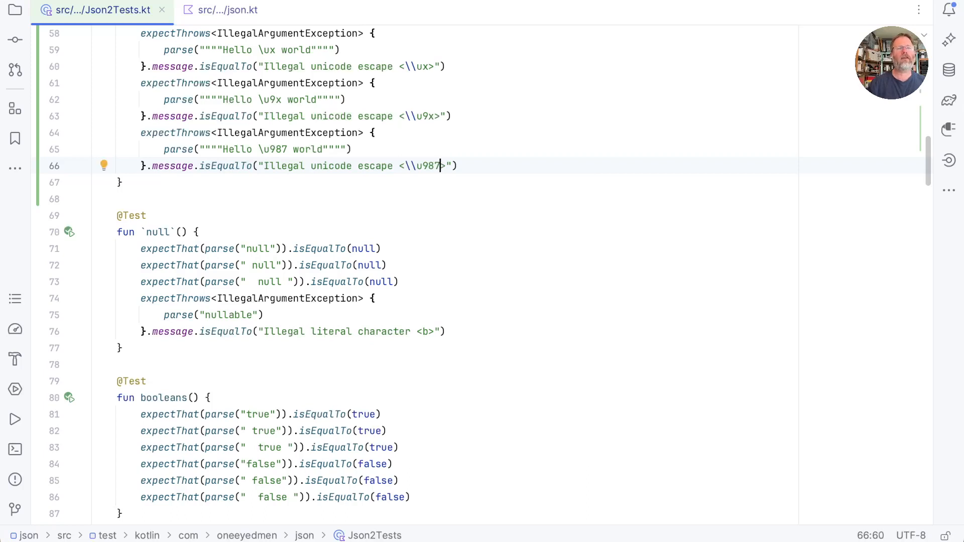
pyautogui.moveTo(228, 10)
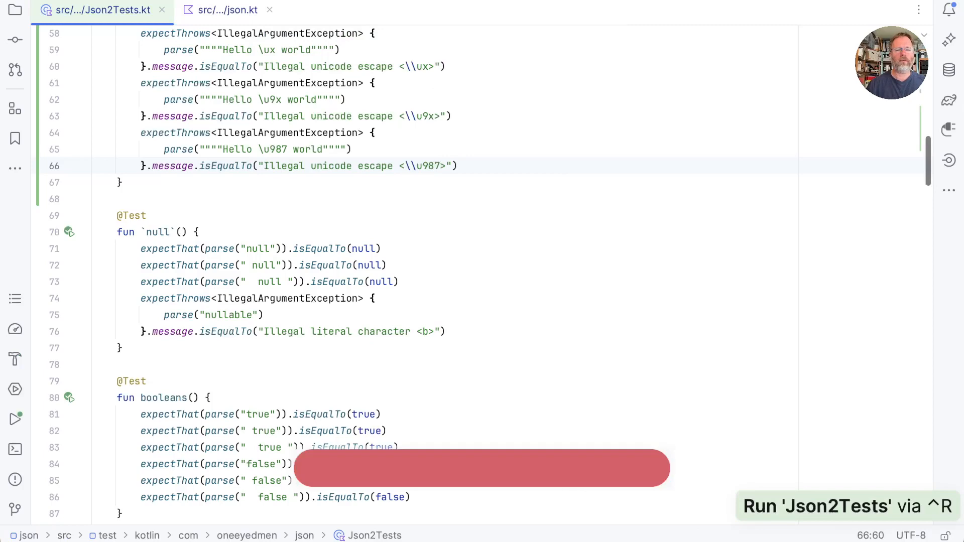
# Add val escape = if (char.isWhitespace()) "$digits" else "$digits$char" and use $escape in the message
pyautogui.click(228, 10)
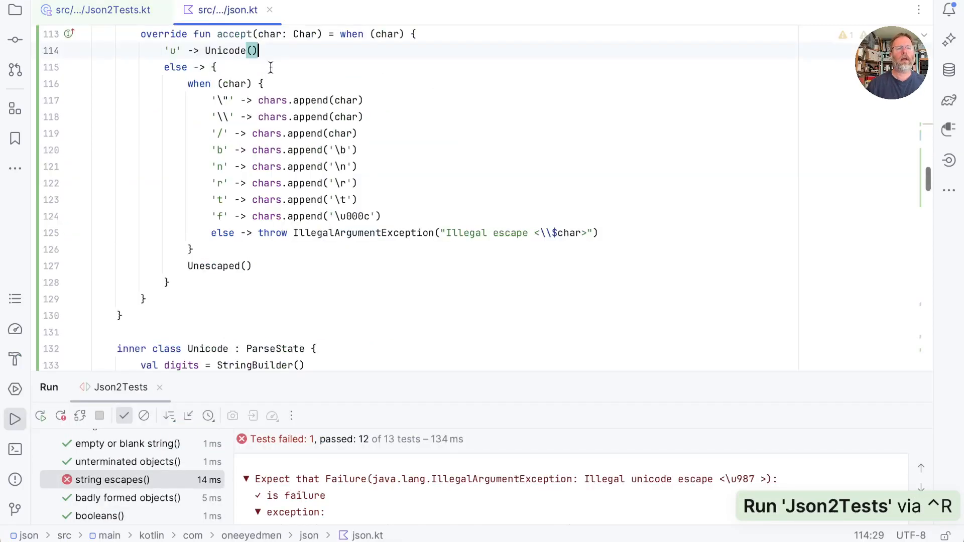
pyautogui.scroll(-3)
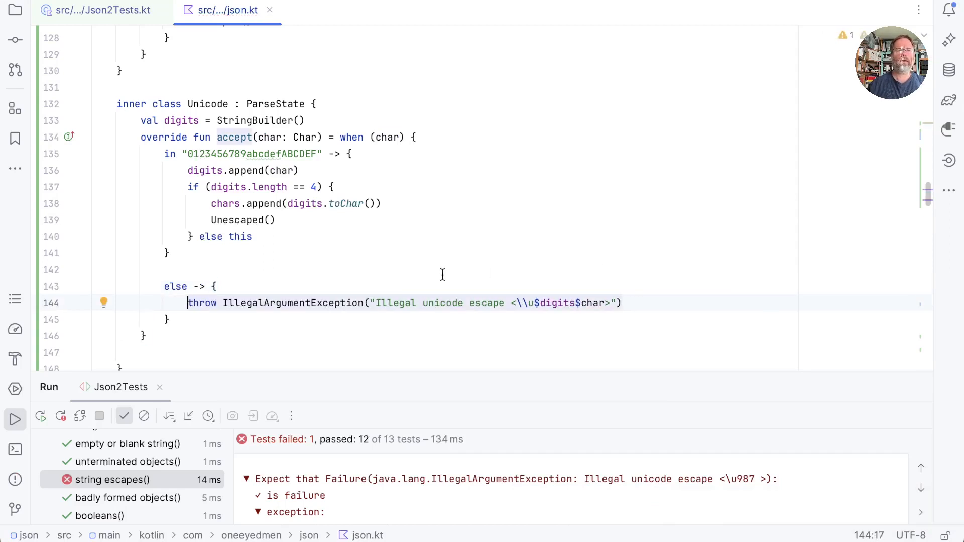
pyautogui.write('val')
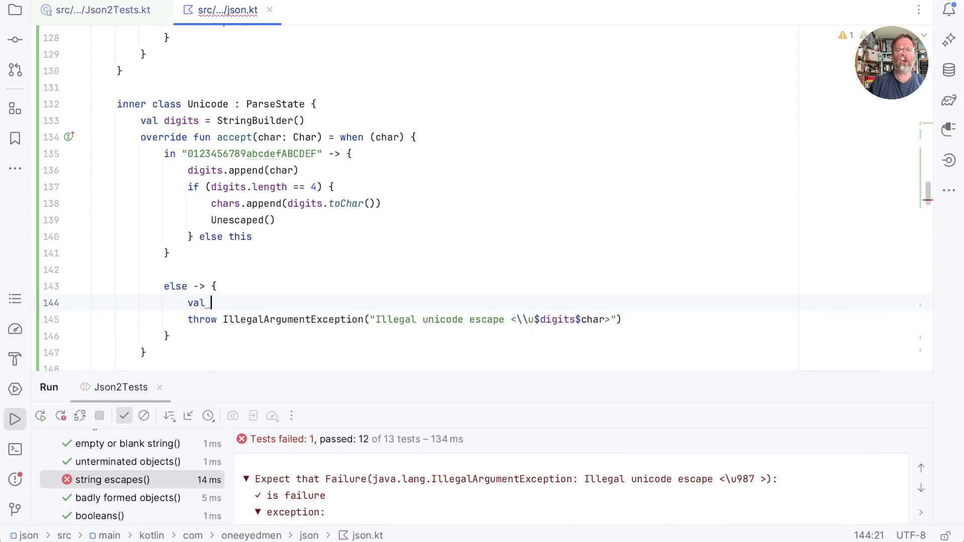
pyautogui.write('escape = "$digits$char')
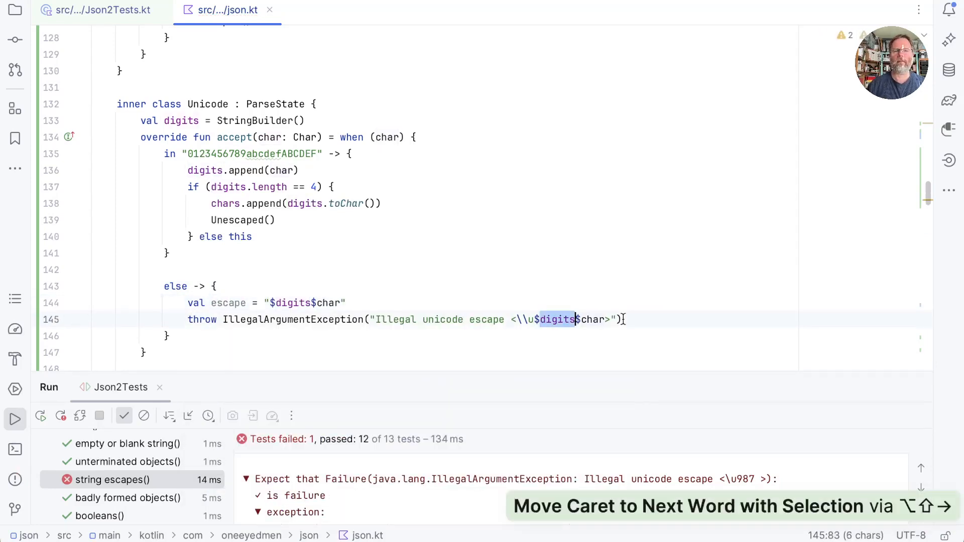
pyautogui.write('$e')
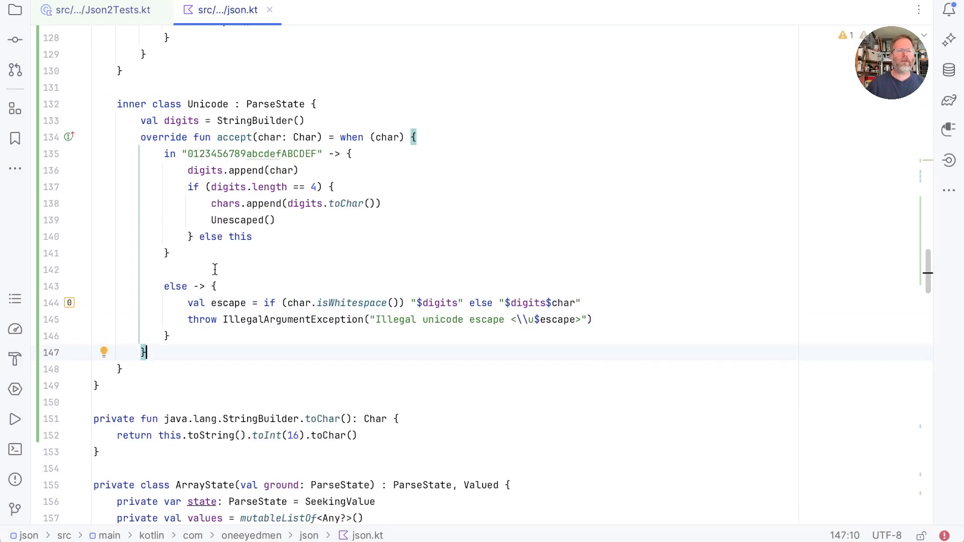
# Add an expectThrows test for "Hello \u987" where the closing quote ends the unicode escape
pyautogui.click(103, 10)
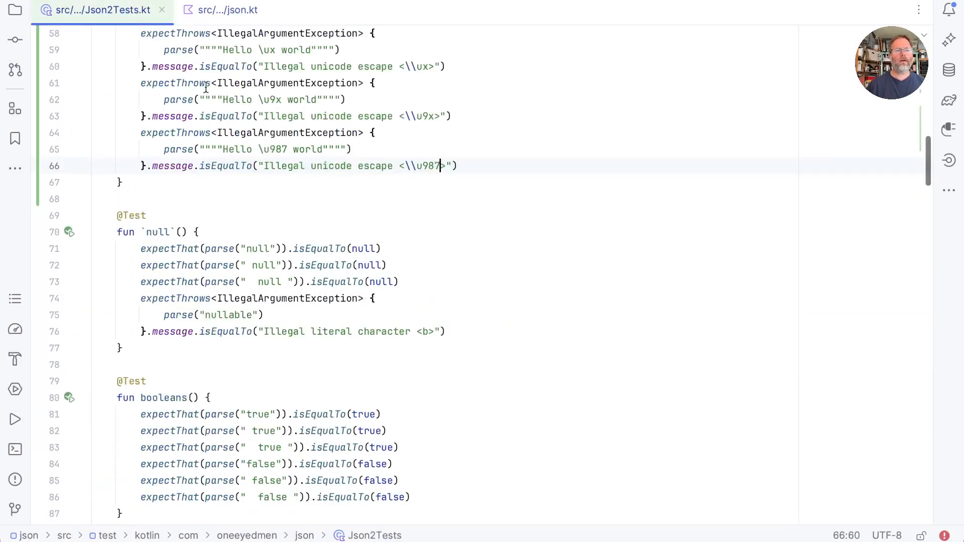
pyautogui.scroll(3)
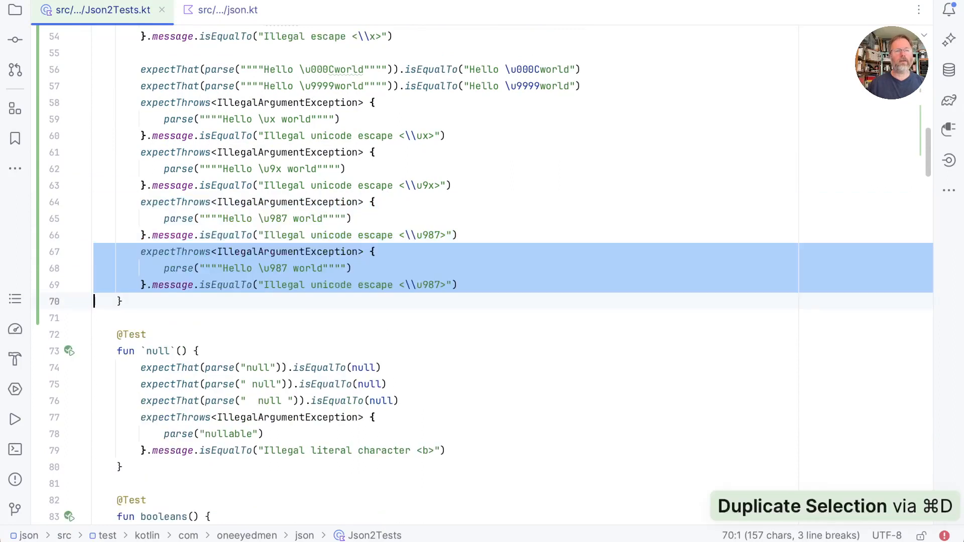
pyautogui.click(285, 268)
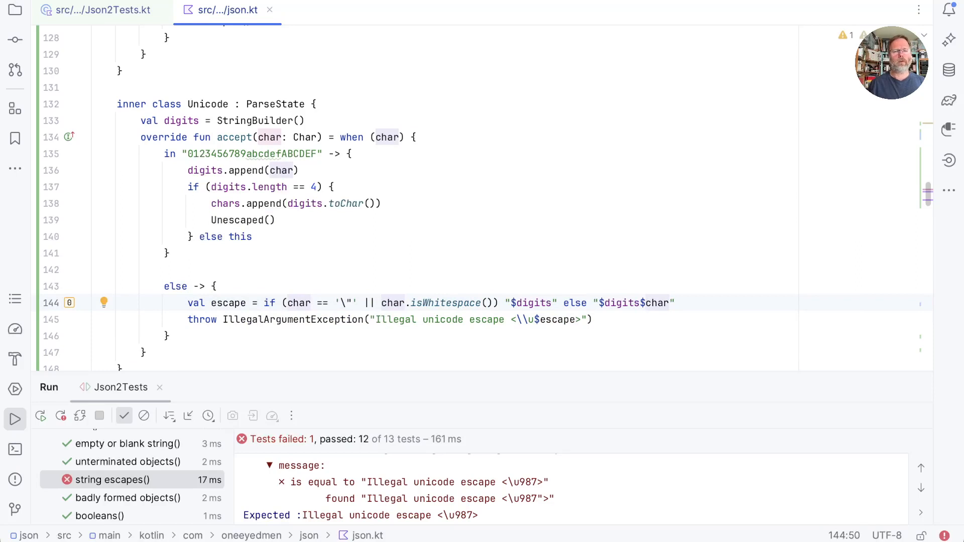
# Rerun the tests after adding char == '\"' to the escape condition: all 13 pass
pyautogui.click(15, 419)
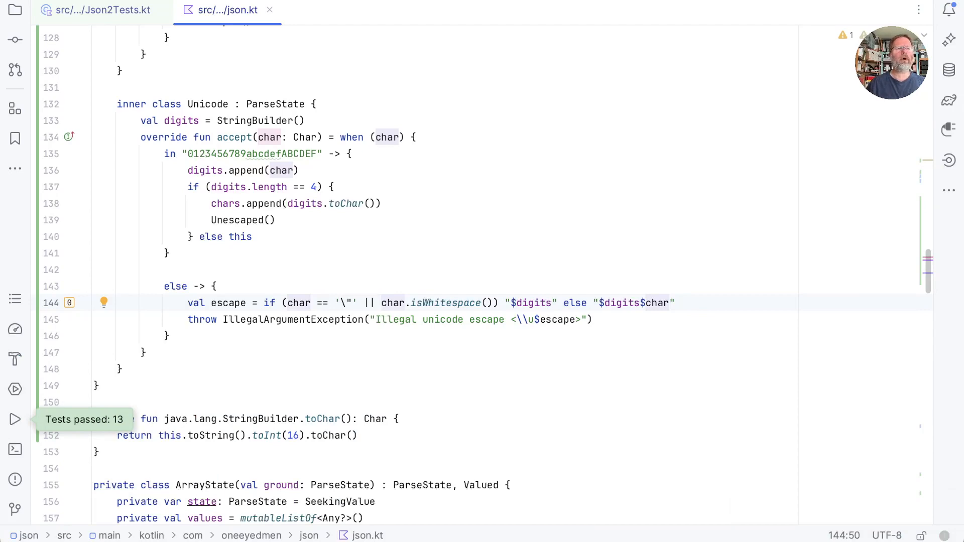
pyautogui.click(92, 10)
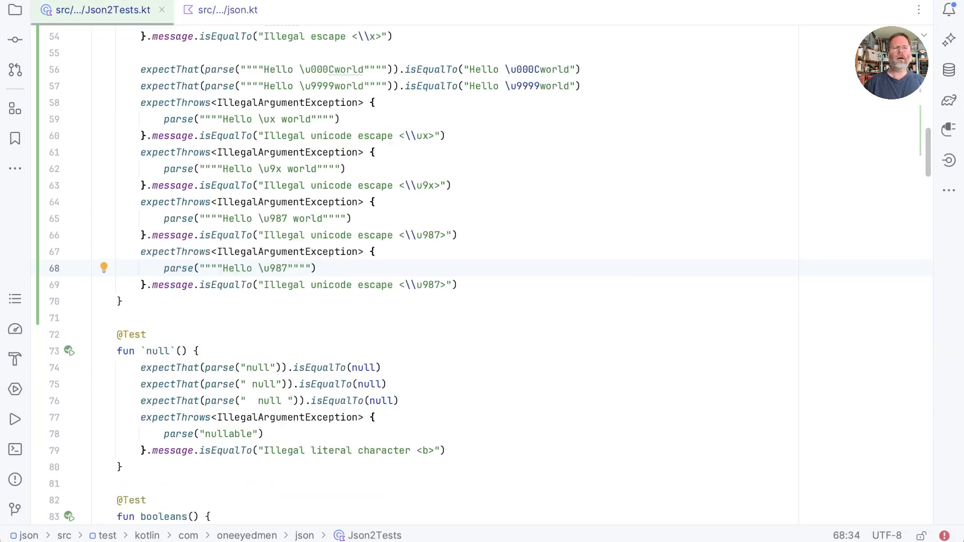
pyautogui.scroll(3)
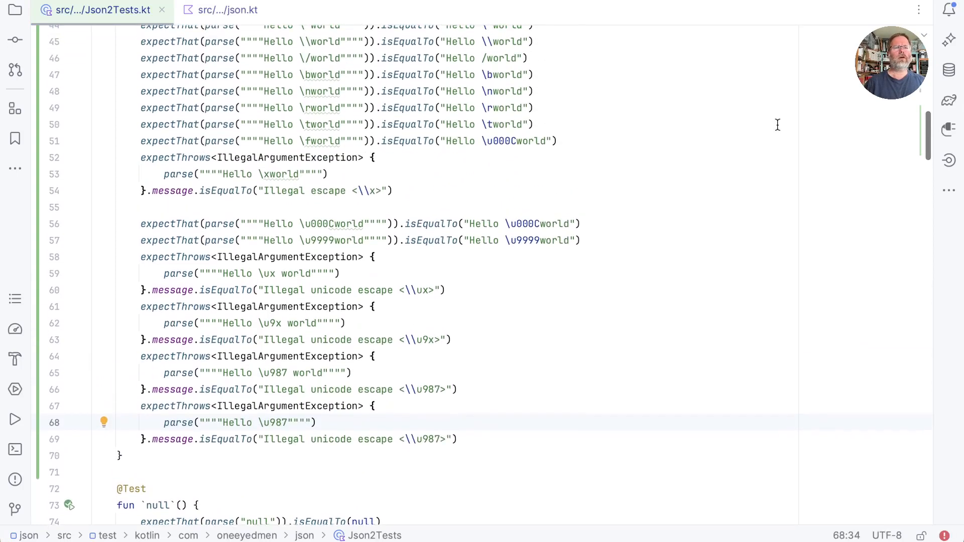
pyautogui.scroll(3)
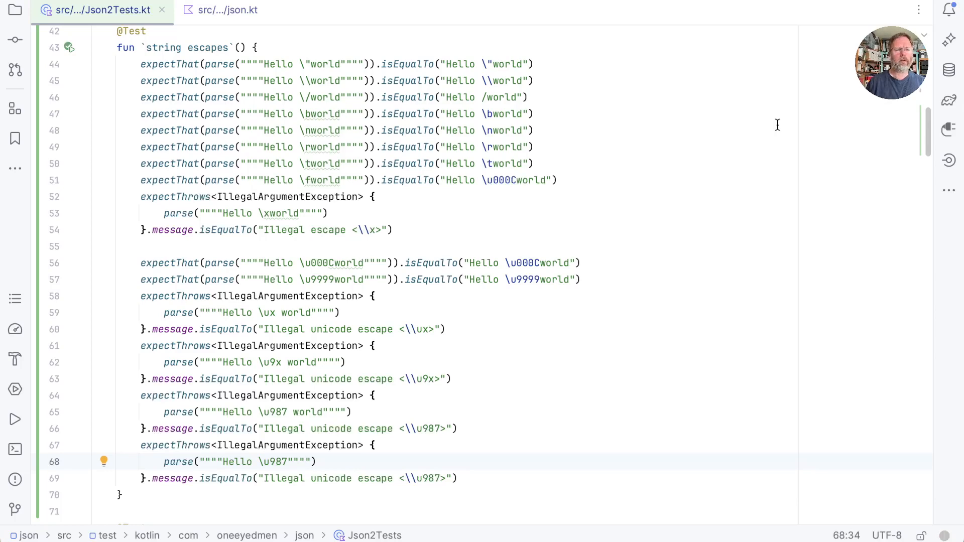
# Commit json.kt and Json2Tests.kt as "Process string escapes" and review the reported code analysis warning
pyautogui.click(15, 39)
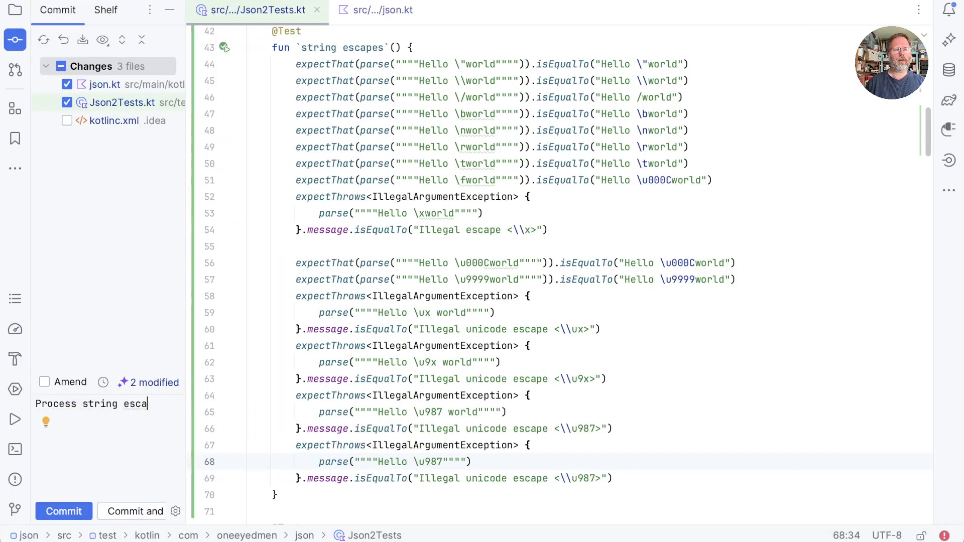
pyautogui.click(63, 511)
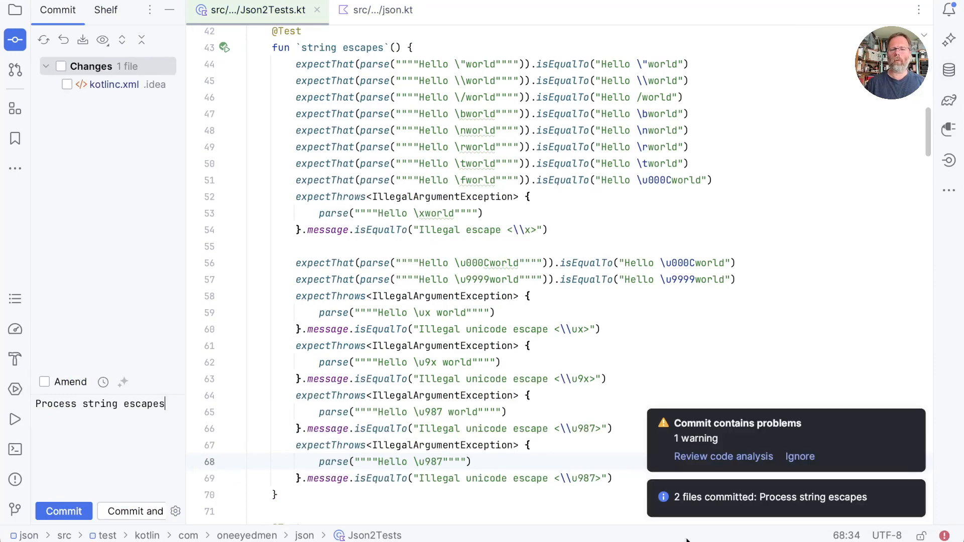
pyautogui.click(723, 456)
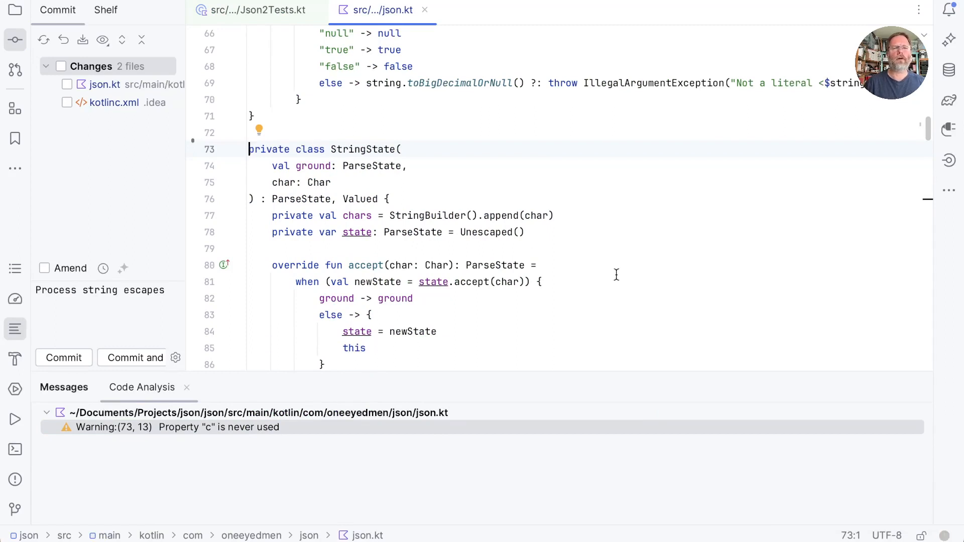
pyautogui.moveTo(392, 232)
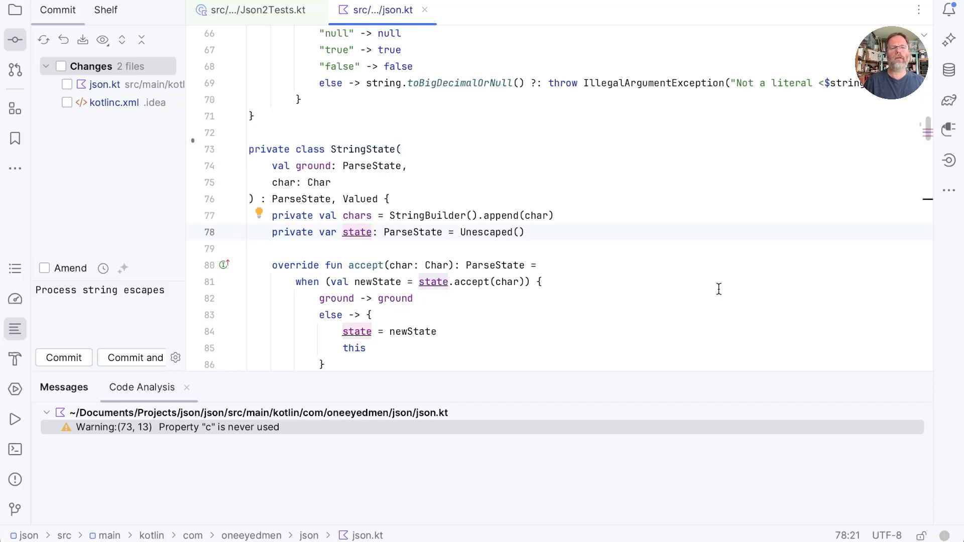
pyautogui.scroll(-3)
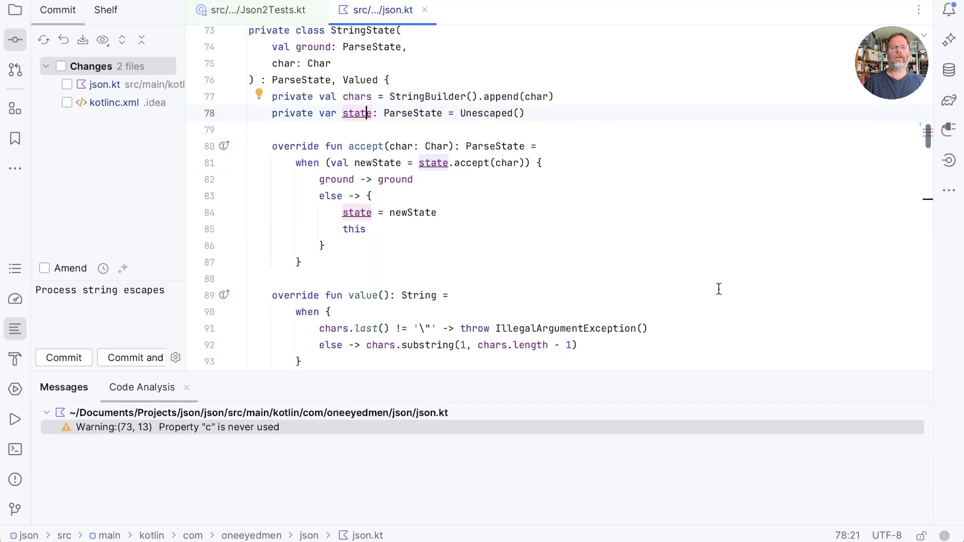
pyautogui.scroll(3)
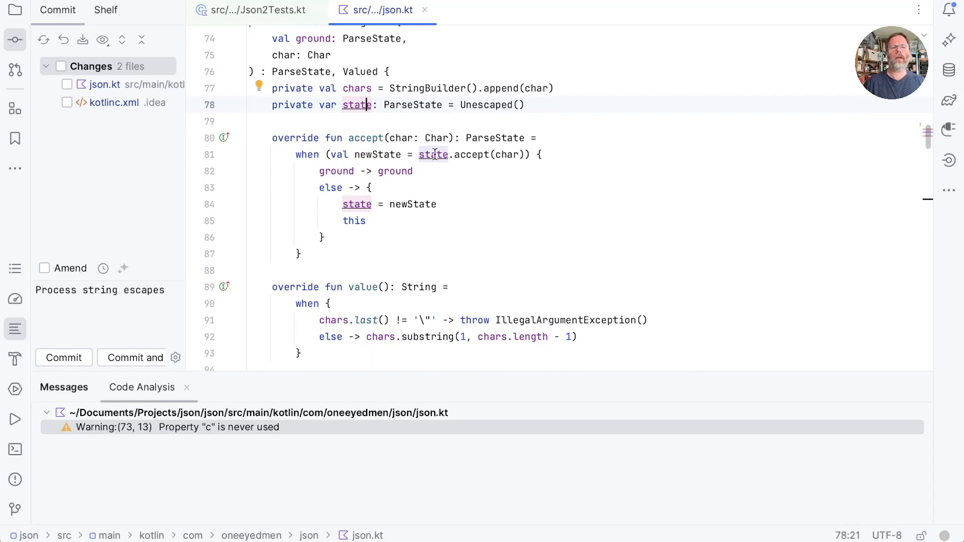
pyautogui.moveTo(391, 221)
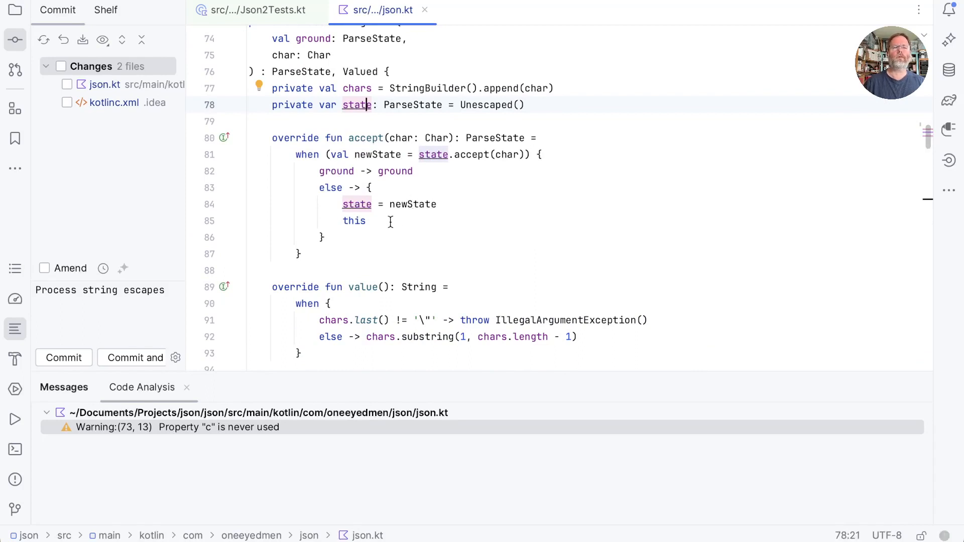
pyautogui.scroll(-3)
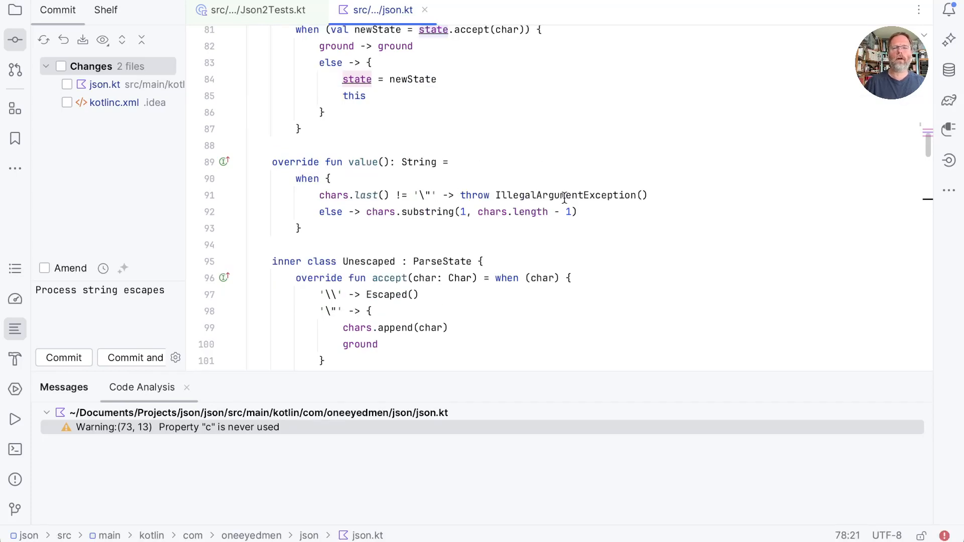
pyautogui.click(627, 195)
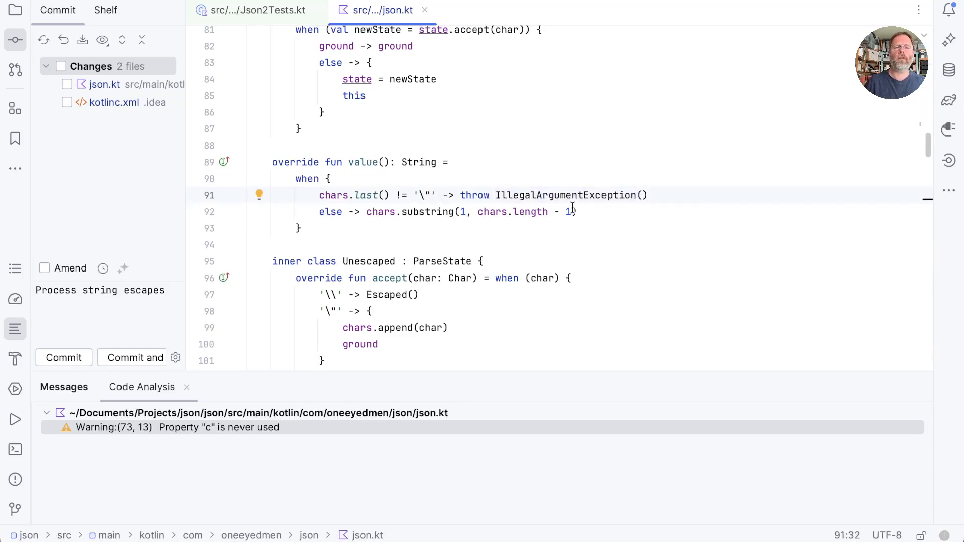
pyautogui.moveTo(258, 10)
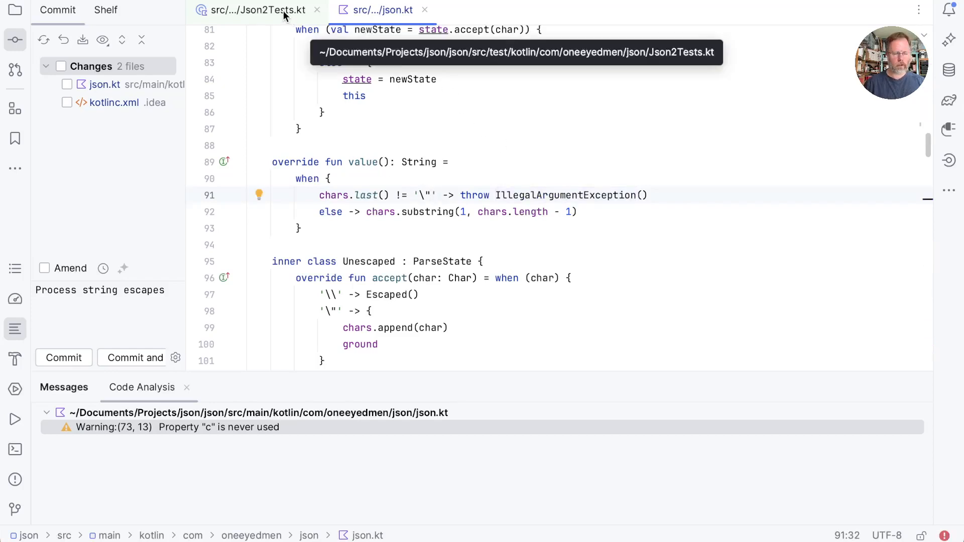
# Make the strings test assert message.isEqualTo("Unterminated string <\"banana>") on the thrown exception
pyautogui.click(256, 10)
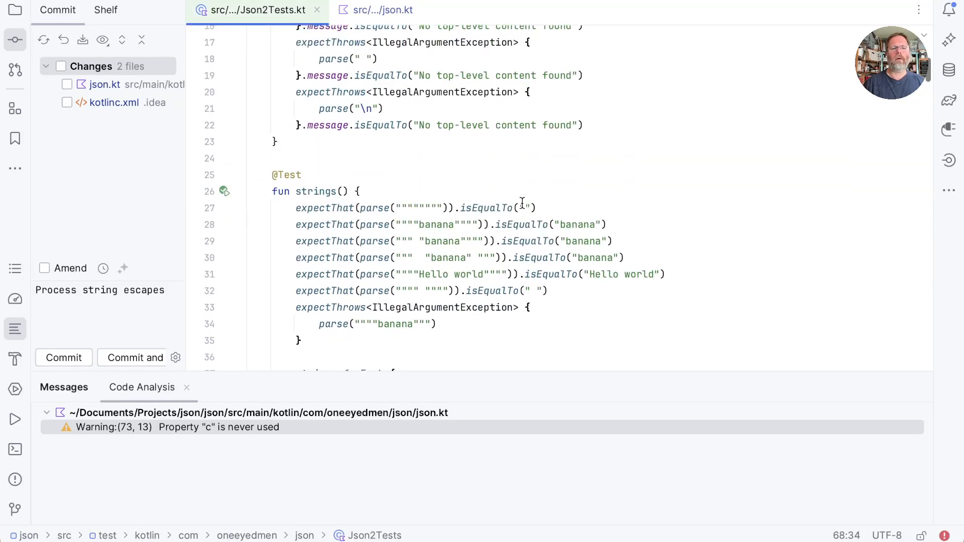
pyautogui.scroll(-3)
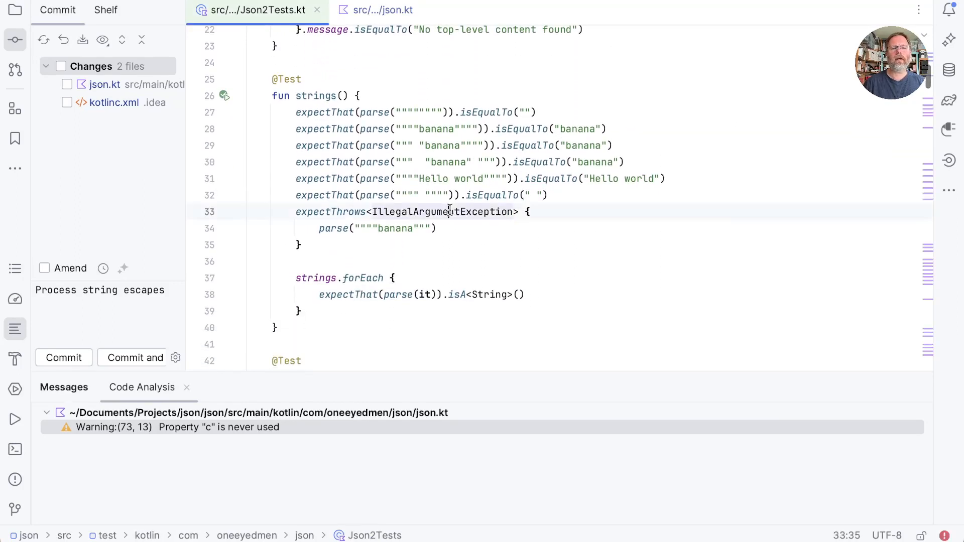
pyautogui.click(299, 244)
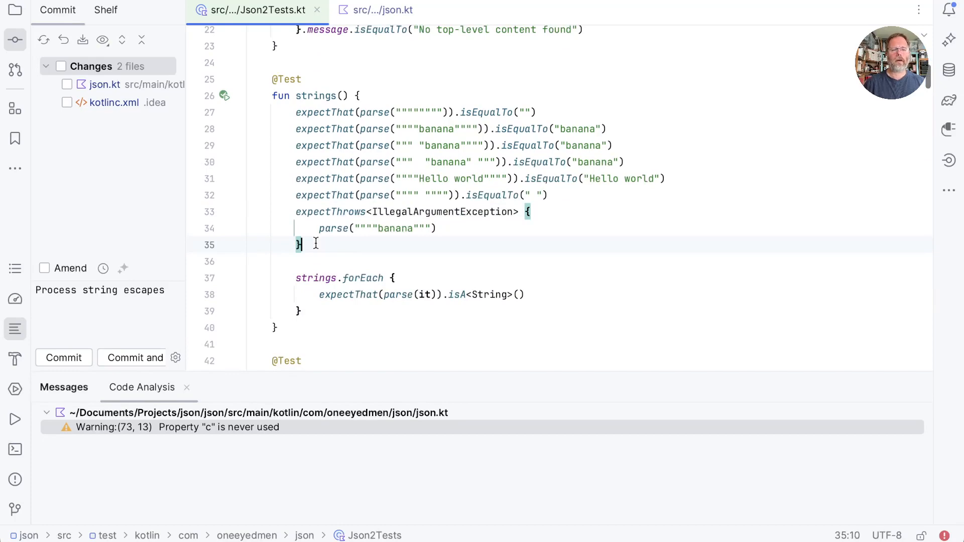
pyautogui.write('.')
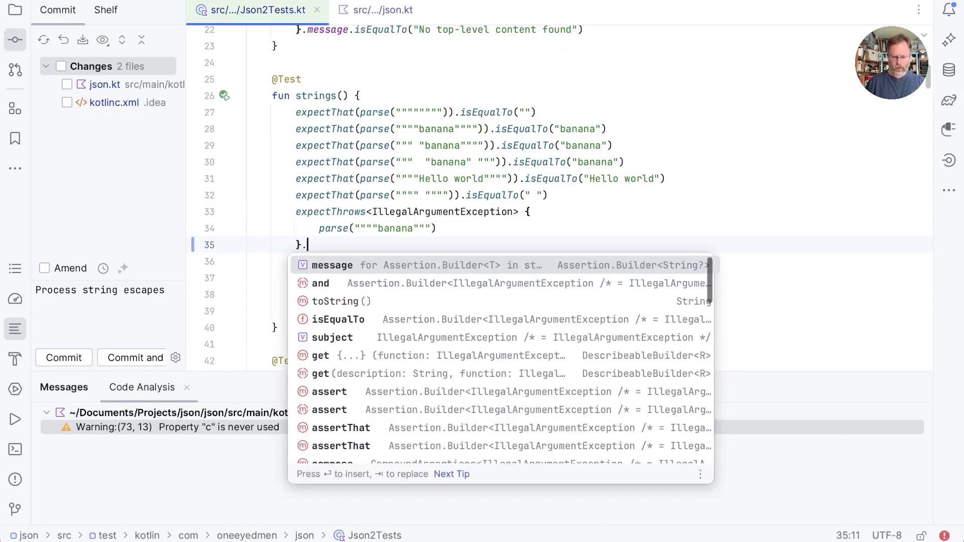
pyautogui.write('message.is')
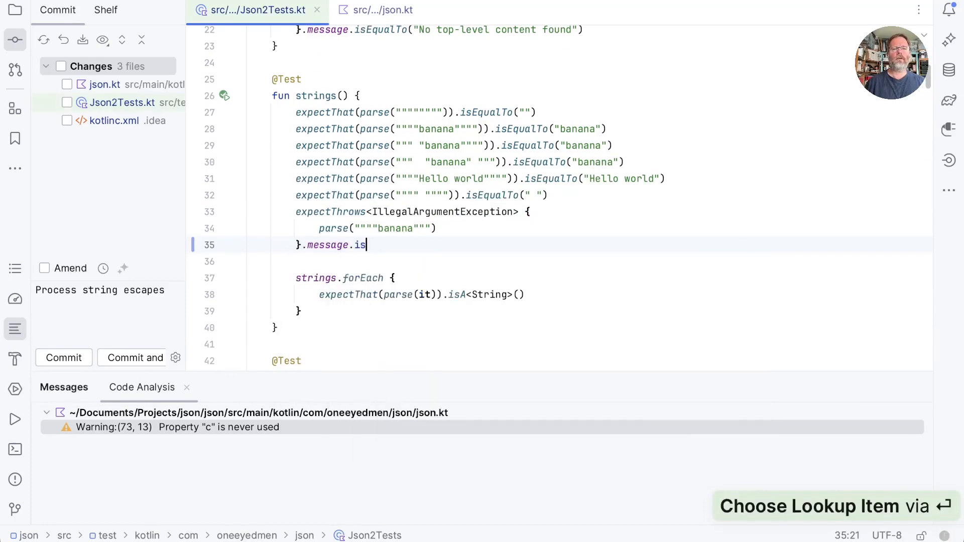
pyautogui.write('EqualTo("Unterminated string <')
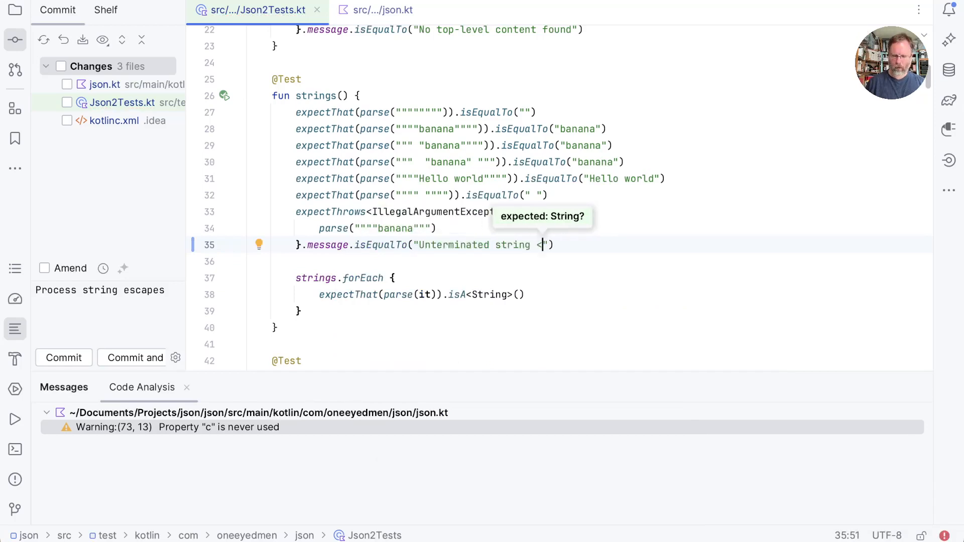
pyautogui.write('\\"')
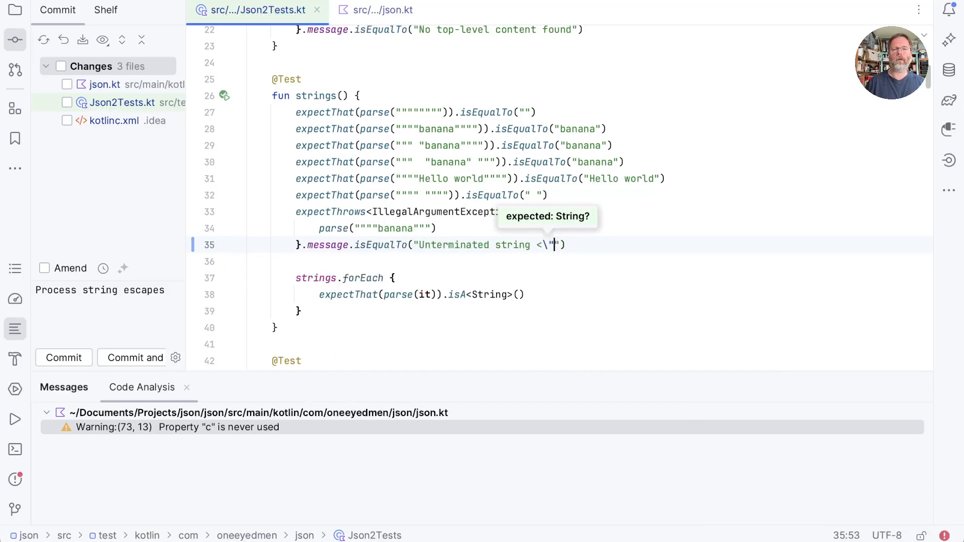
pyautogui.write('banana')
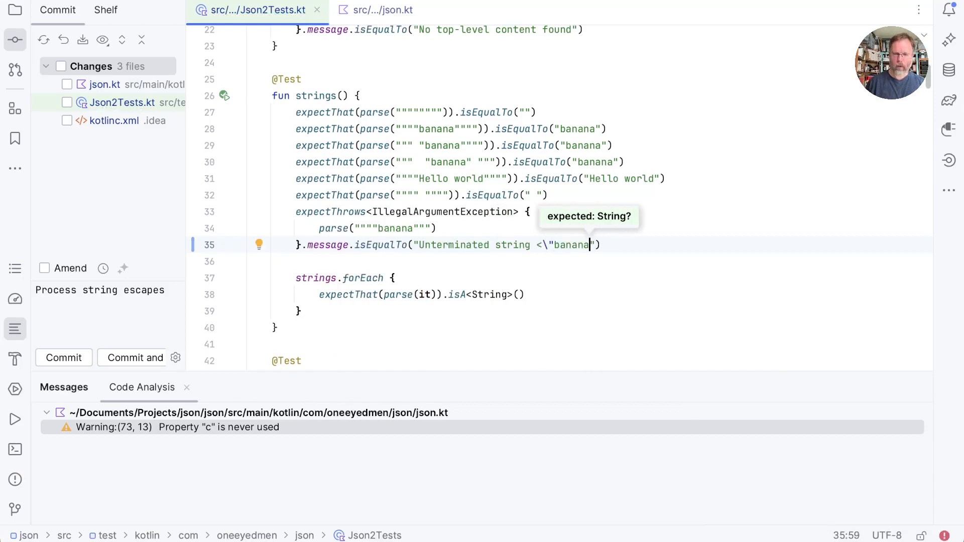
pyautogui.write('>')
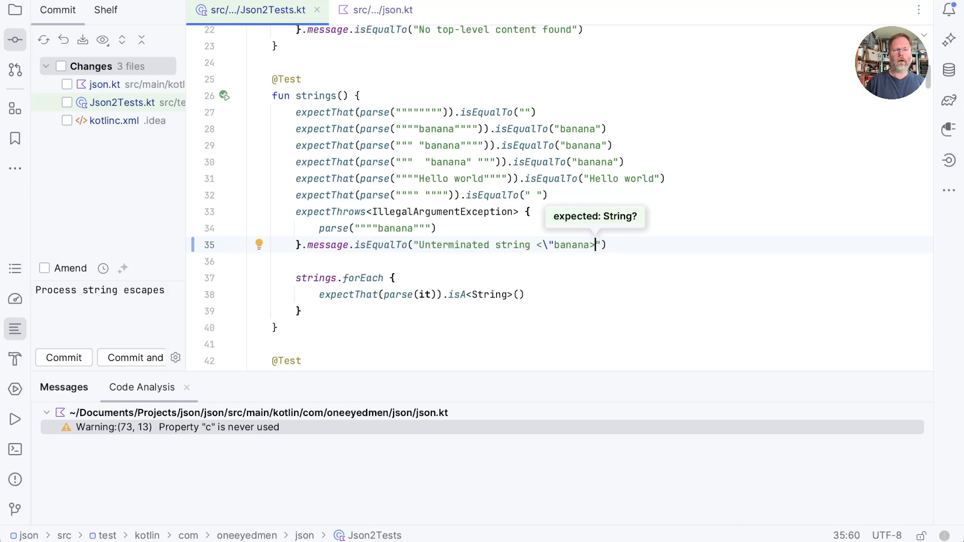
pyautogui.scroll(-3)
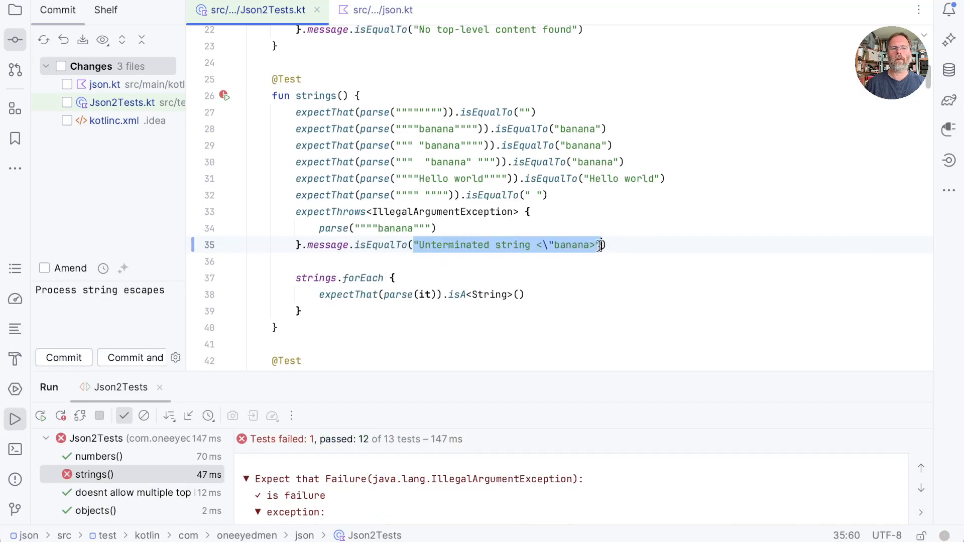
# Change StringState's exception to "Unterminated string <$chars>" and rerun: all 13 tests pass
pyautogui.click(381, 11)
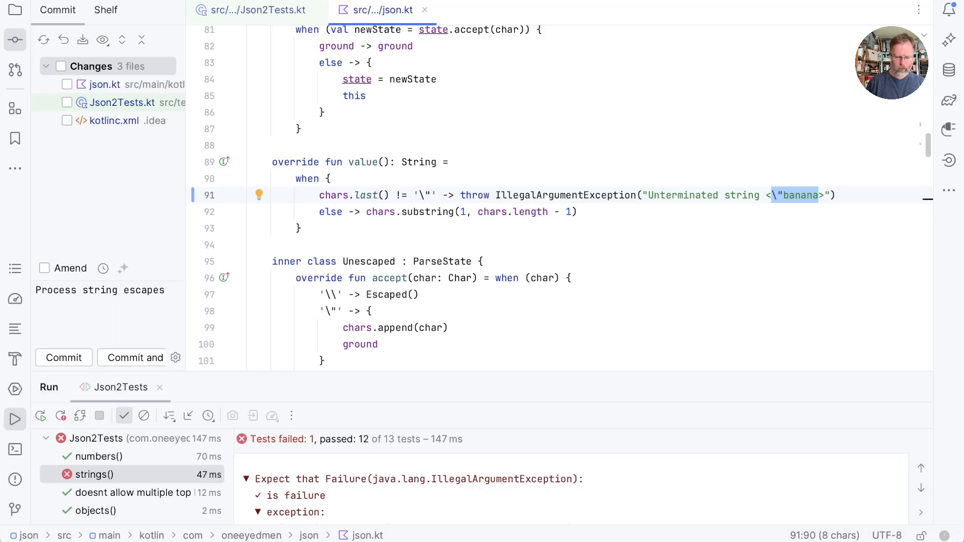
pyautogui.write('$chars')
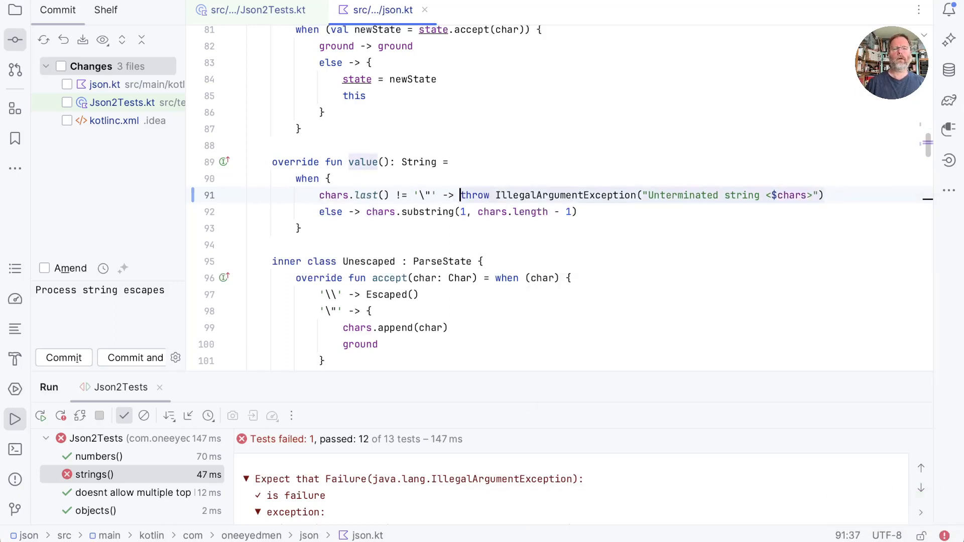
pyautogui.press('Enter')
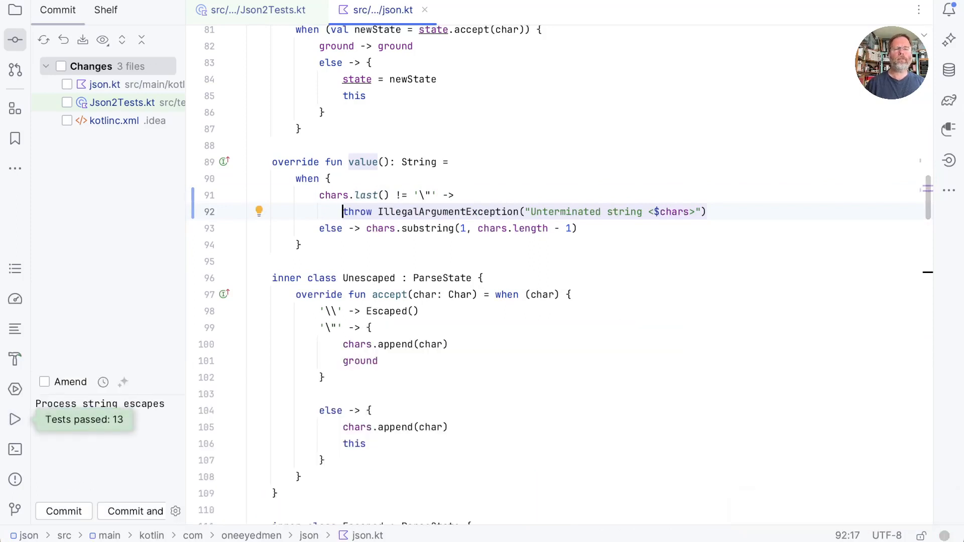
pyautogui.scroll(-3)
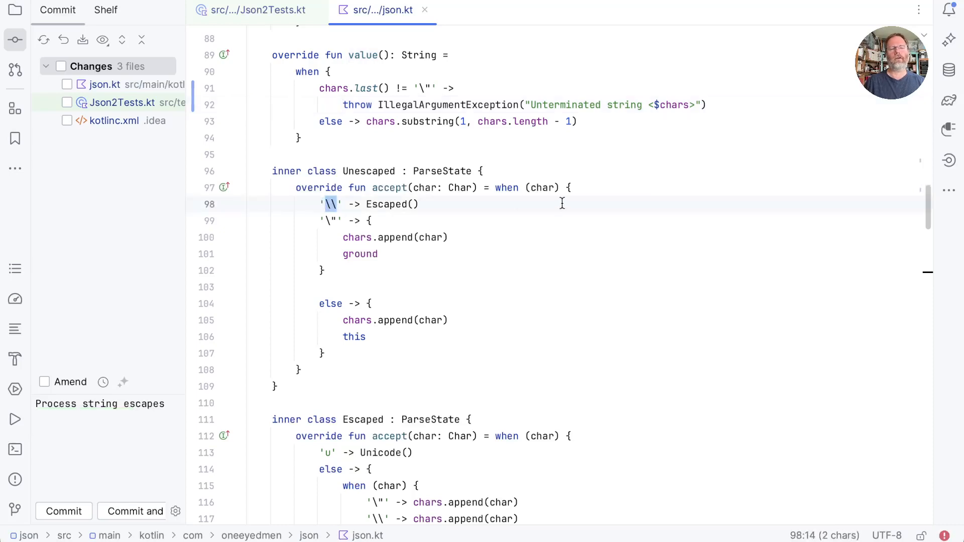
pyautogui.moveTo(589, 205)
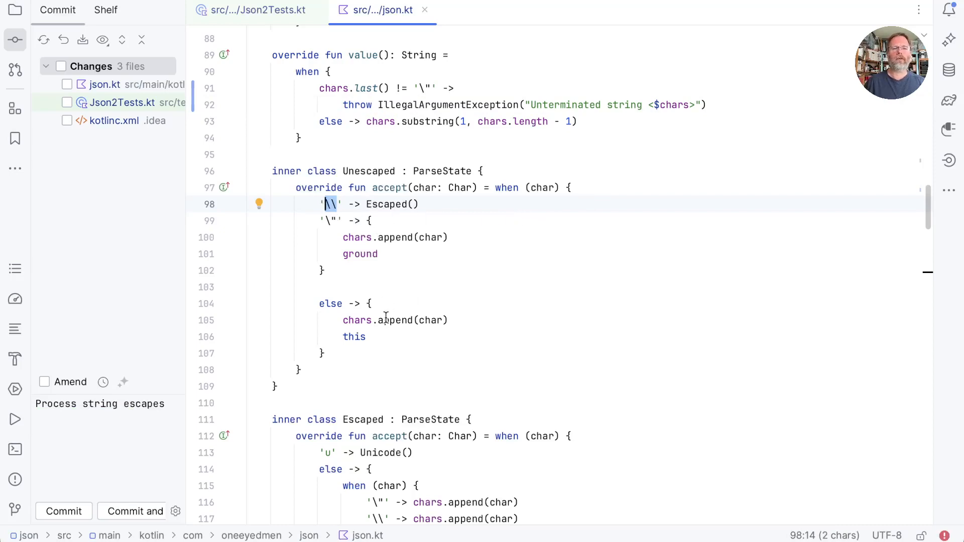
pyautogui.moveTo(492, 289)
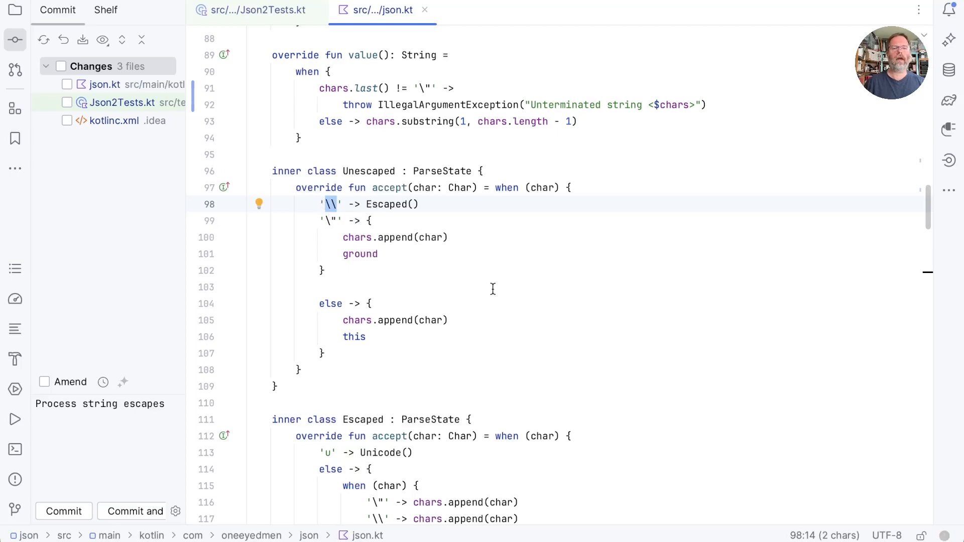
pyautogui.scroll(-3)
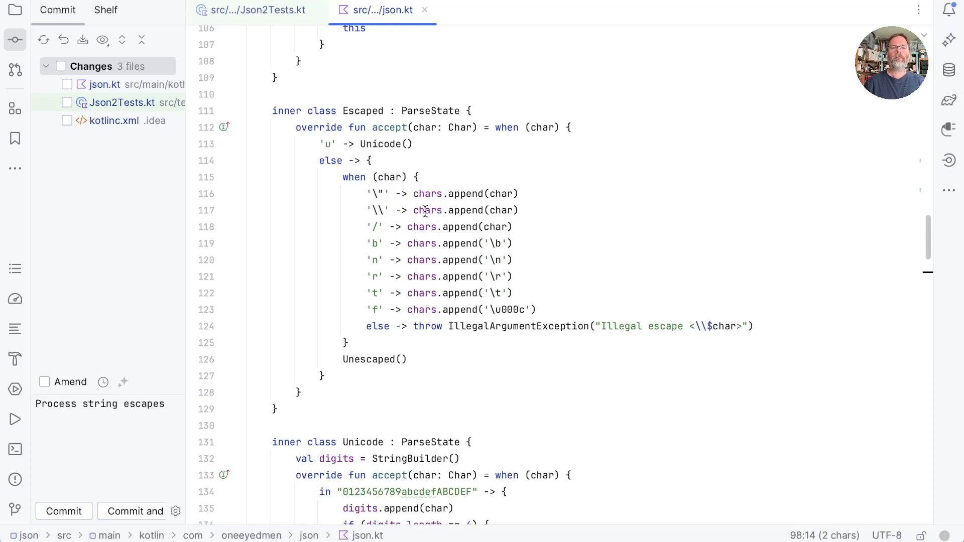
pyautogui.moveTo(496, 292)
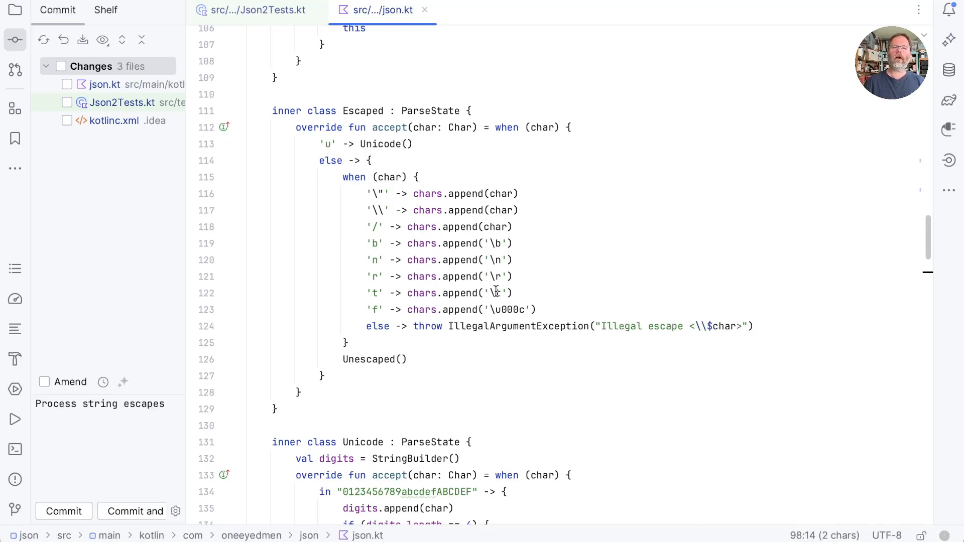
pyautogui.moveTo(532, 210)
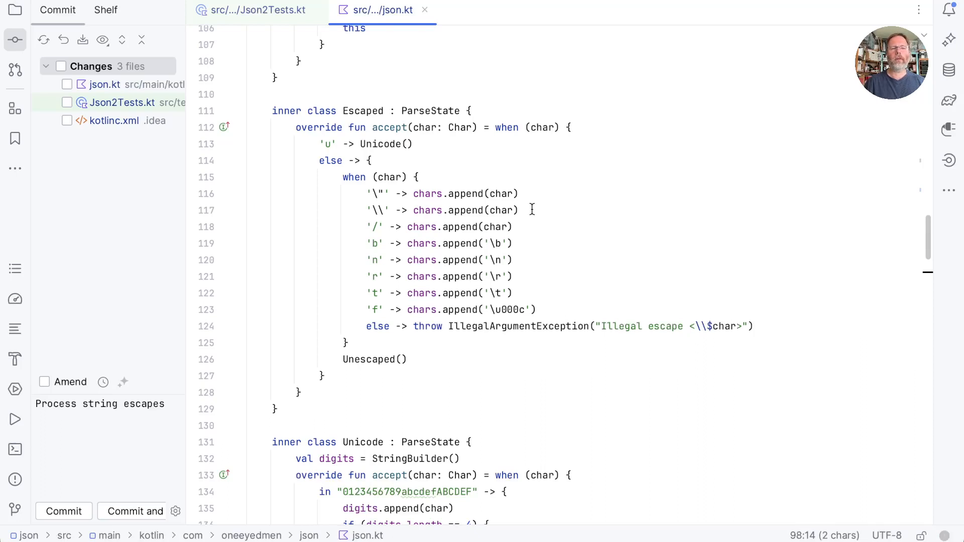
pyautogui.scroll(3)
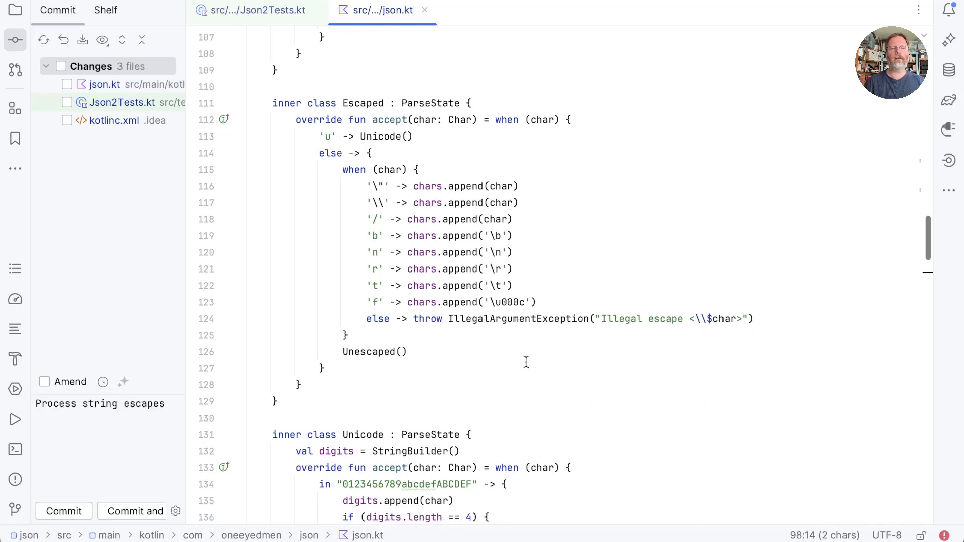
pyautogui.scroll(-3)
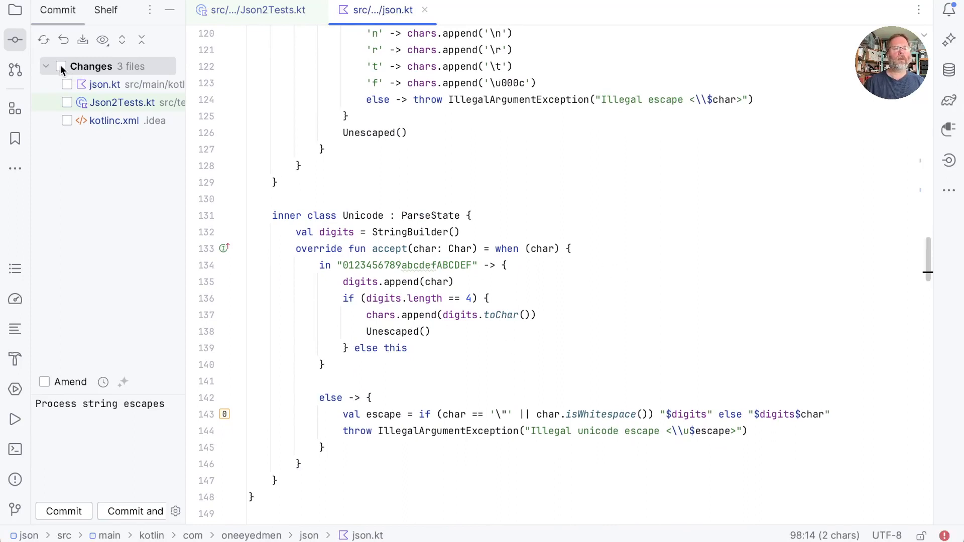
# Commit json.kt and Json2Tests.kt as Process string escapes, leaving the kotlinc.xml change uncommitted
pyautogui.click(62, 66)
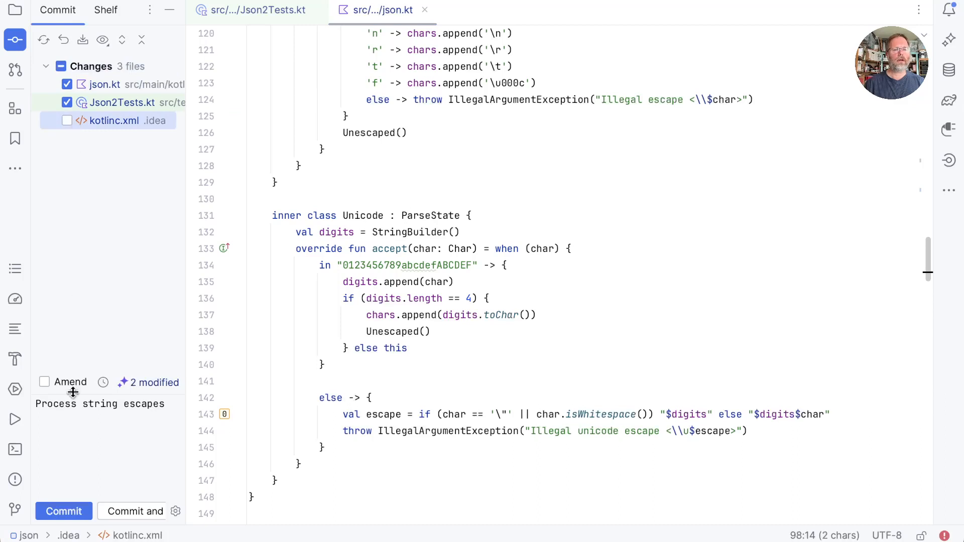
pyautogui.click(63, 511)
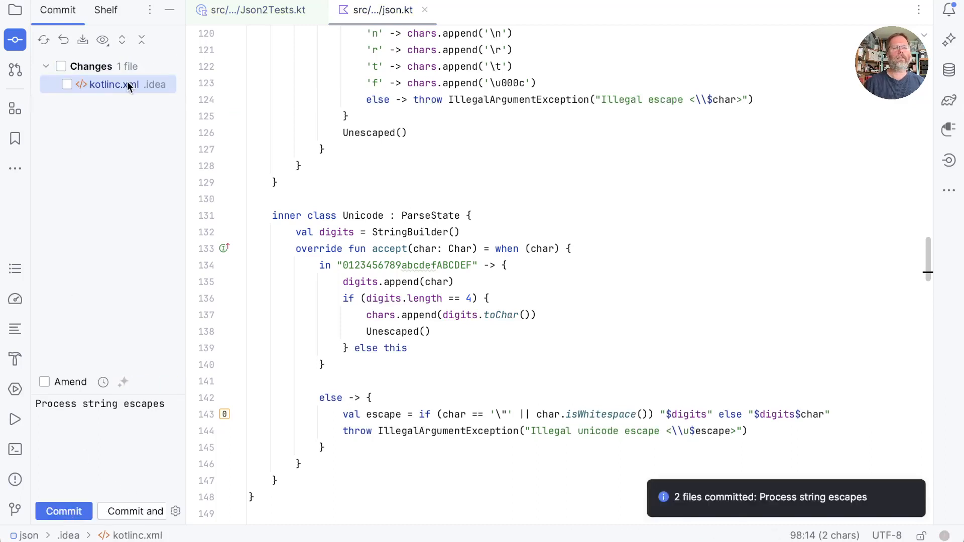
pyautogui.doubleClick(111, 85)
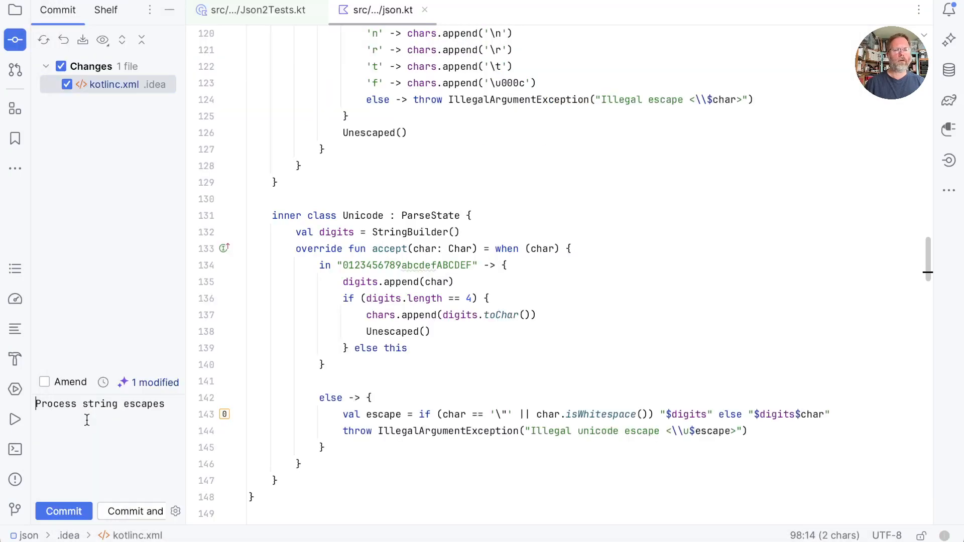
pyautogui.click(63, 511)
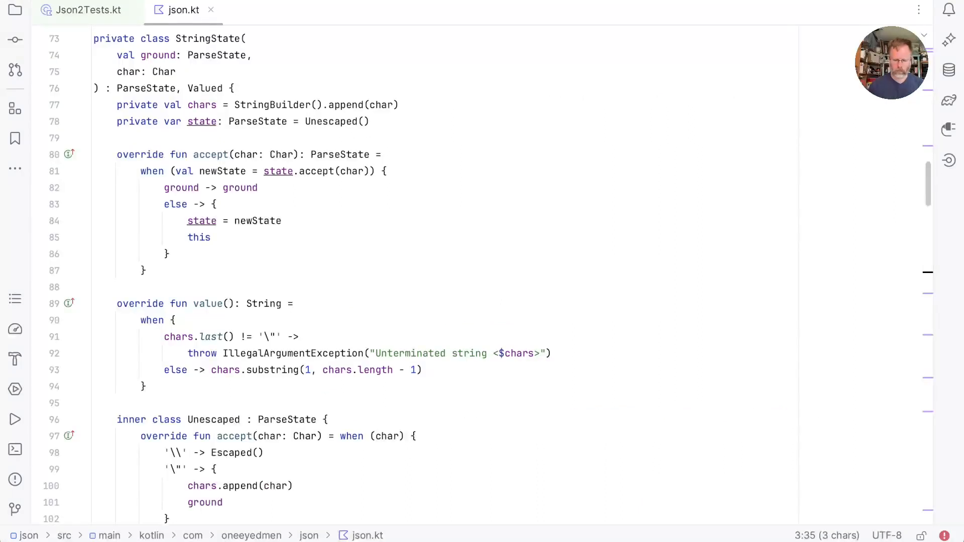
pyautogui.moveTo(546, 273)
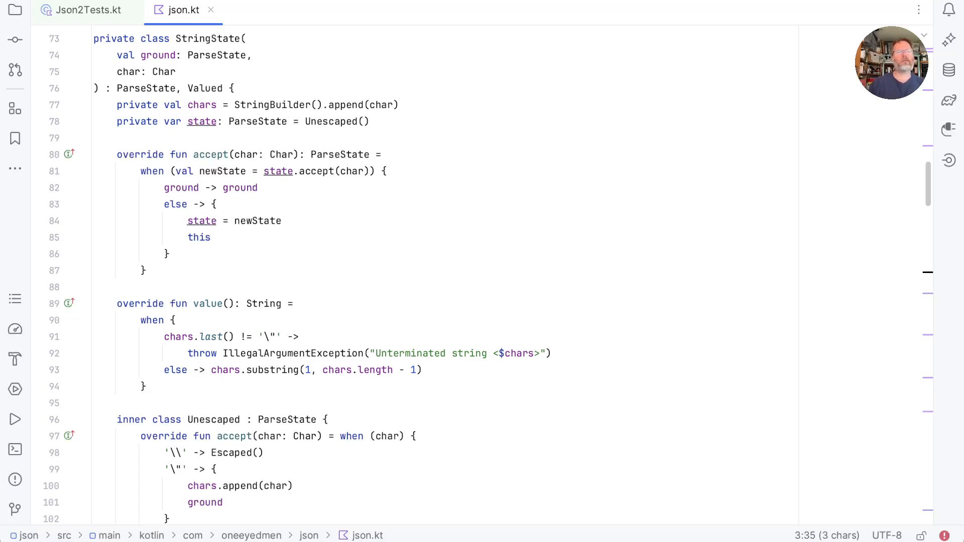
pyautogui.moveTo(263, 69)
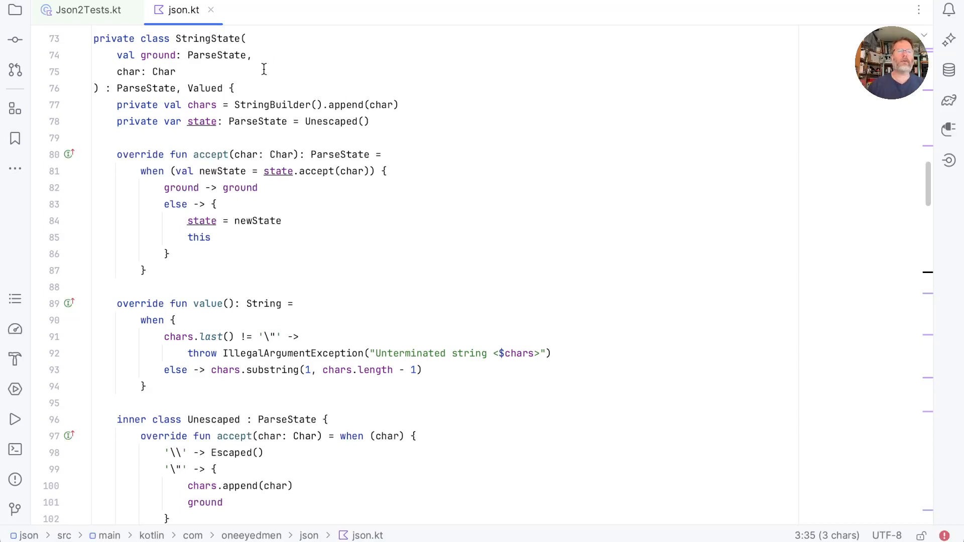
pyautogui.moveTo(264, 105)
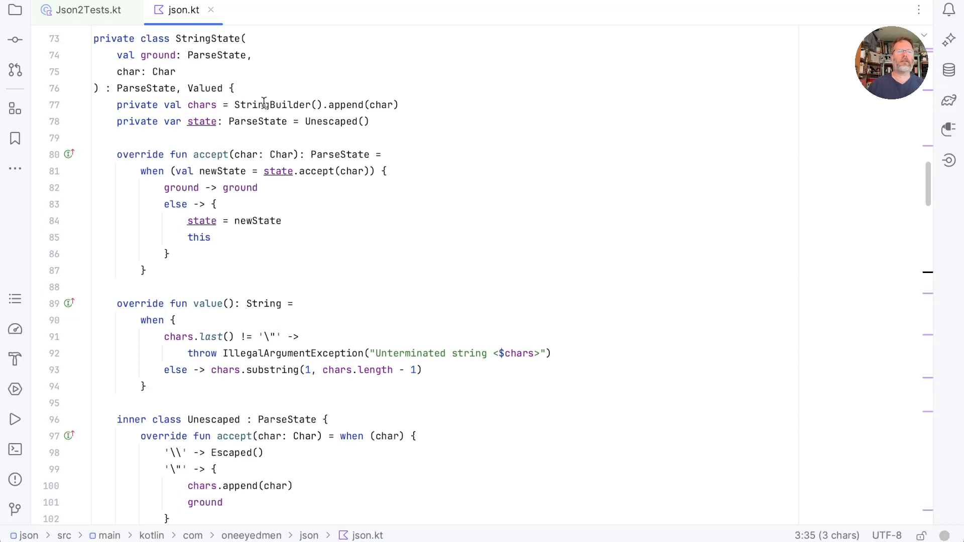
pyautogui.doubleClick(272, 105)
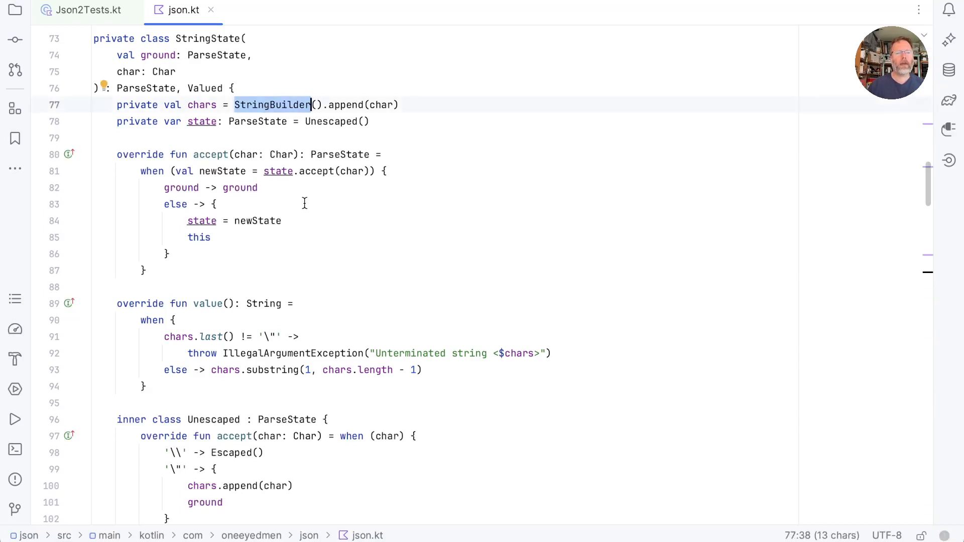
pyautogui.scroll(-3)
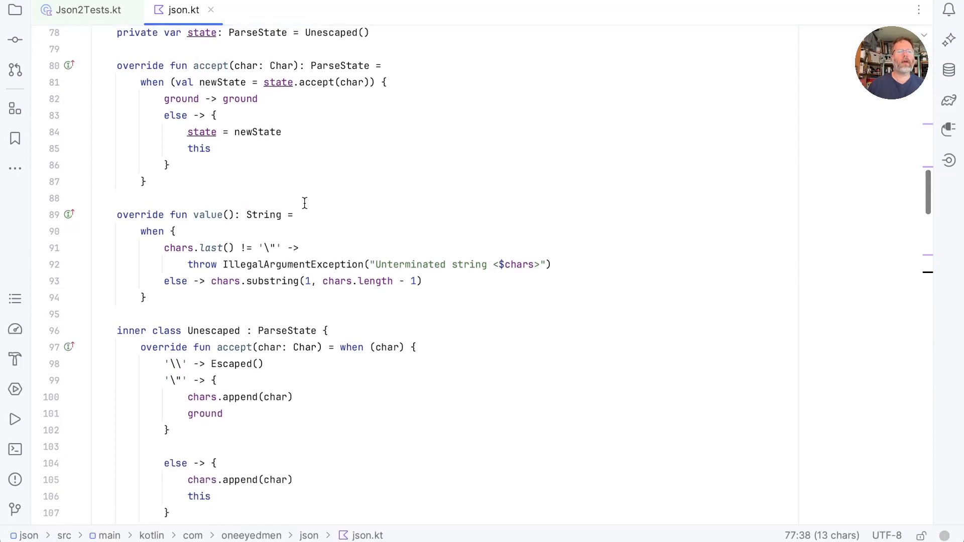
pyautogui.scroll(-3)
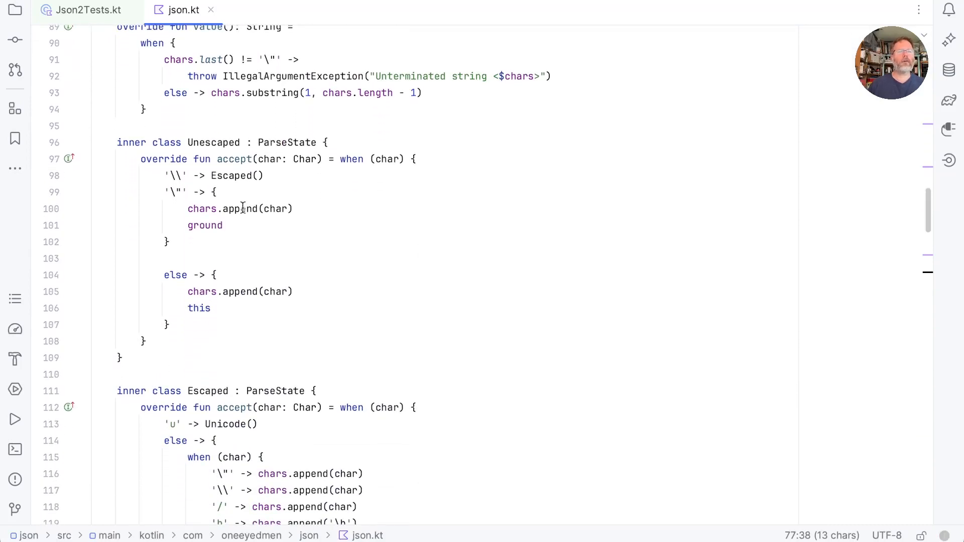
pyautogui.doubleClick(201, 209)
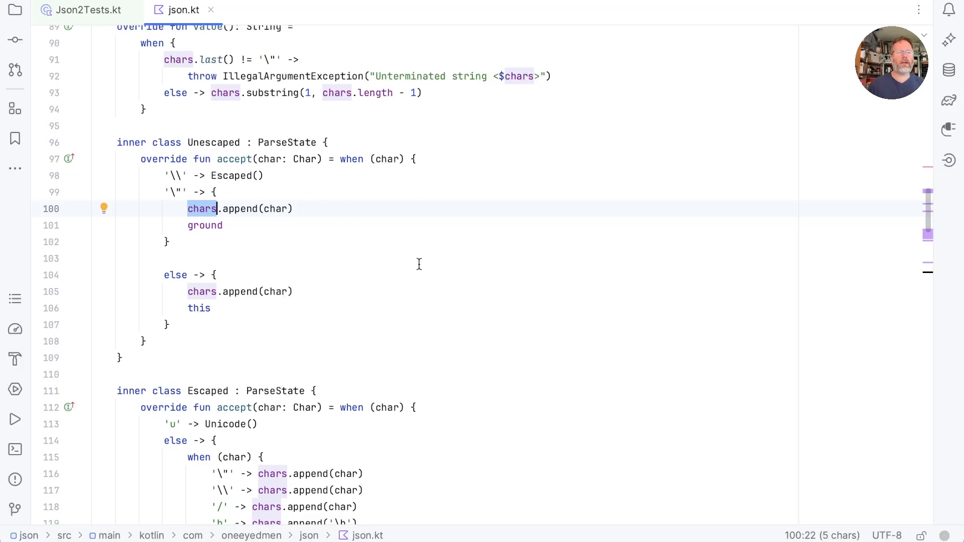
pyautogui.scroll(3)
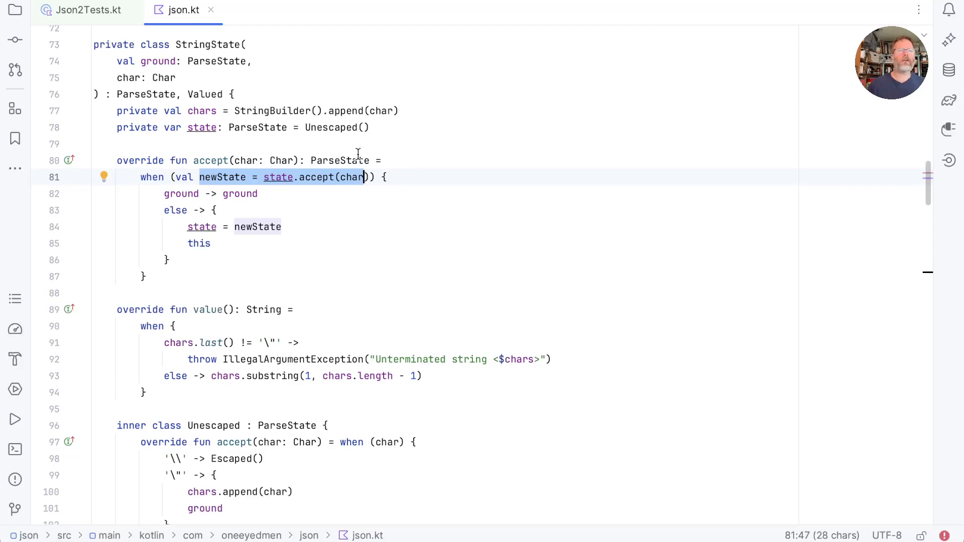
pyautogui.scroll(3)
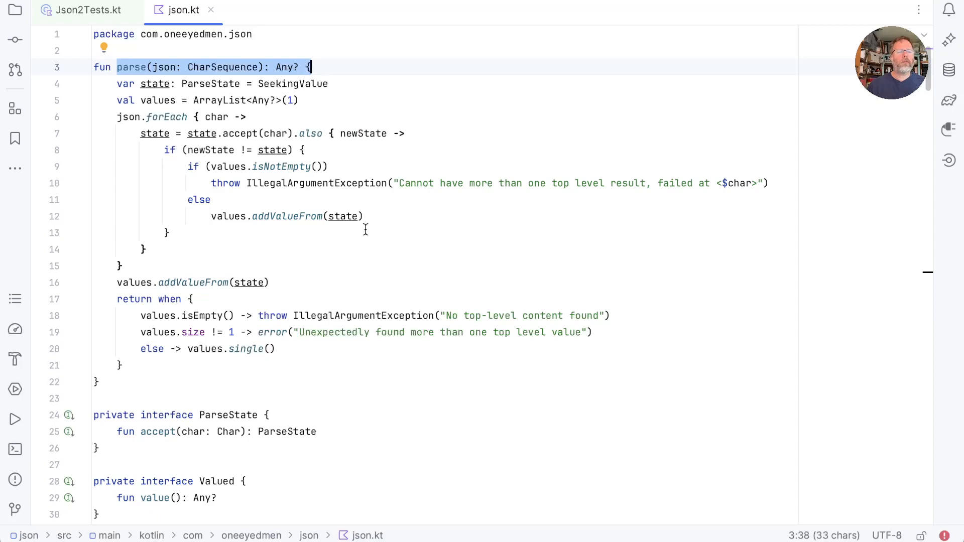
# Scroll through json.kt's parse function, then return to the Json2Tests.kt strings test
pyautogui.scroll(-3)
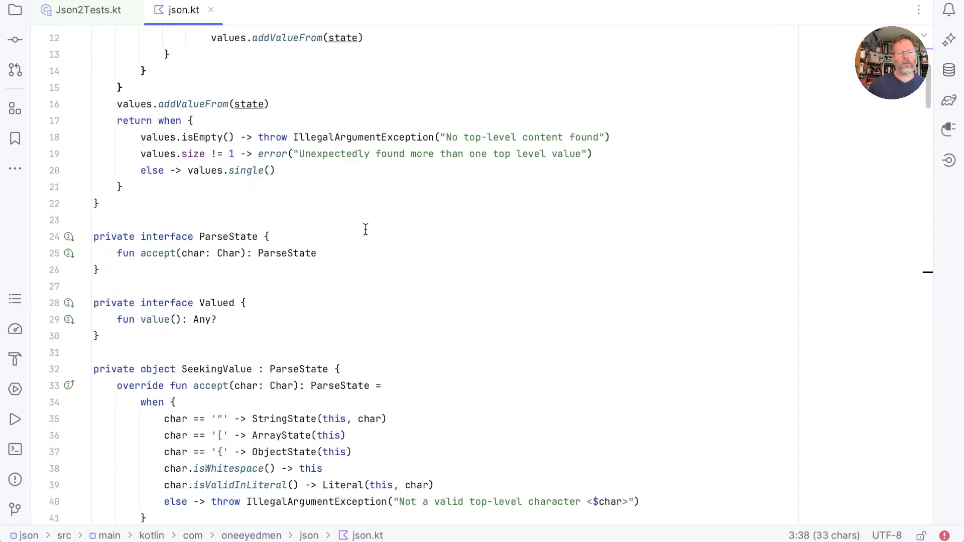
pyautogui.scroll(3)
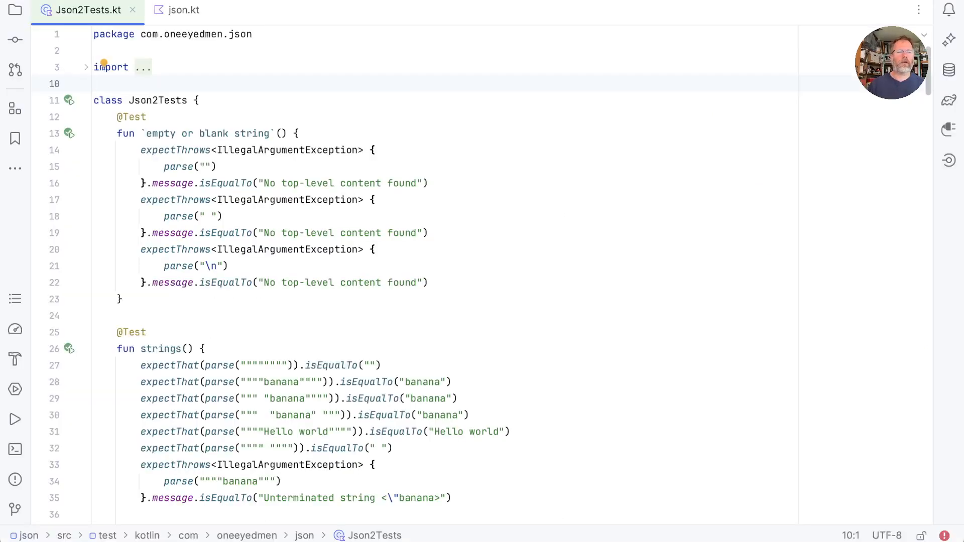
pyautogui.scroll(-3)
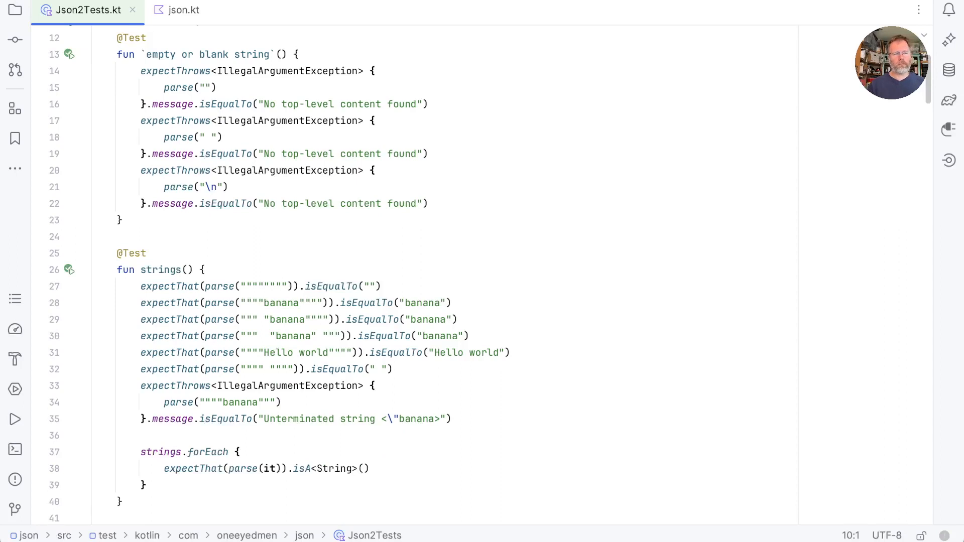